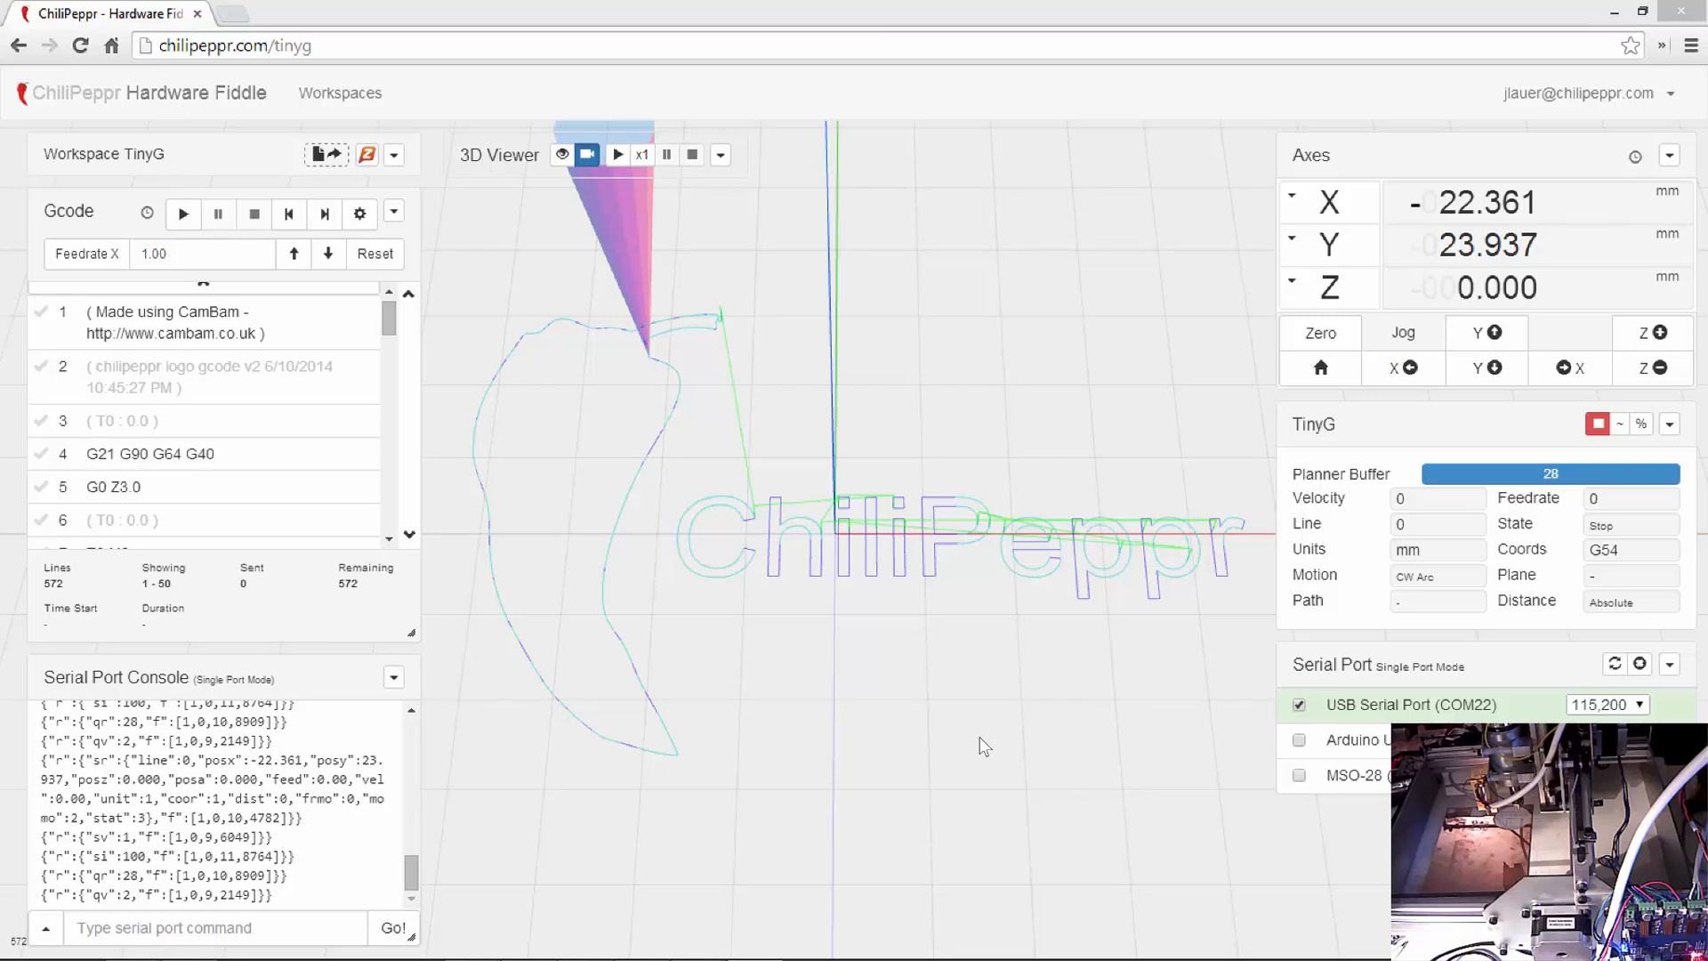
mouse_move(794, 610)
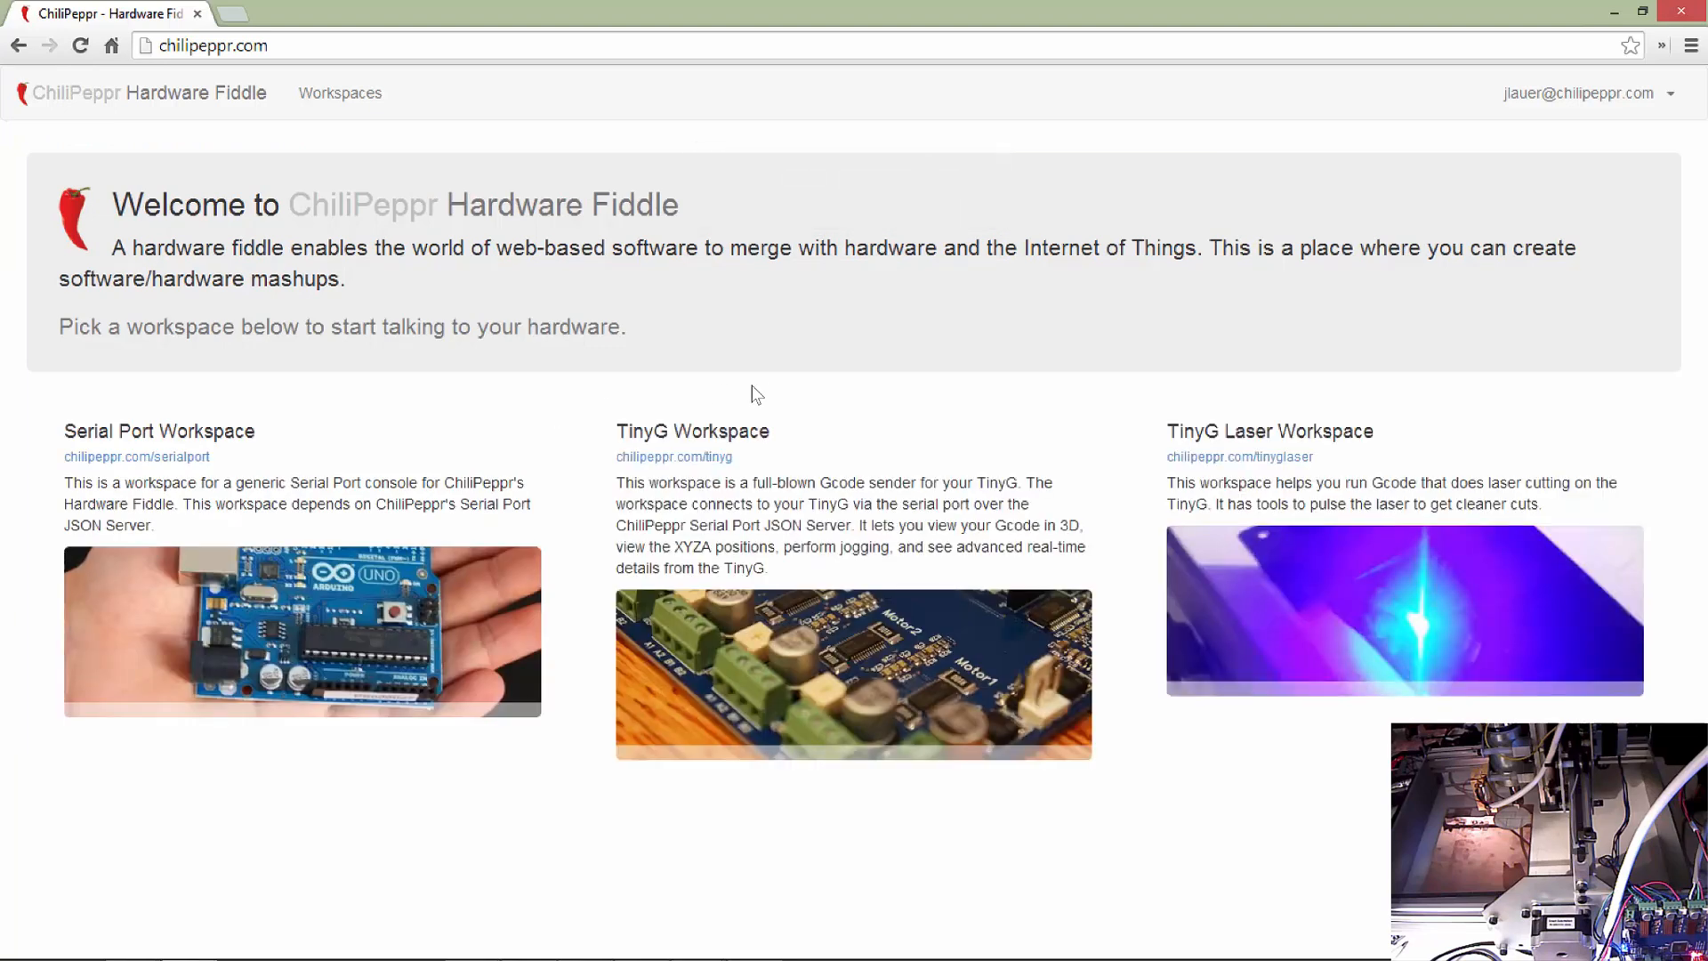
mouse_move(751, 659)
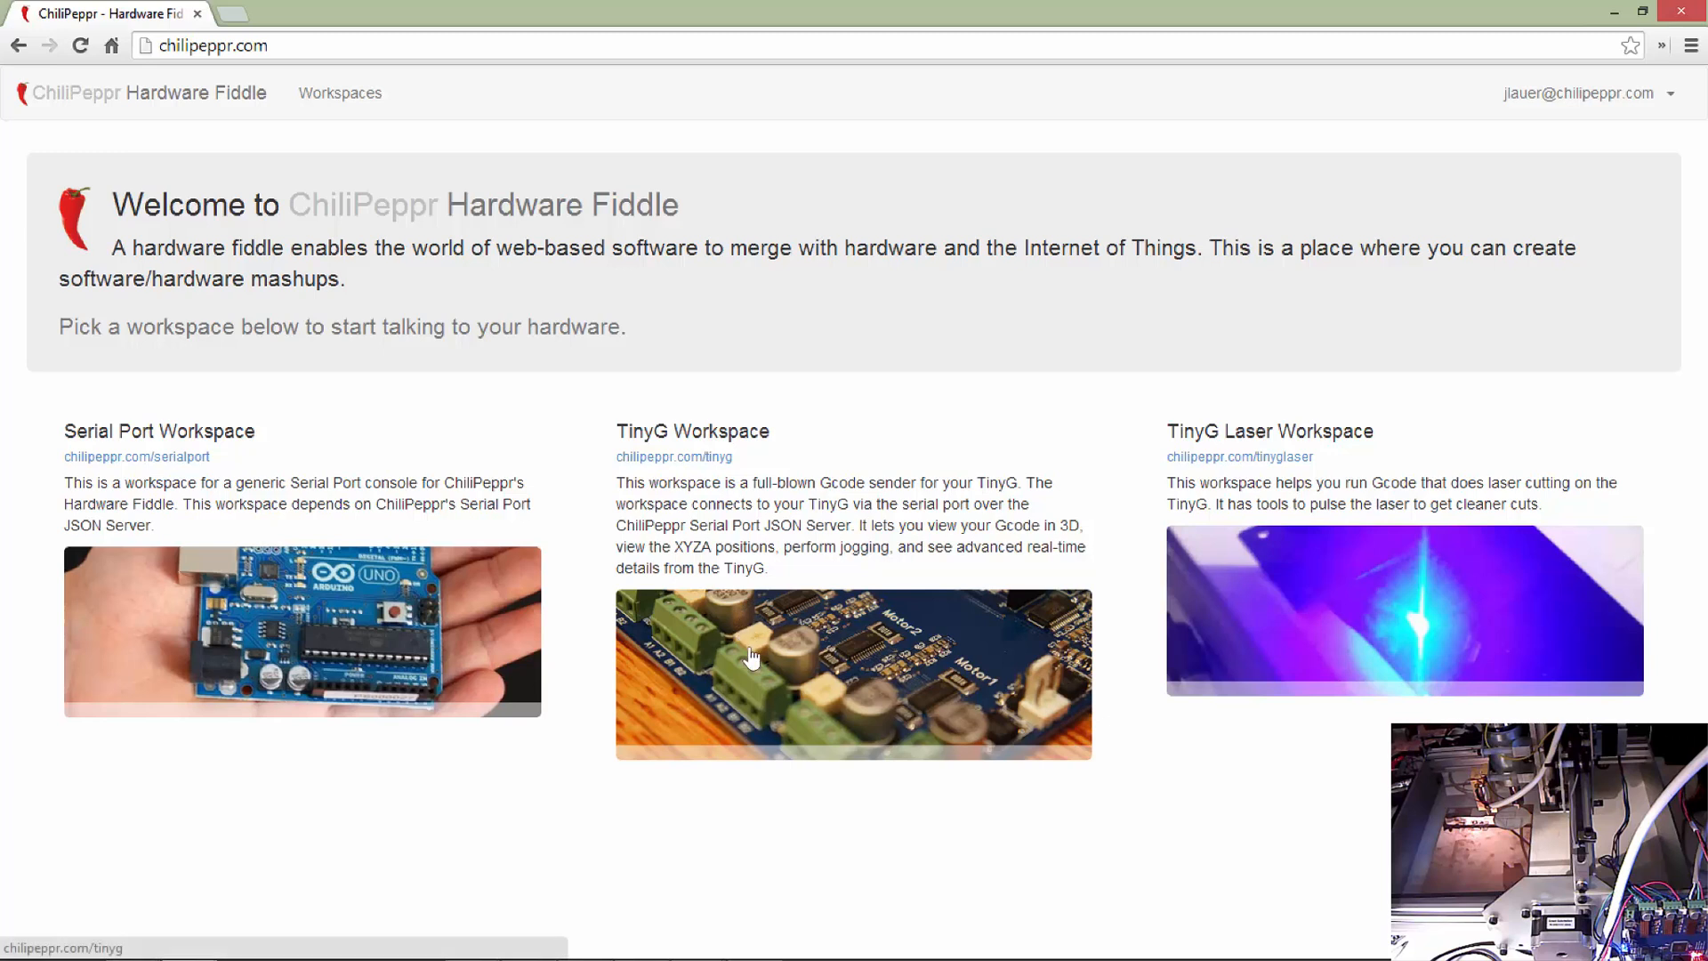
mouse_move(764, 696)
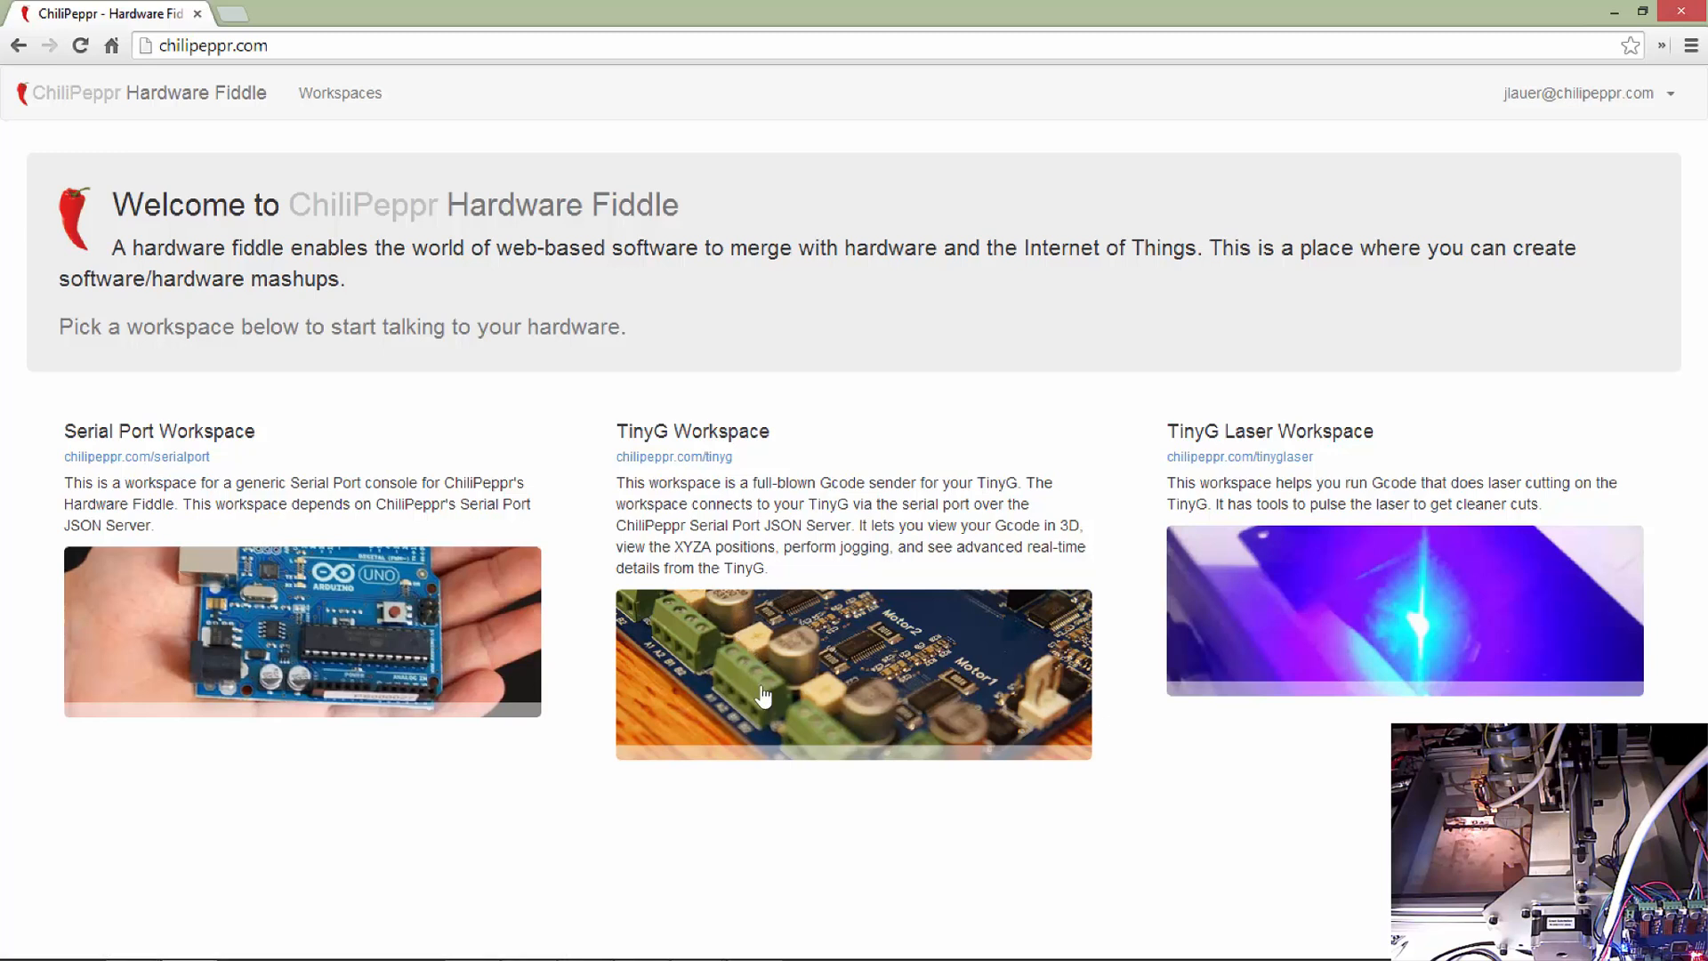
mouse_move(496, 425)
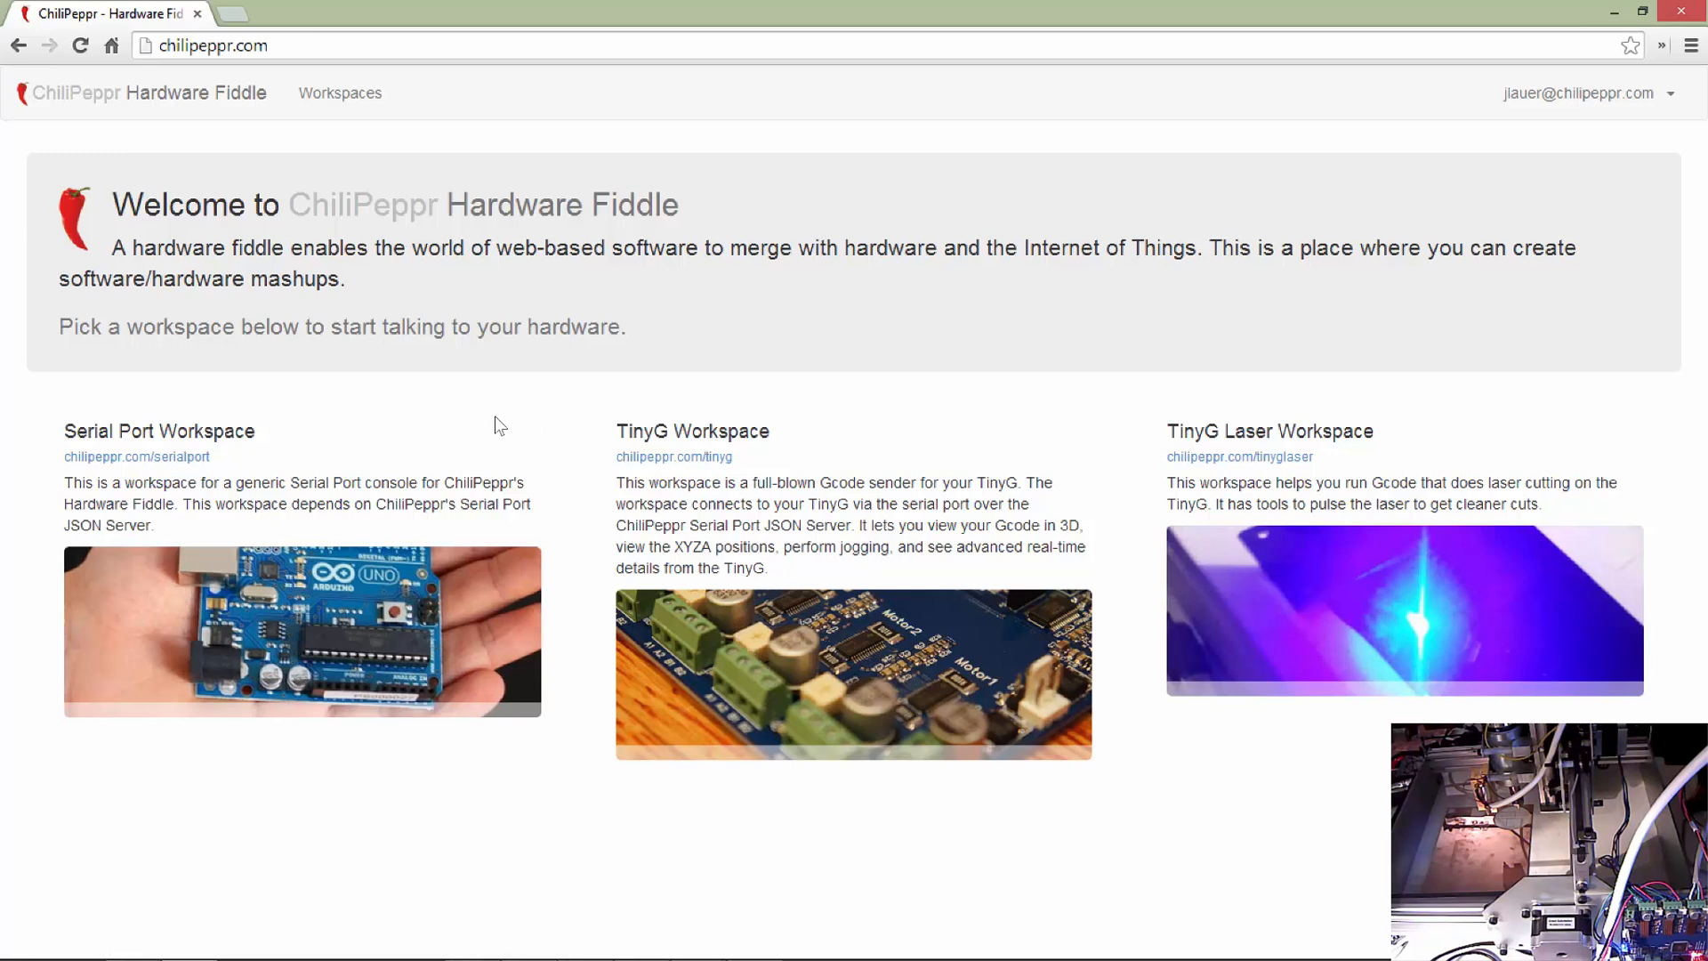
- Switch to the Serial Port workspace showing USB Serial Port COM22 at 115,200 baud
left_click(137, 457)
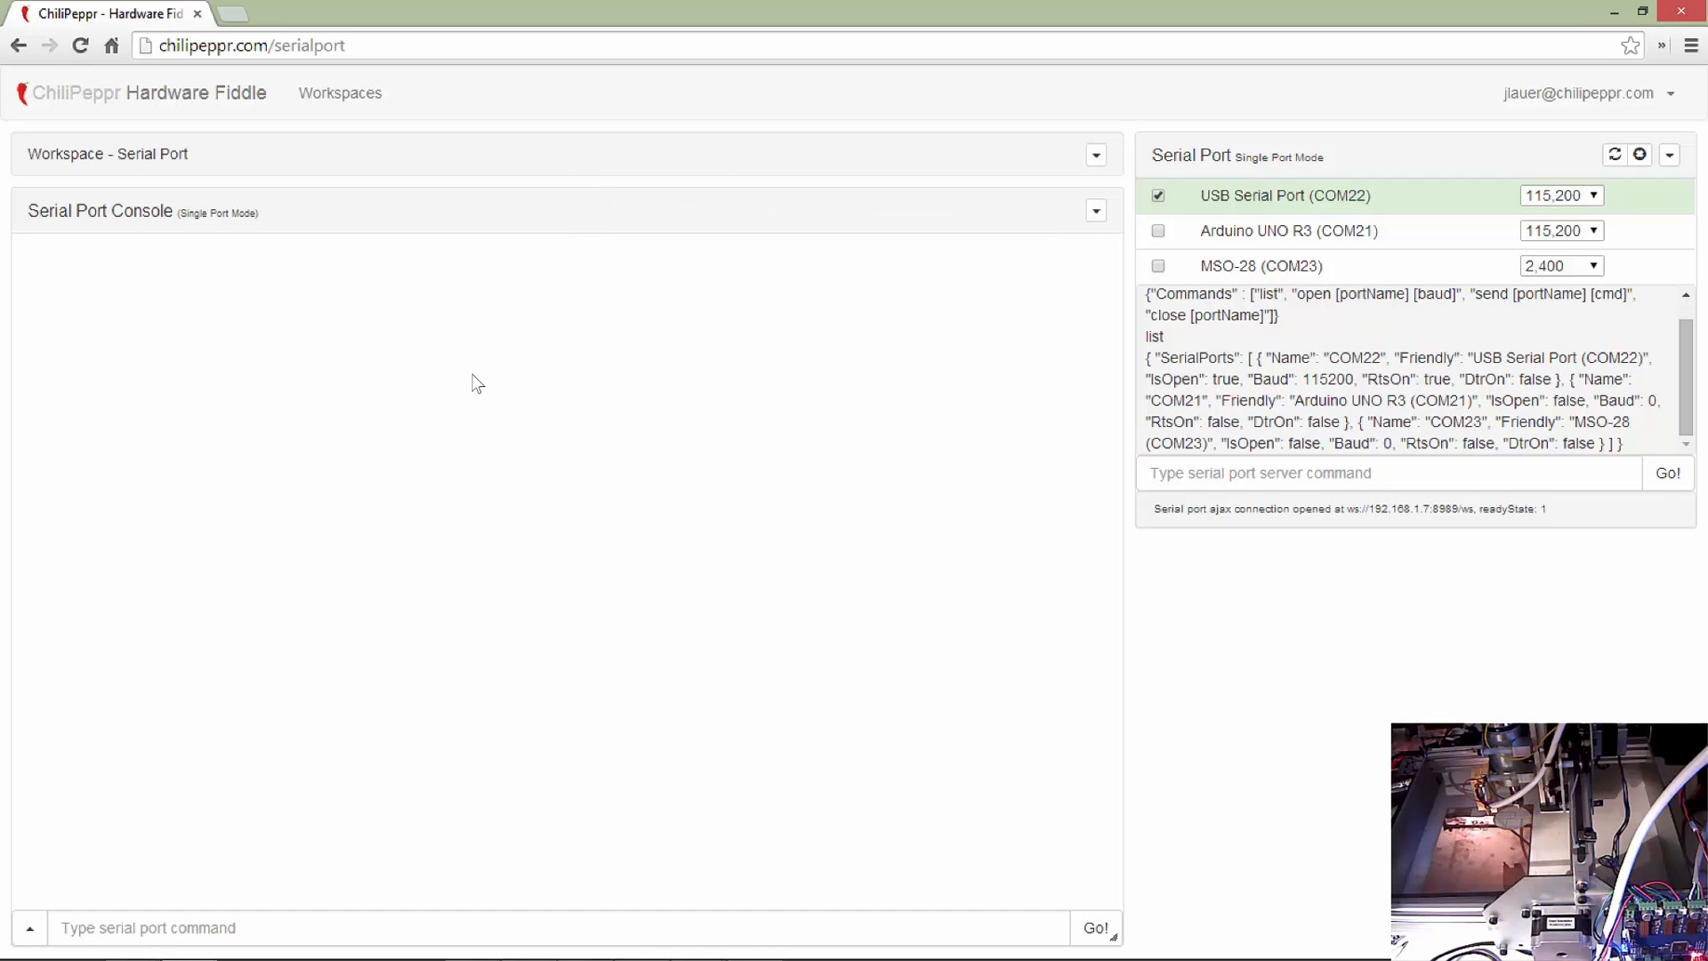
mouse_move(313, 288)
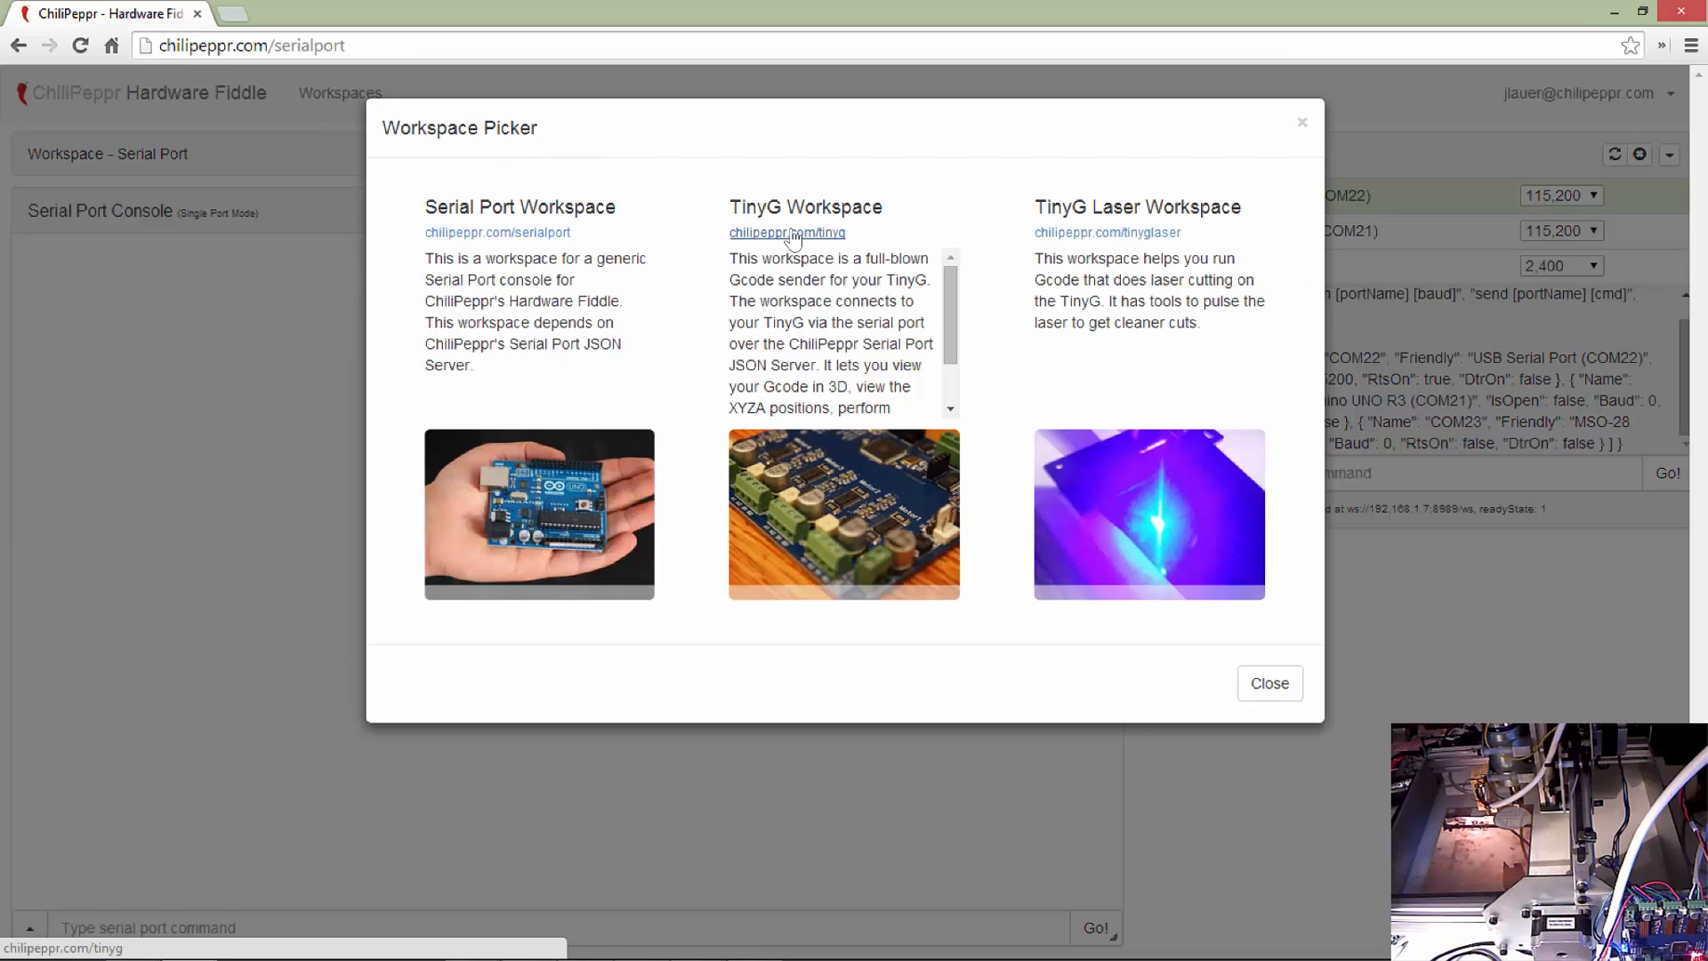
- Load the TinyG workspace and rotate the ChiliPeppr logo toolpath in the 3D viewer
left_click(786, 231)
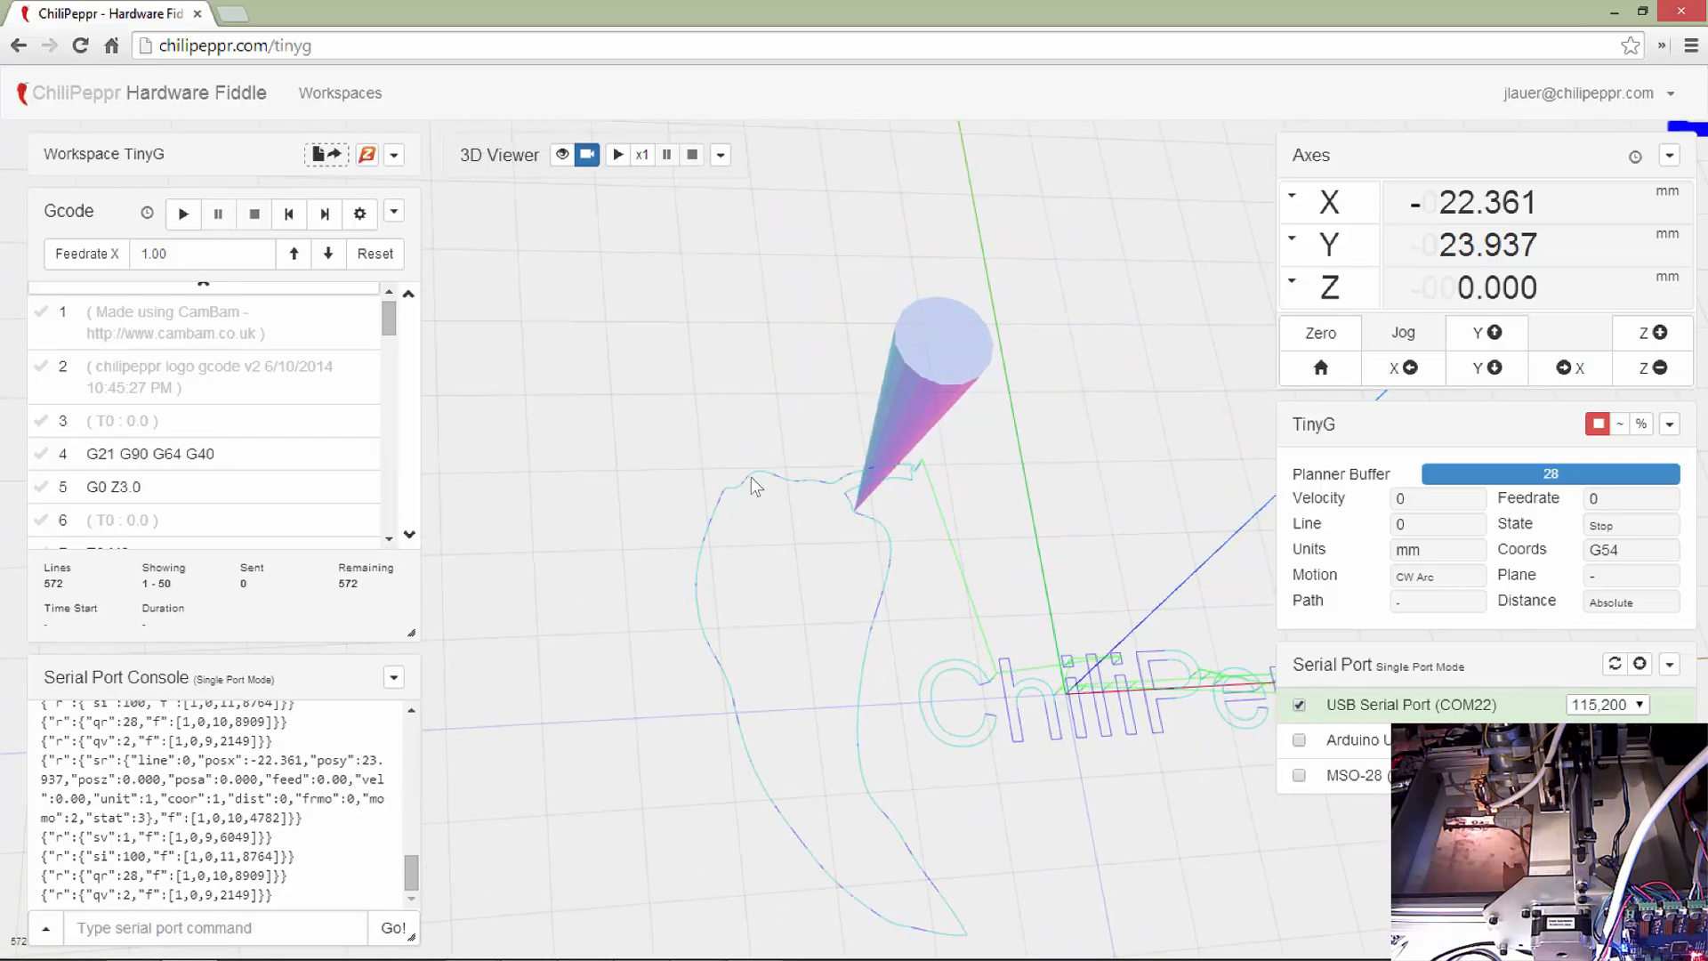
left_click_drag(758, 488, 676, 479)
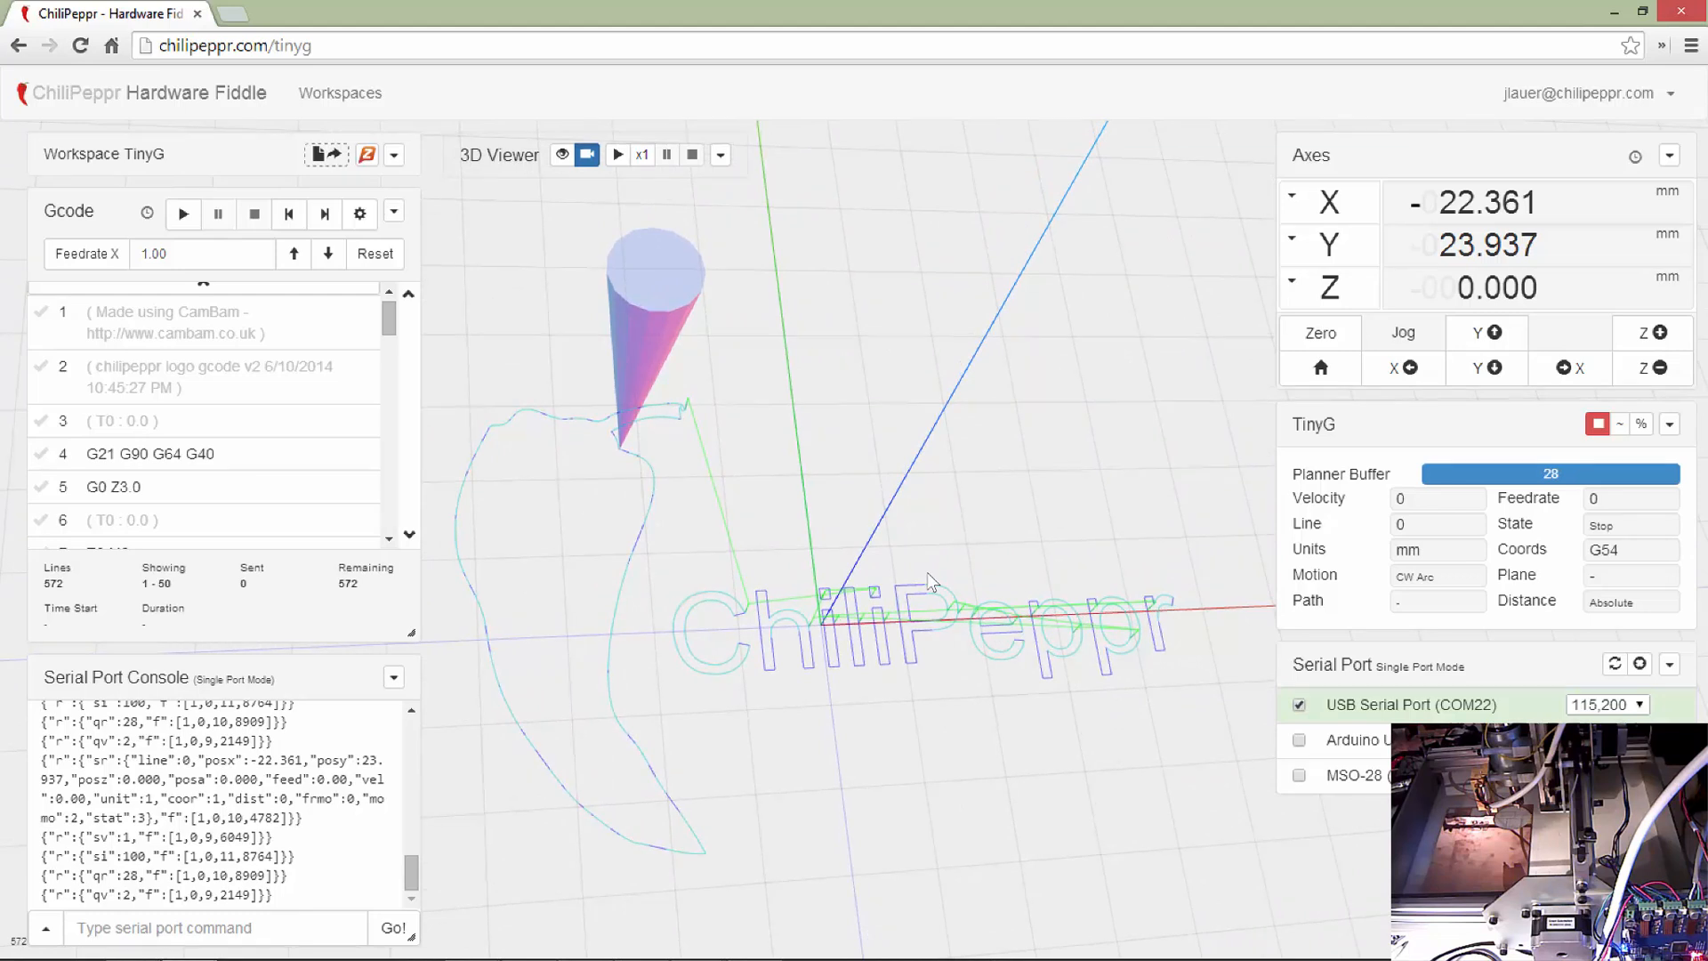
mouse_move(1591, 686)
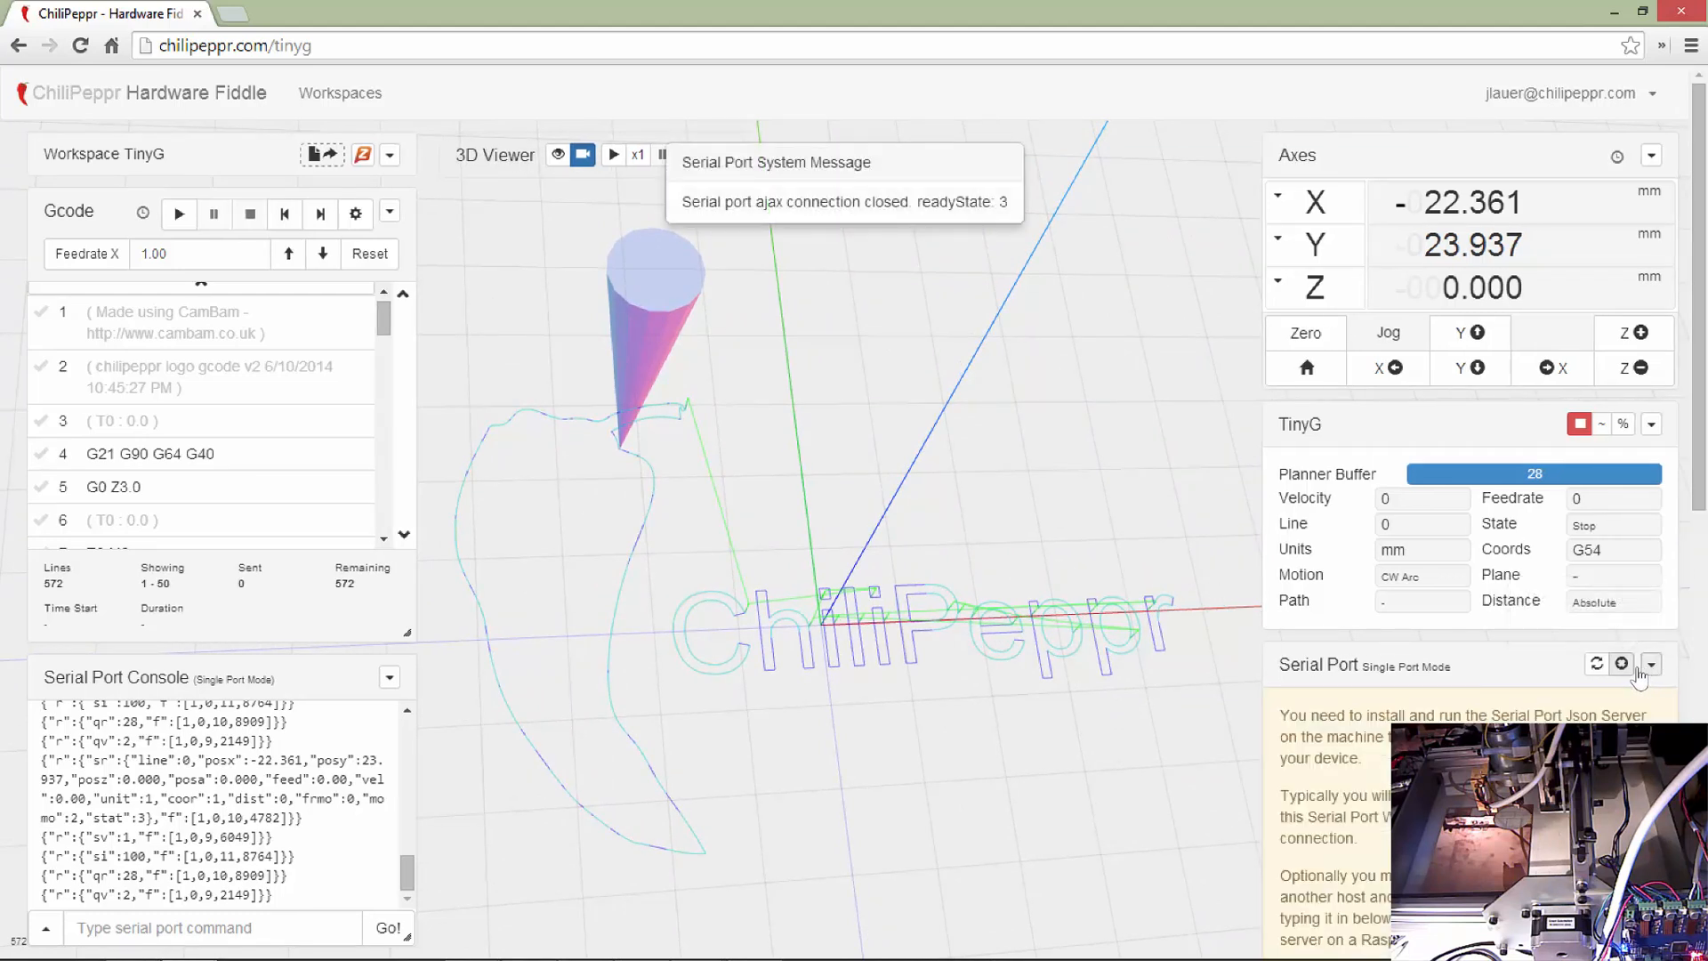
- Bring up the Workspace Picker dialog over the TinyG workspace
scroll("down", 3)
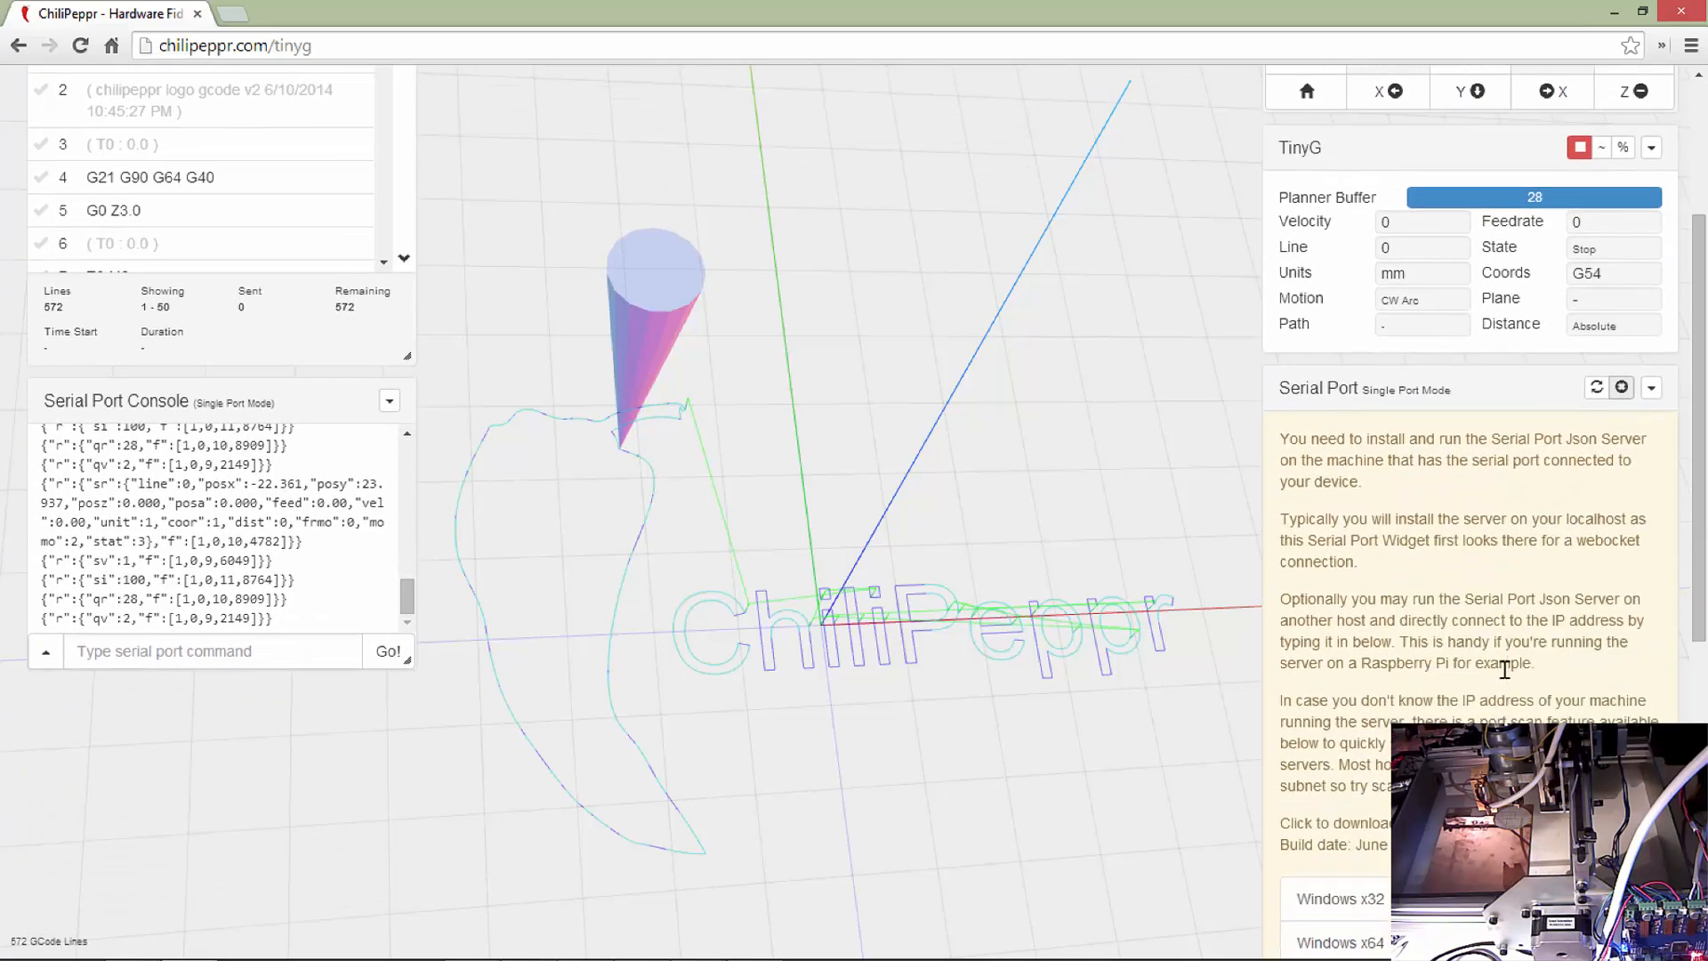
scroll("down", 3)
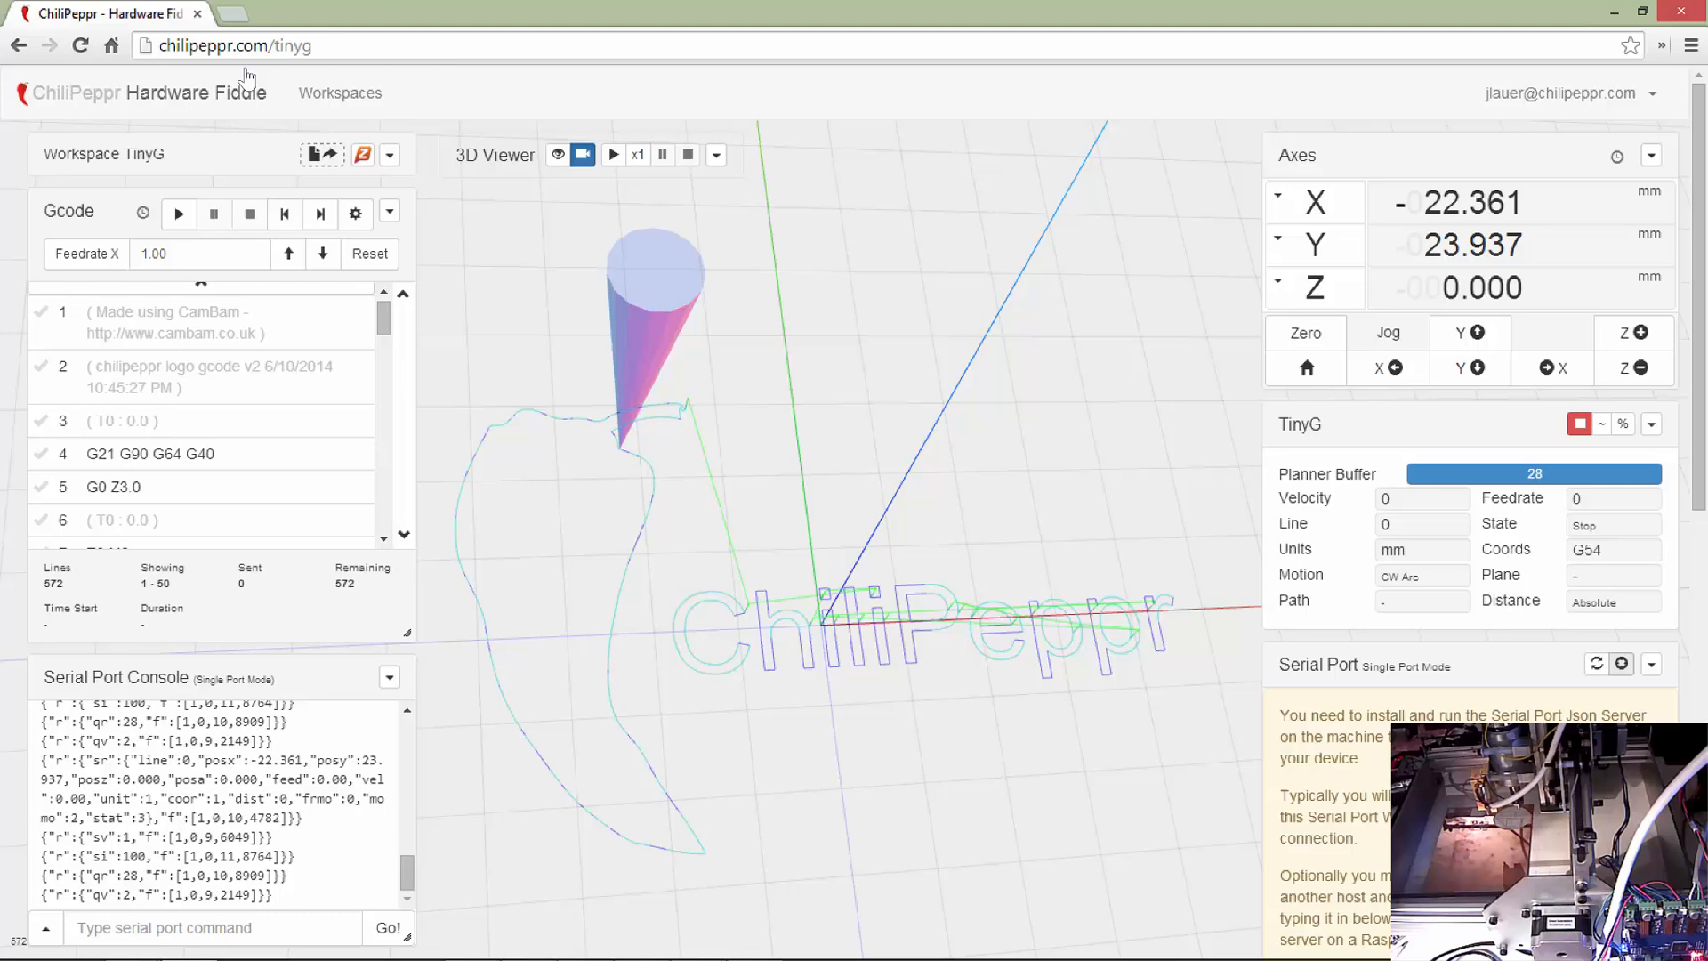
left_click(318, 153)
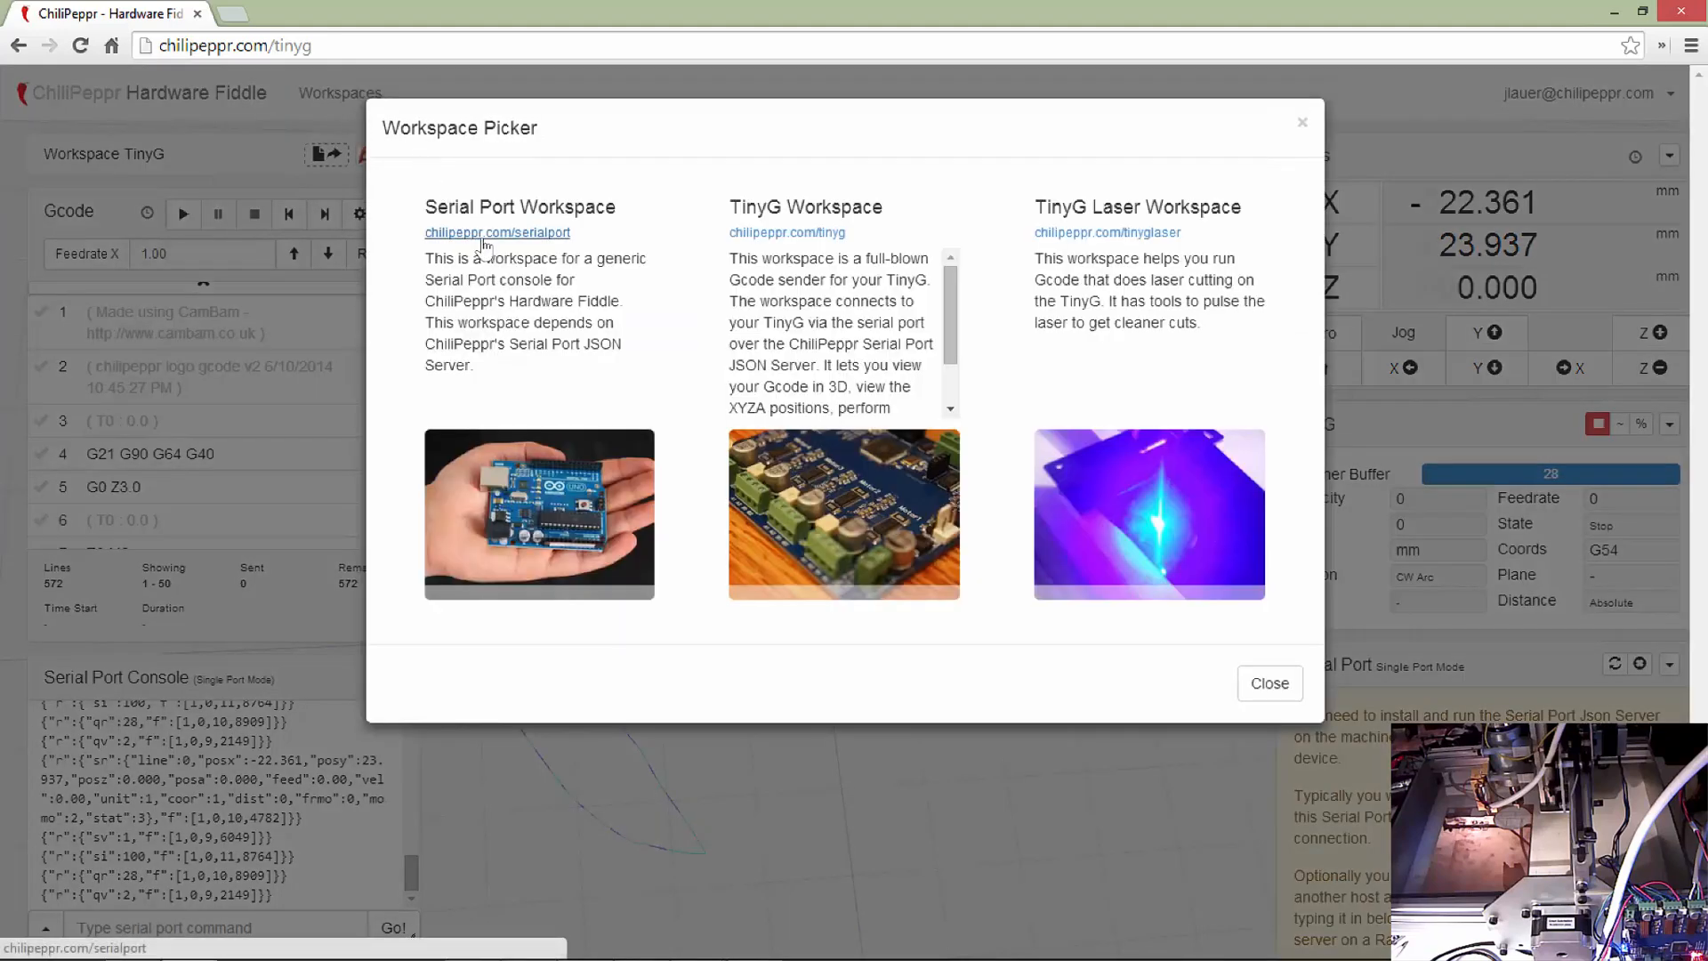
- Return to the Serial Port workspace and download the Windows x64 Serial Port JSON Server zip
left_click(497, 232)
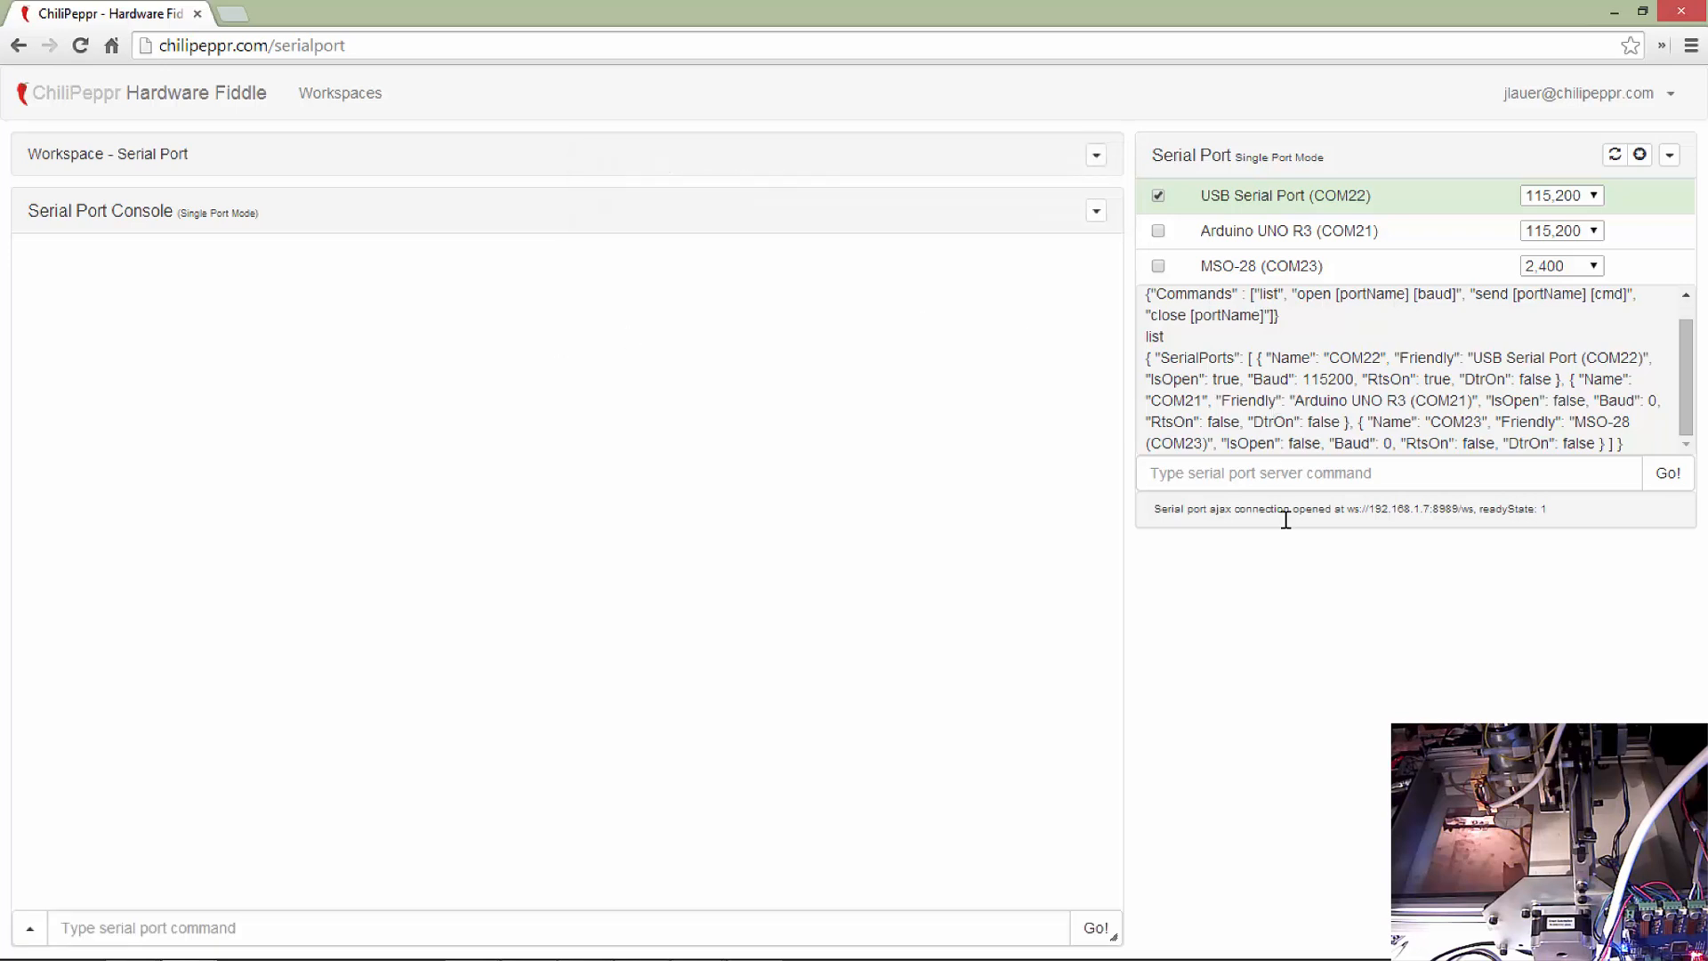
mouse_move(1452, 230)
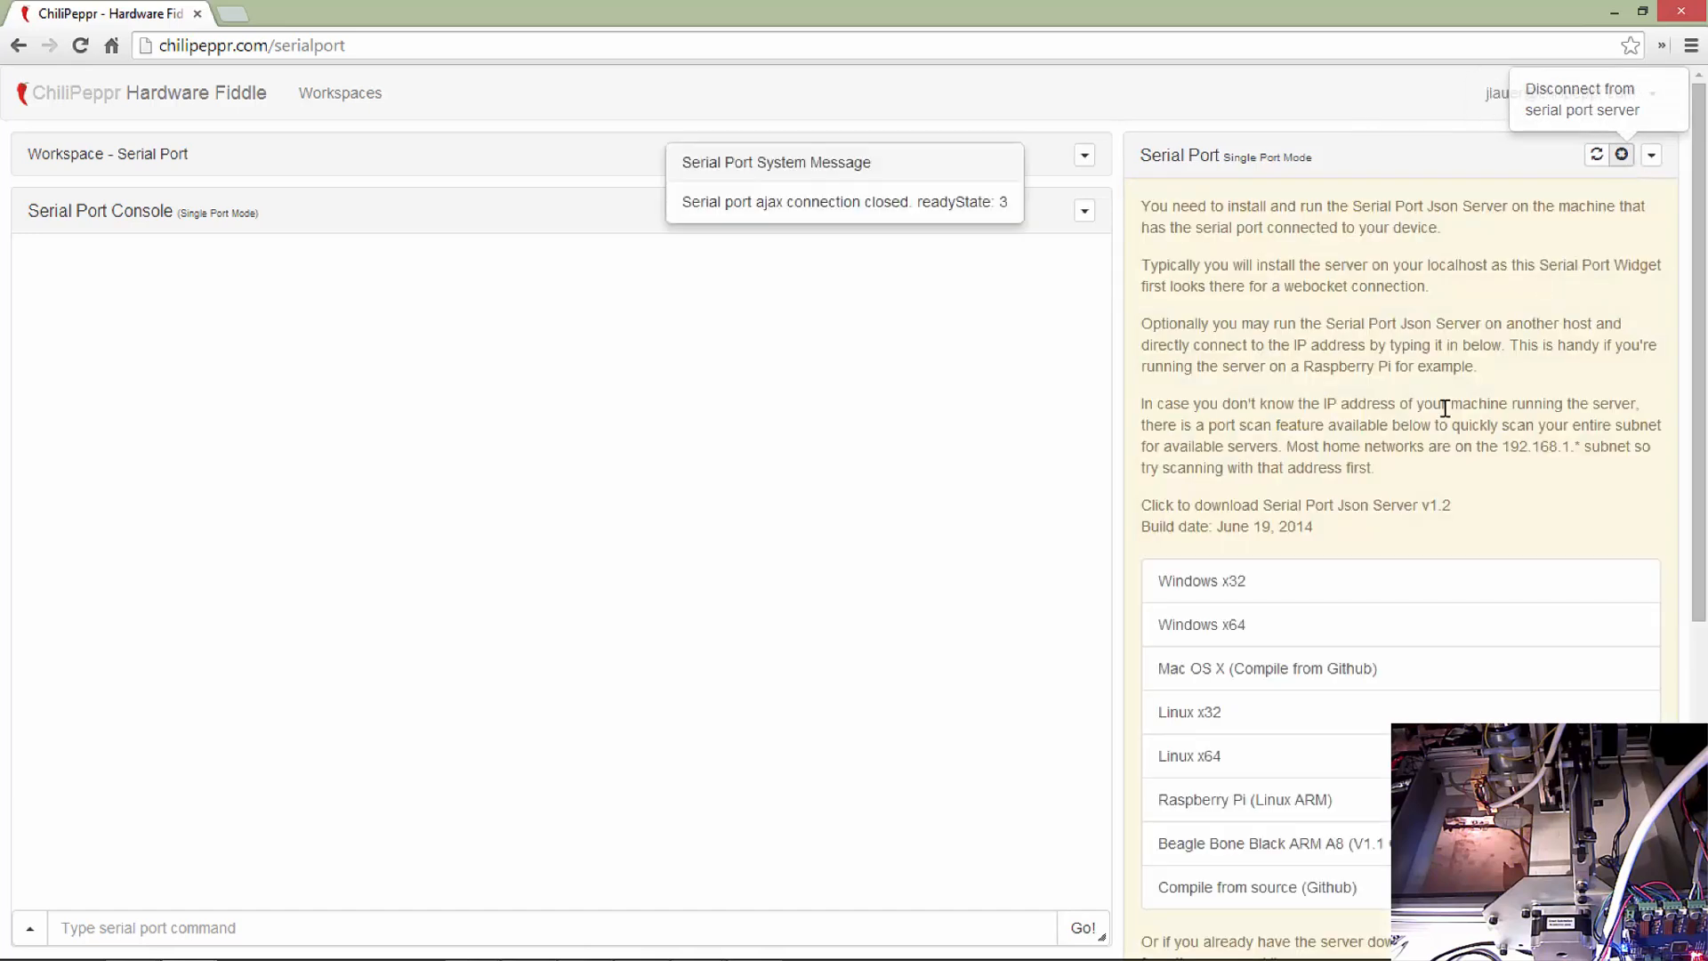
scroll("down", 3)
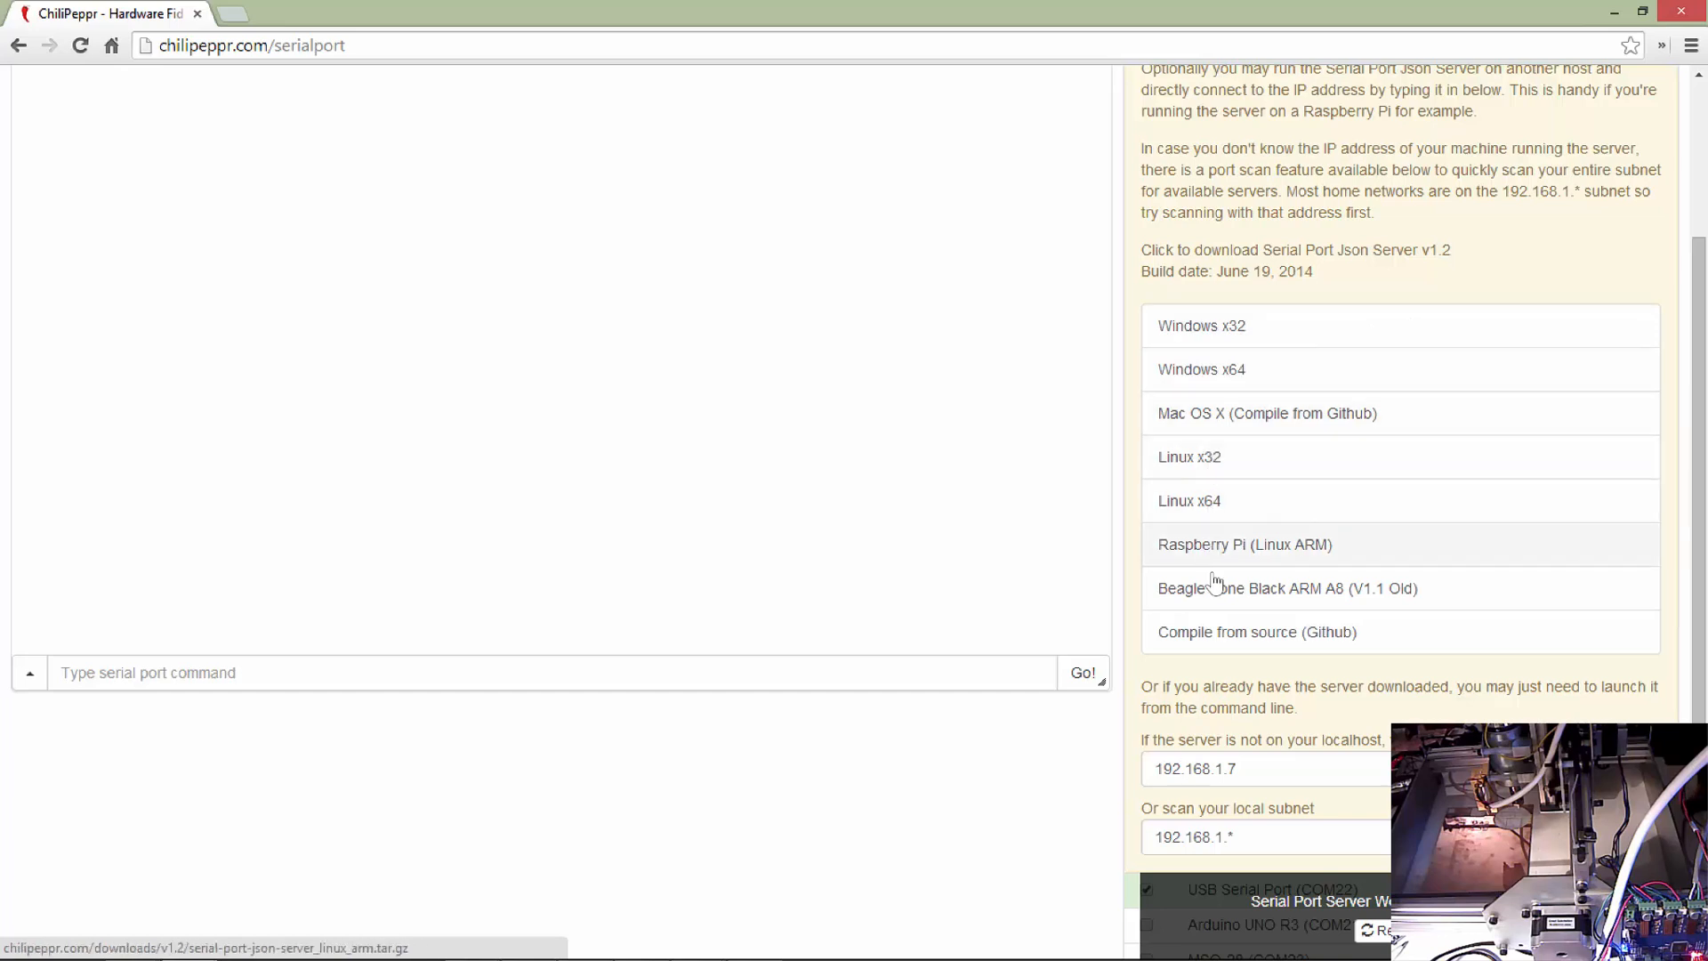
mouse_move(1197, 413)
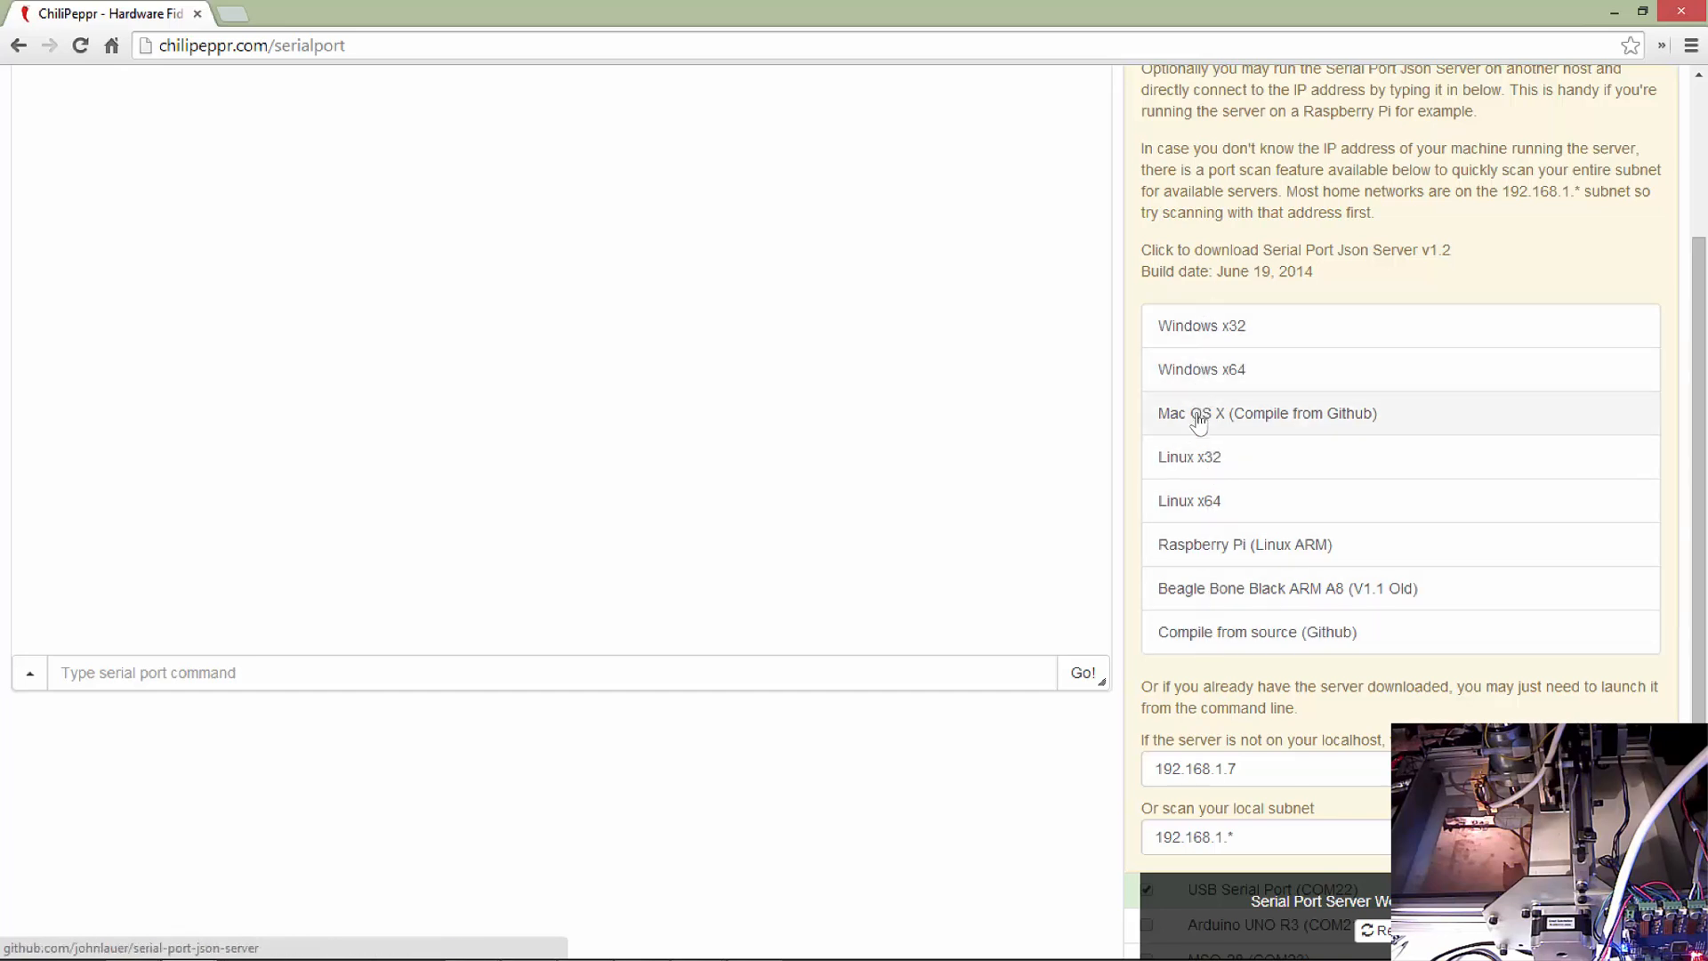
mouse_move(1211, 425)
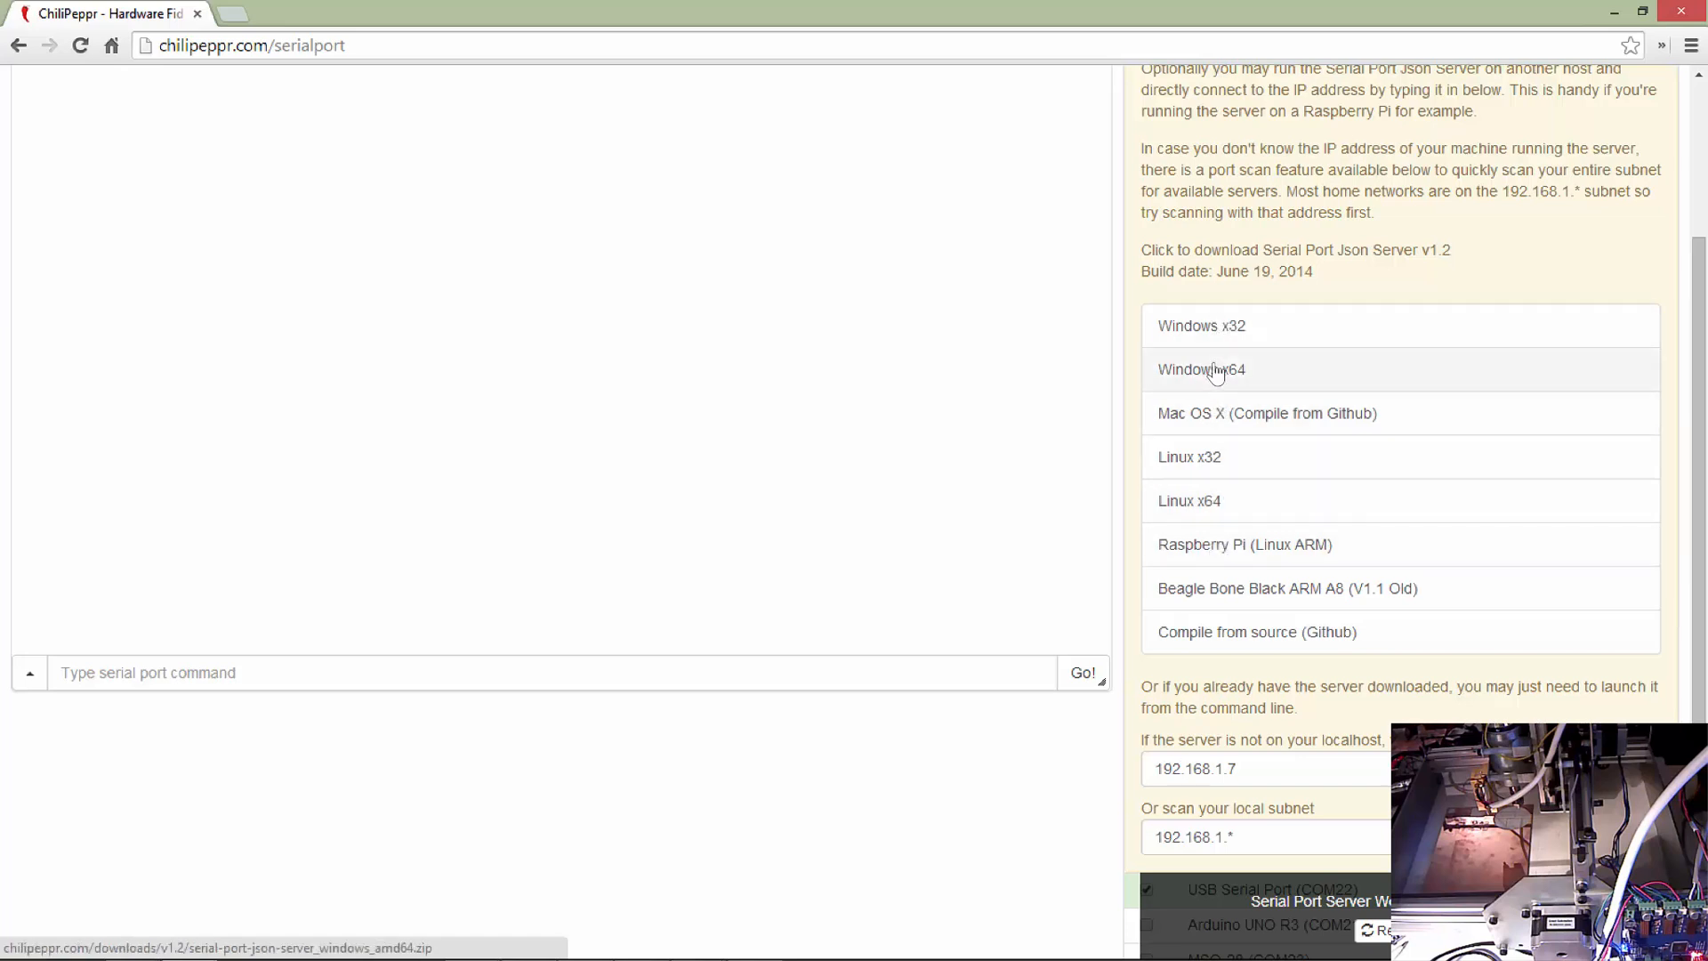
left_click(1201, 371)
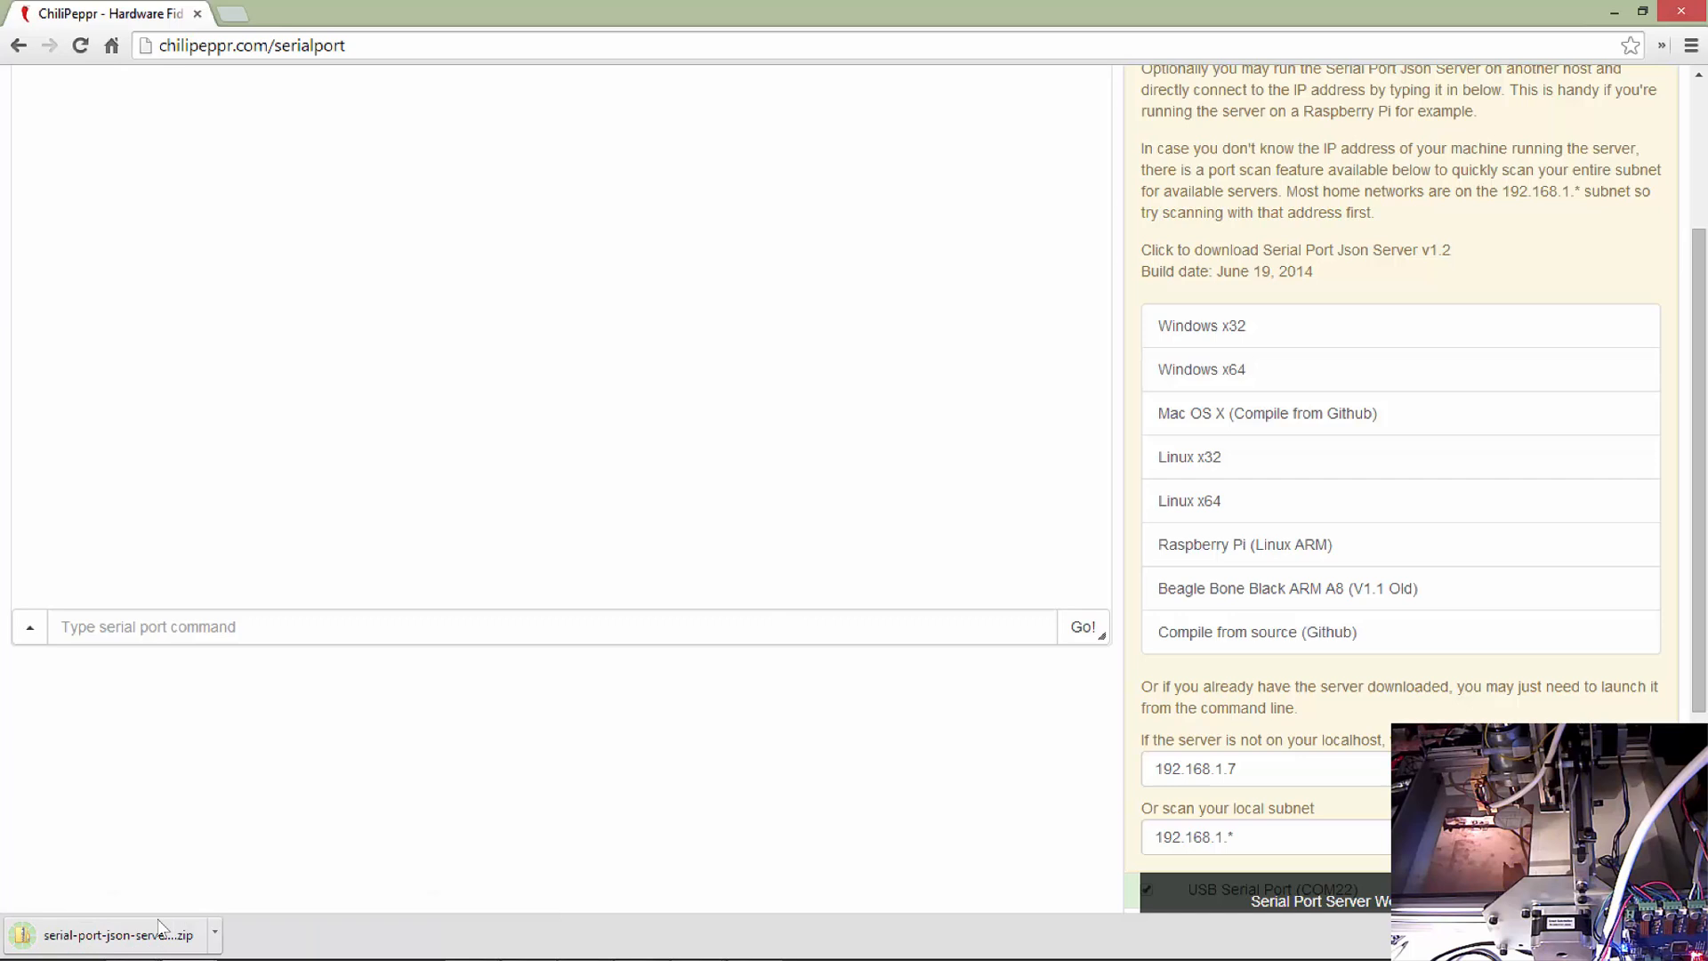
- Extract the downloaded Serial Port JSON Server zip into the suggested folder
left_click(109, 934)
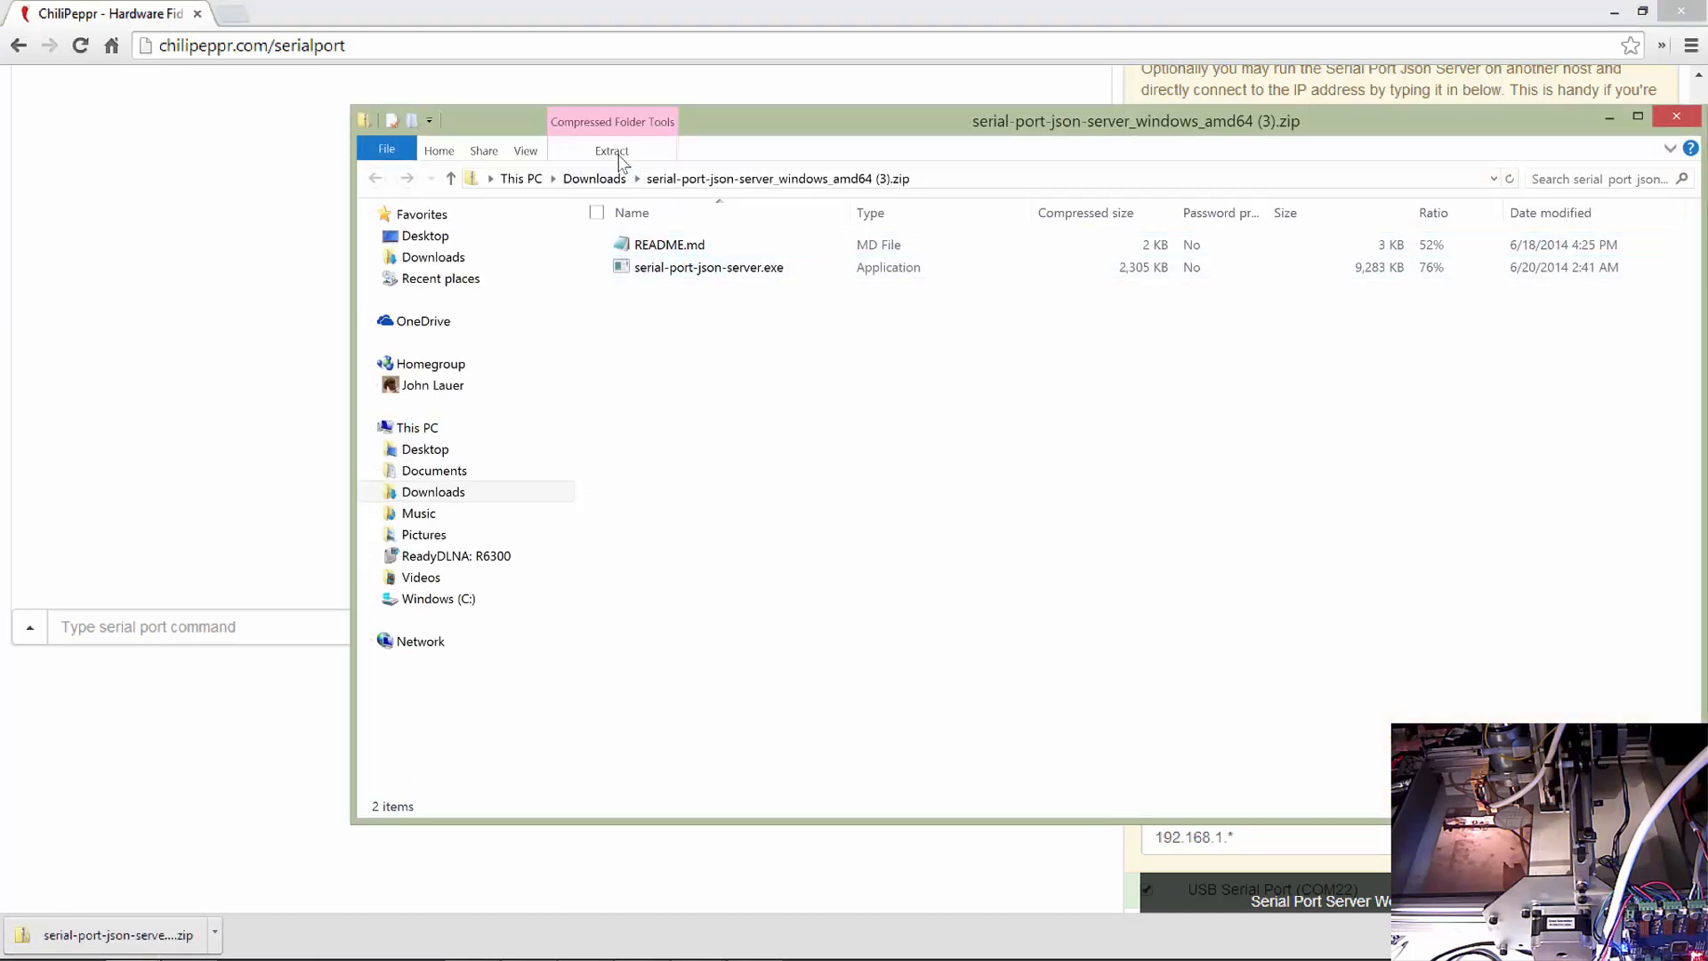
left_click(610, 149)
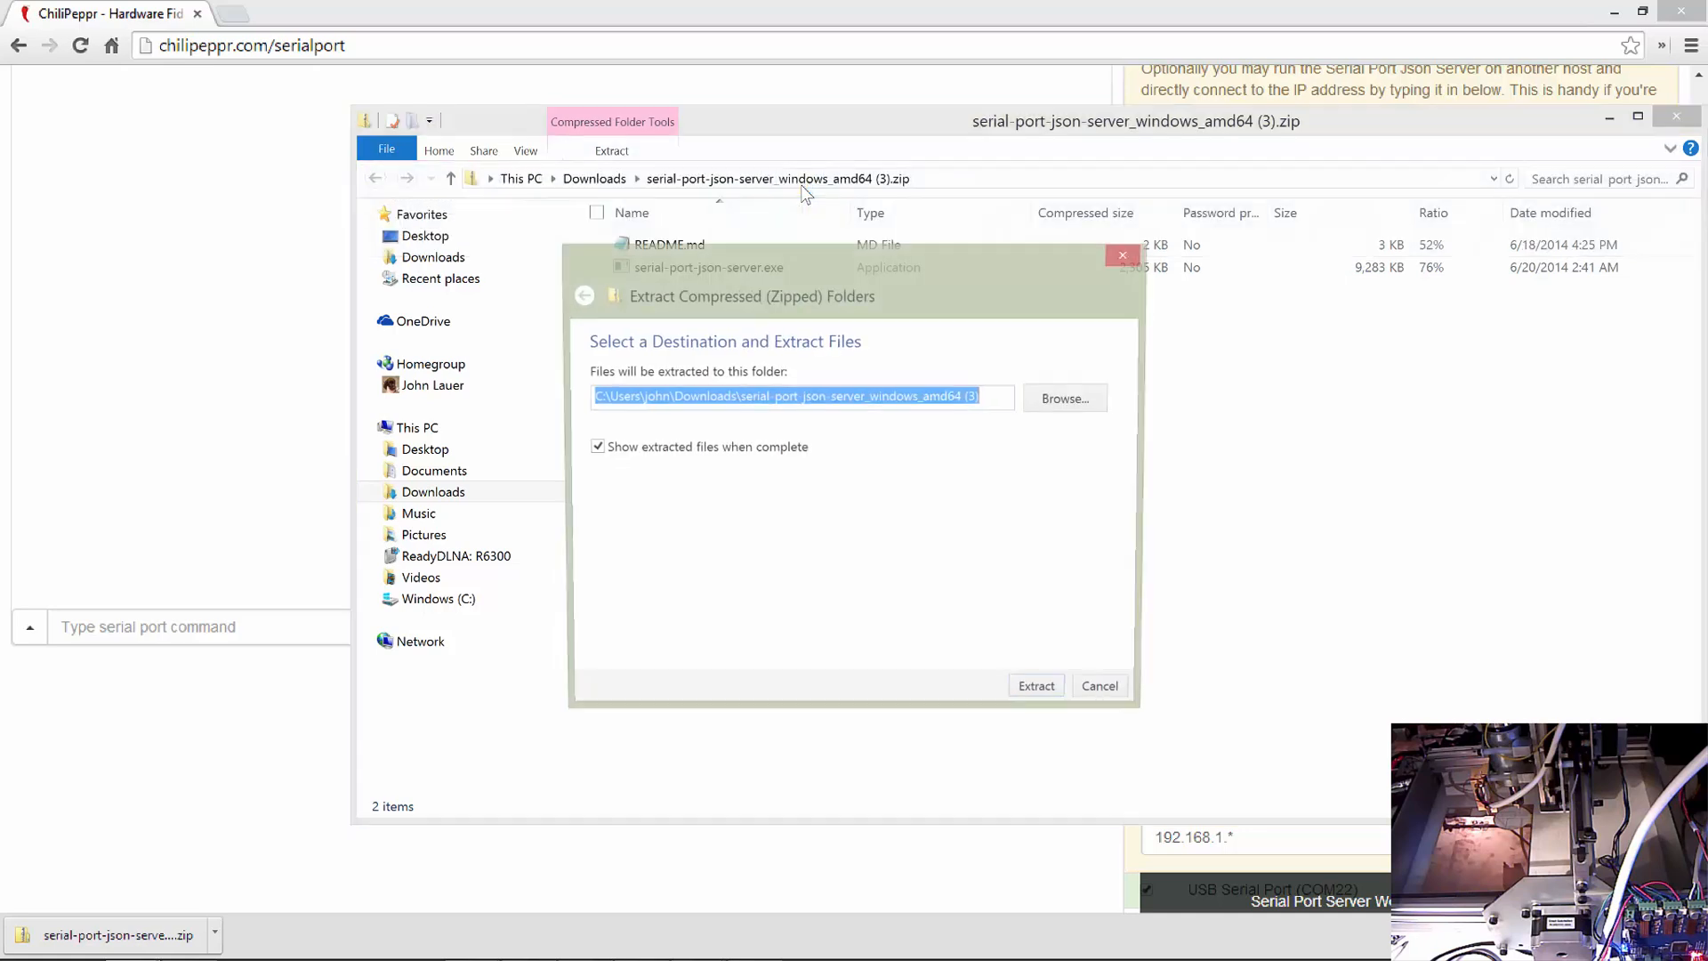
left_click(1036, 685)
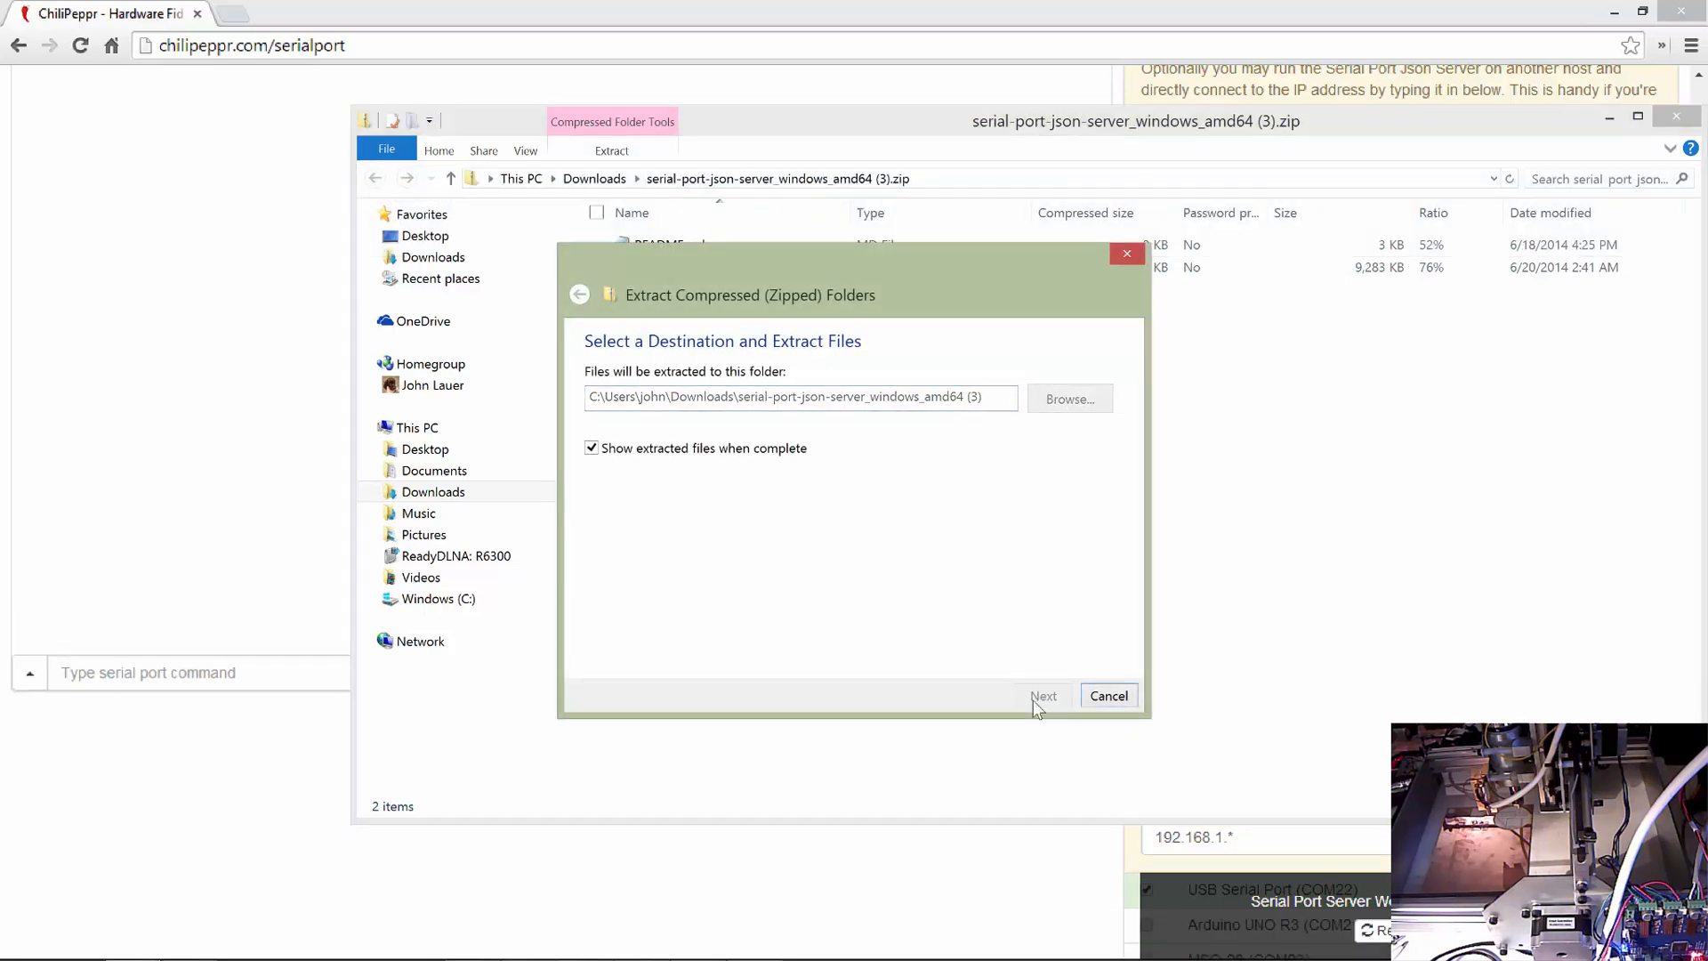
left_click(1043, 696)
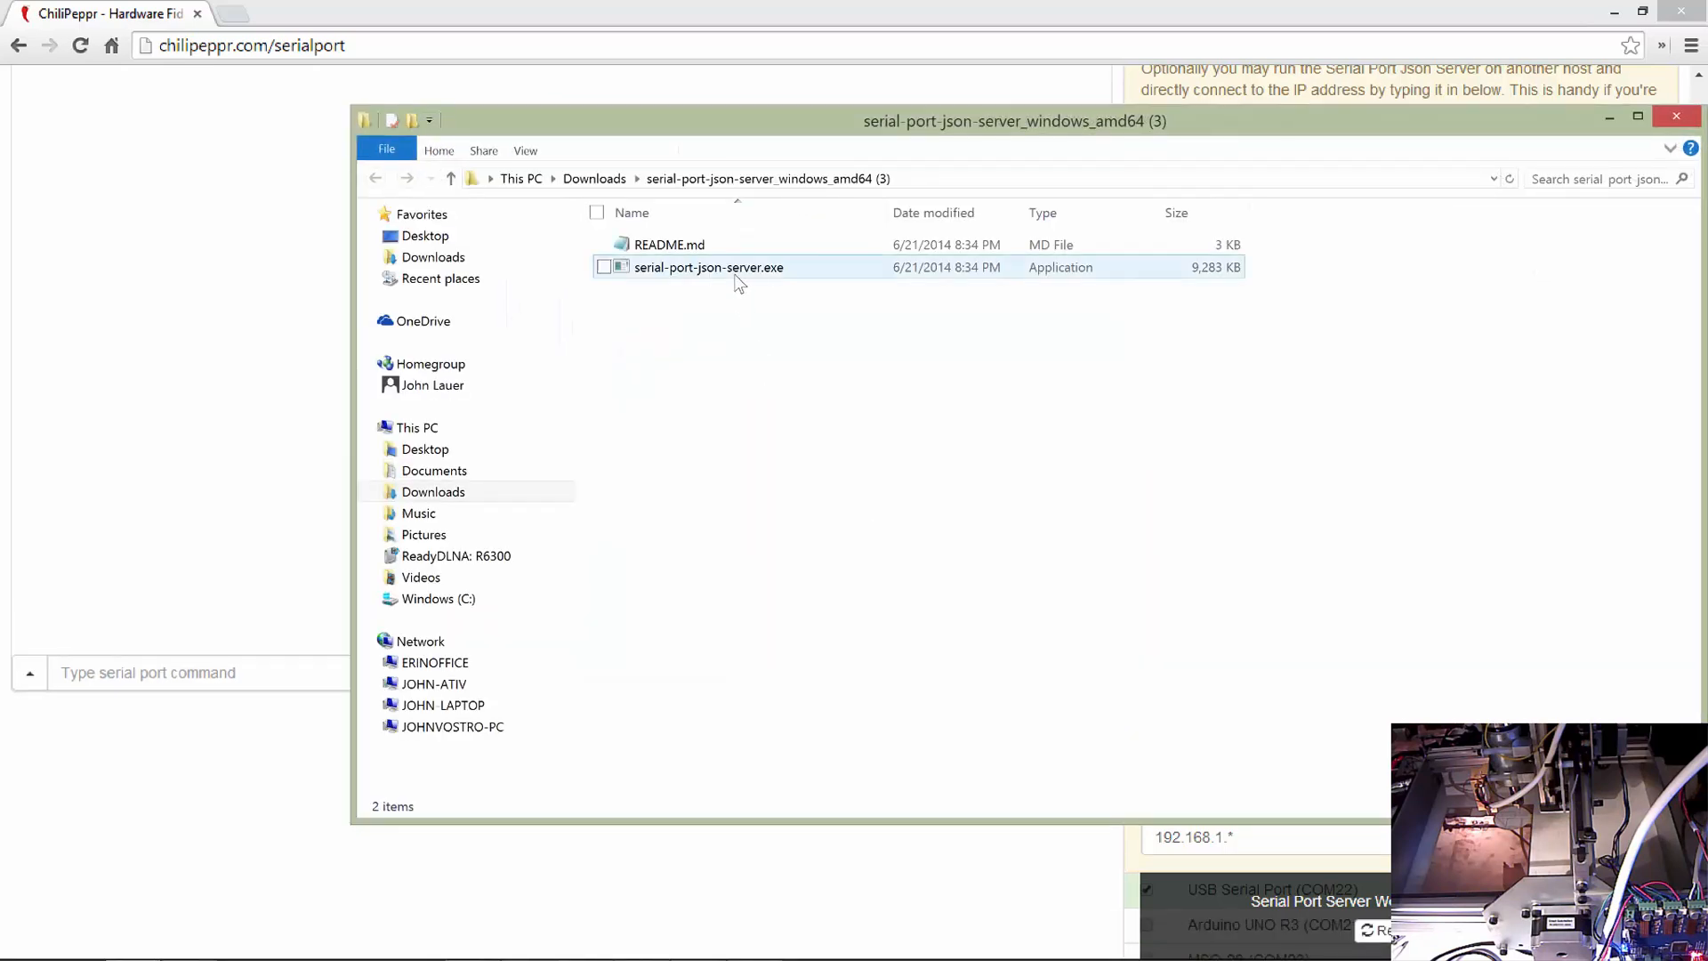
- Launch serial-port-json-server.exe, running it anyway past the SmartScreen warning
double_click(708, 267)
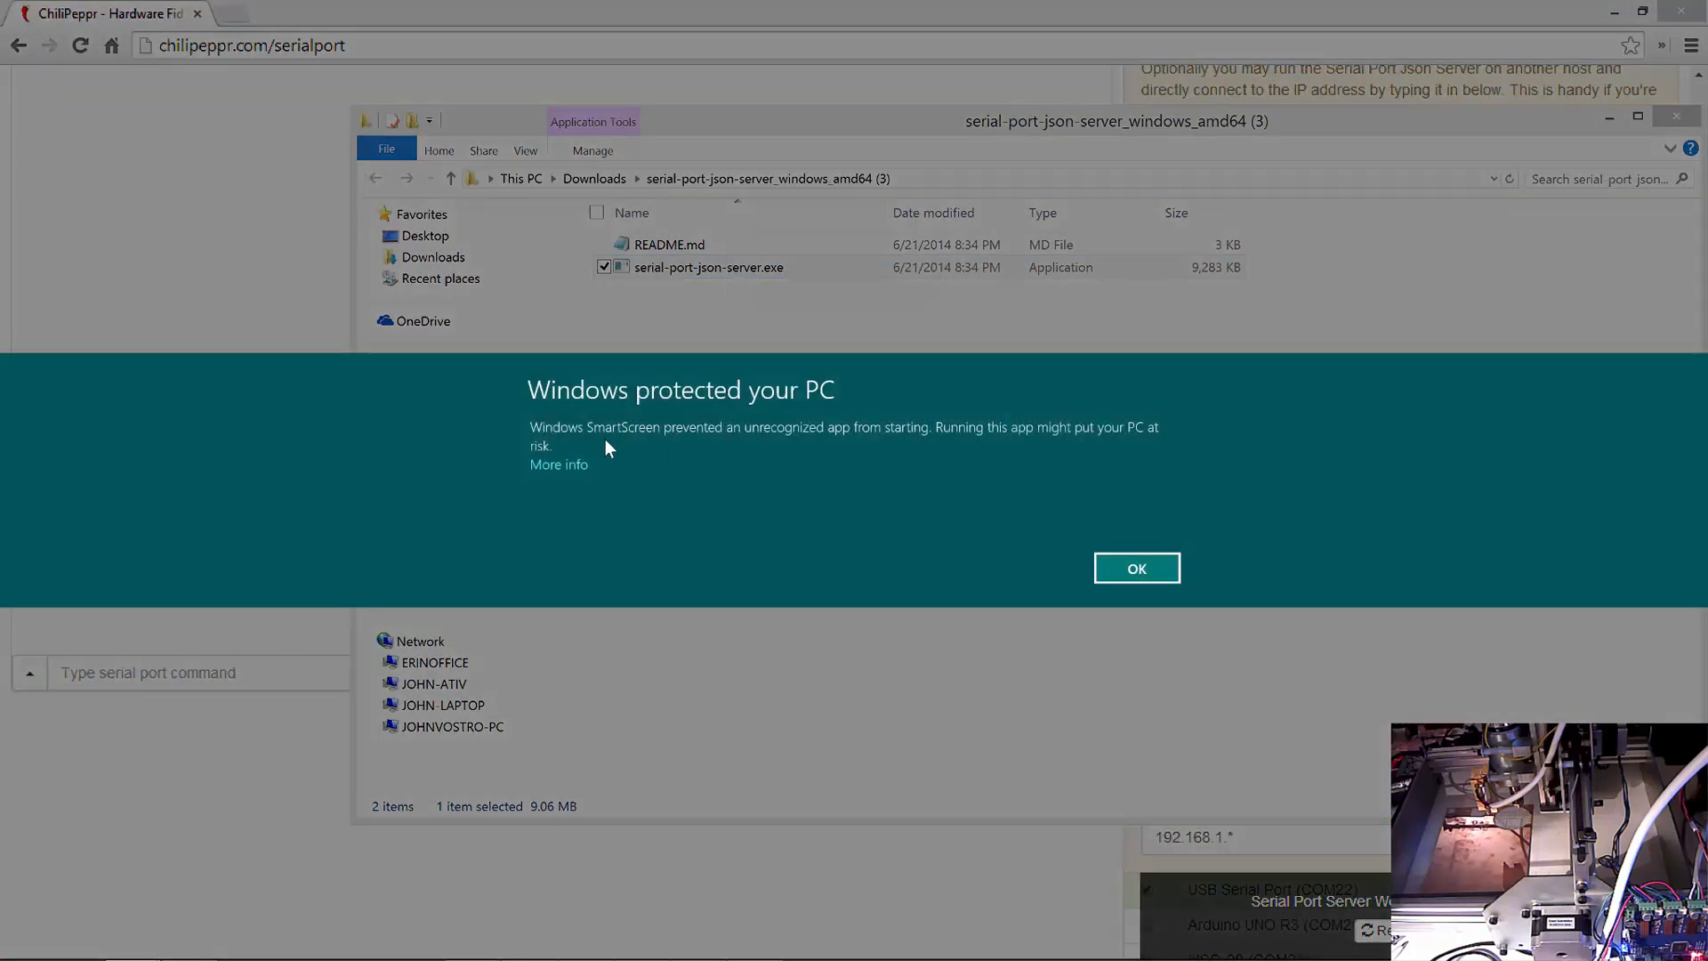
left_click(557, 465)
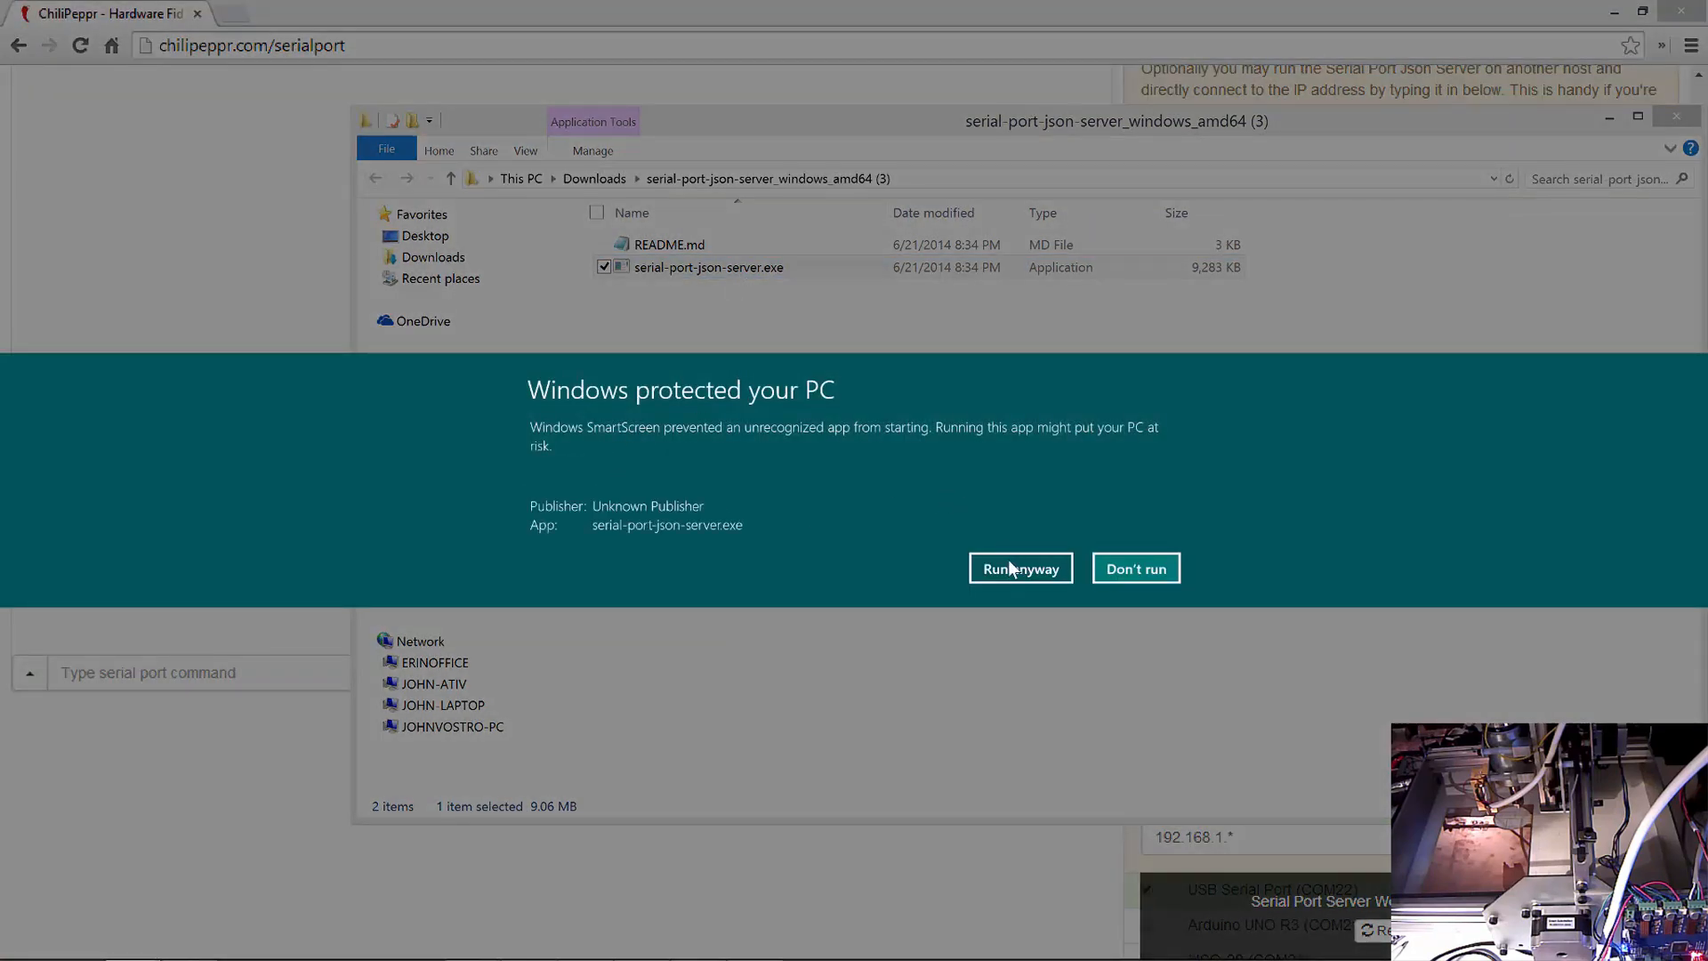
left_click(1020, 568)
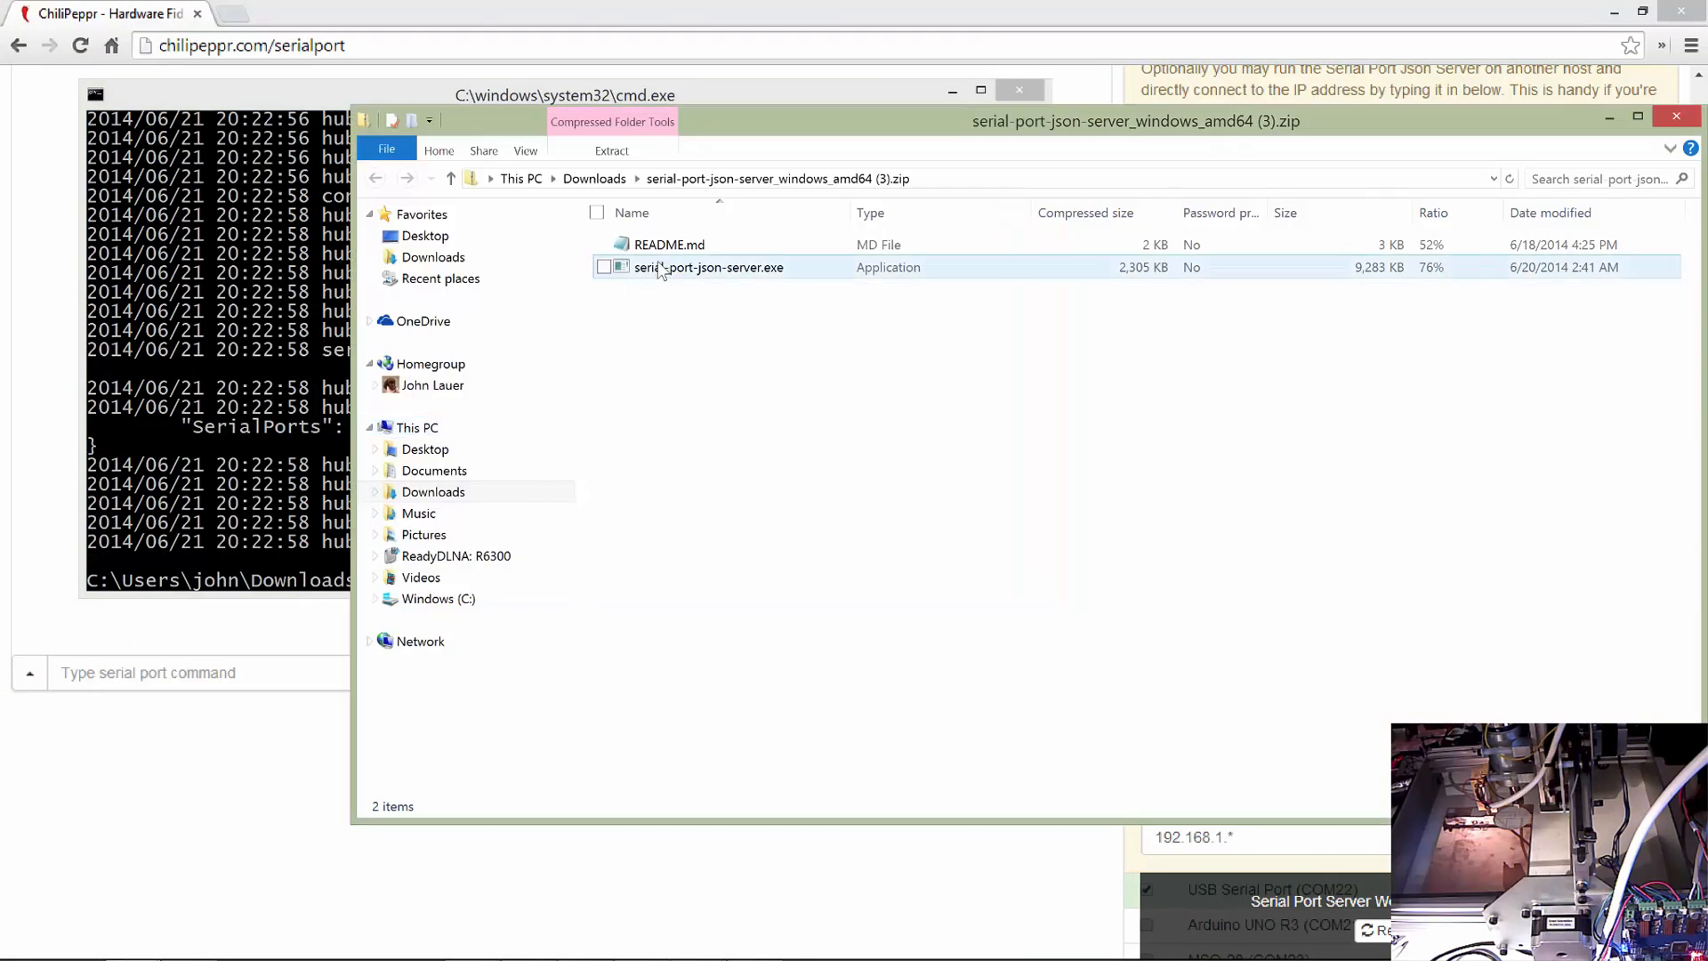
- Re-extract the server zip, replacing the existing files in the destination
double_click(708, 267)
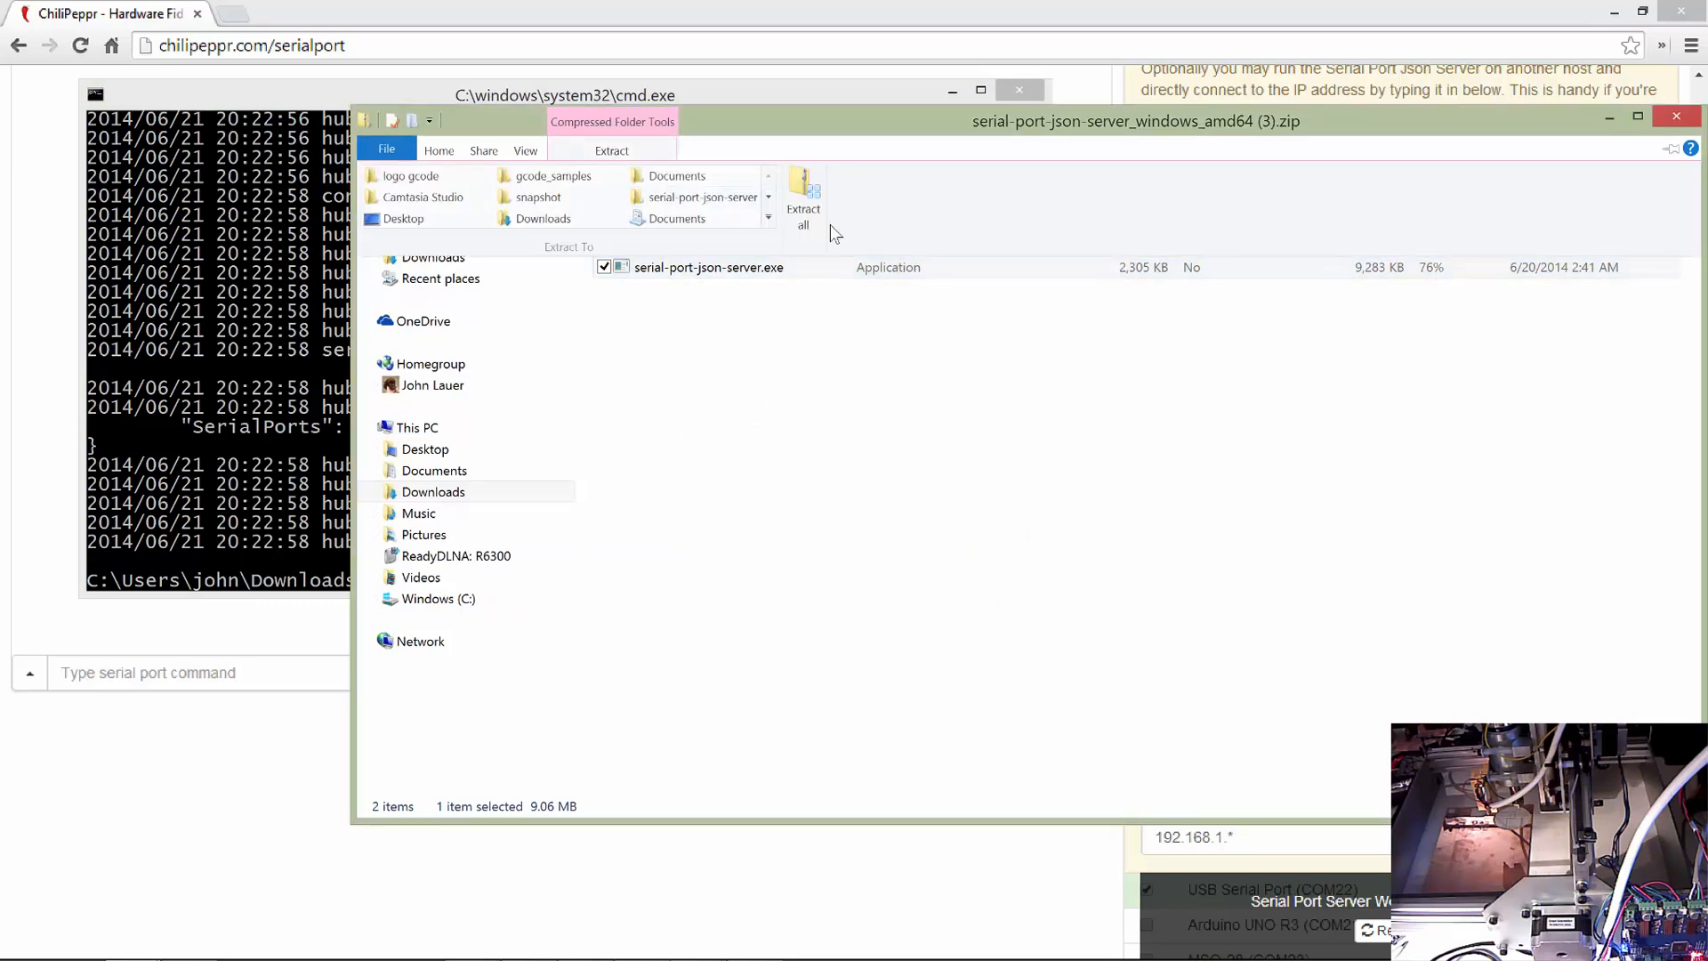
left_click(802, 208)
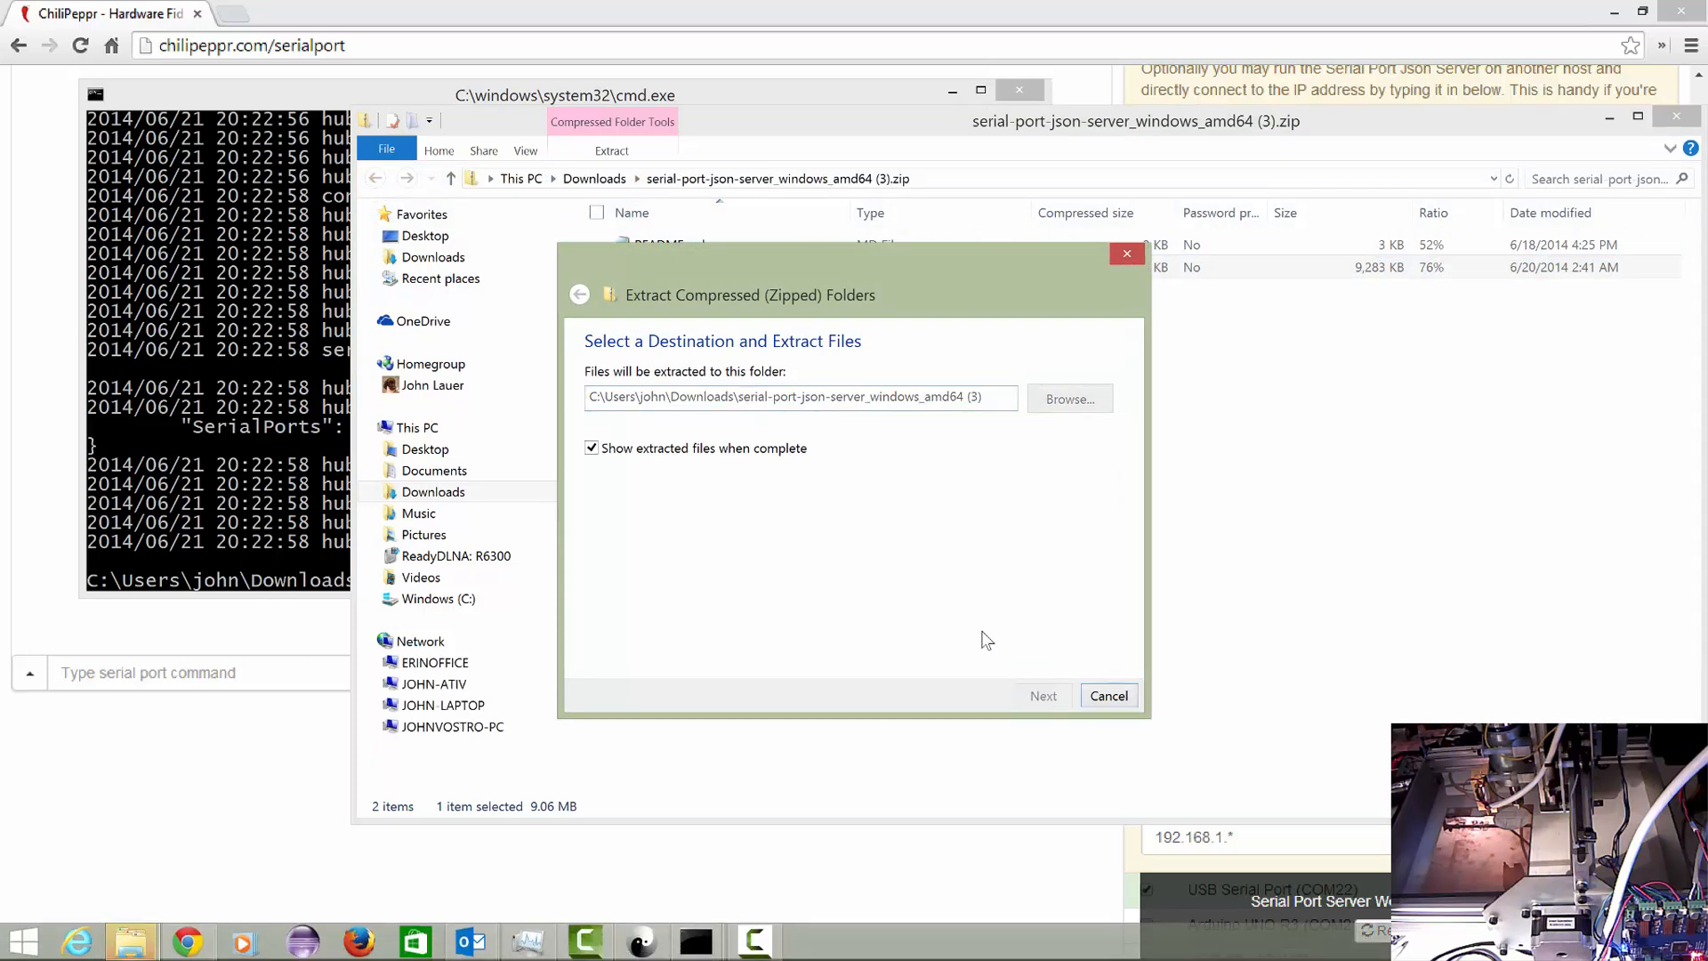
mouse_move(963, 605)
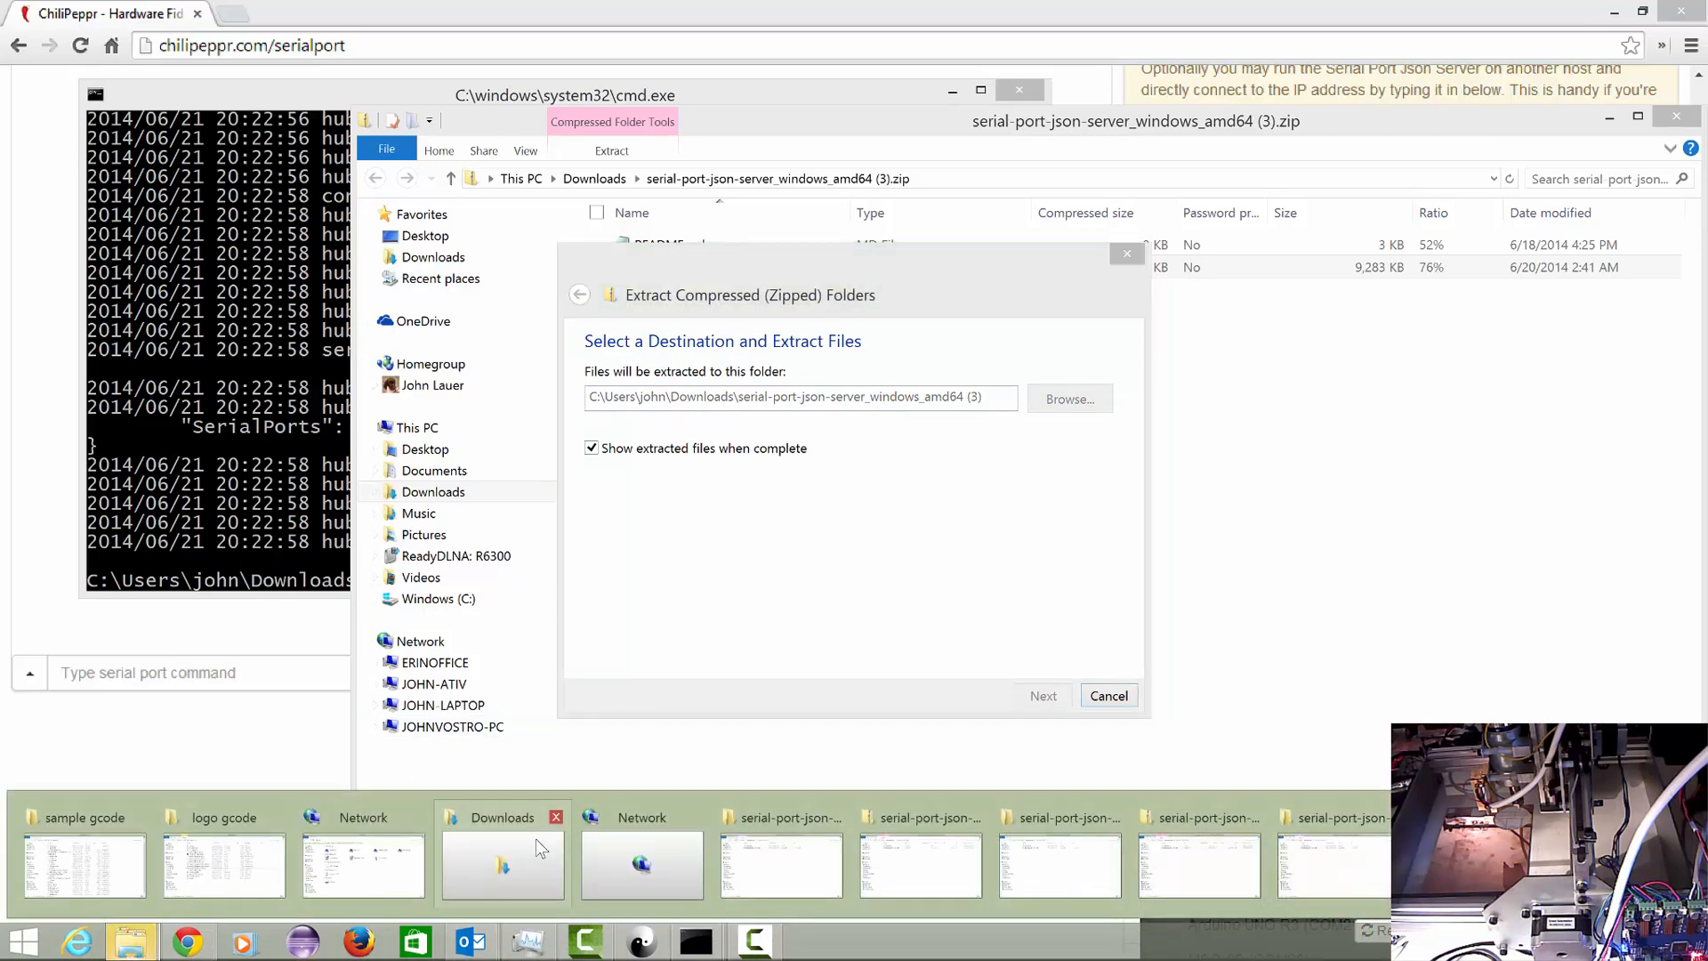
left_click(1041, 695)
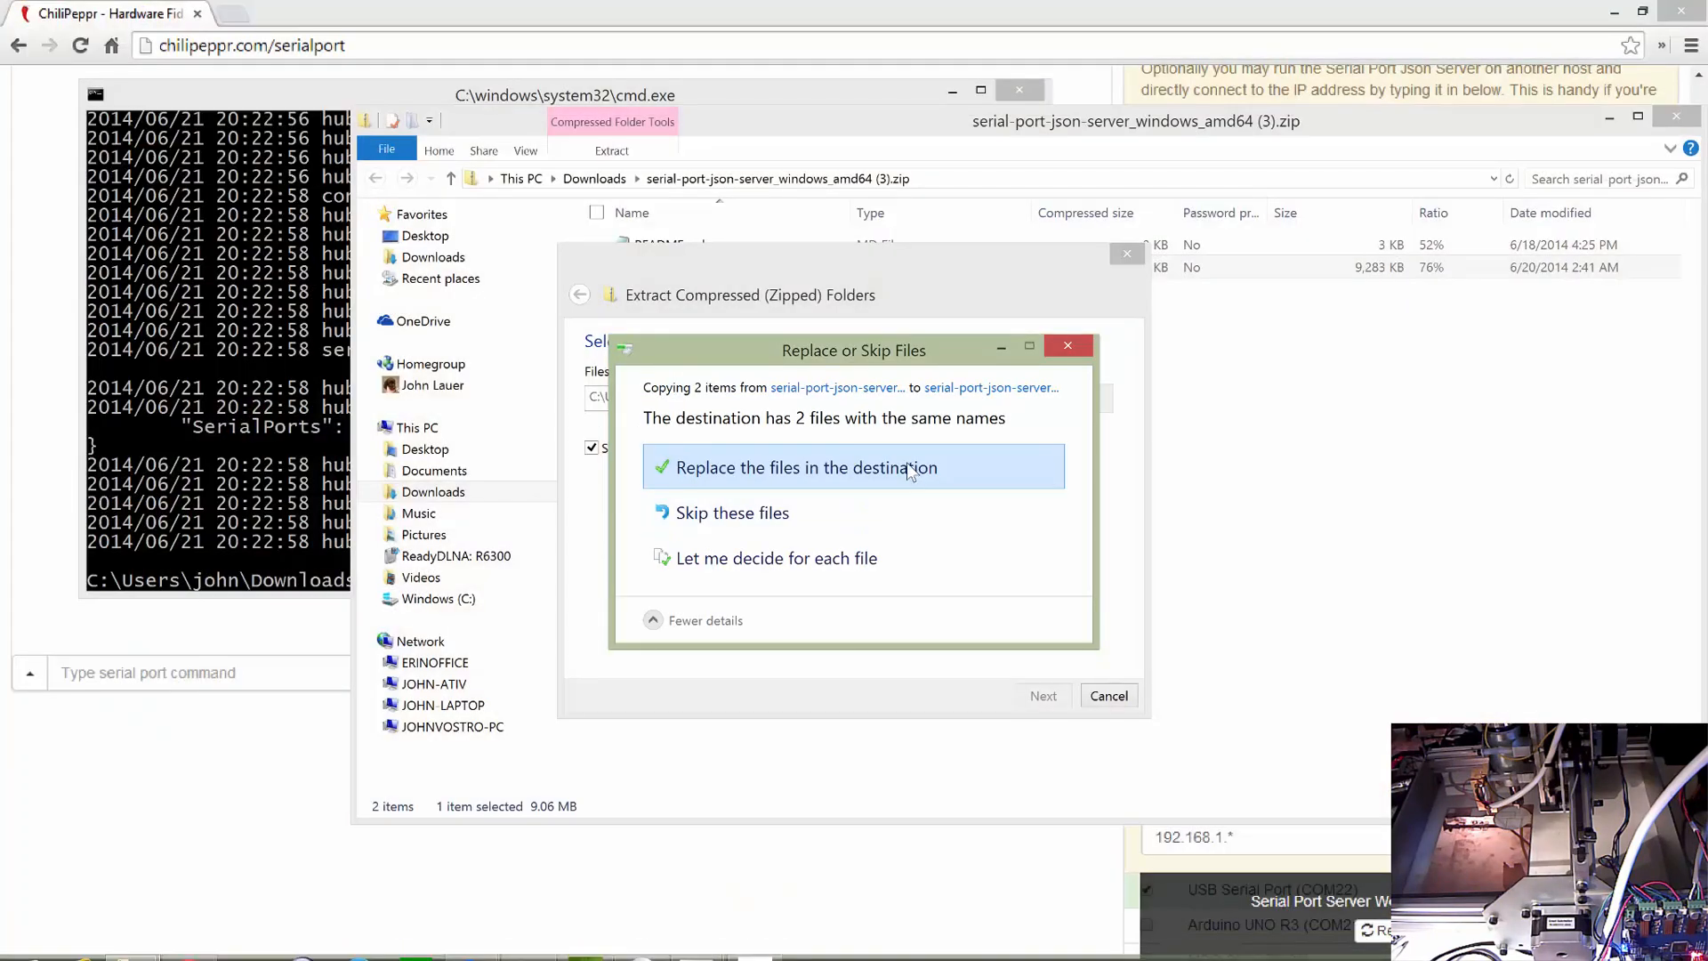
left_click(804, 468)
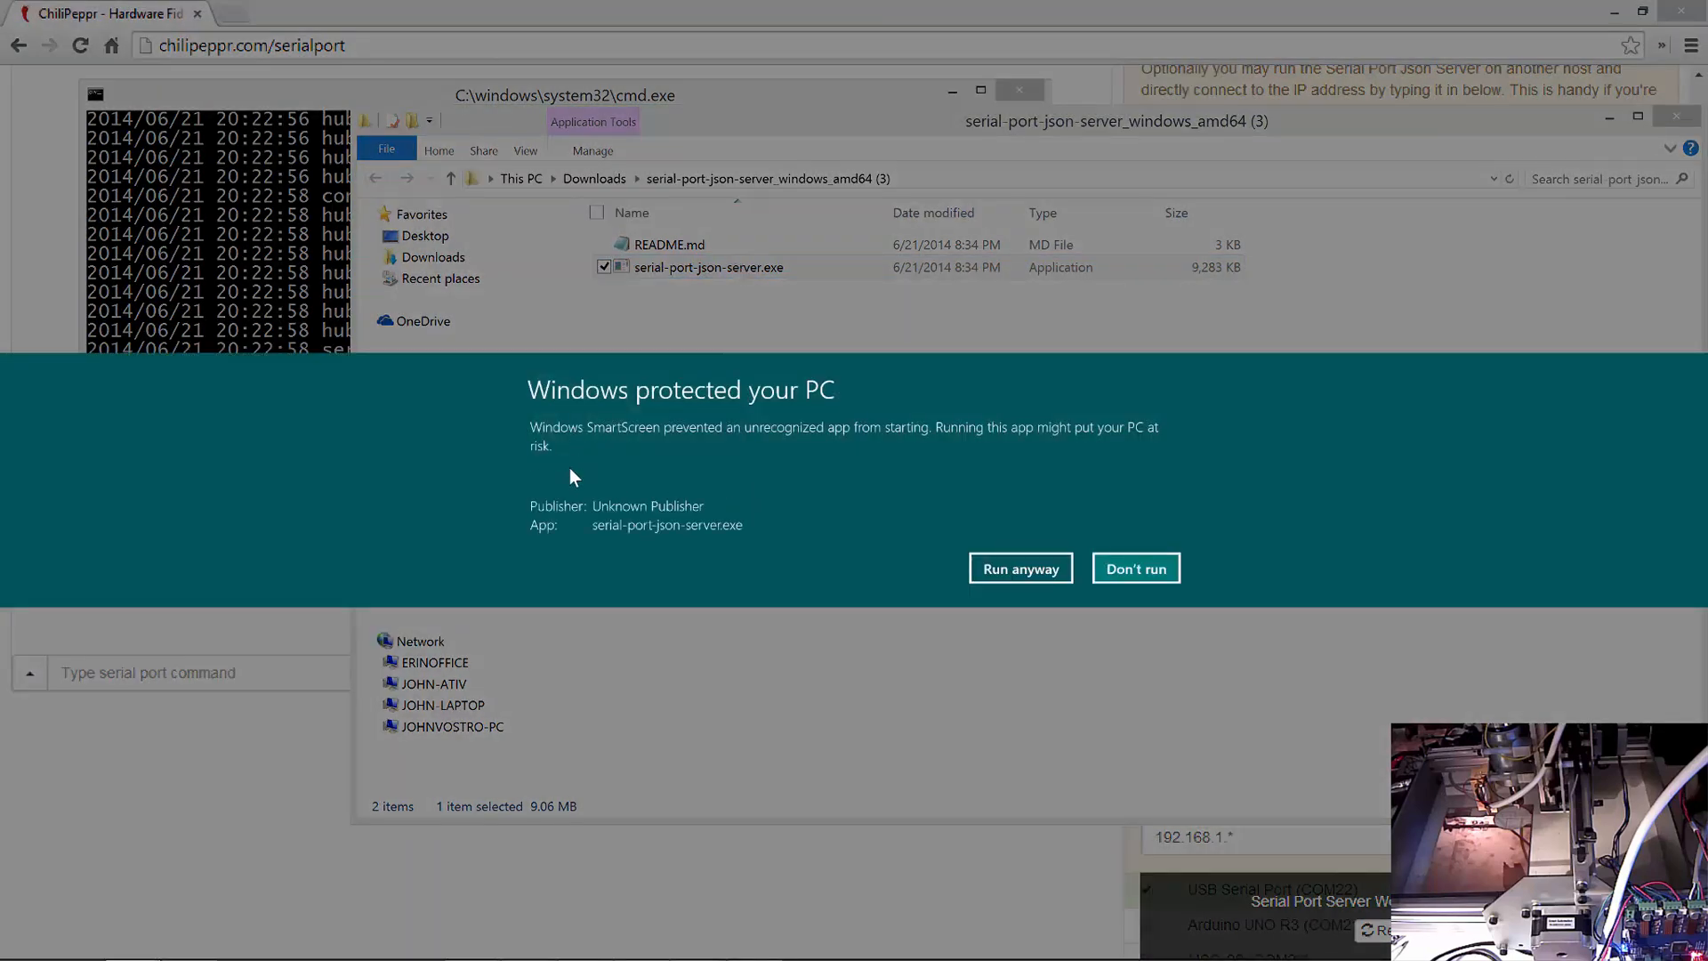
- Run the server on localhost:8989 and allow it through the firewall on private and public networks
left_click(1018, 568)
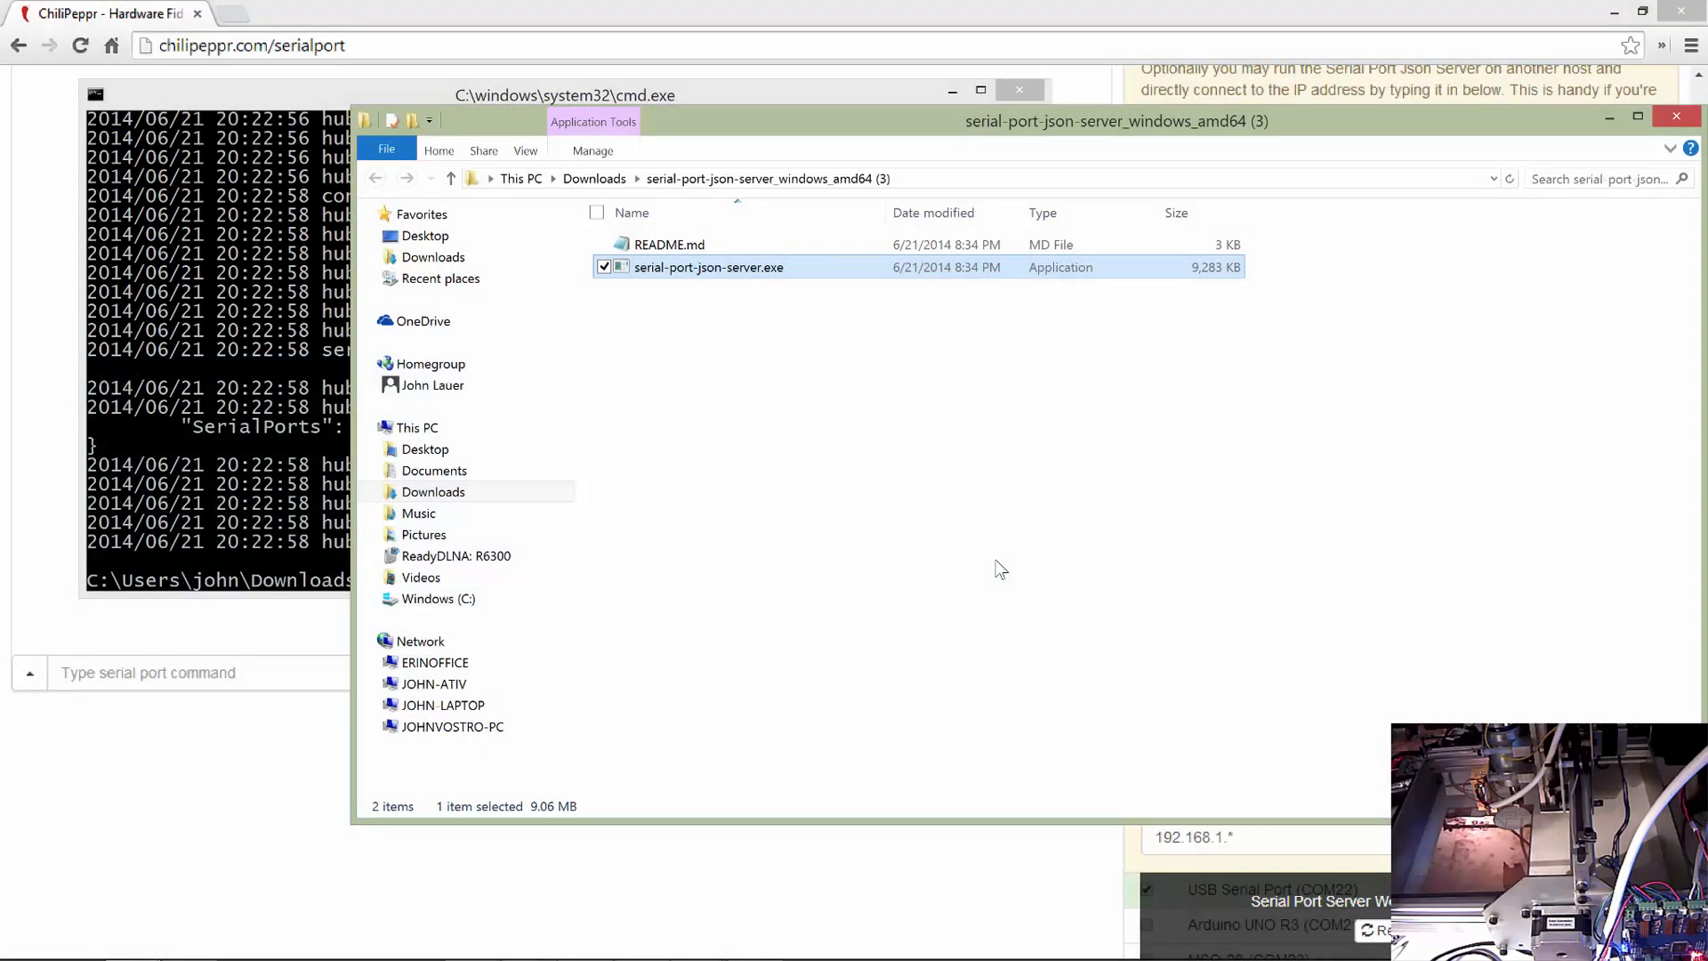
double_click(706, 267)
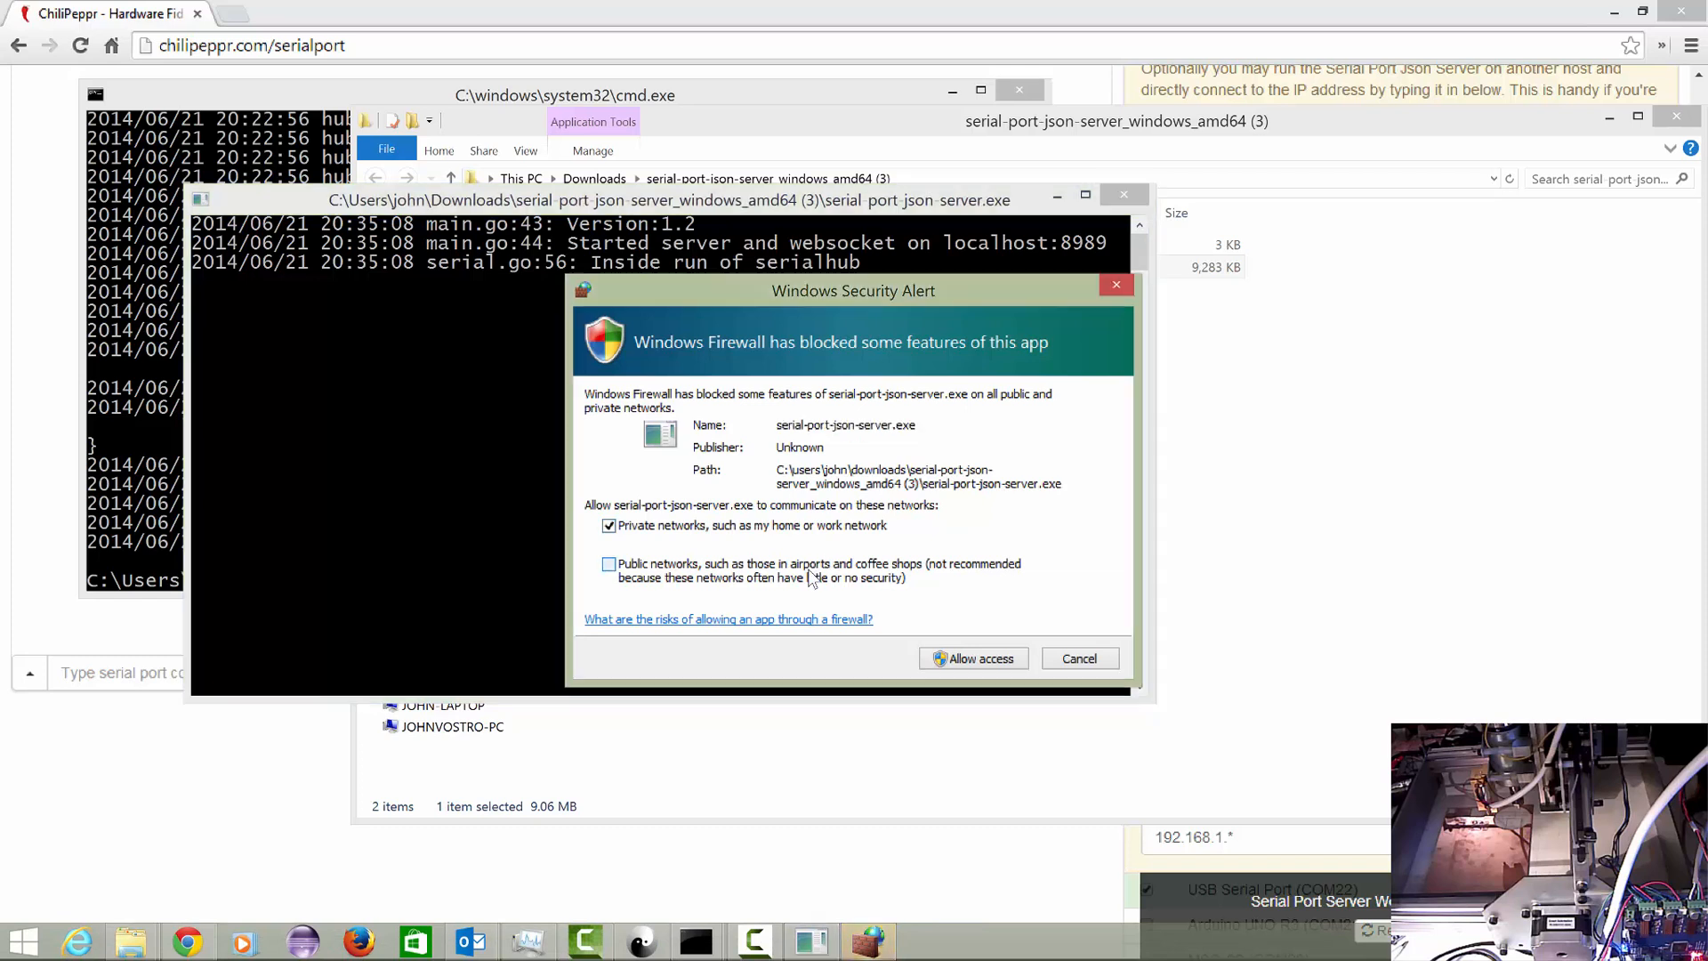
left_click(608, 564)
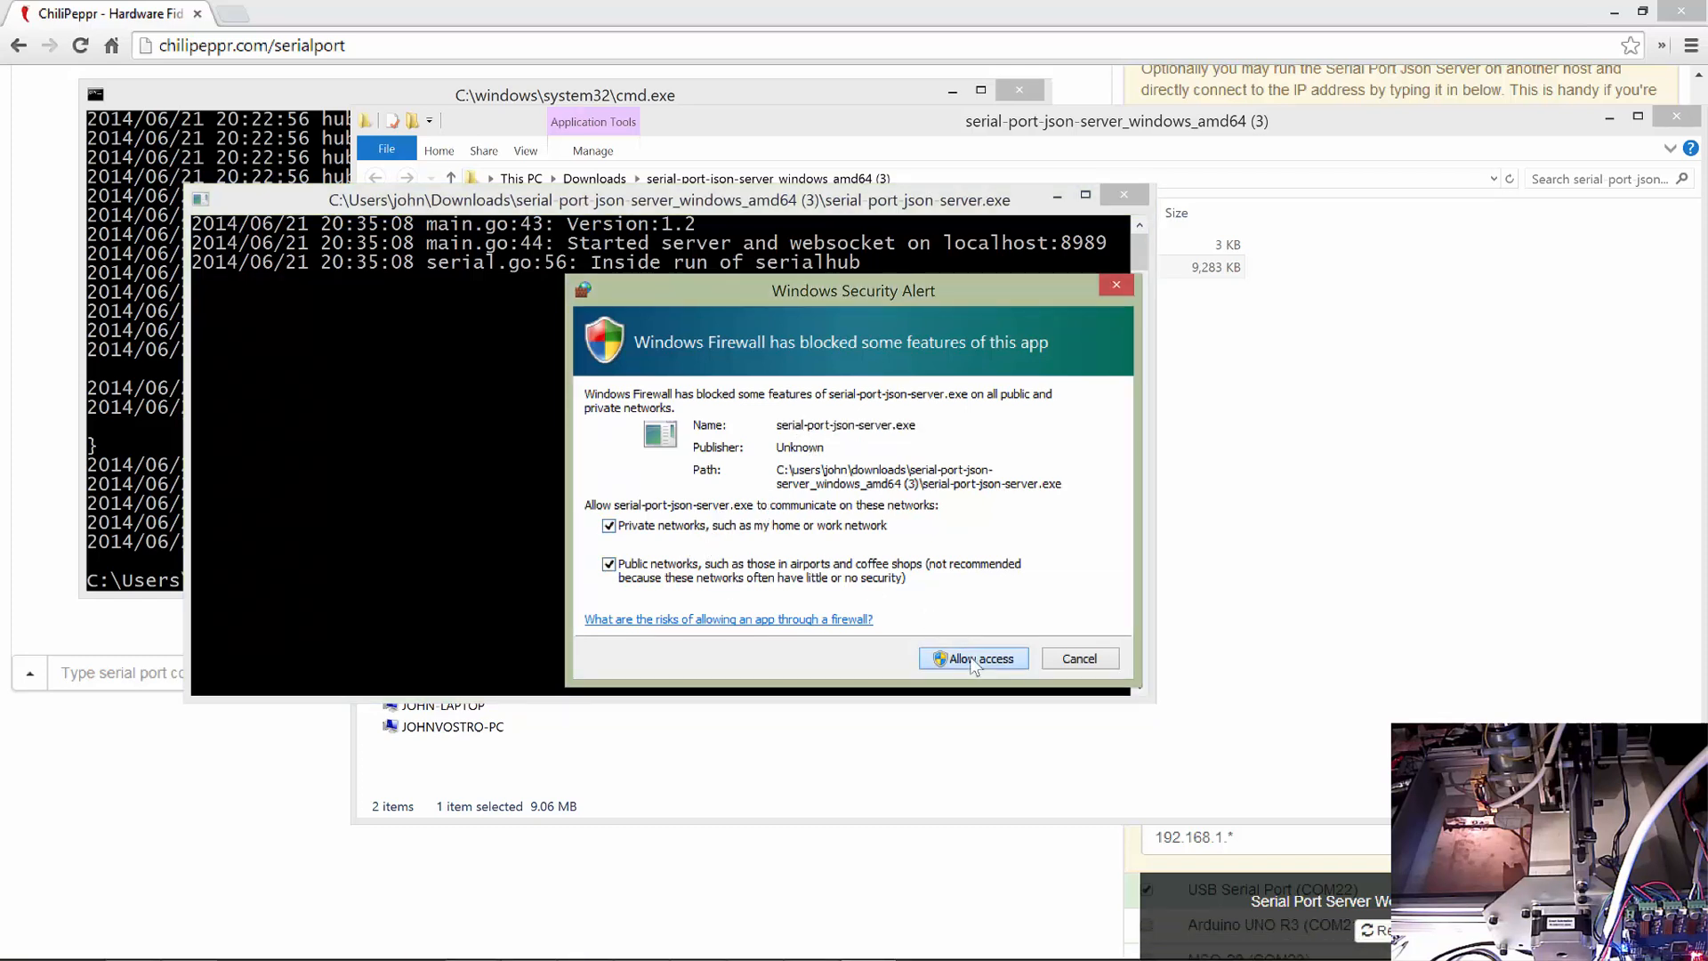
left_click(973, 658)
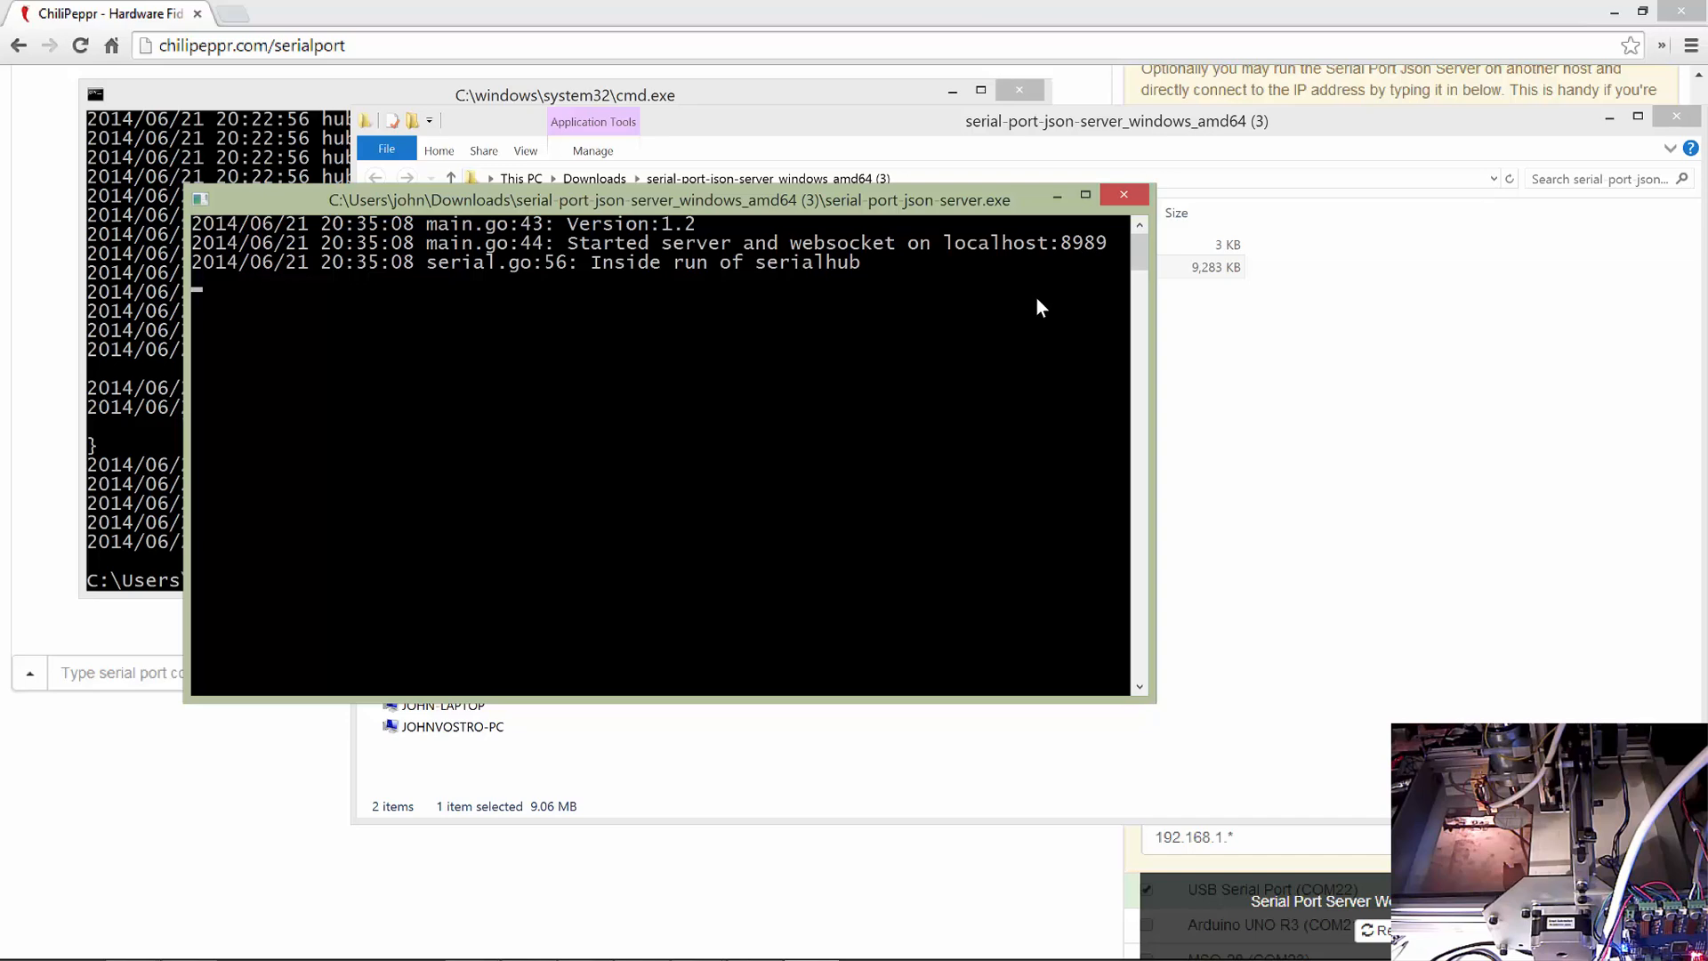
key("alt+tab")
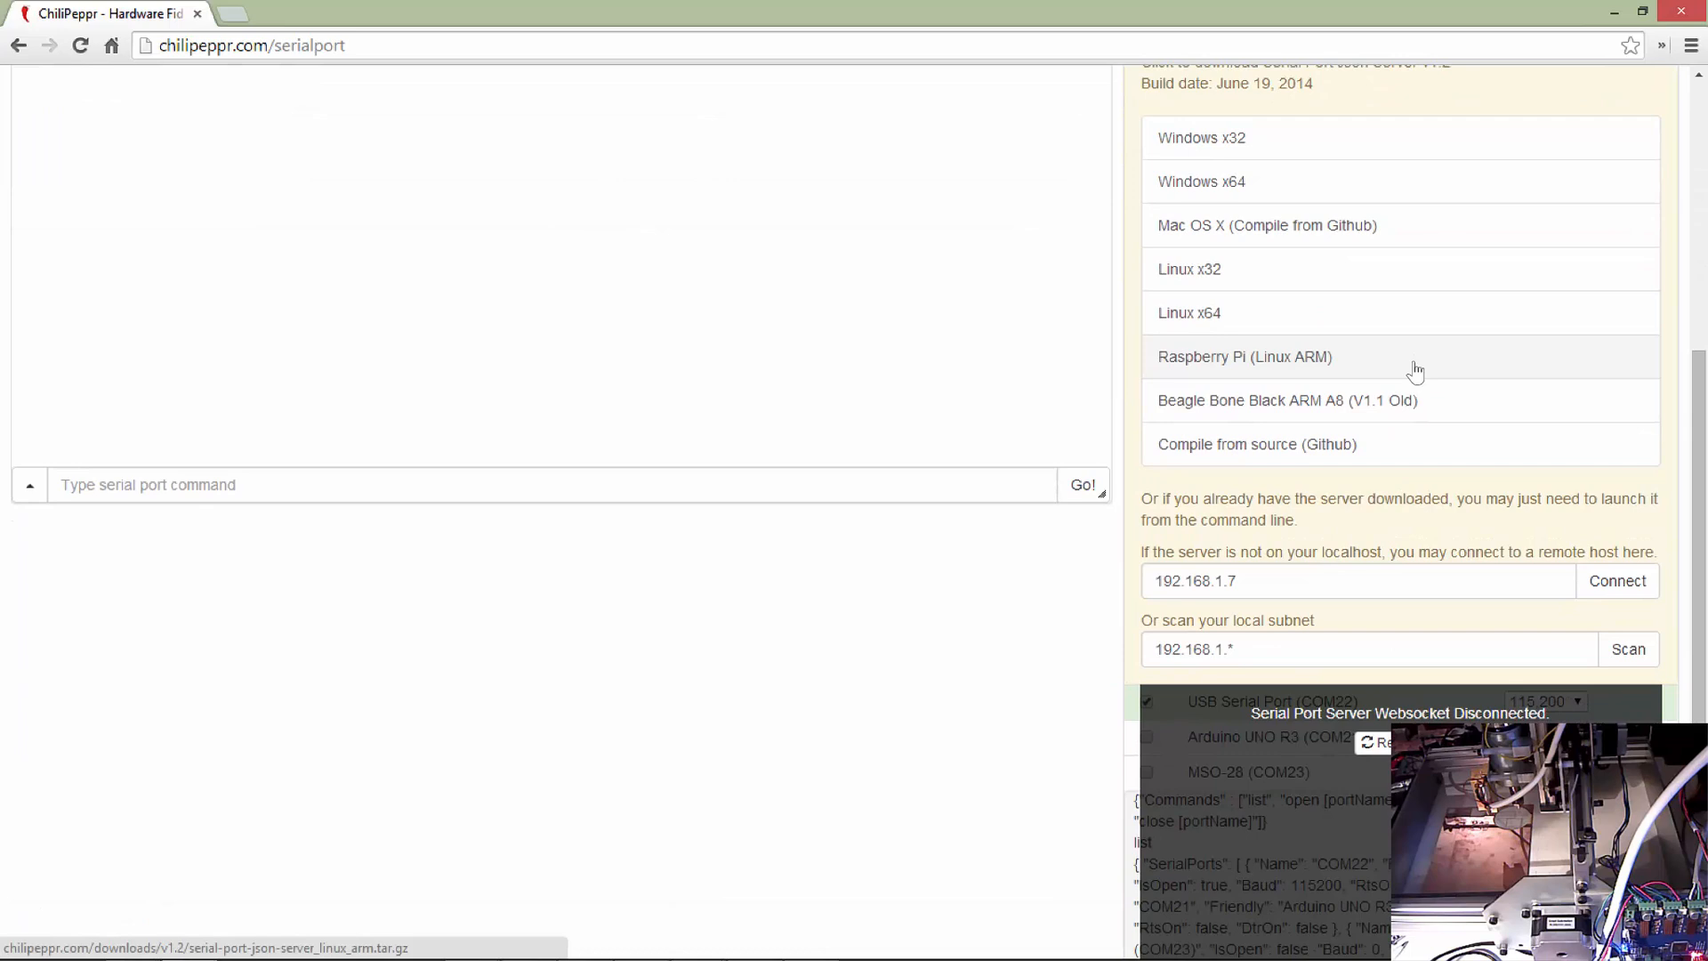
- Scan the local subnet and reconnect to the server websocket at 192.168.1.15:8989
left_click(1628, 649)
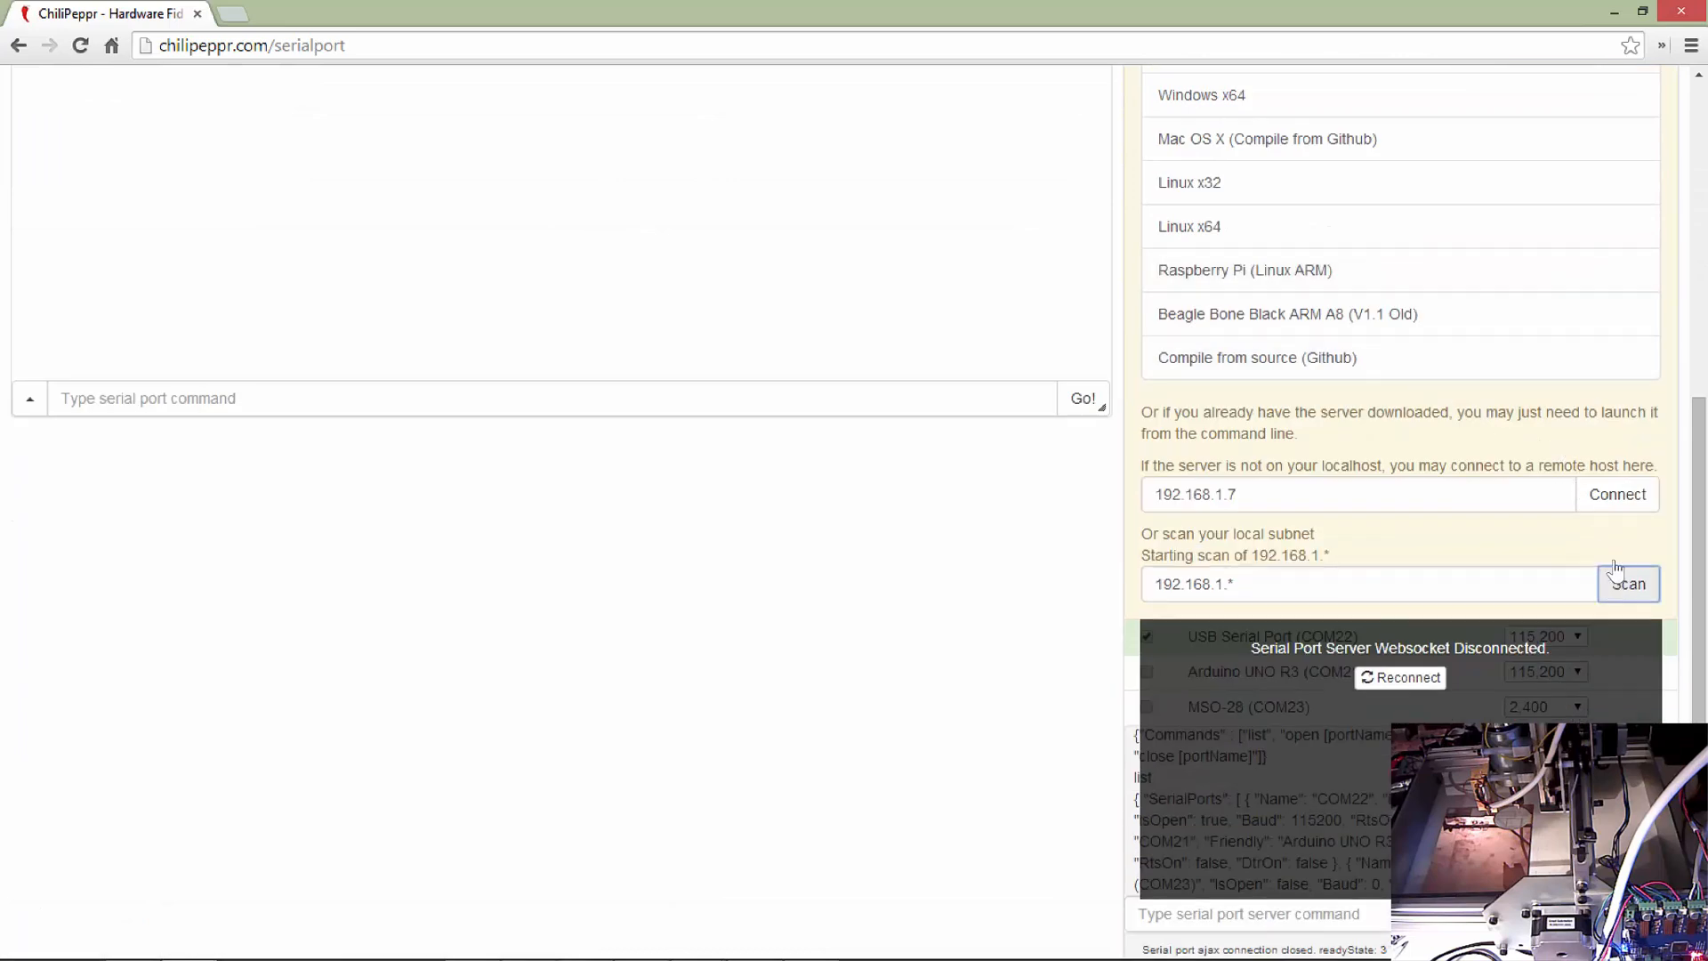
left_click(1629, 583)
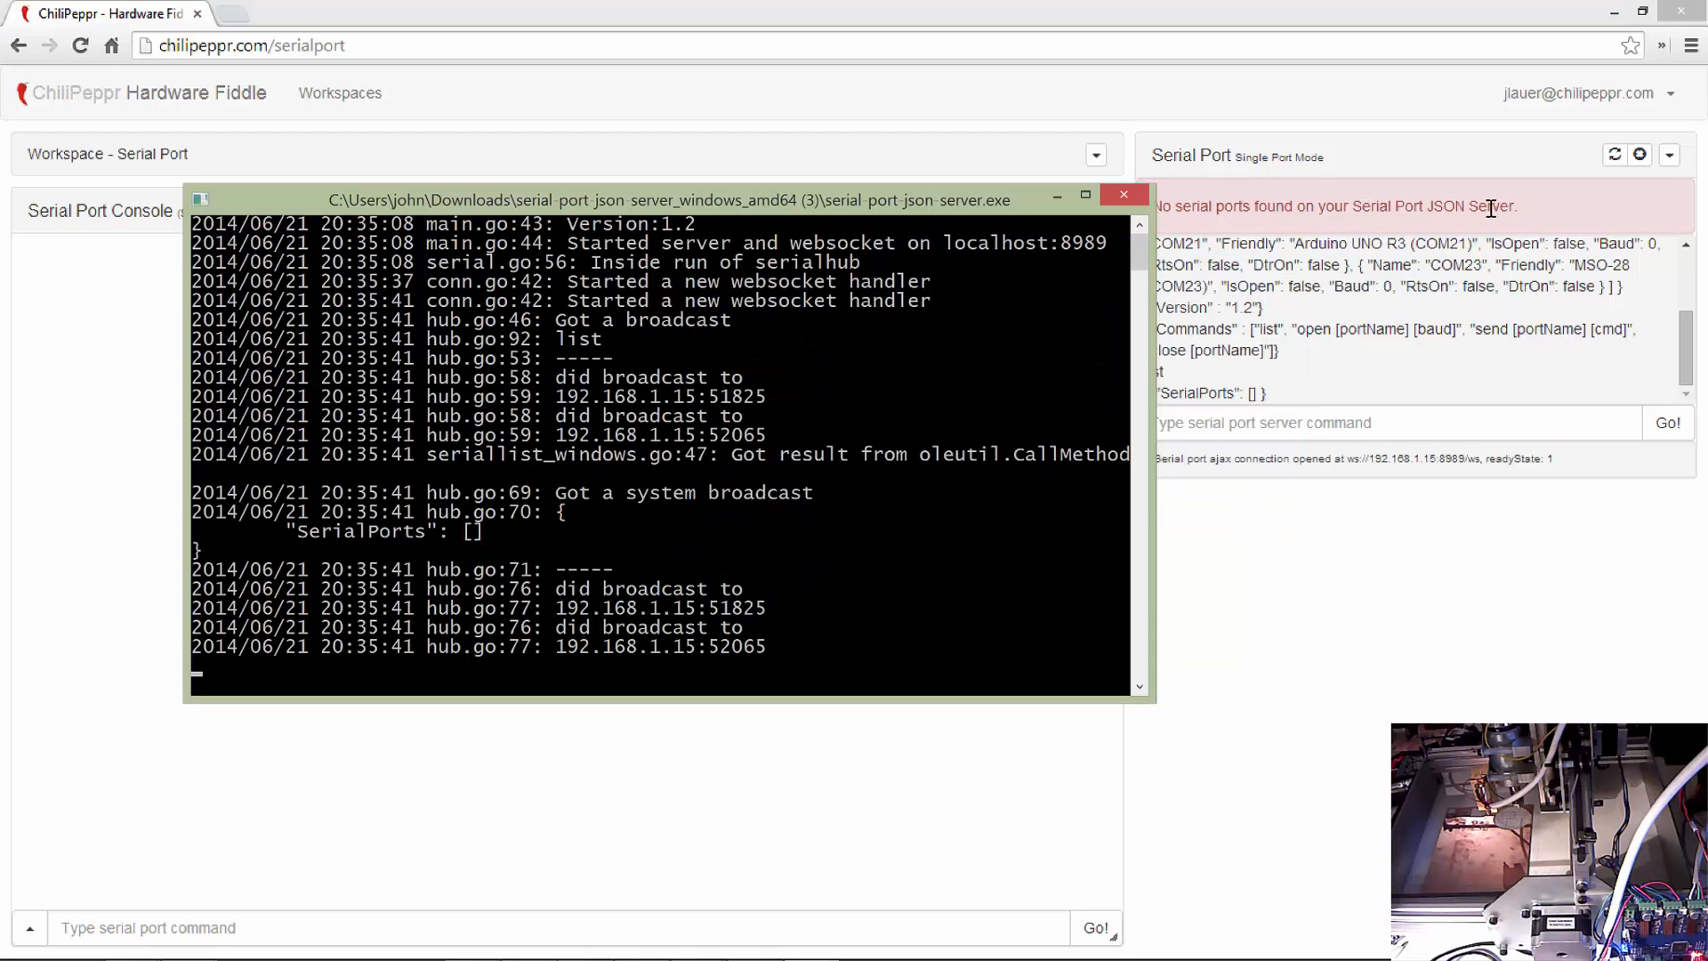
mouse_move(831, 466)
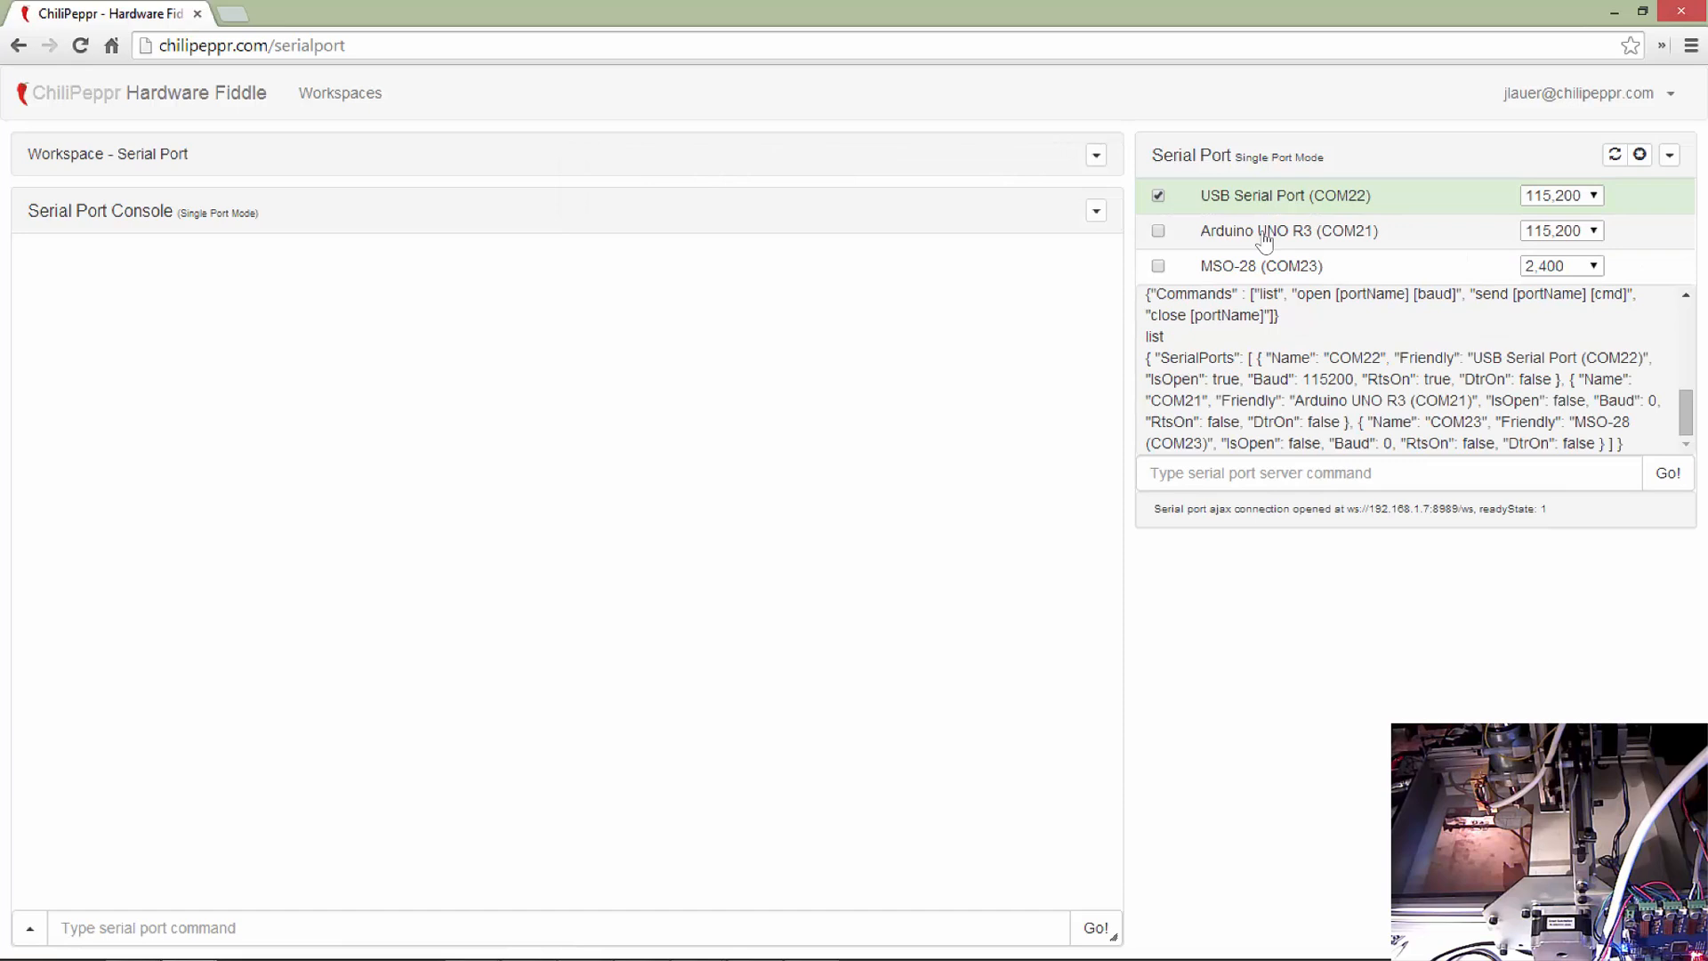
mouse_move(1265, 201)
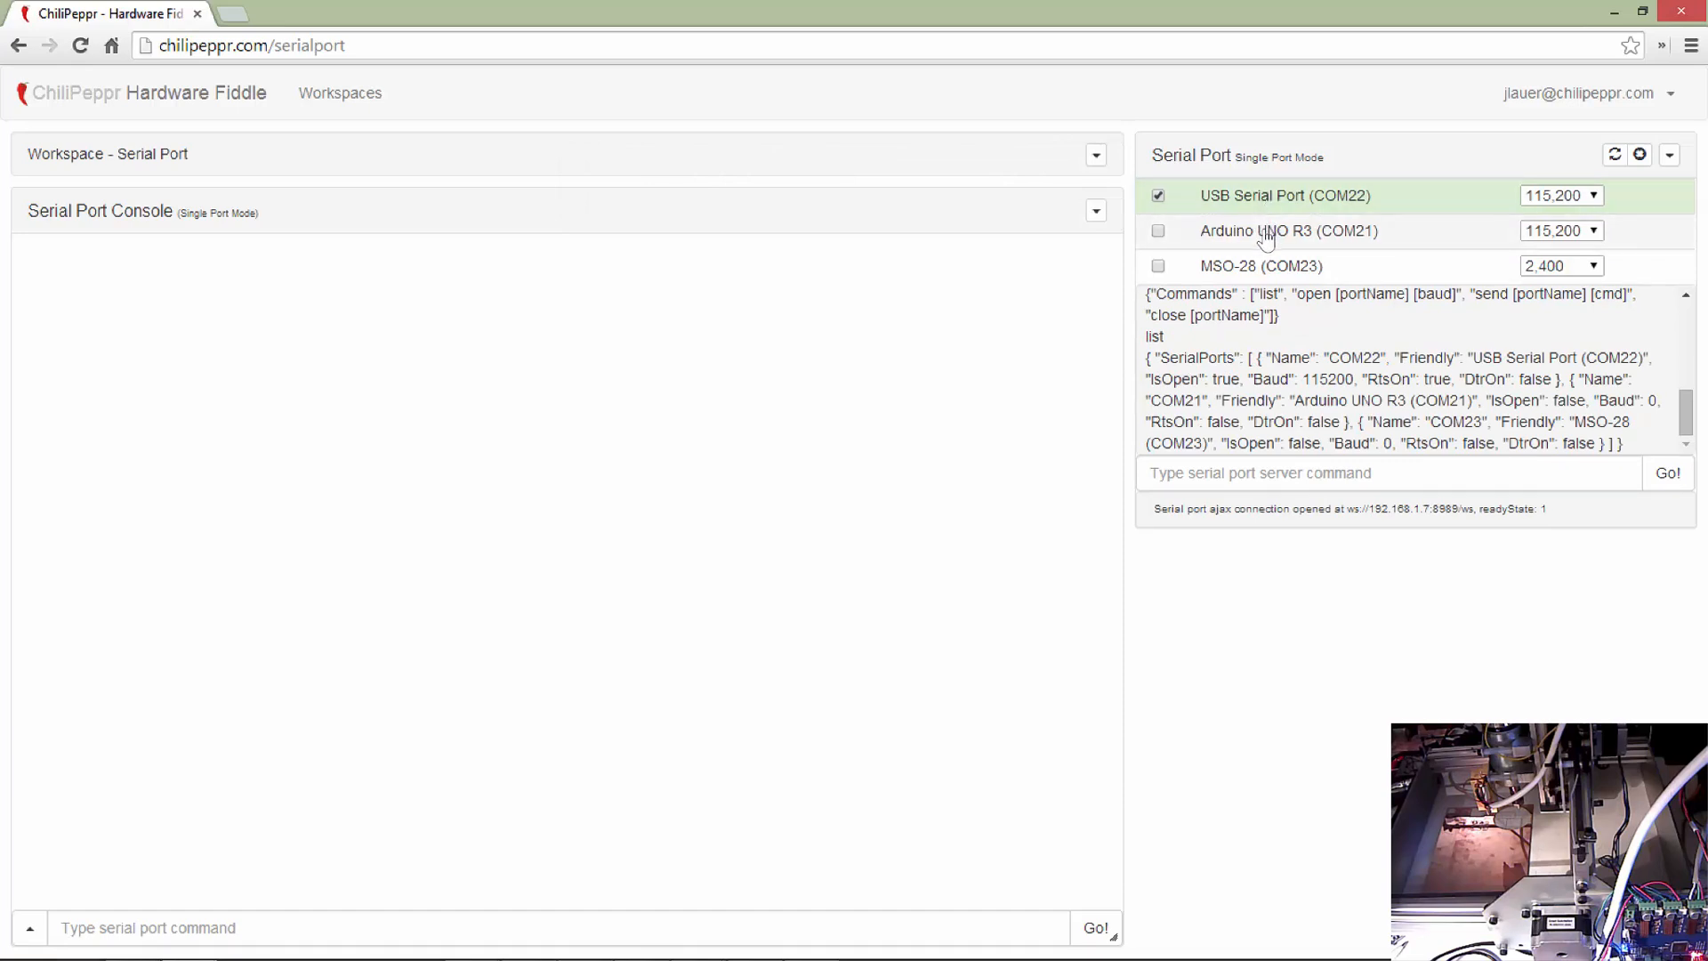
mouse_move(1226, 246)
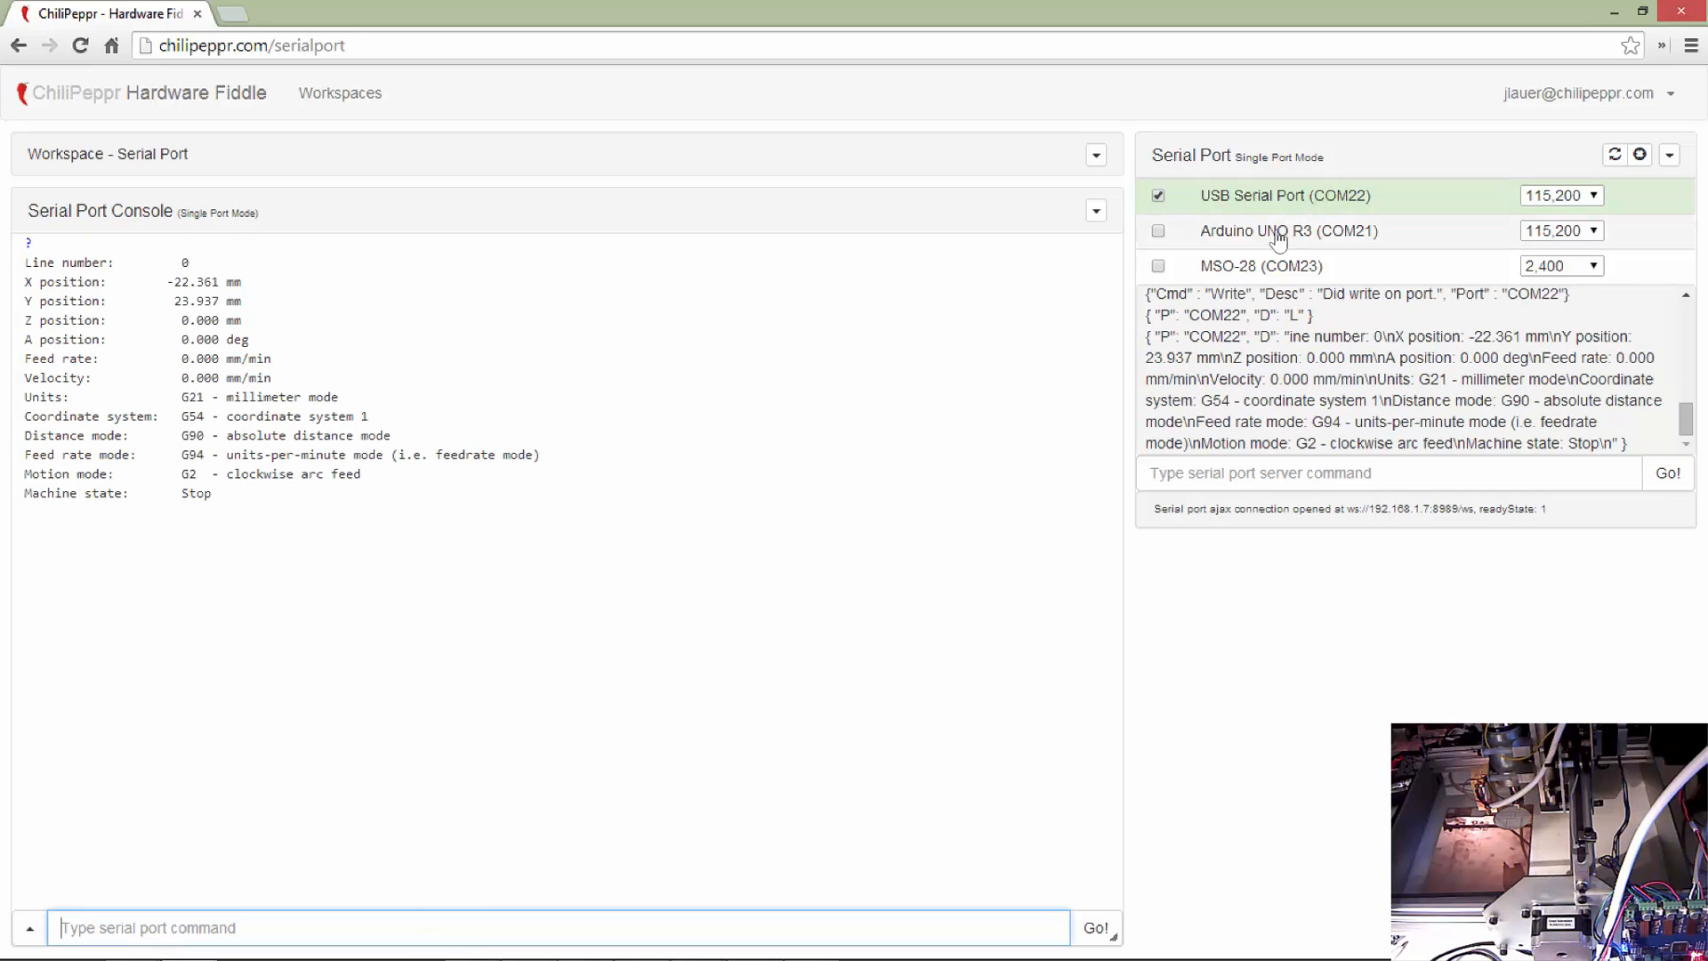
- Query the Arduino UNO on COM21 with 'ch1' for readings, then return to USB Serial Port COM22
left_click(1159, 229)
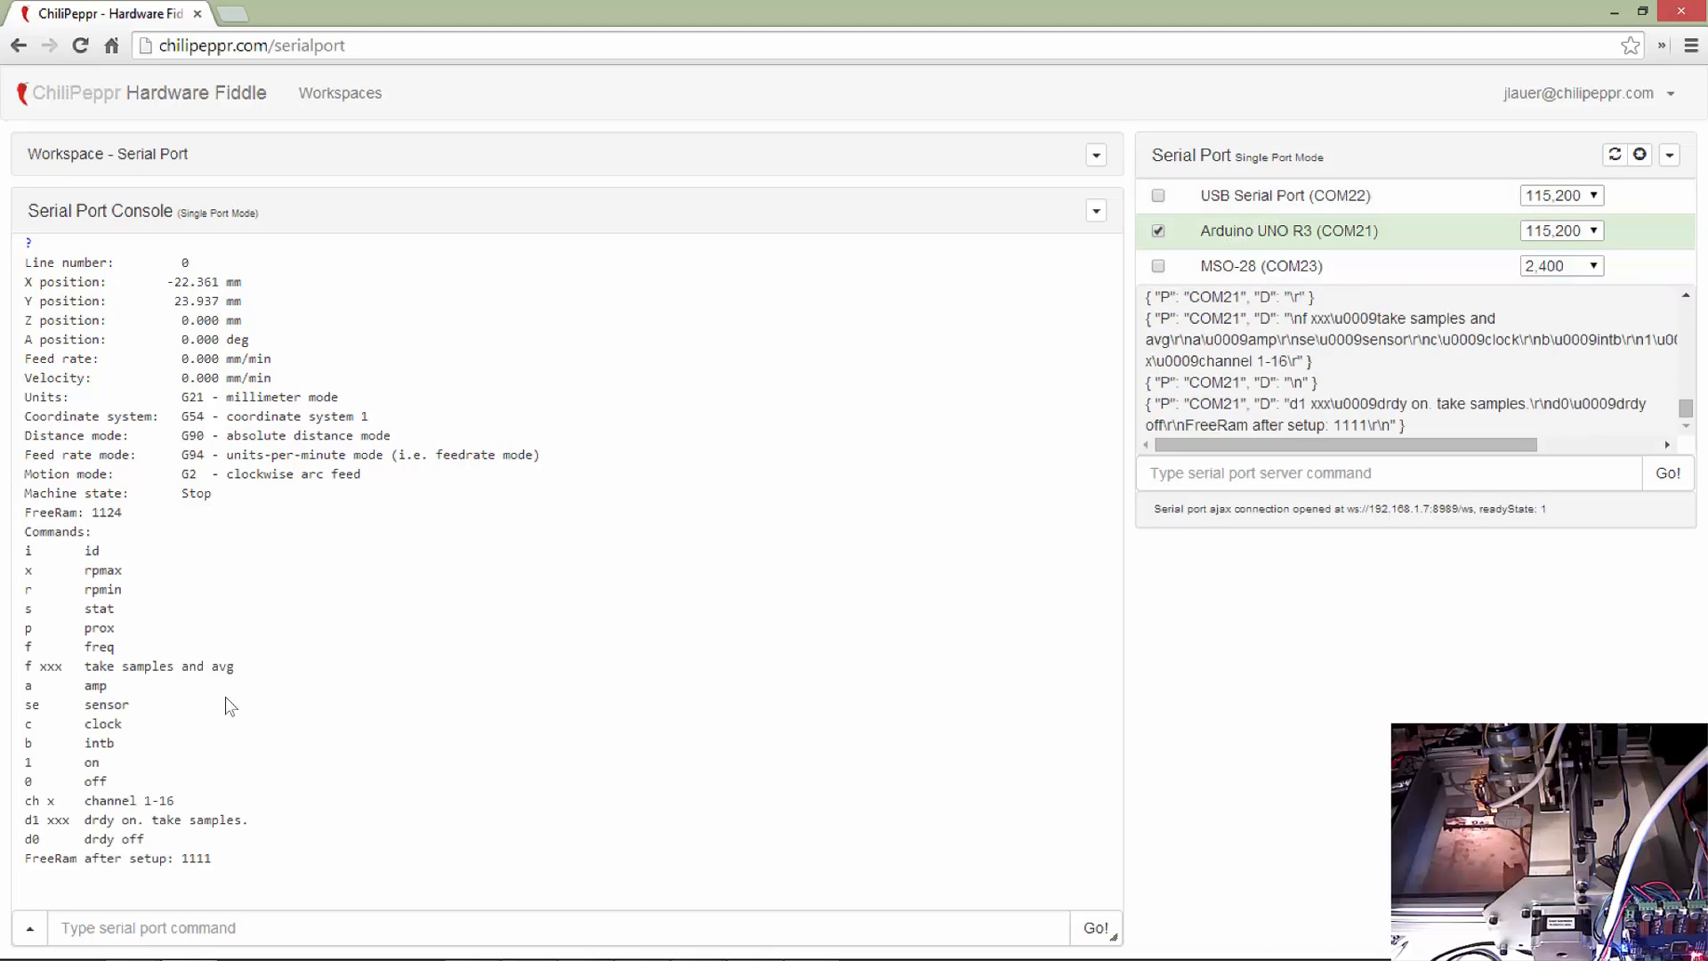
mouse_move(32, 544)
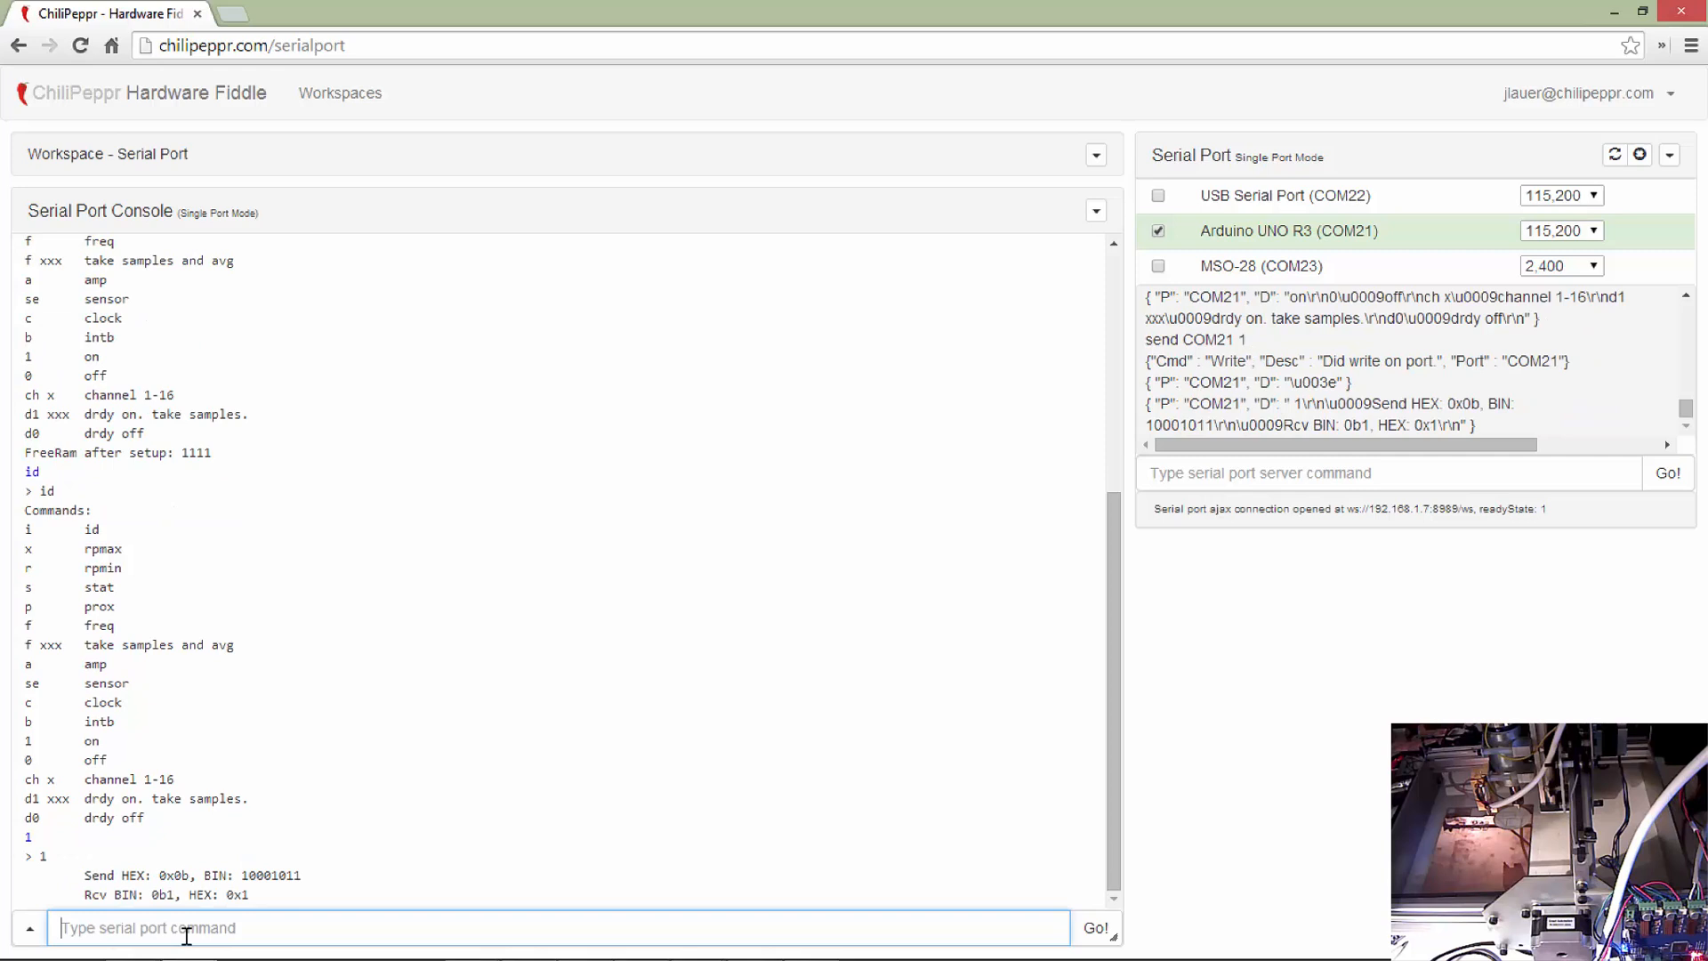
type("ch1")
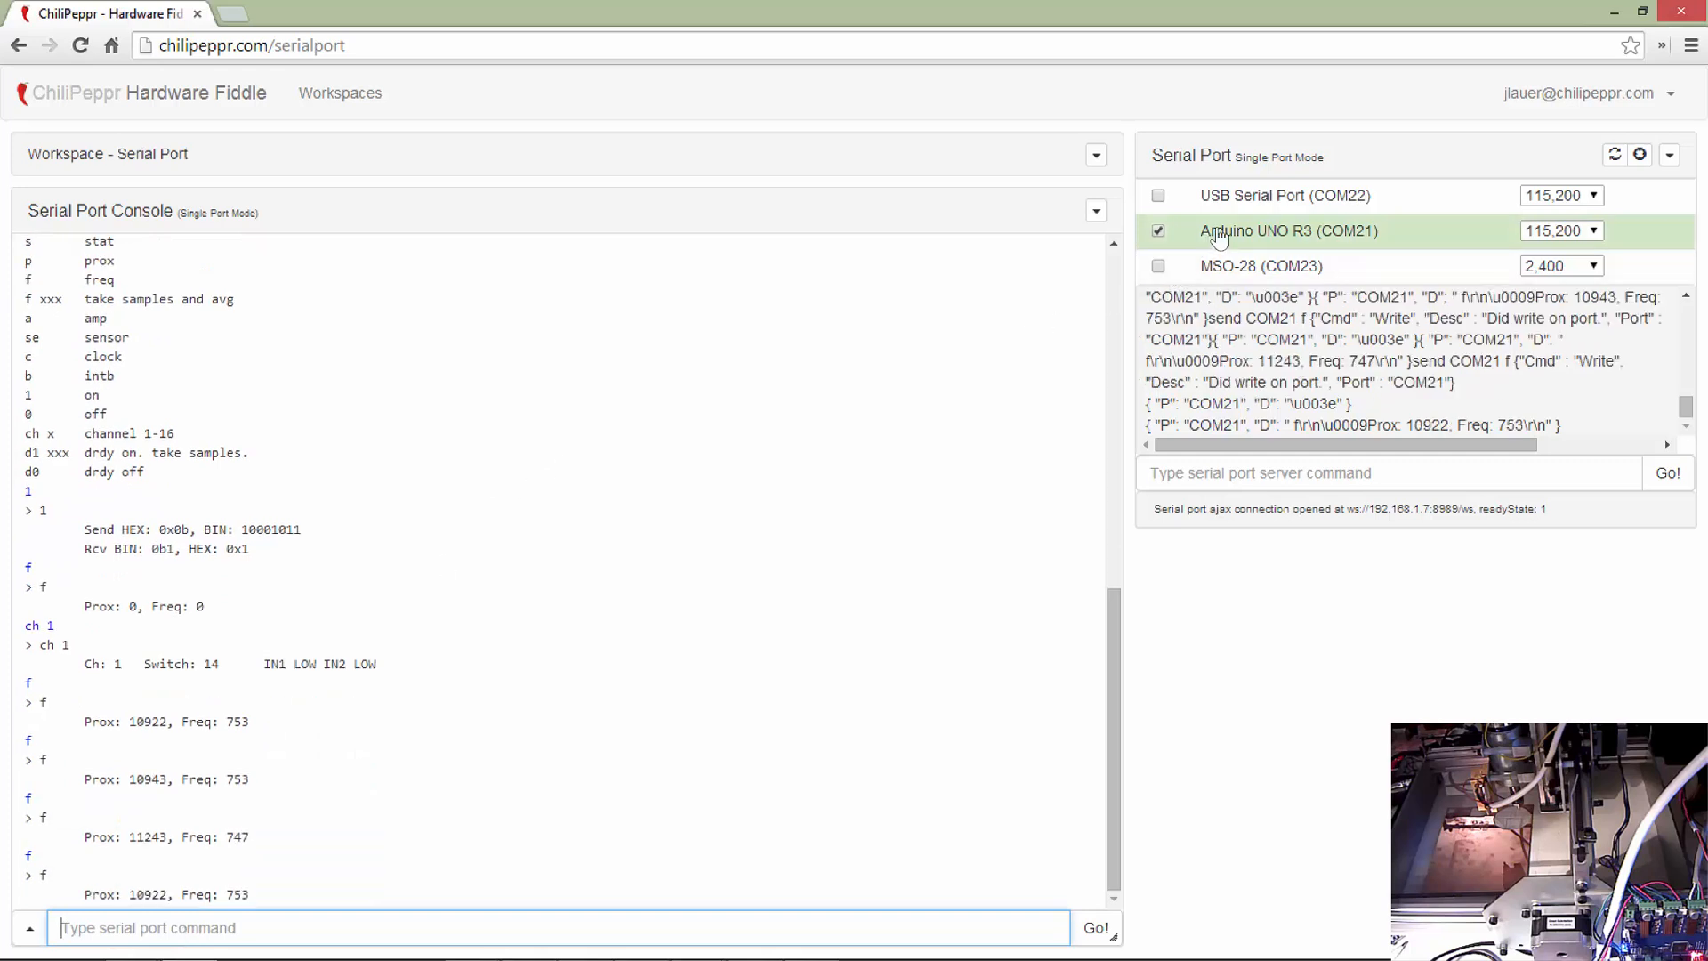
left_click(1158, 195)
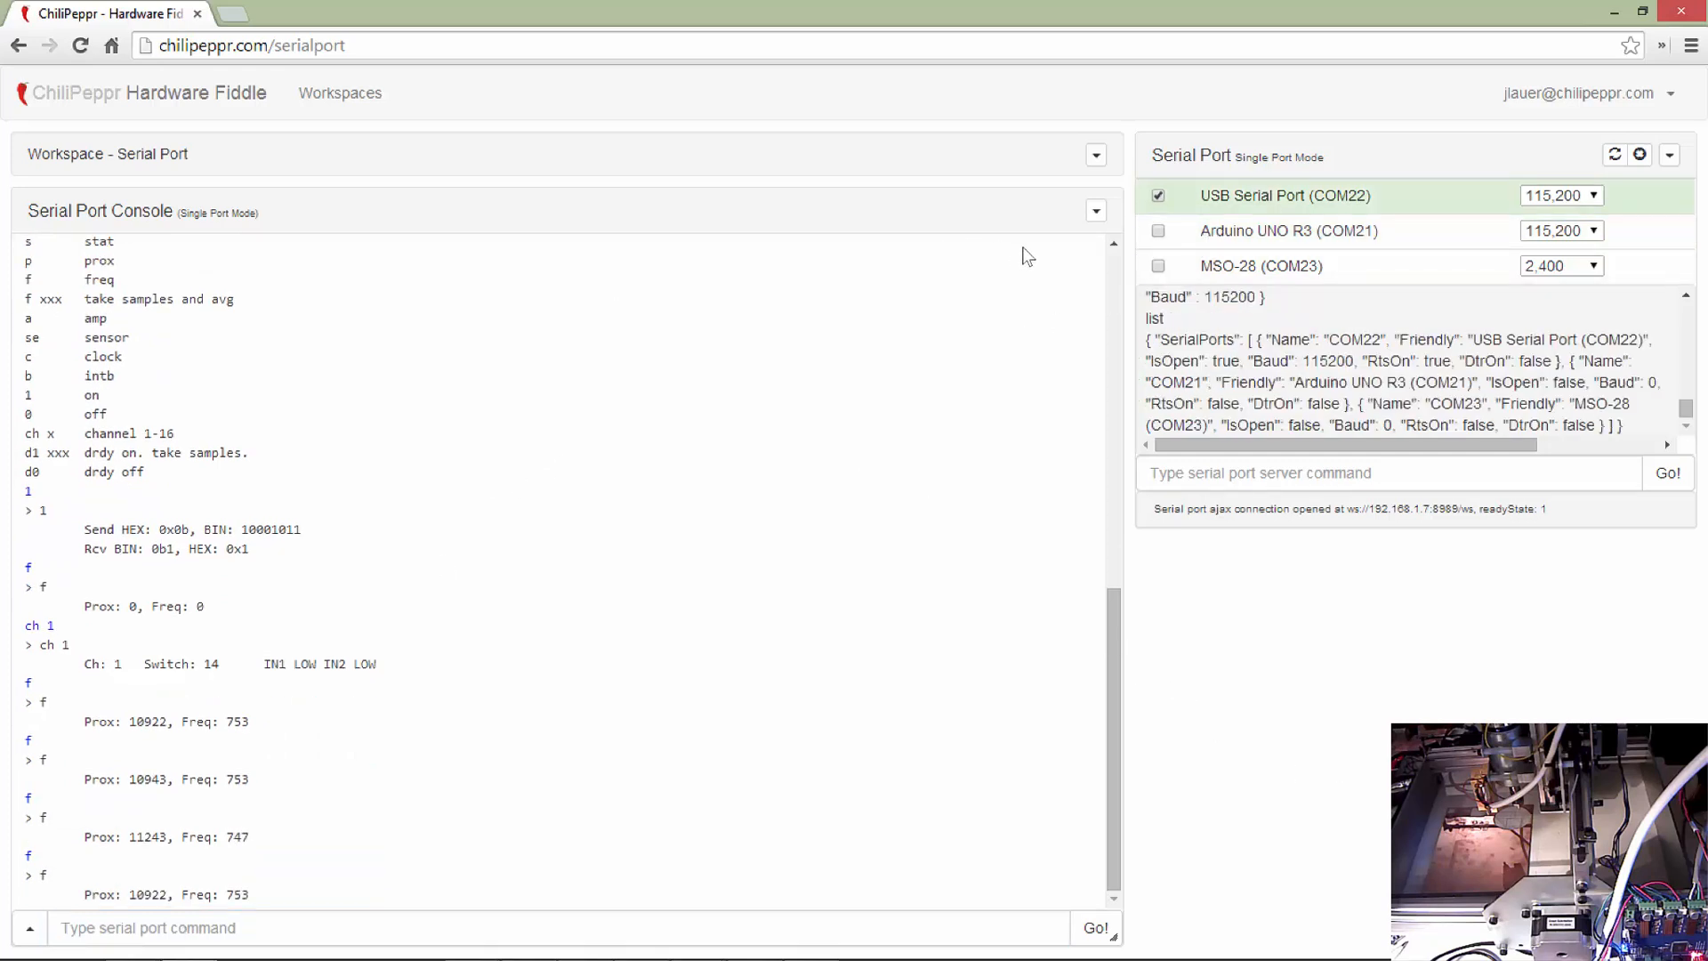
- Switch to the TinyG workspace via the Workspace Picker
left_click(338, 93)
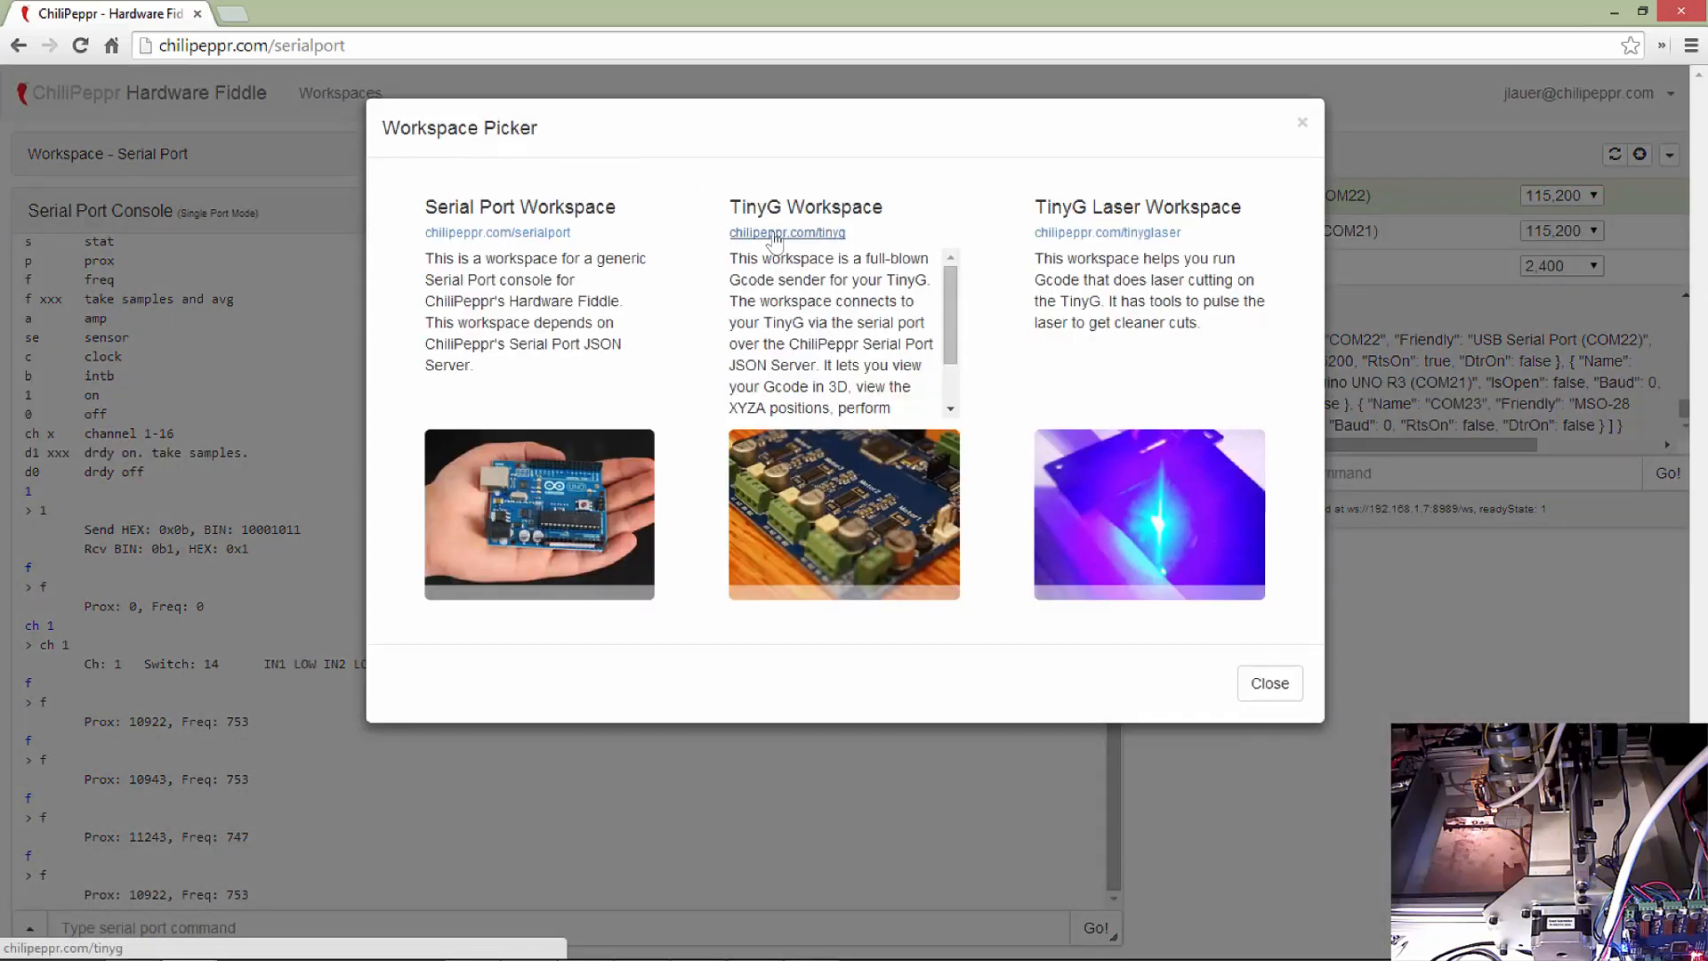
left_click(787, 232)
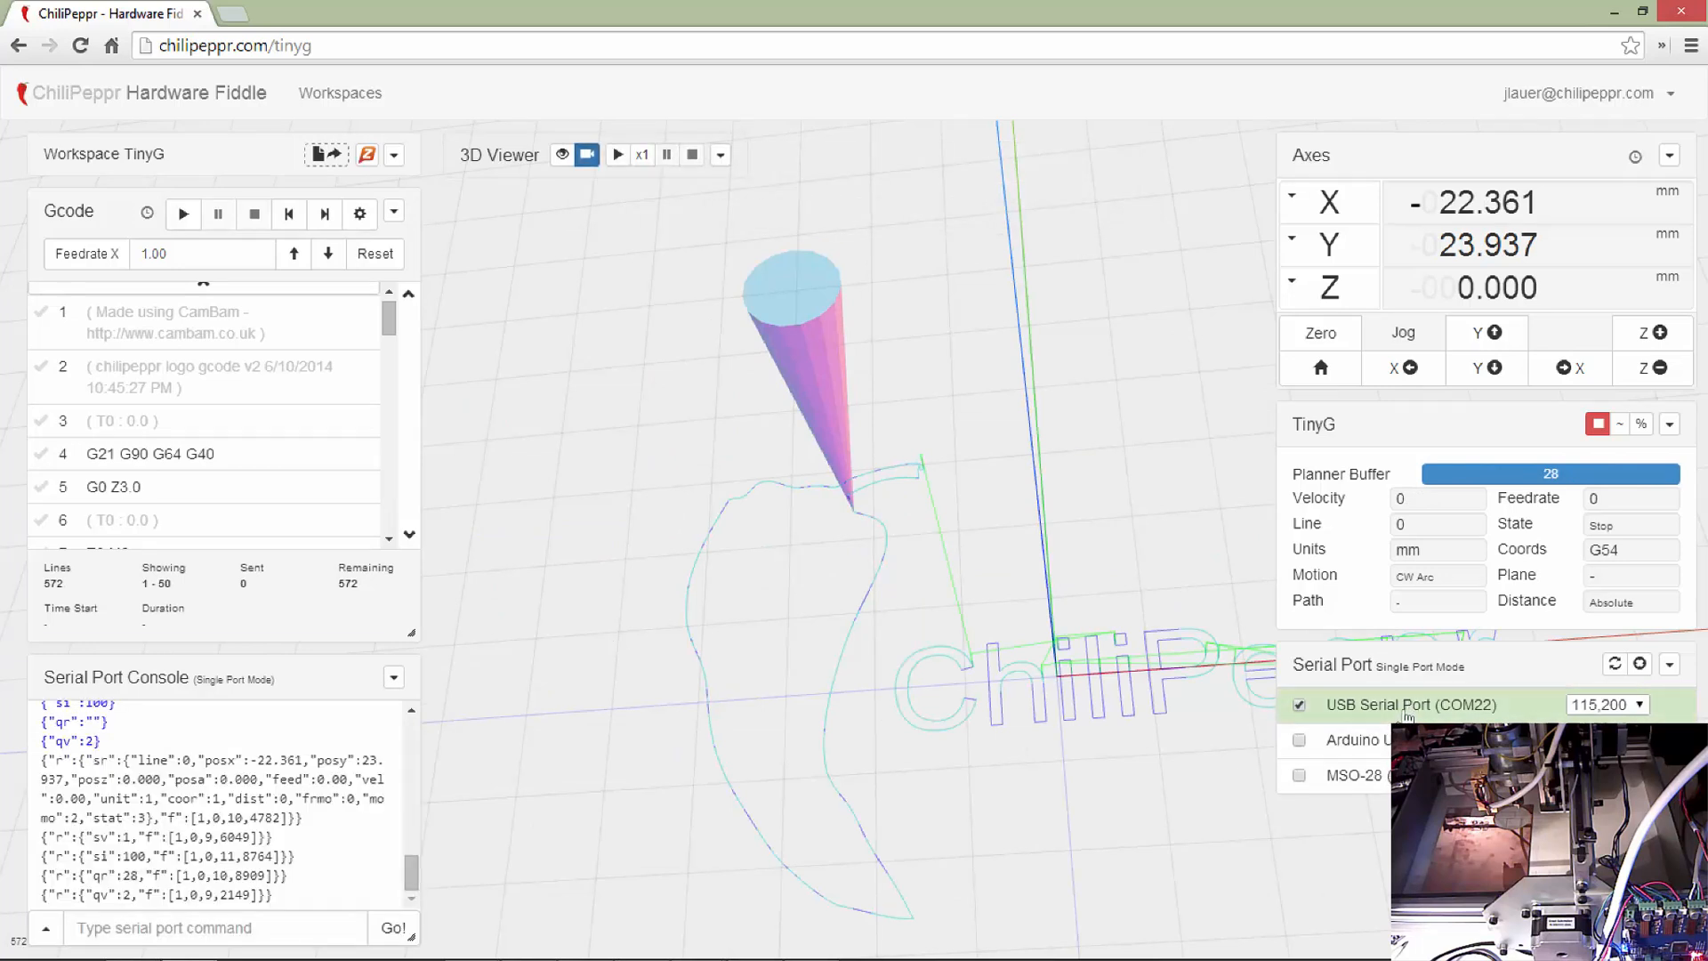
mouse_move(1381, 714)
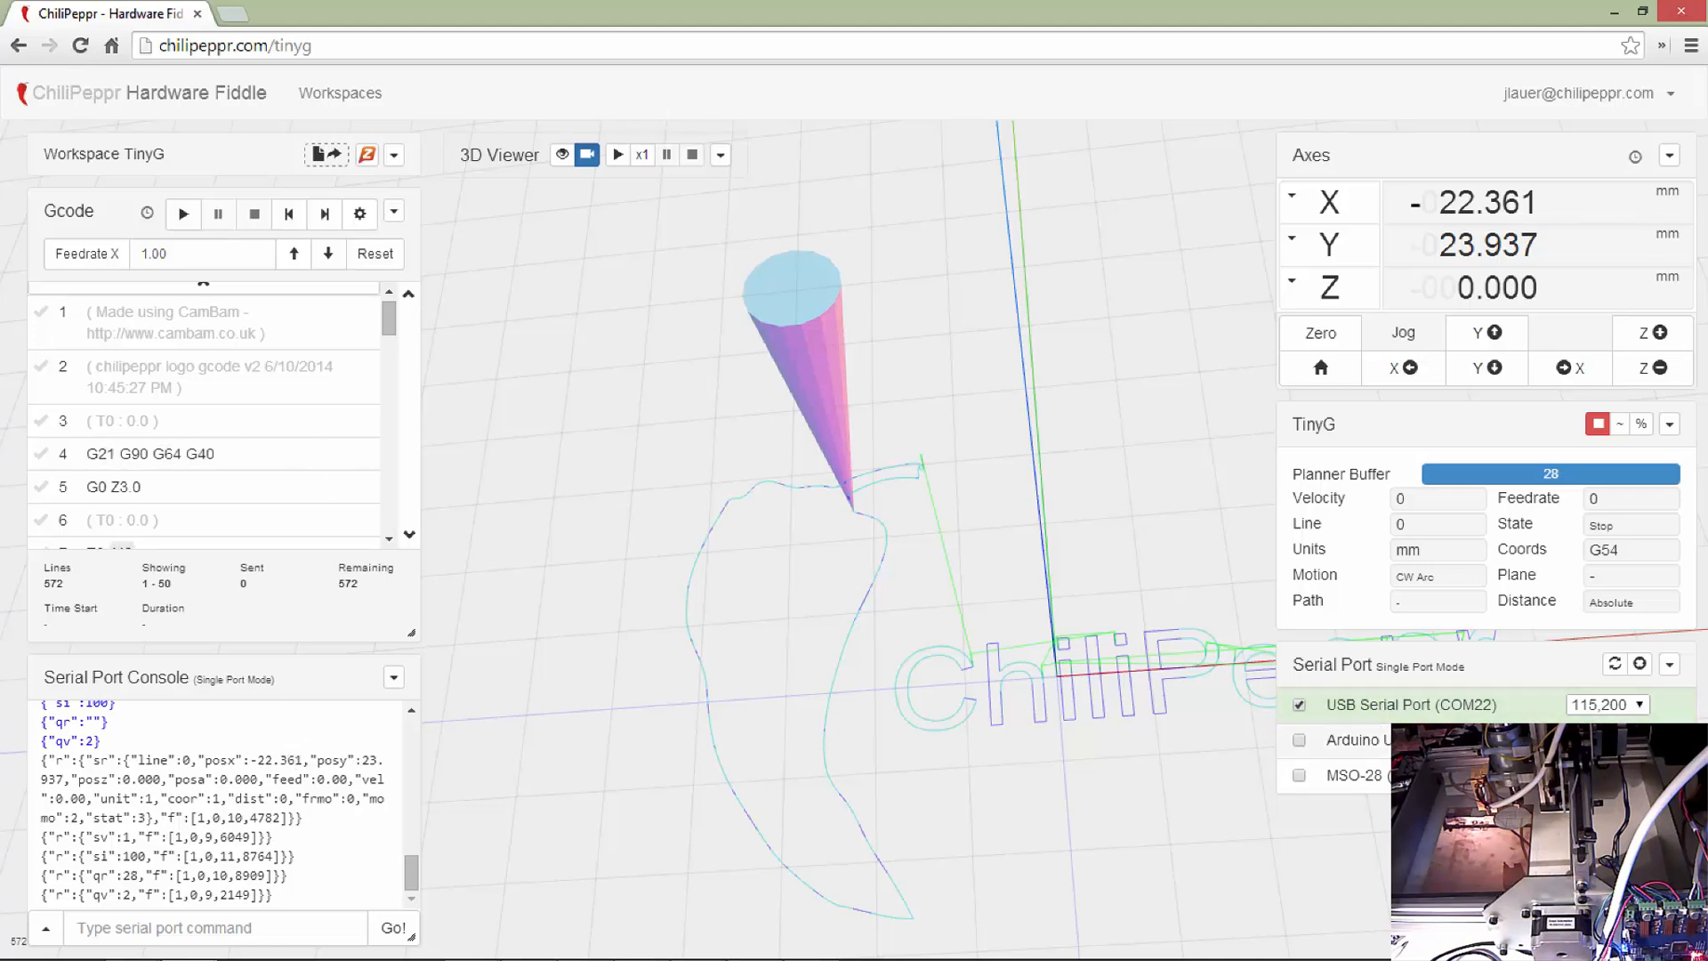
- Open the Arduino UNO port, then close and reopen USB Serial Port COM22 to reconnect TinyG
left_click(1299, 741)
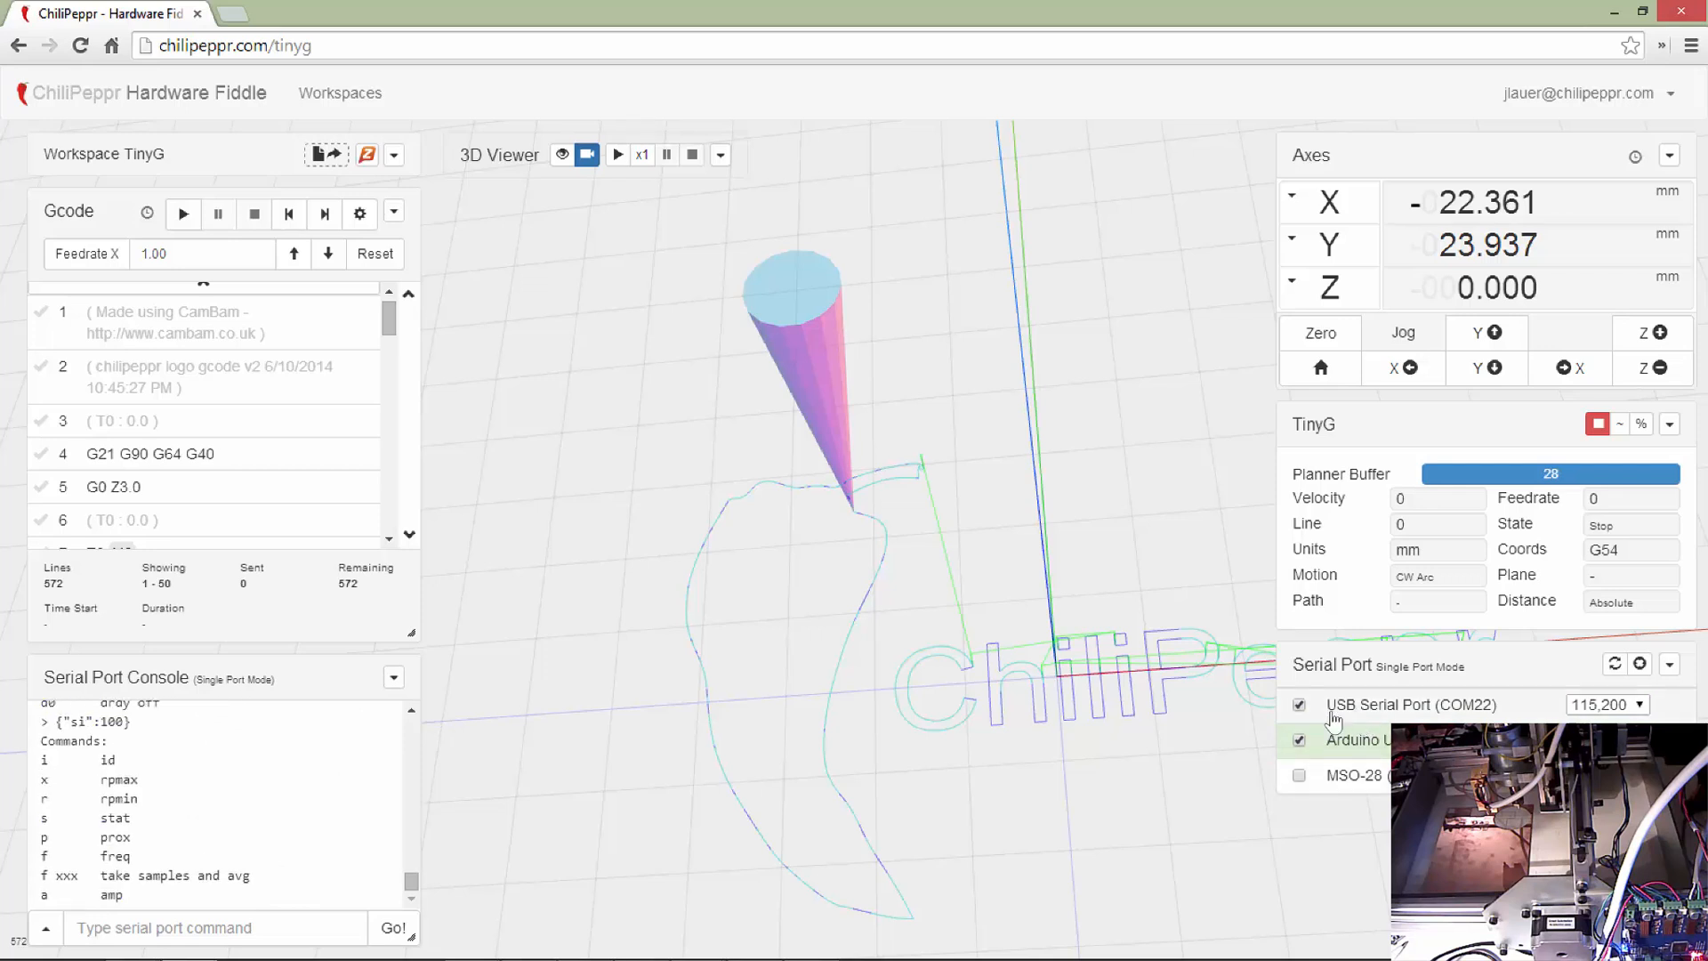
scroll("down", 3)
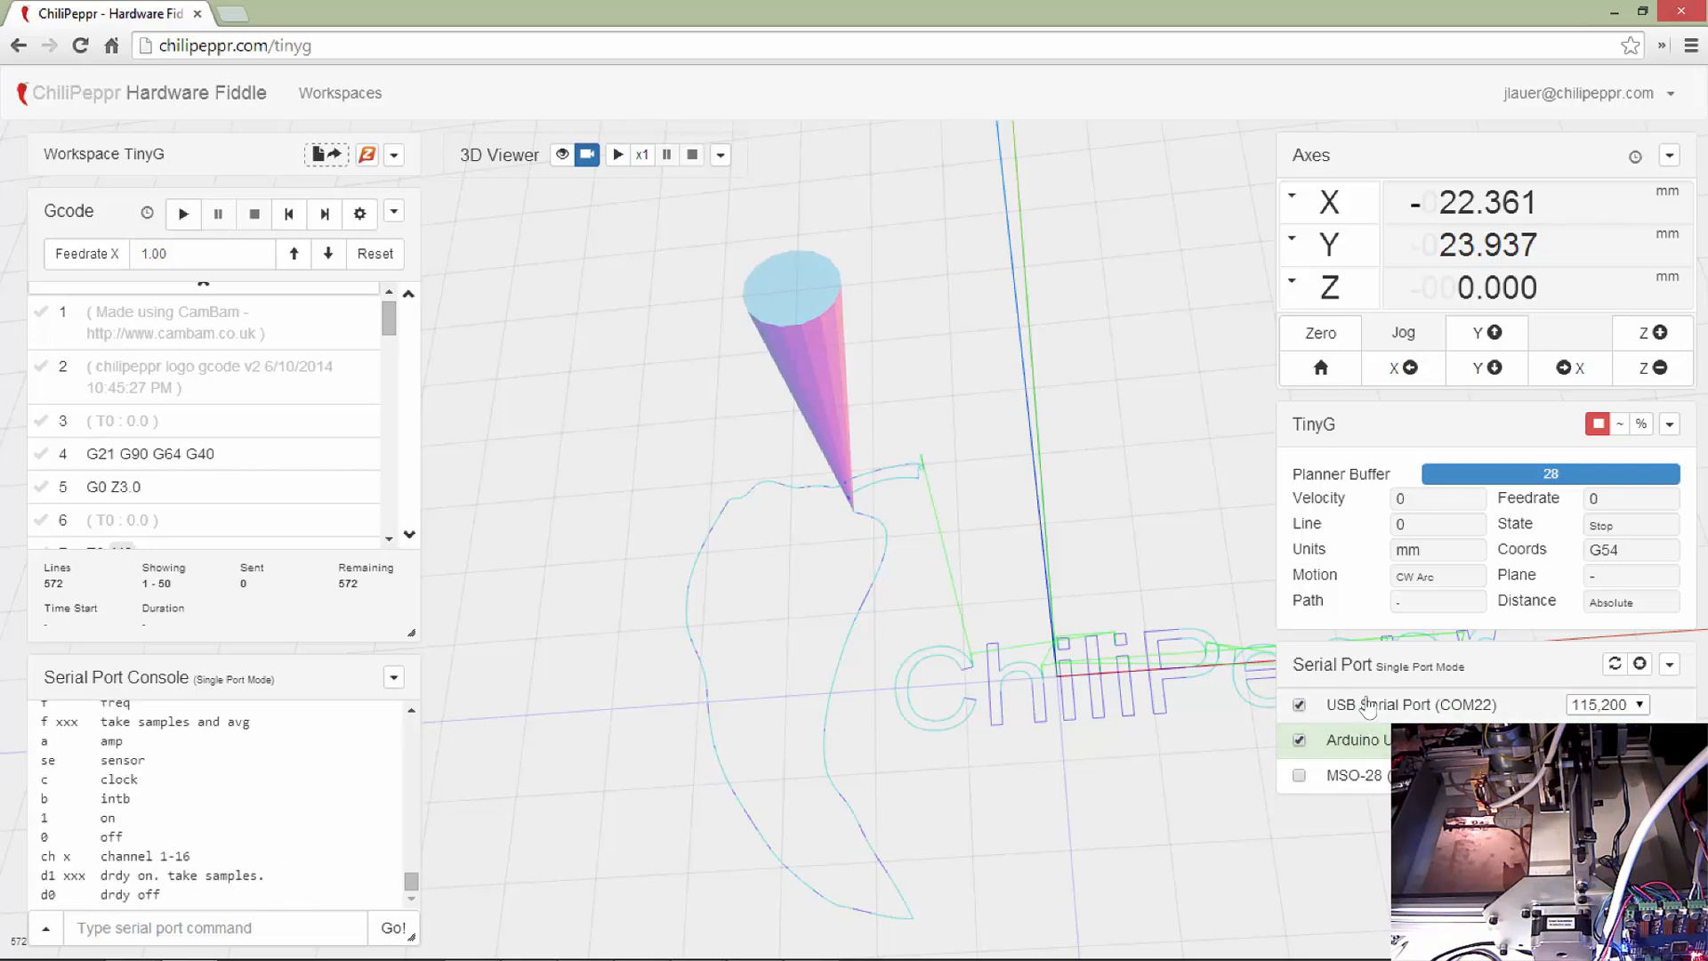
left_click(1299, 704)
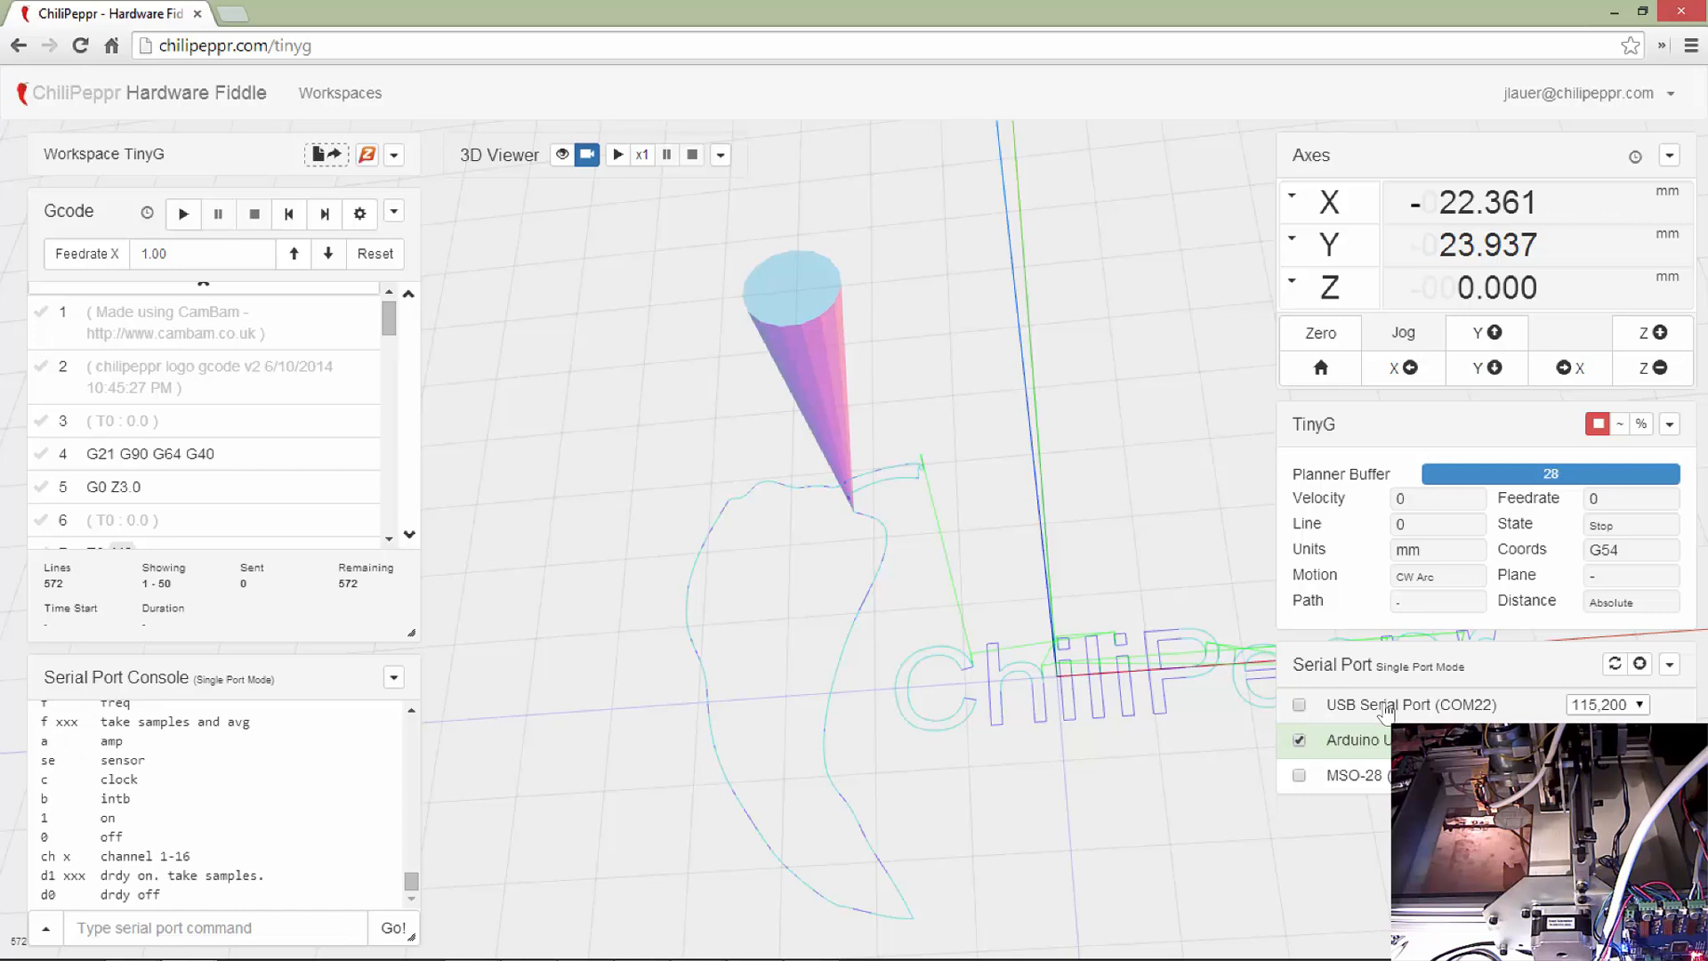
left_click(1299, 705)
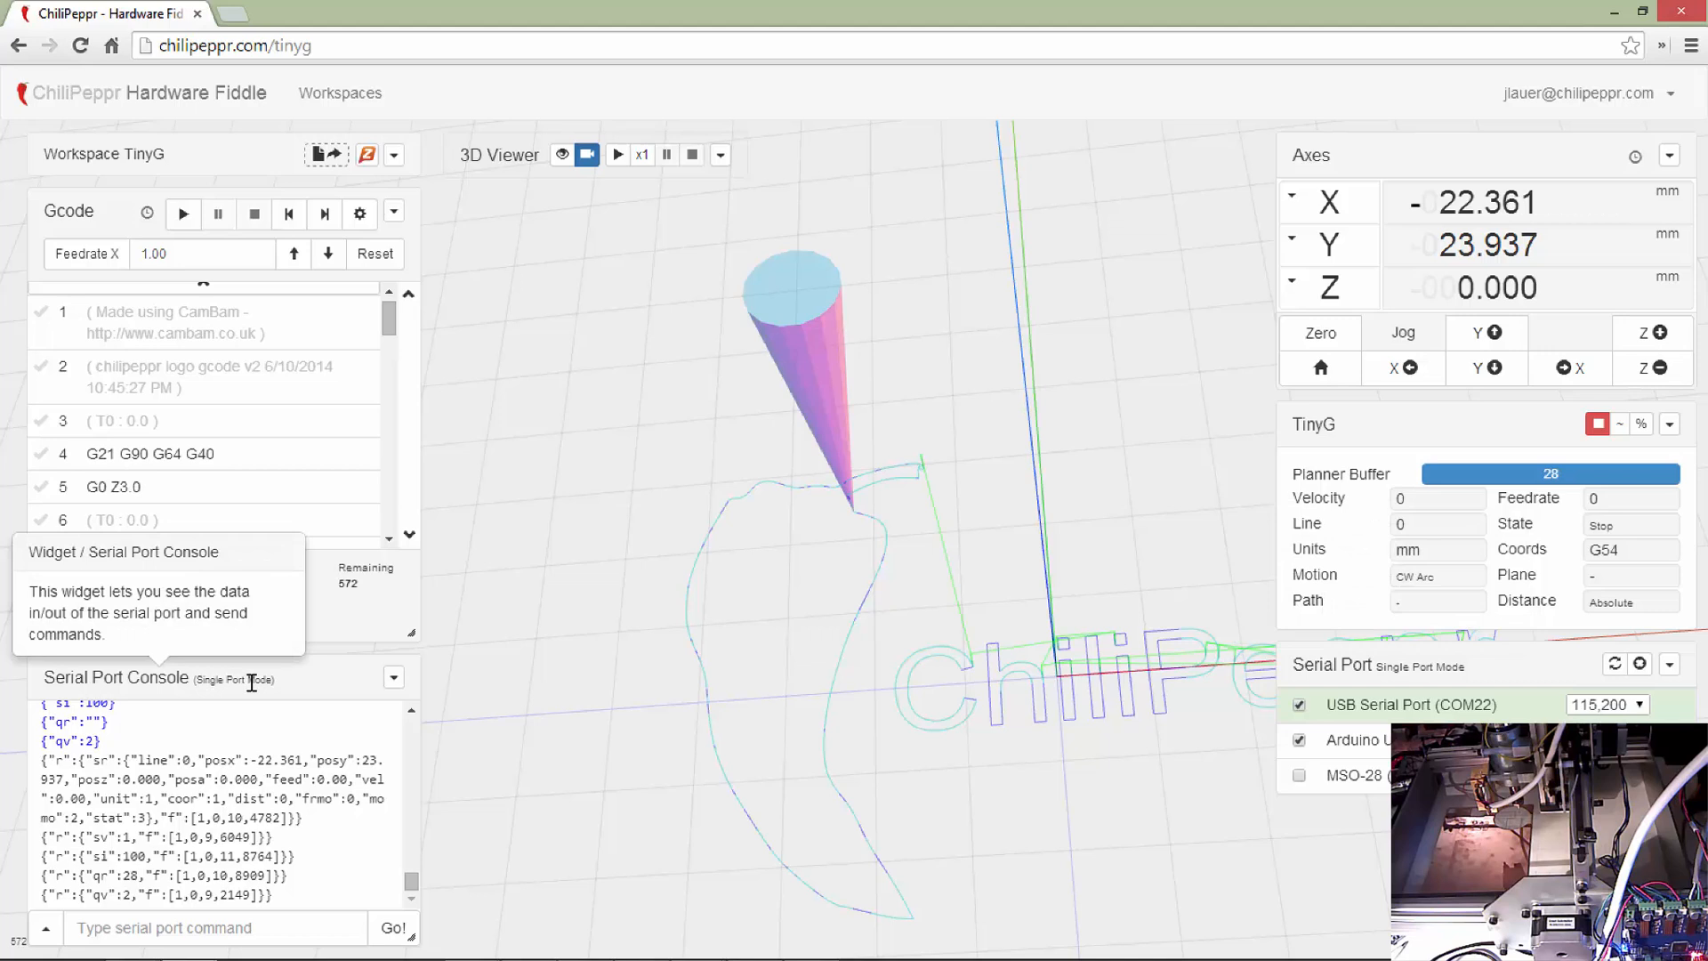
mouse_move(172, 680)
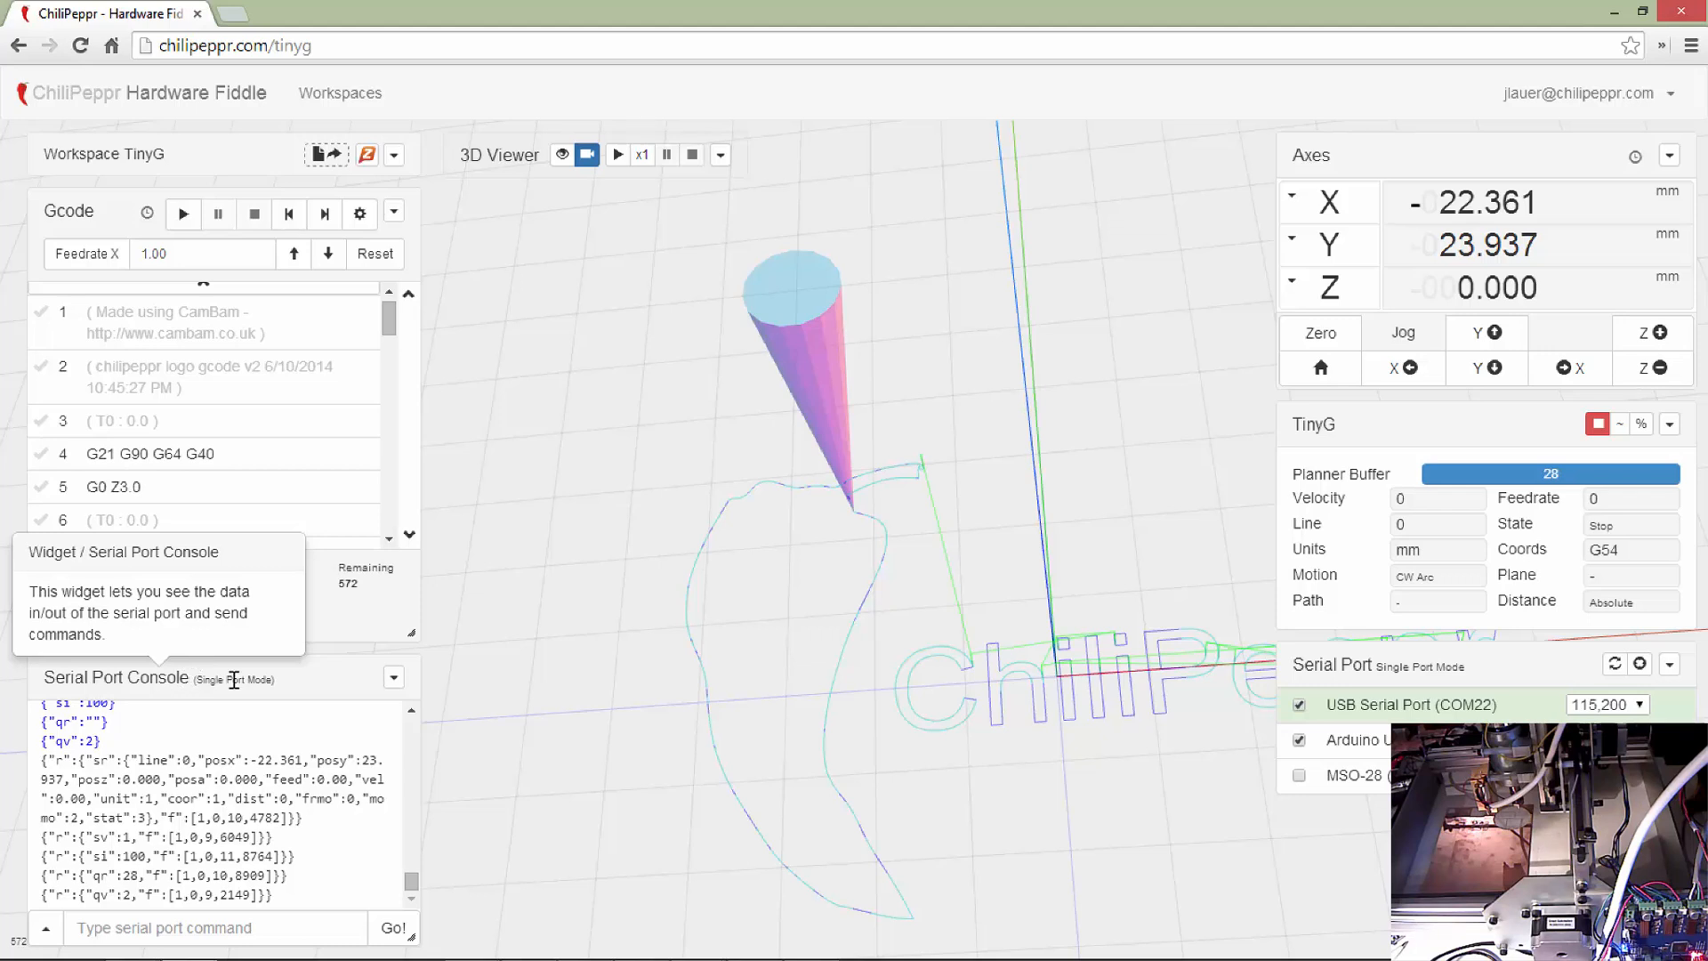
mouse_move(1333, 664)
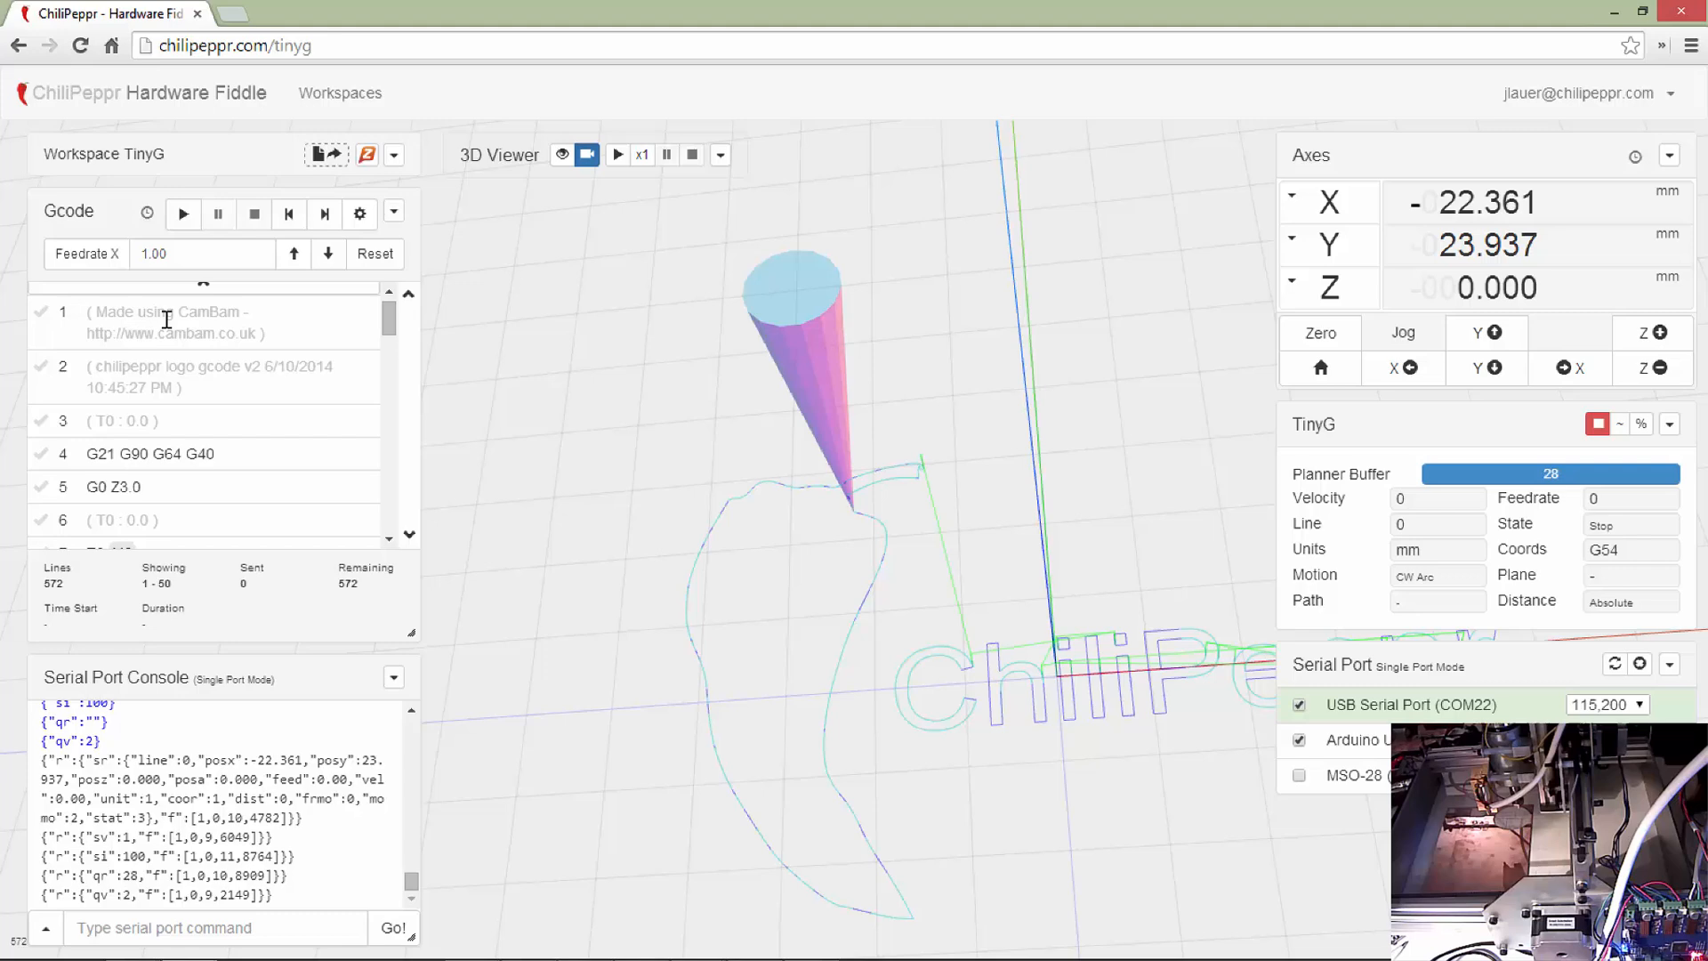
- Orbit and zoom the 3D view around the laser toolhead and logo toolpath
left_click(562, 155)
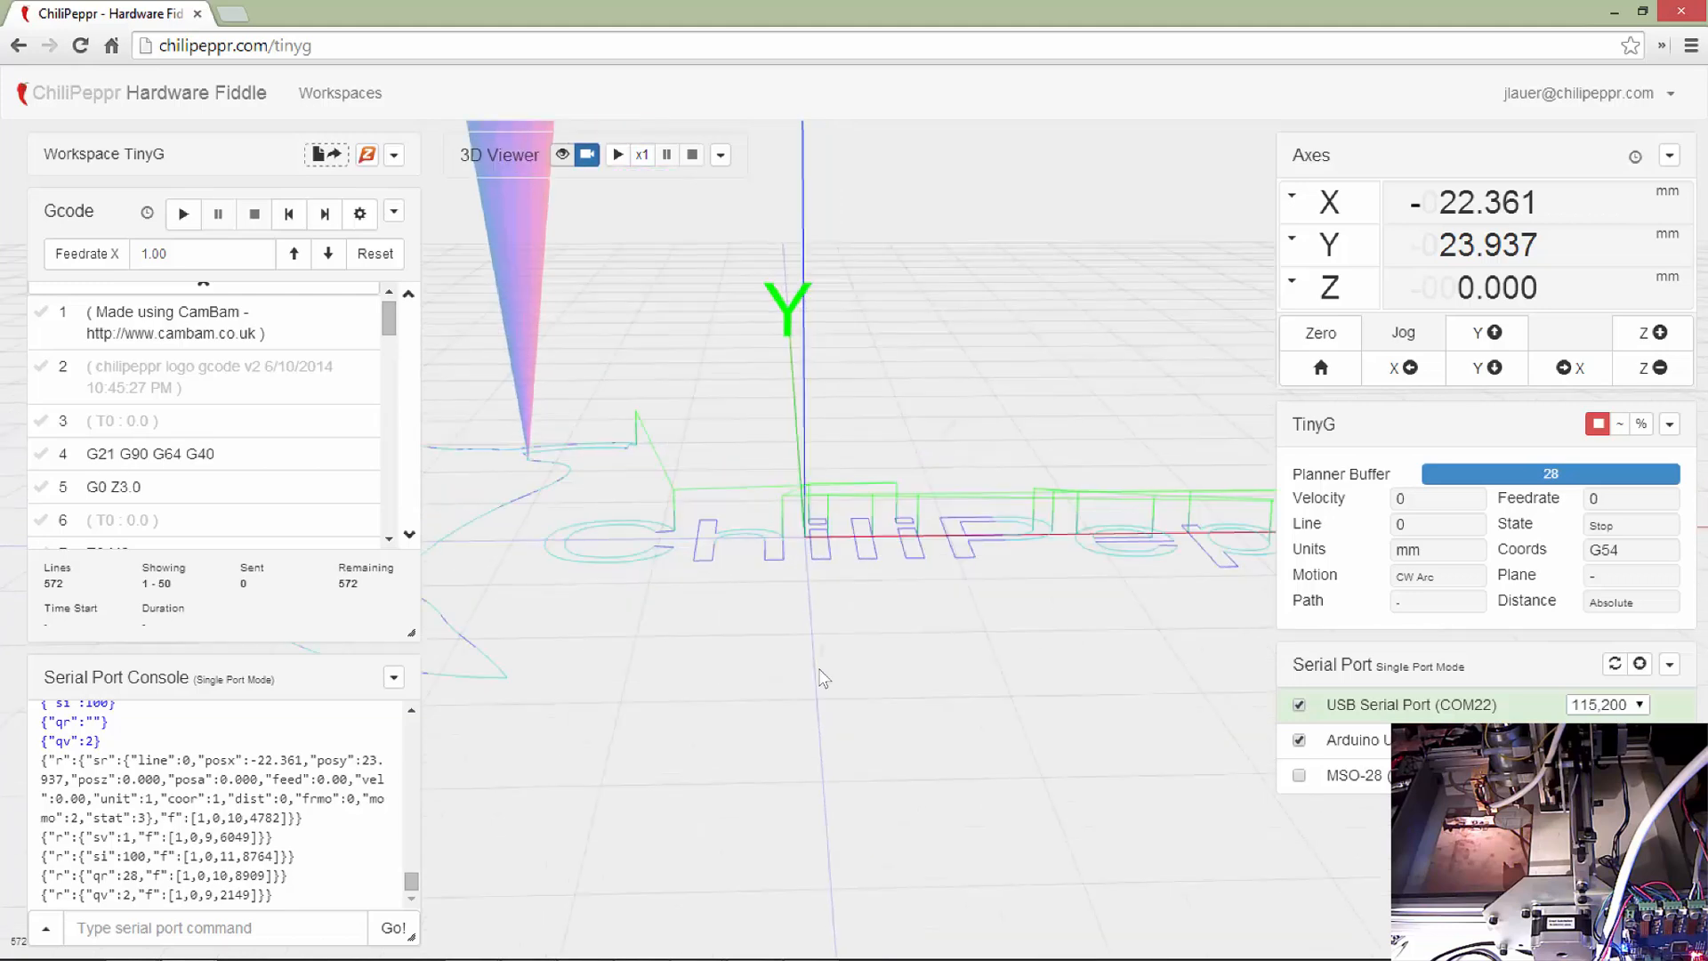
left_click_drag(822, 676, 912, 703)
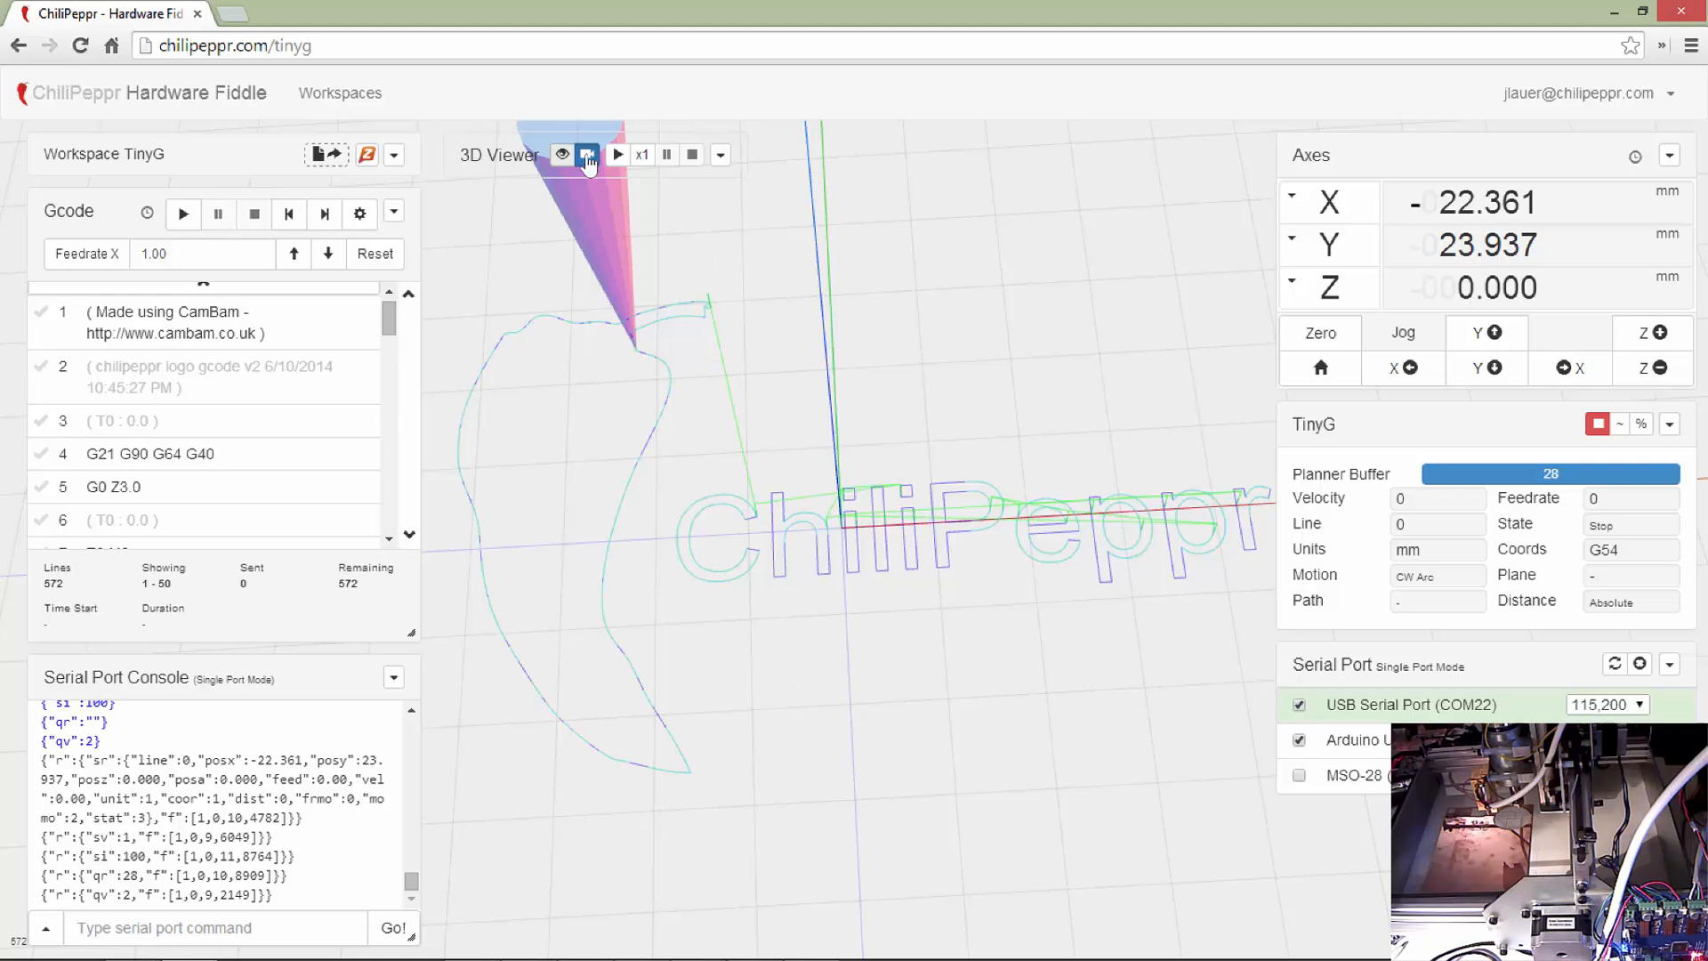
mouse_move(587, 155)
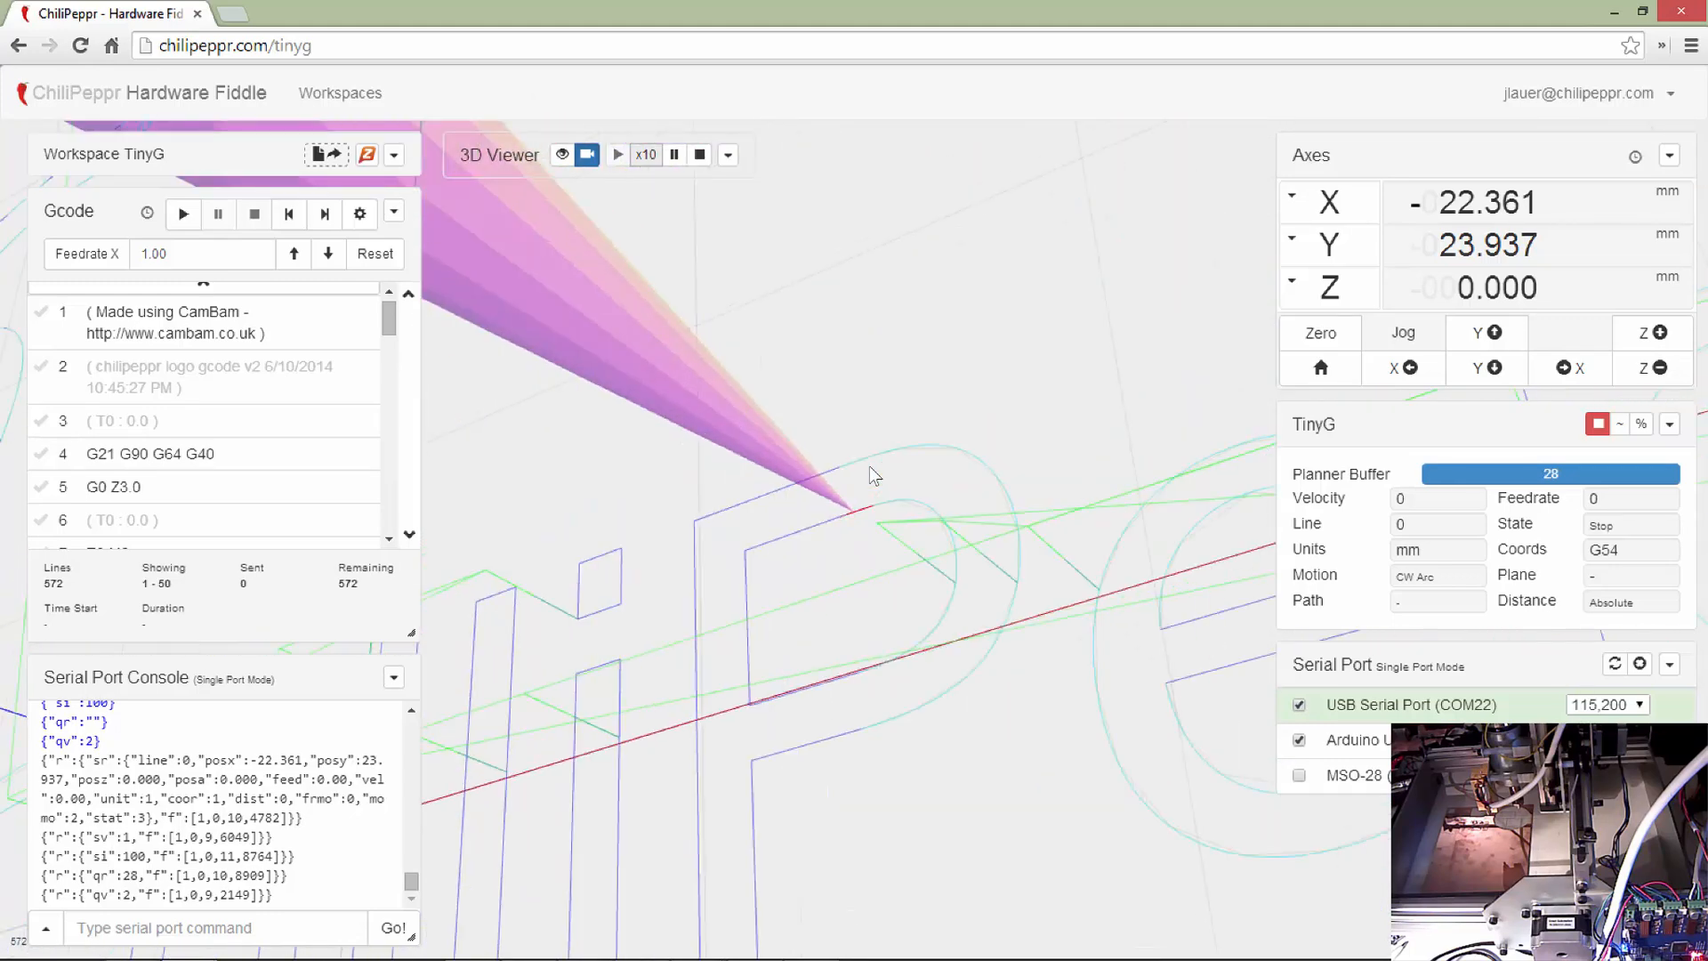
left_click(587, 155)
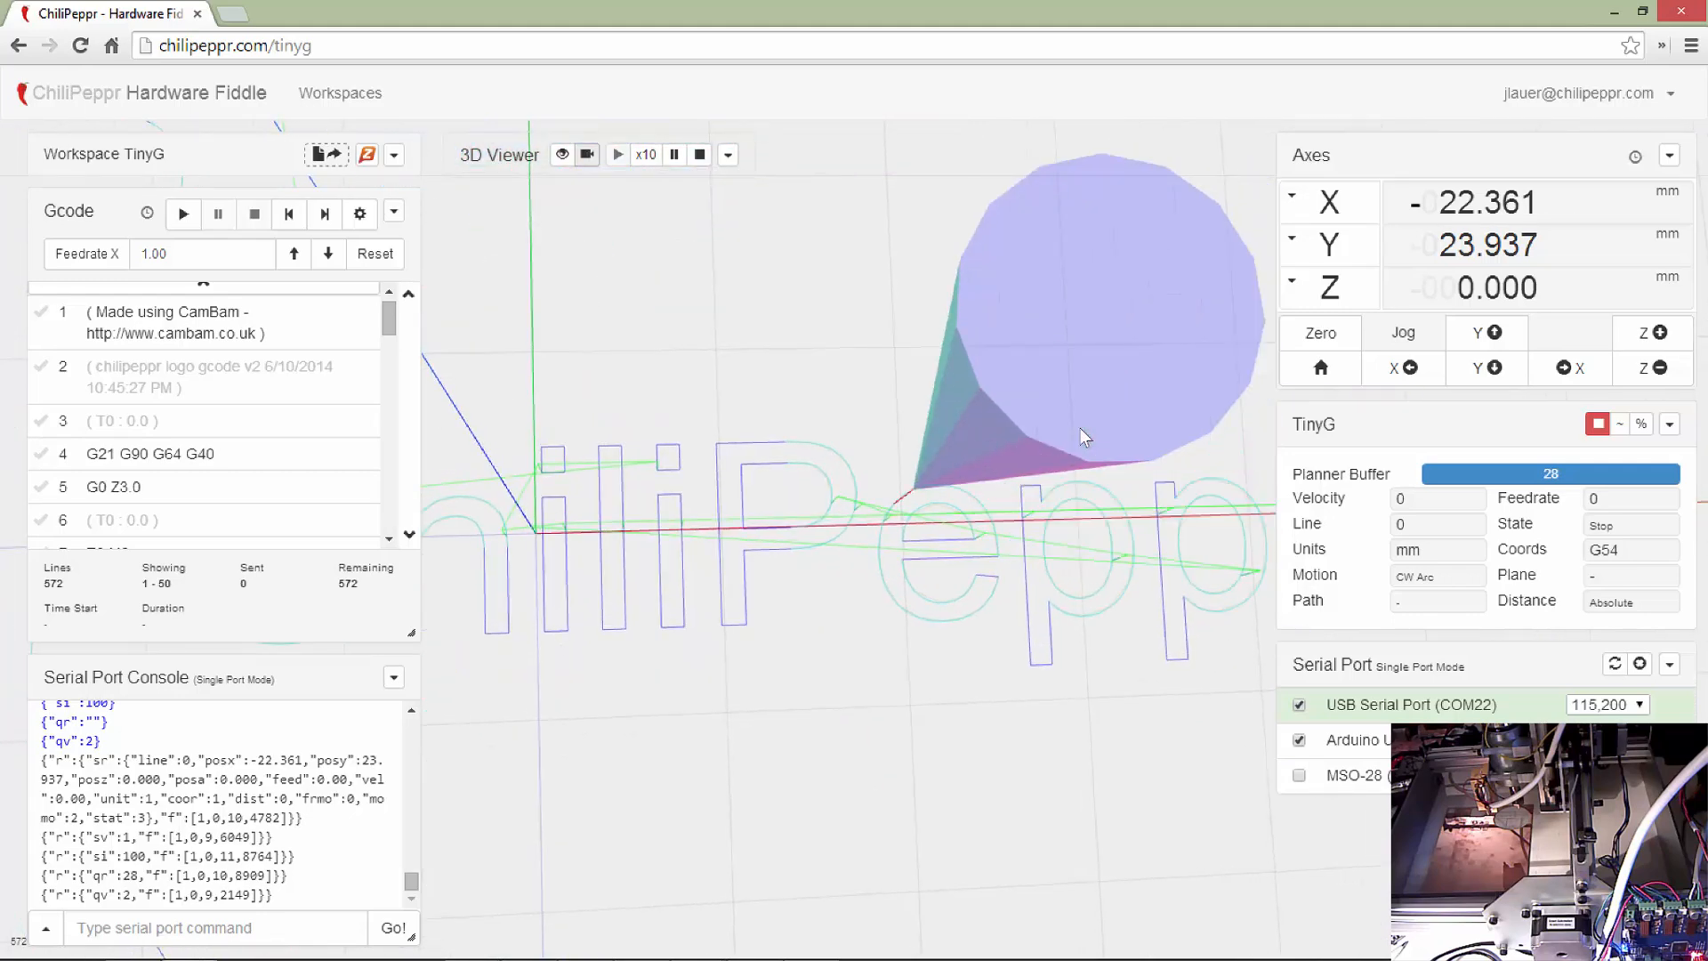
left_click_drag(1084, 436, 774, 534)
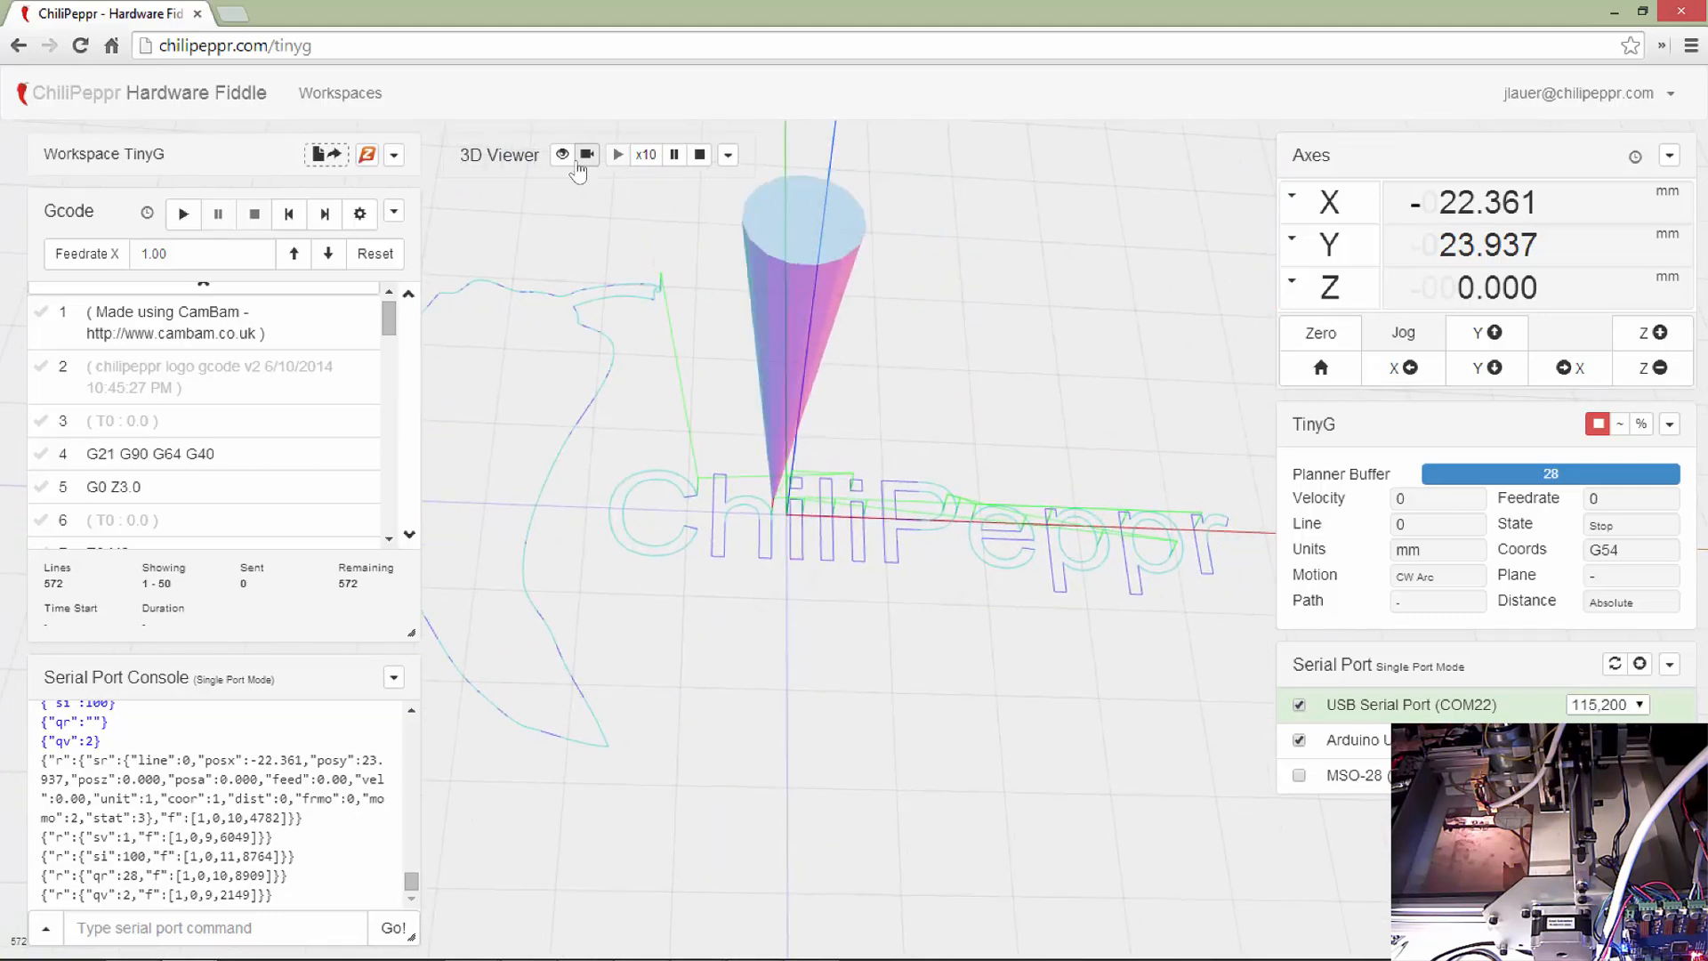
mouse_move(585, 155)
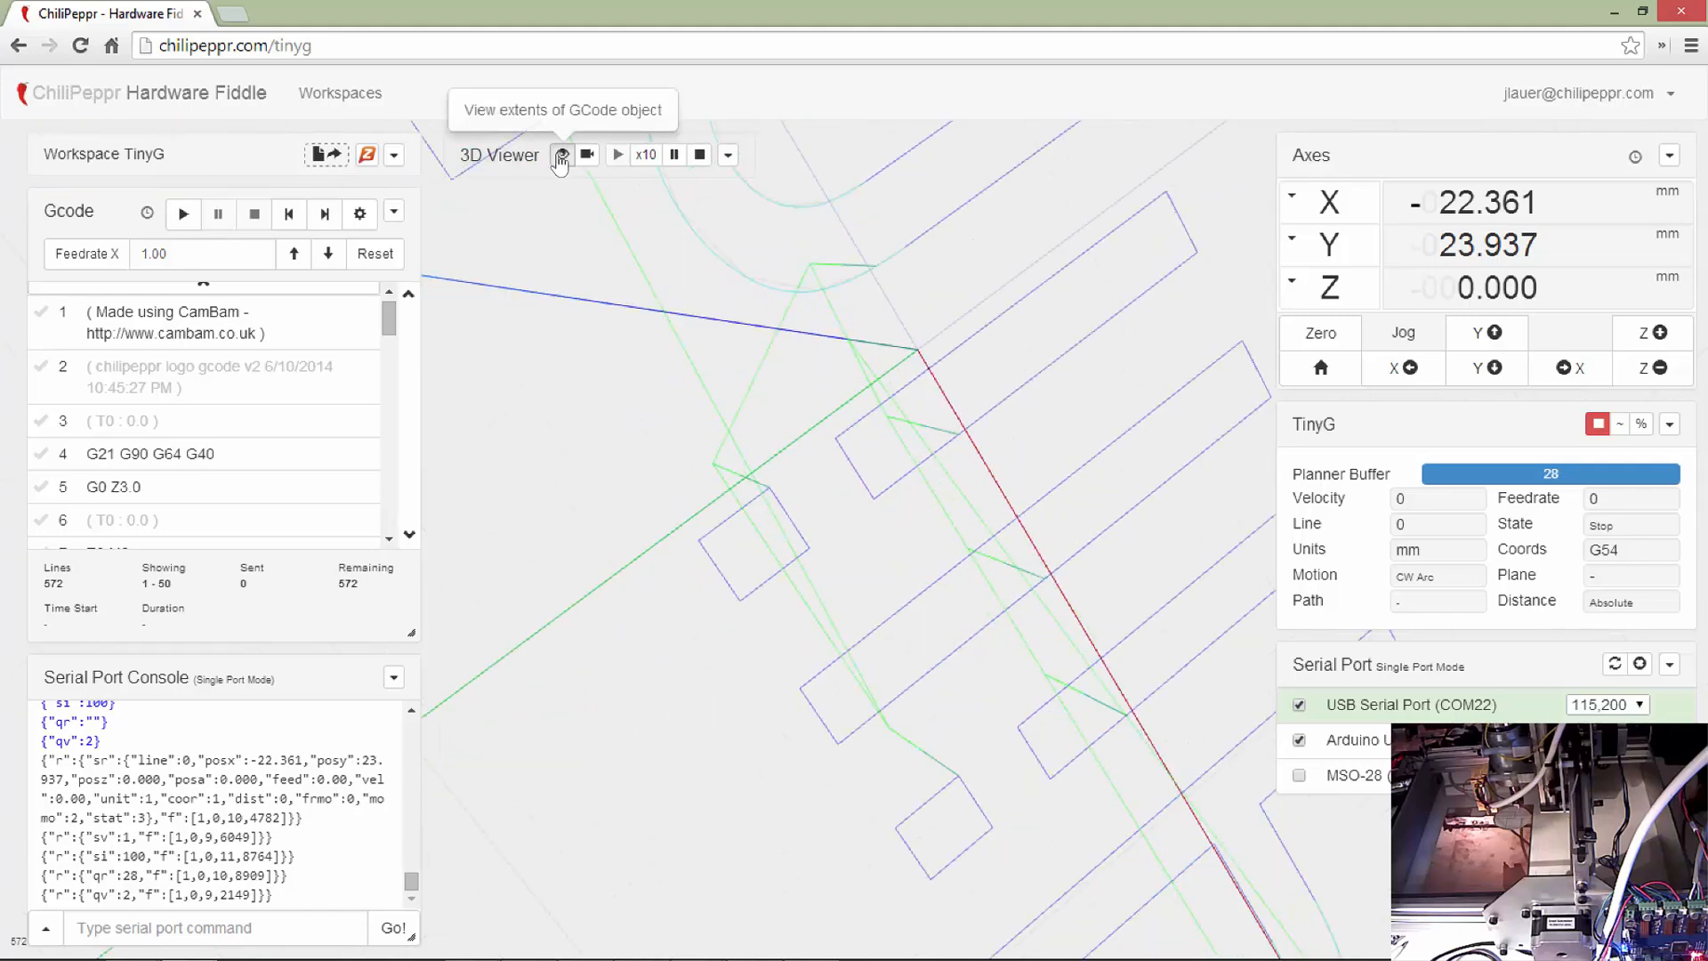
- Fit the view to the whole G-code toolpath and stop the simulated playback
left_click(561, 155)
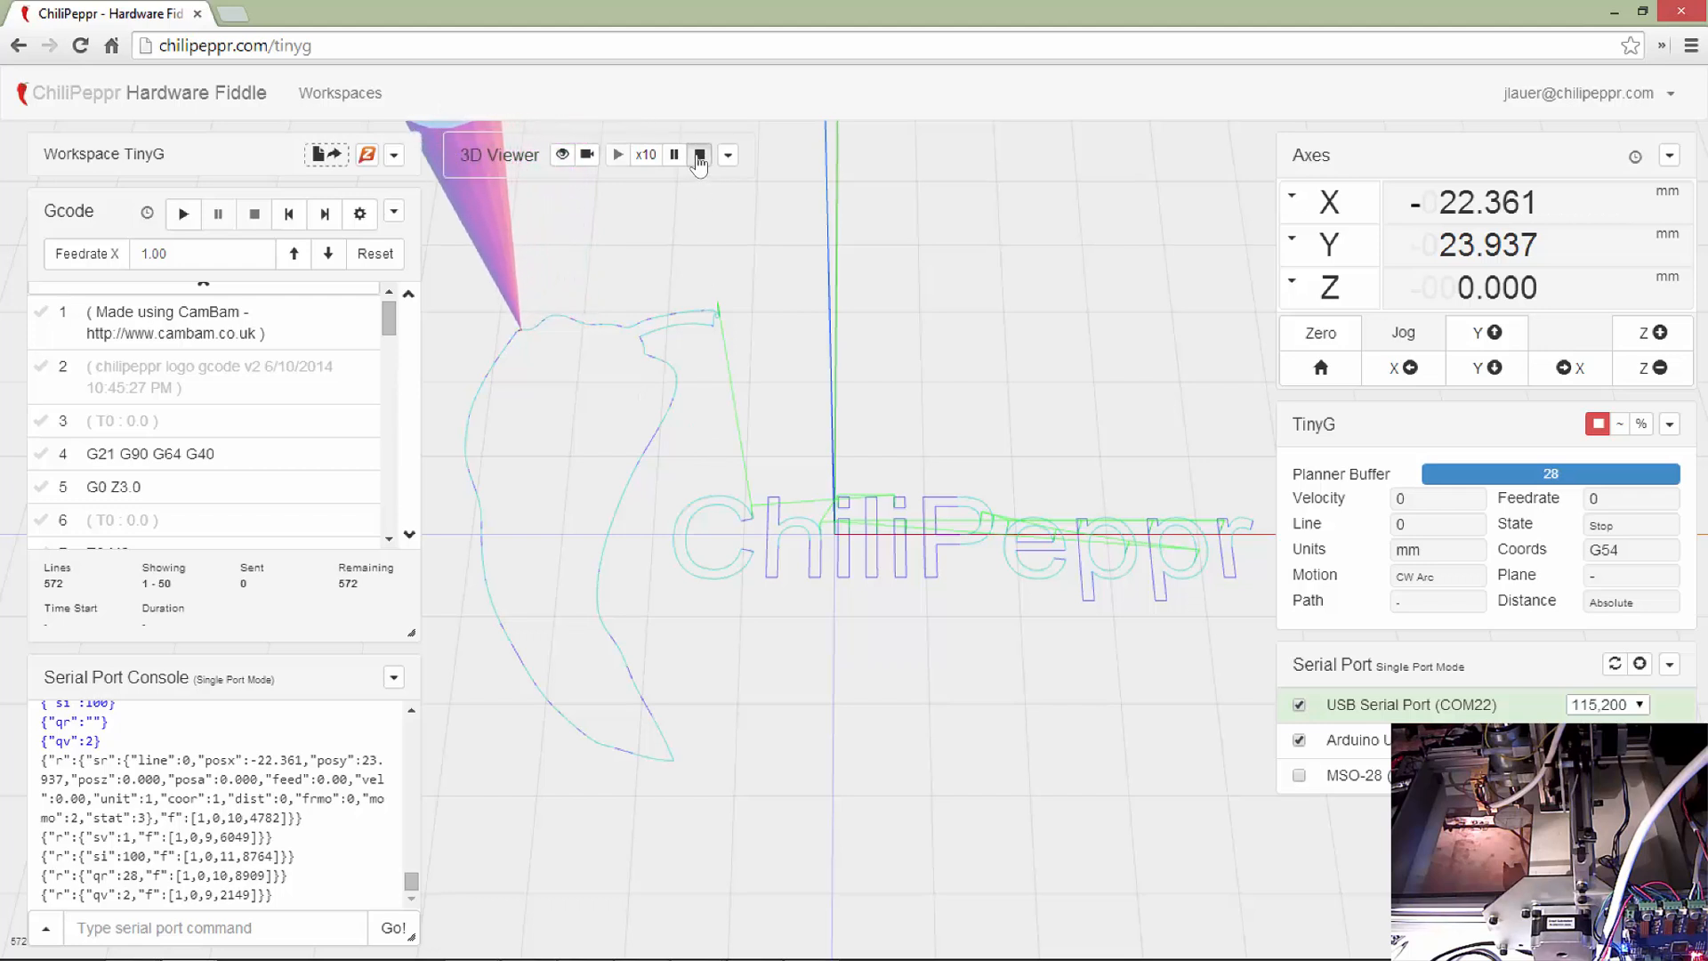
left_click(726, 154)
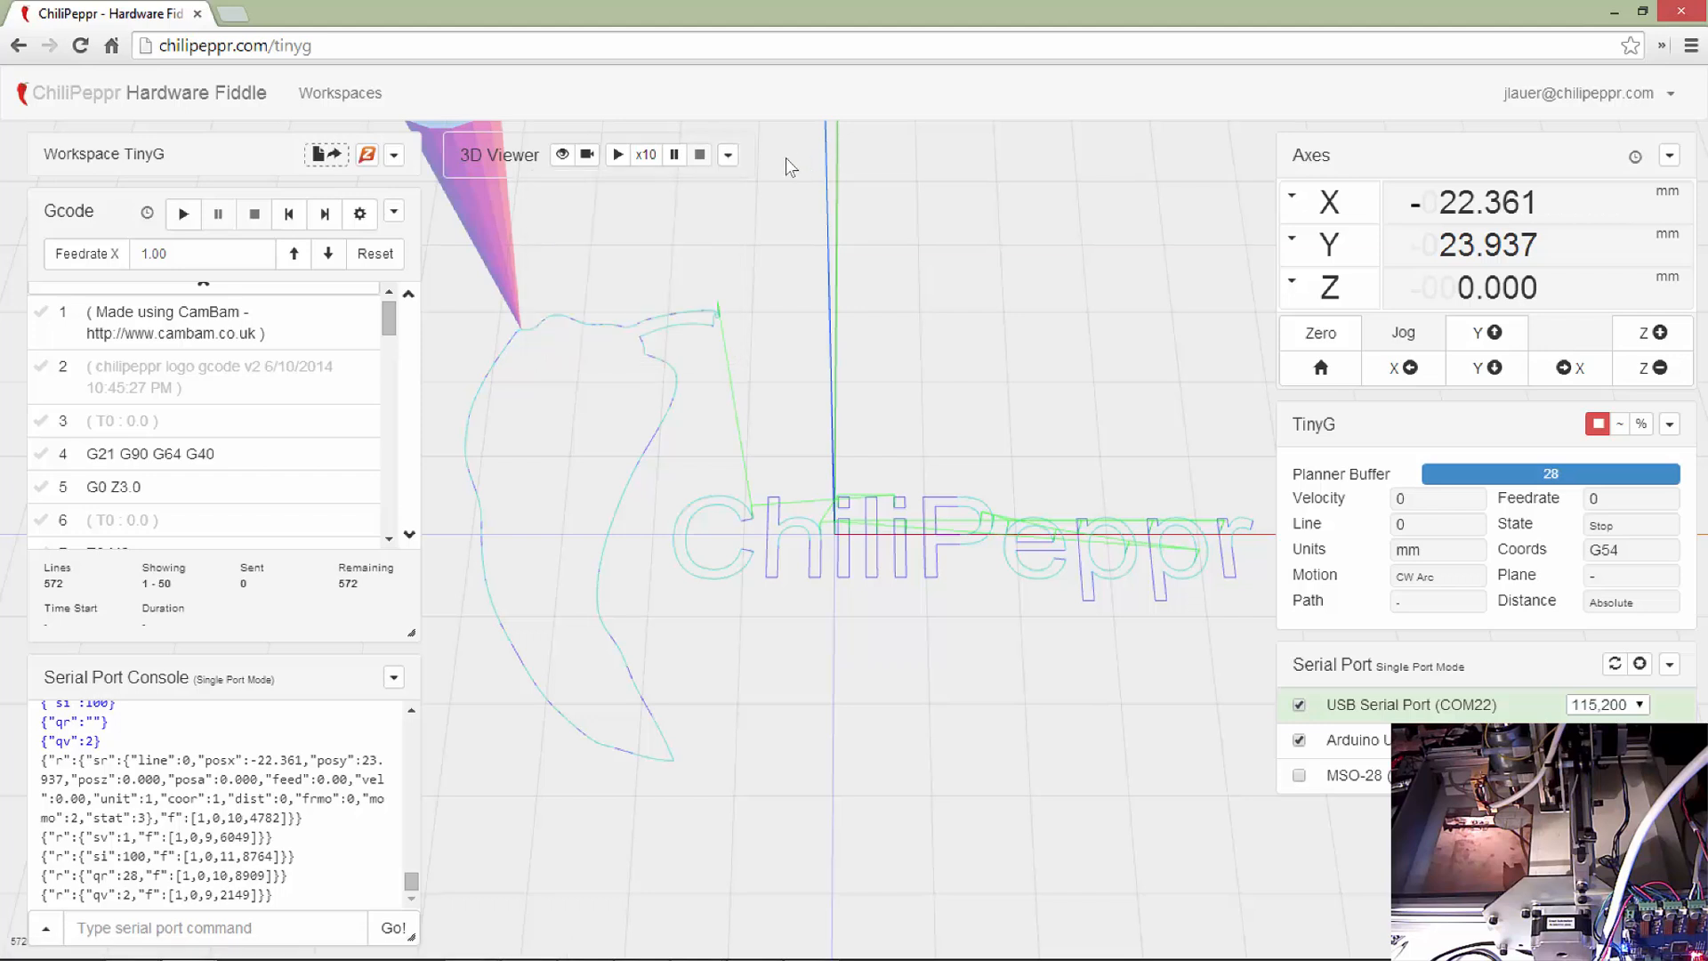
mouse_move(51, 153)
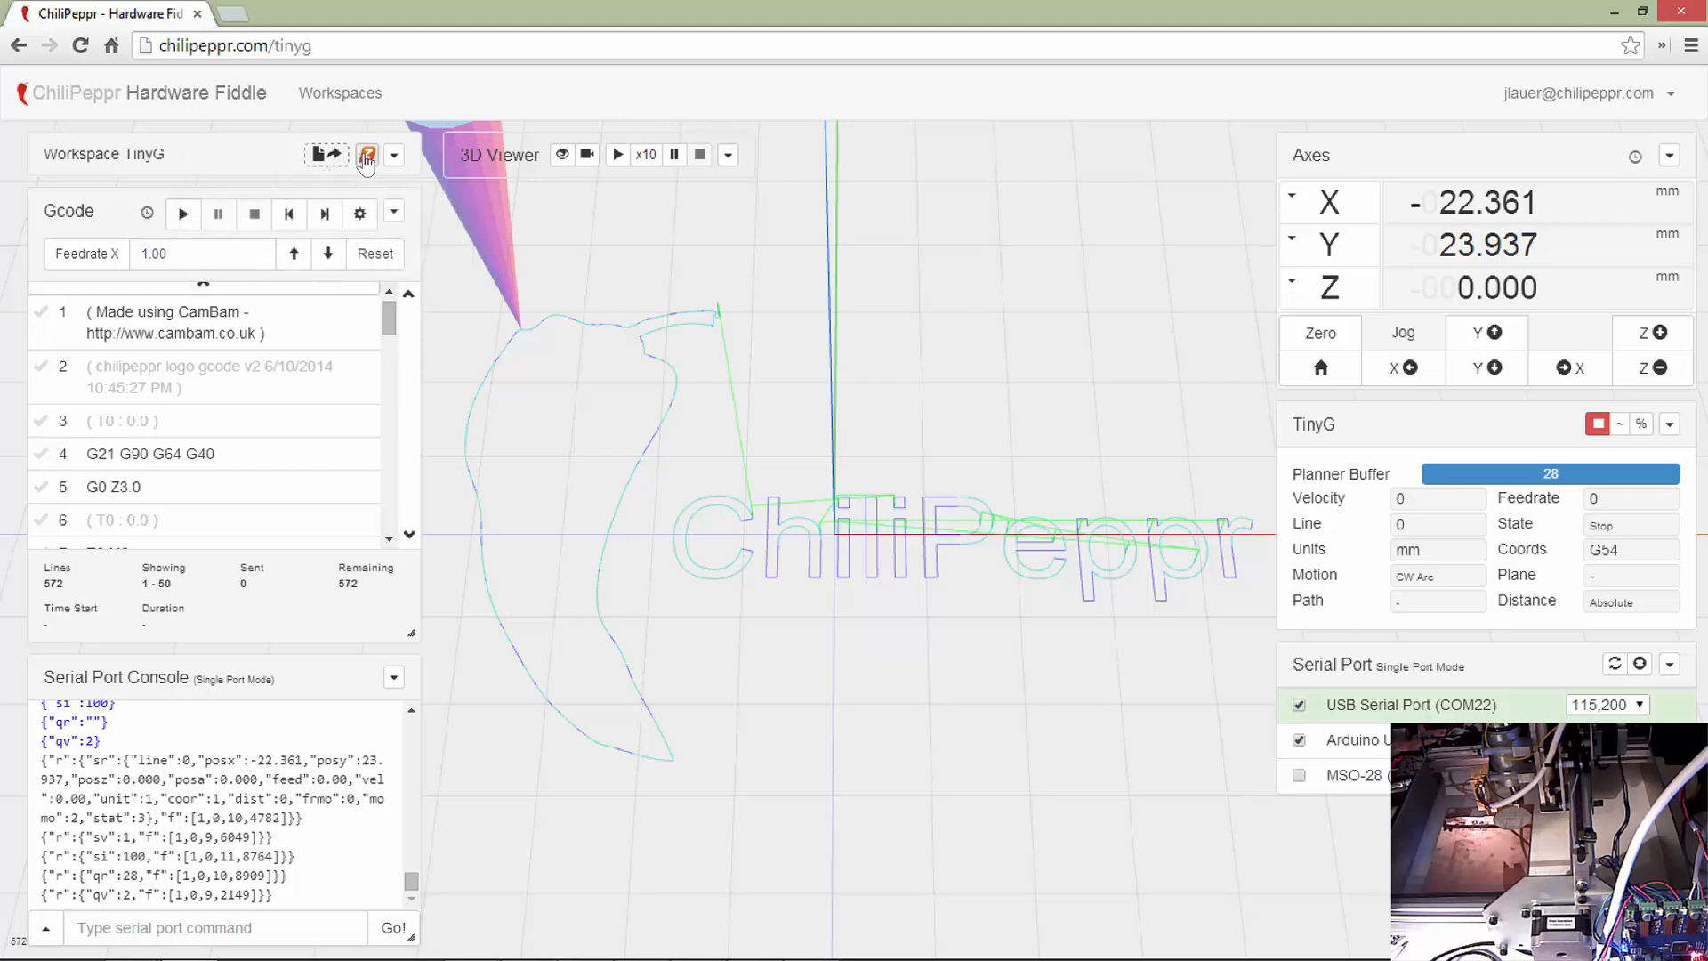
- Show the Zipwhip text alerts widget and review the alert phone number field
left_click(367, 155)
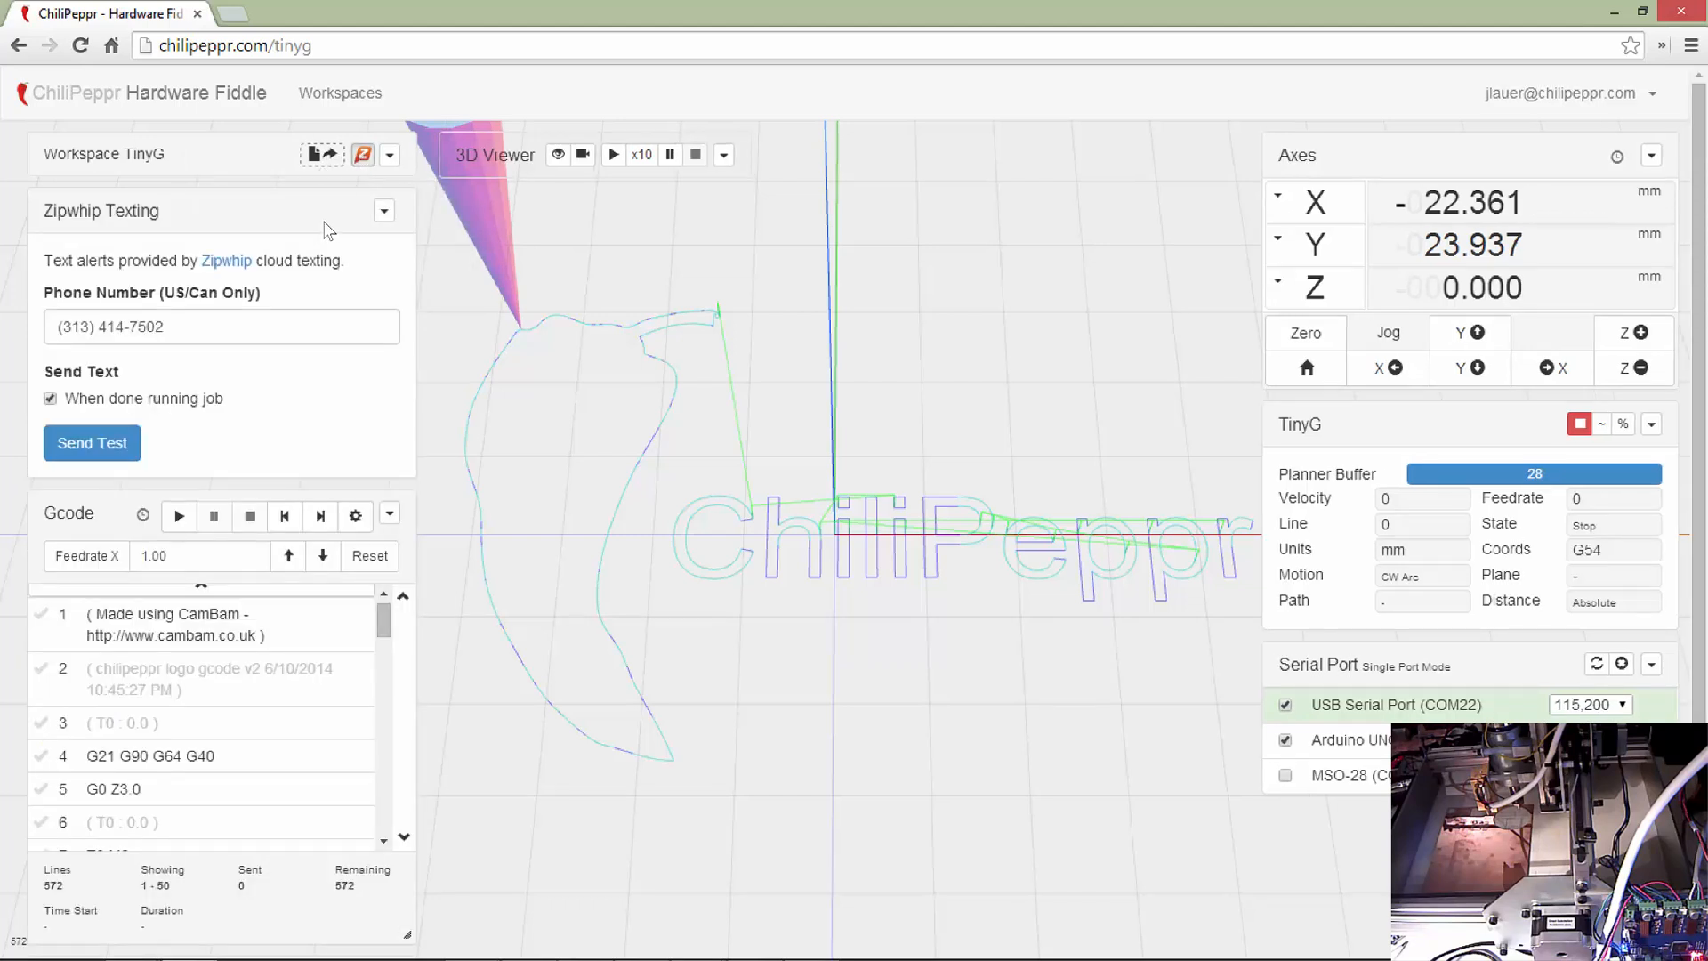
mouse_move(102, 210)
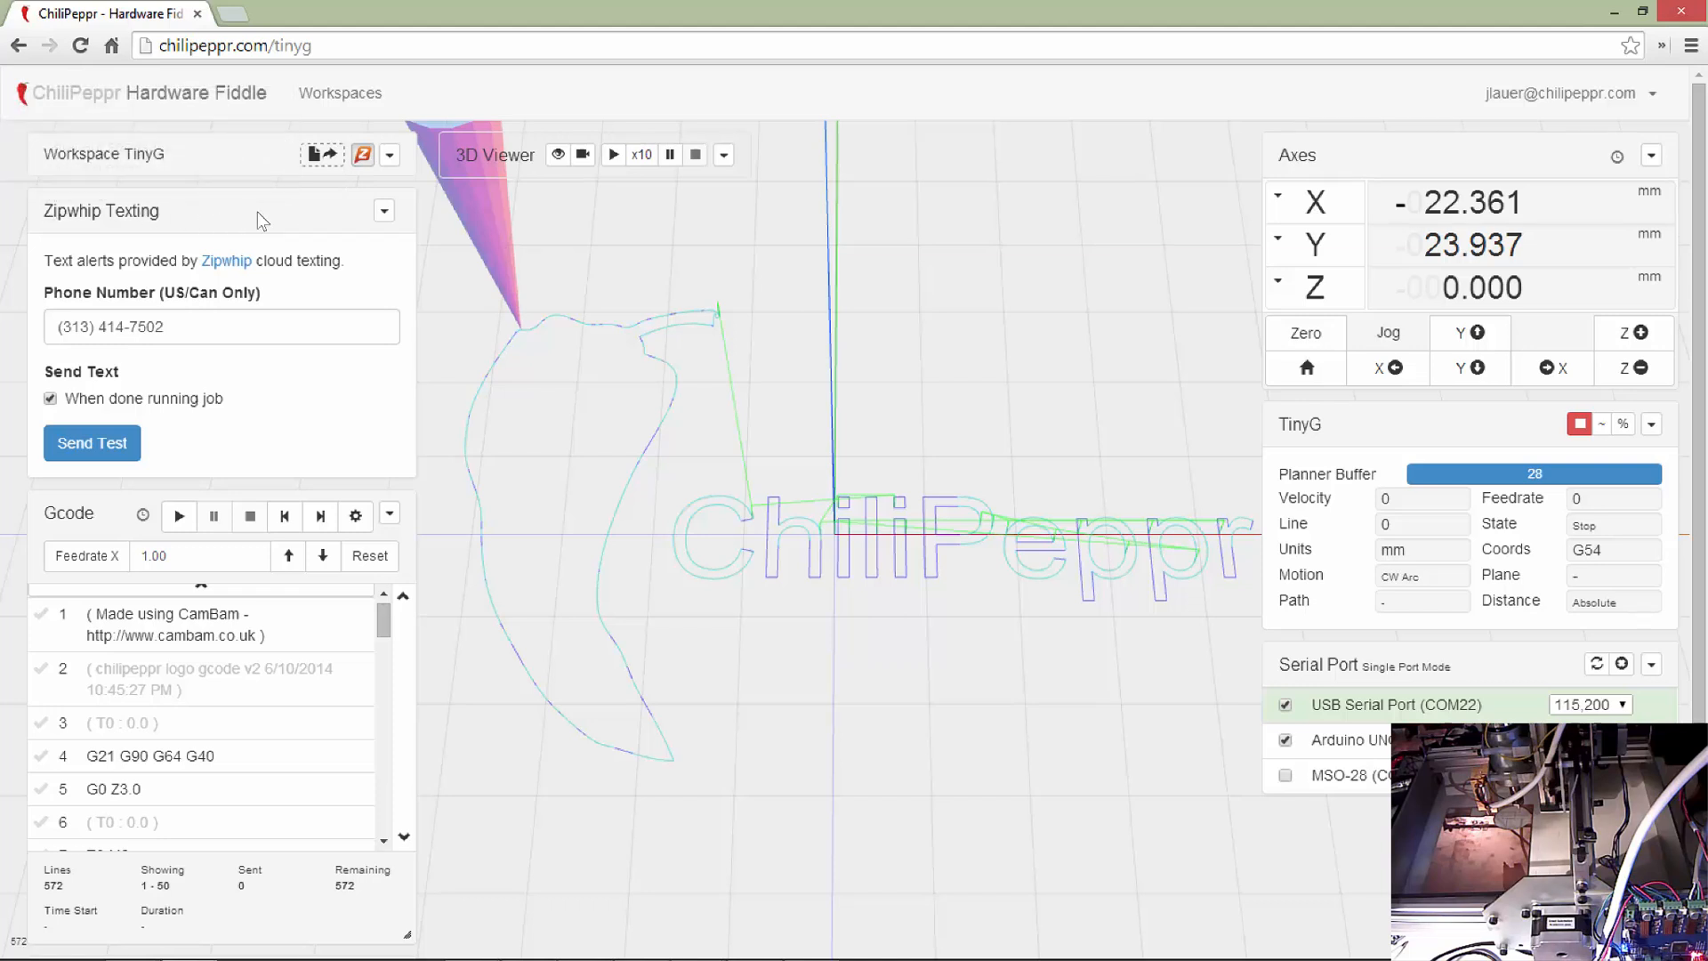
mouse_move(304, 216)
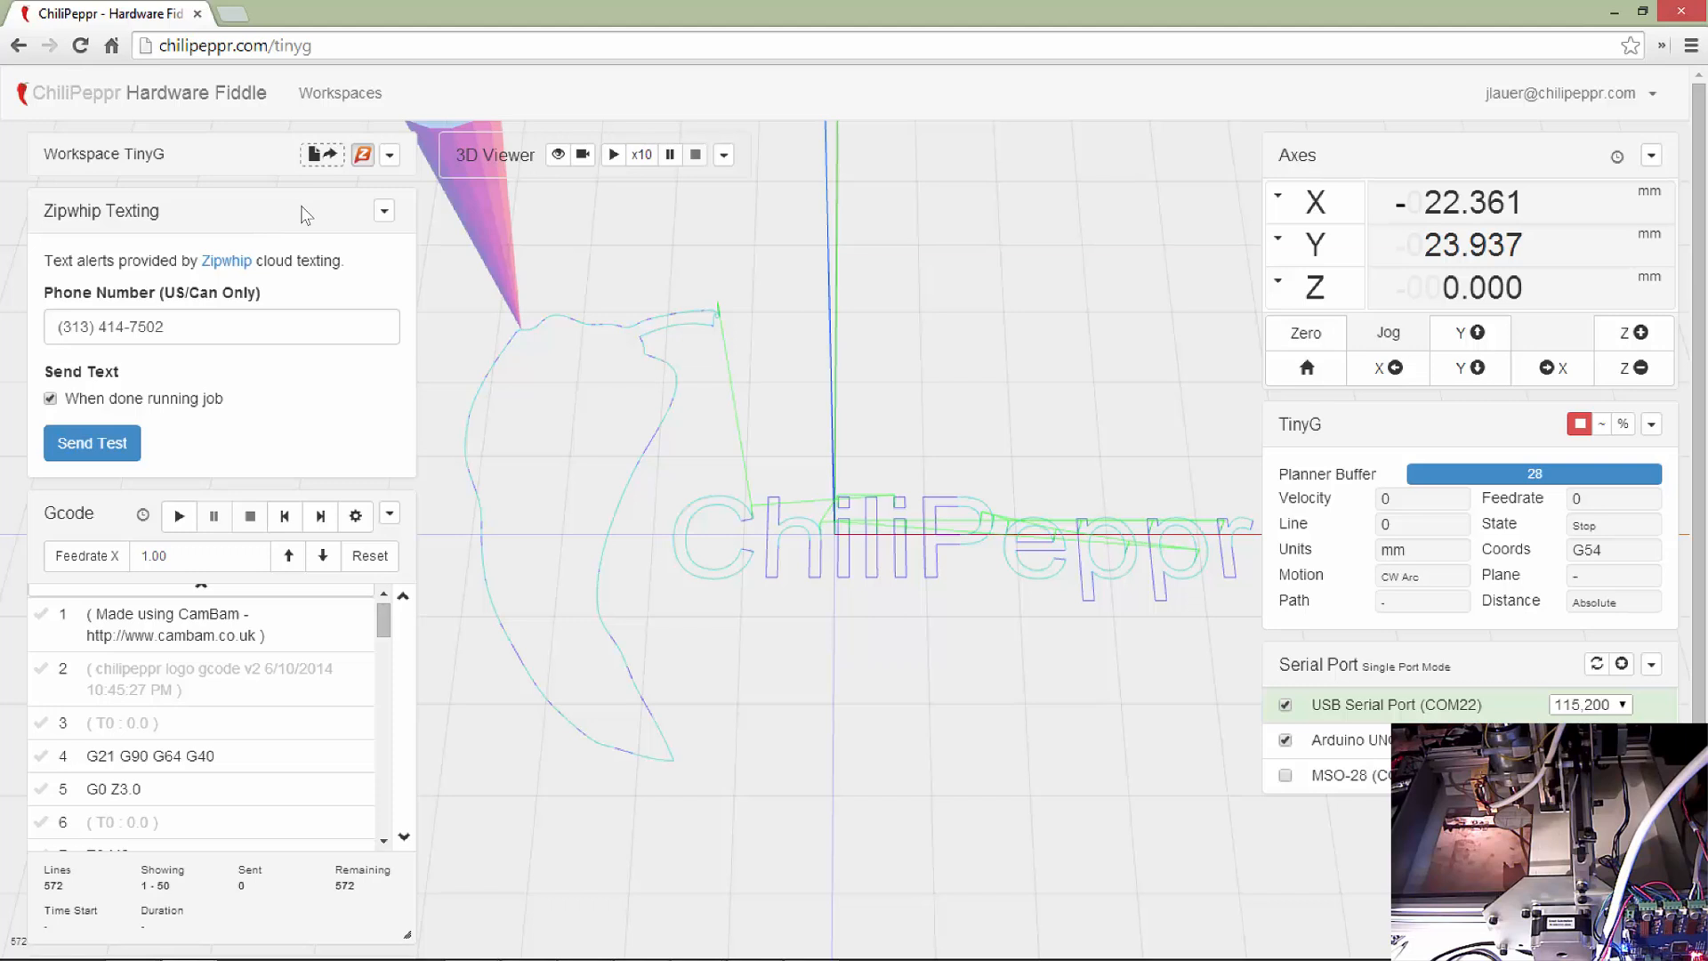
left_click(220, 328)
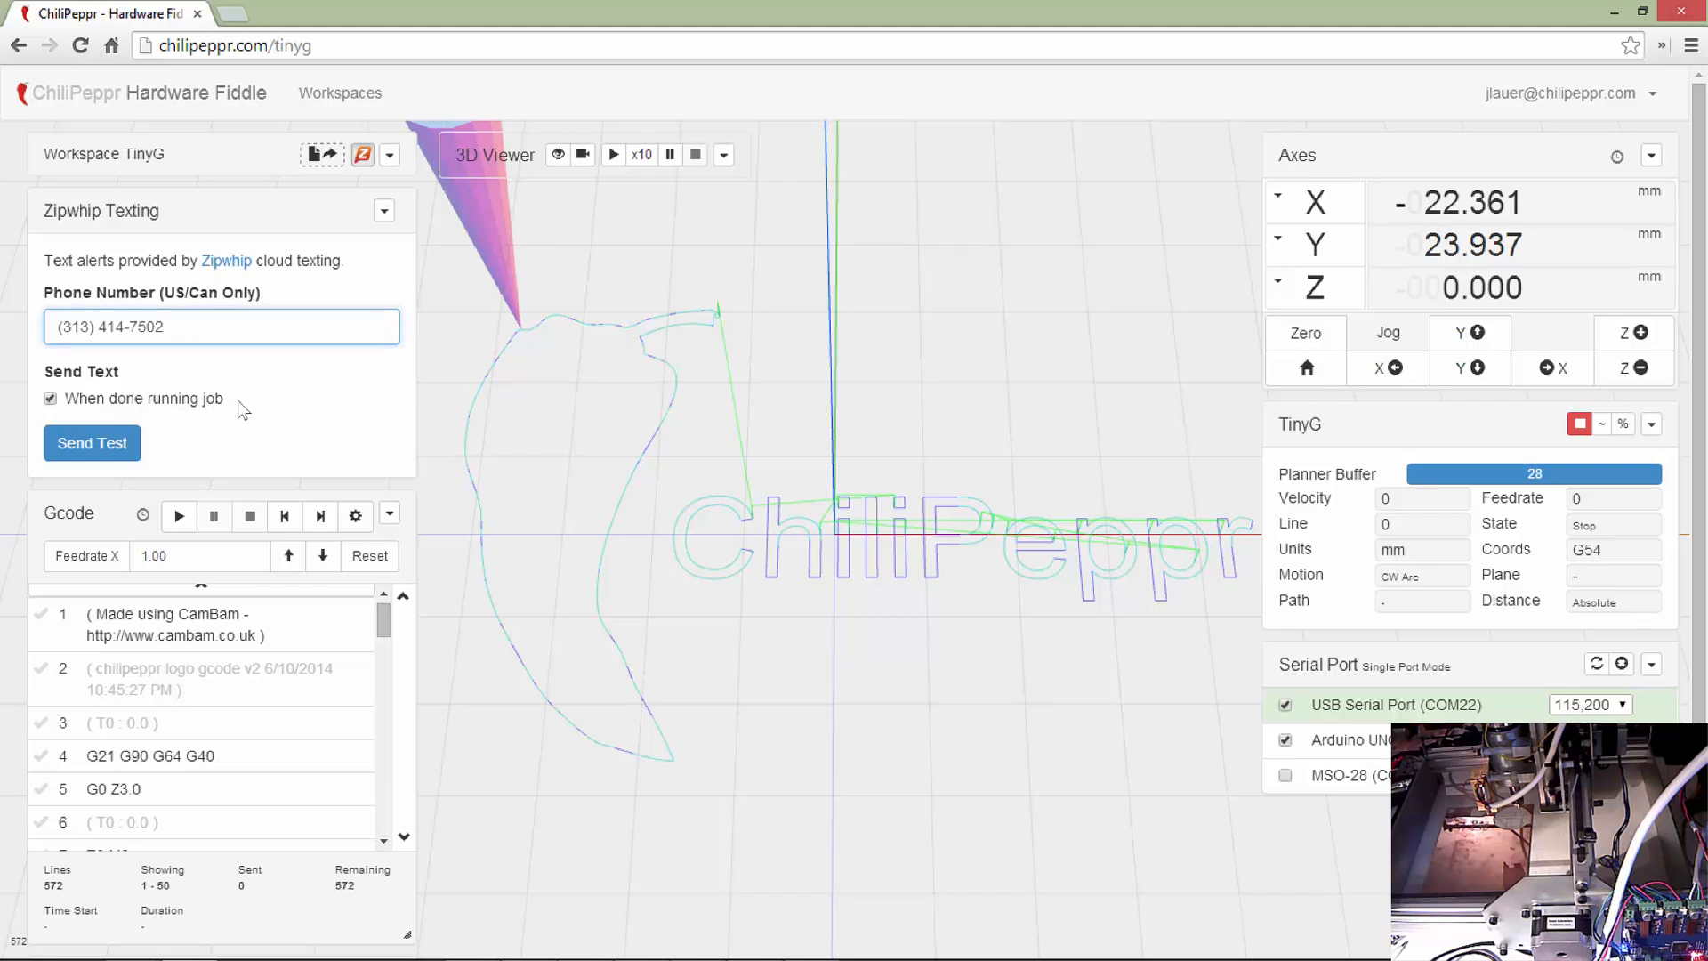
mouse_move(260, 413)
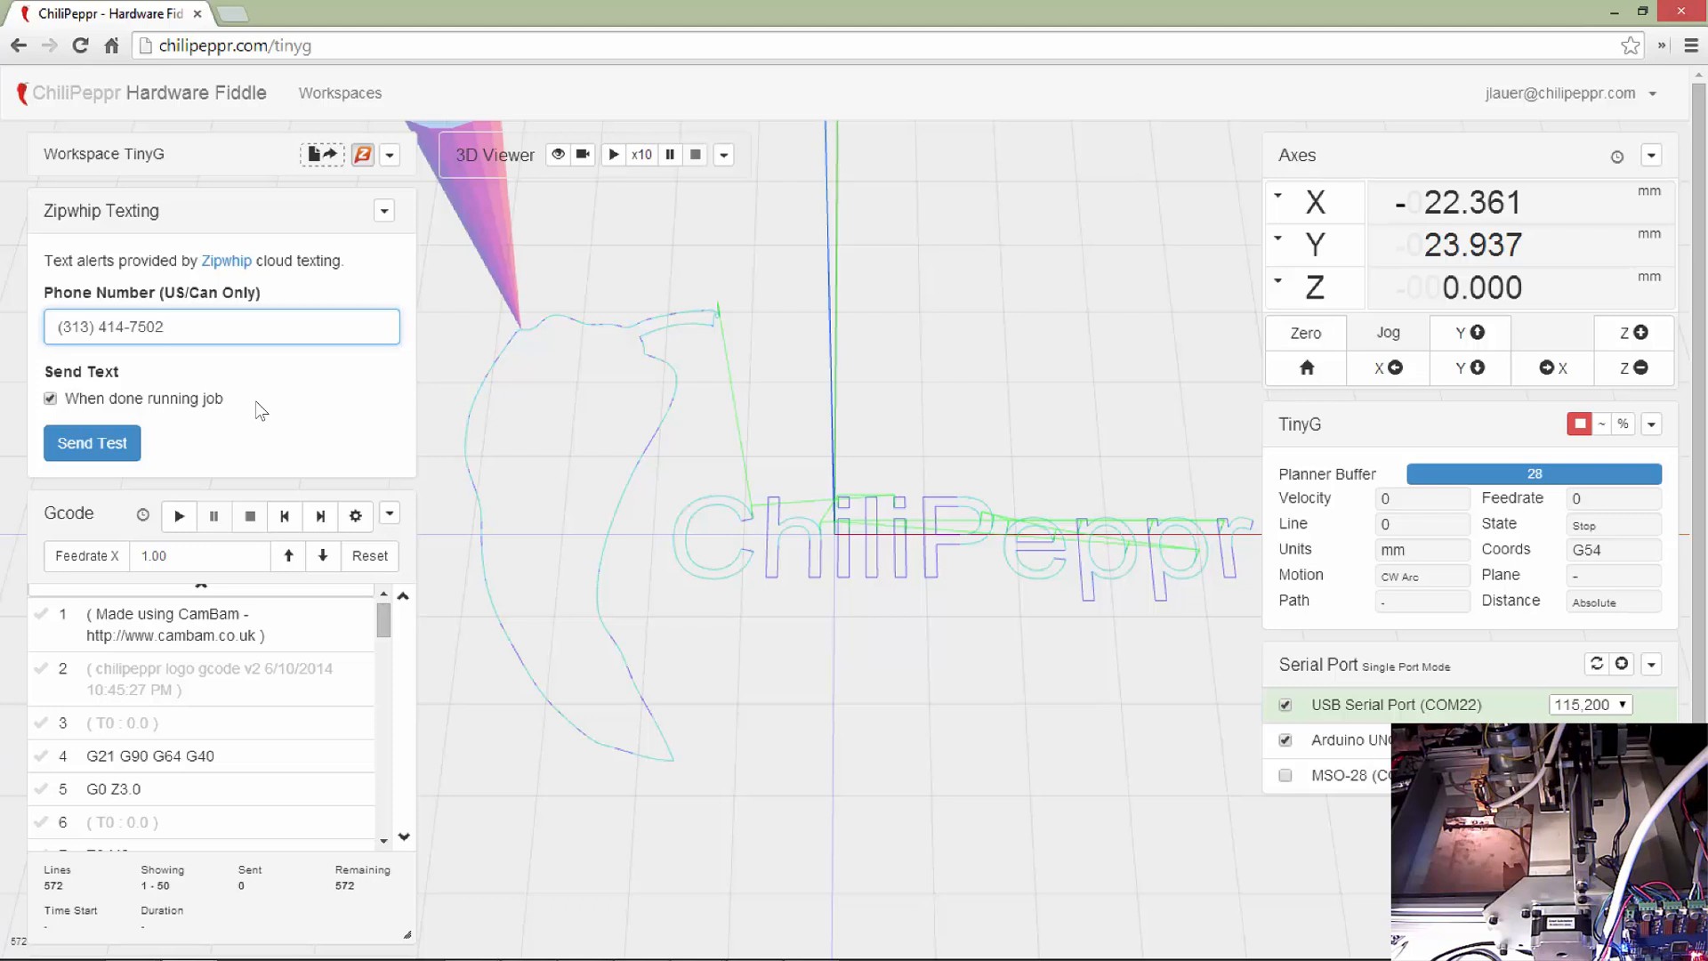
left_click(221, 327)
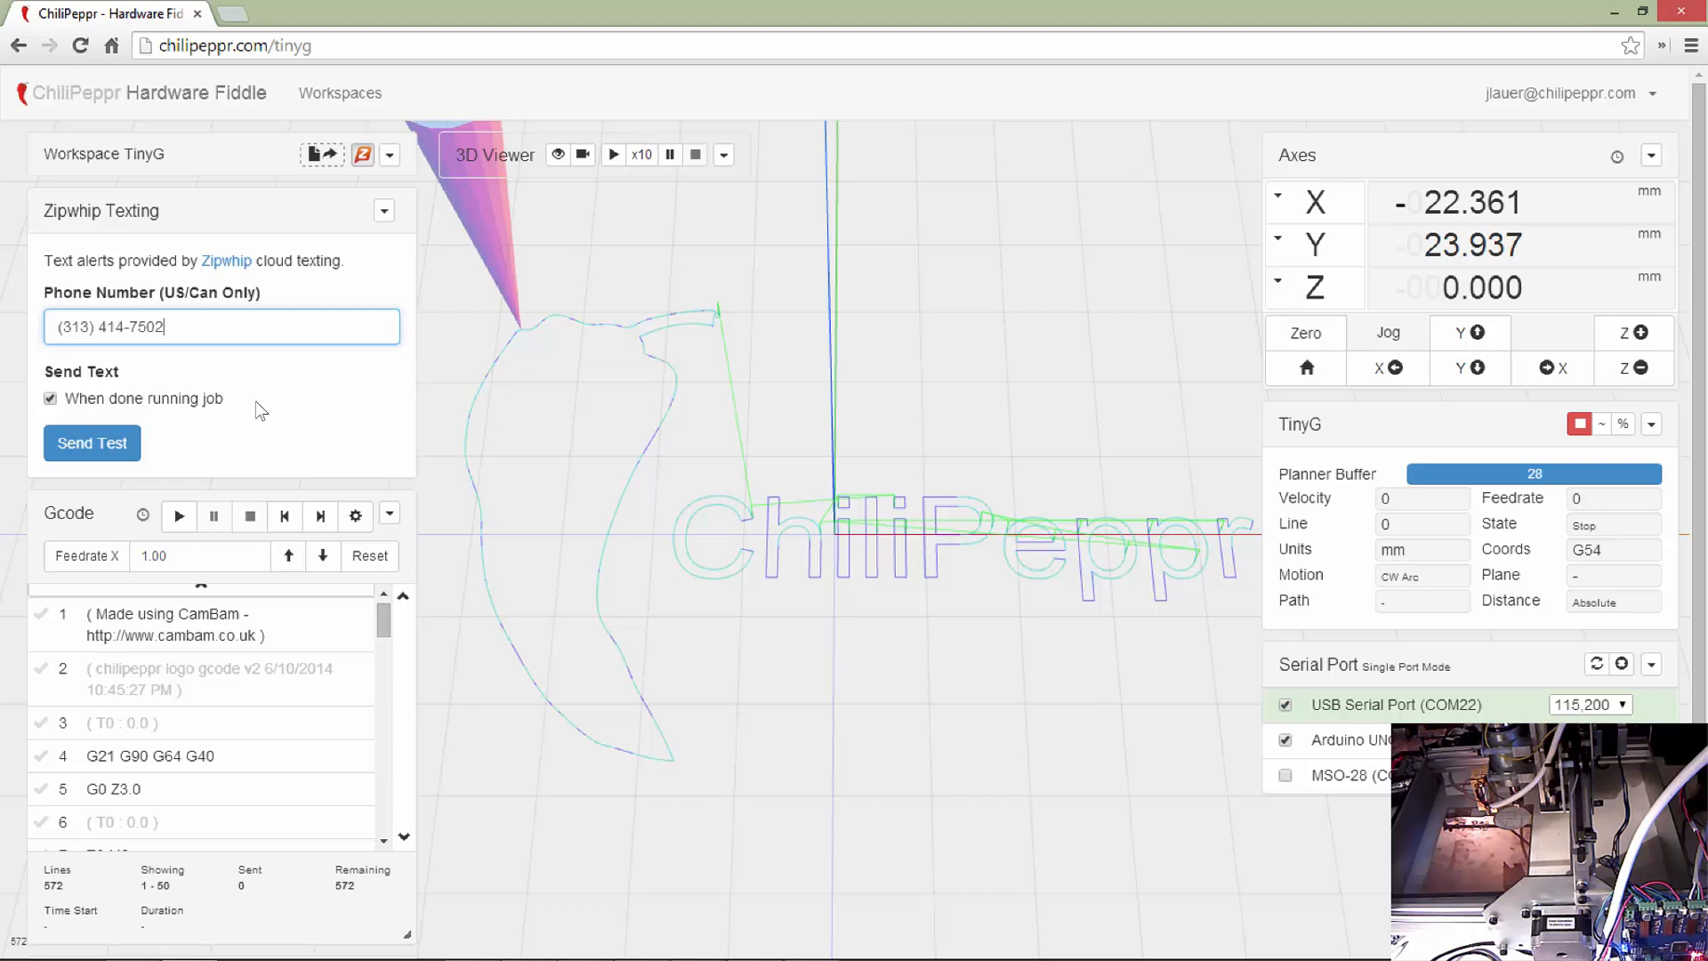
mouse_move(190, 384)
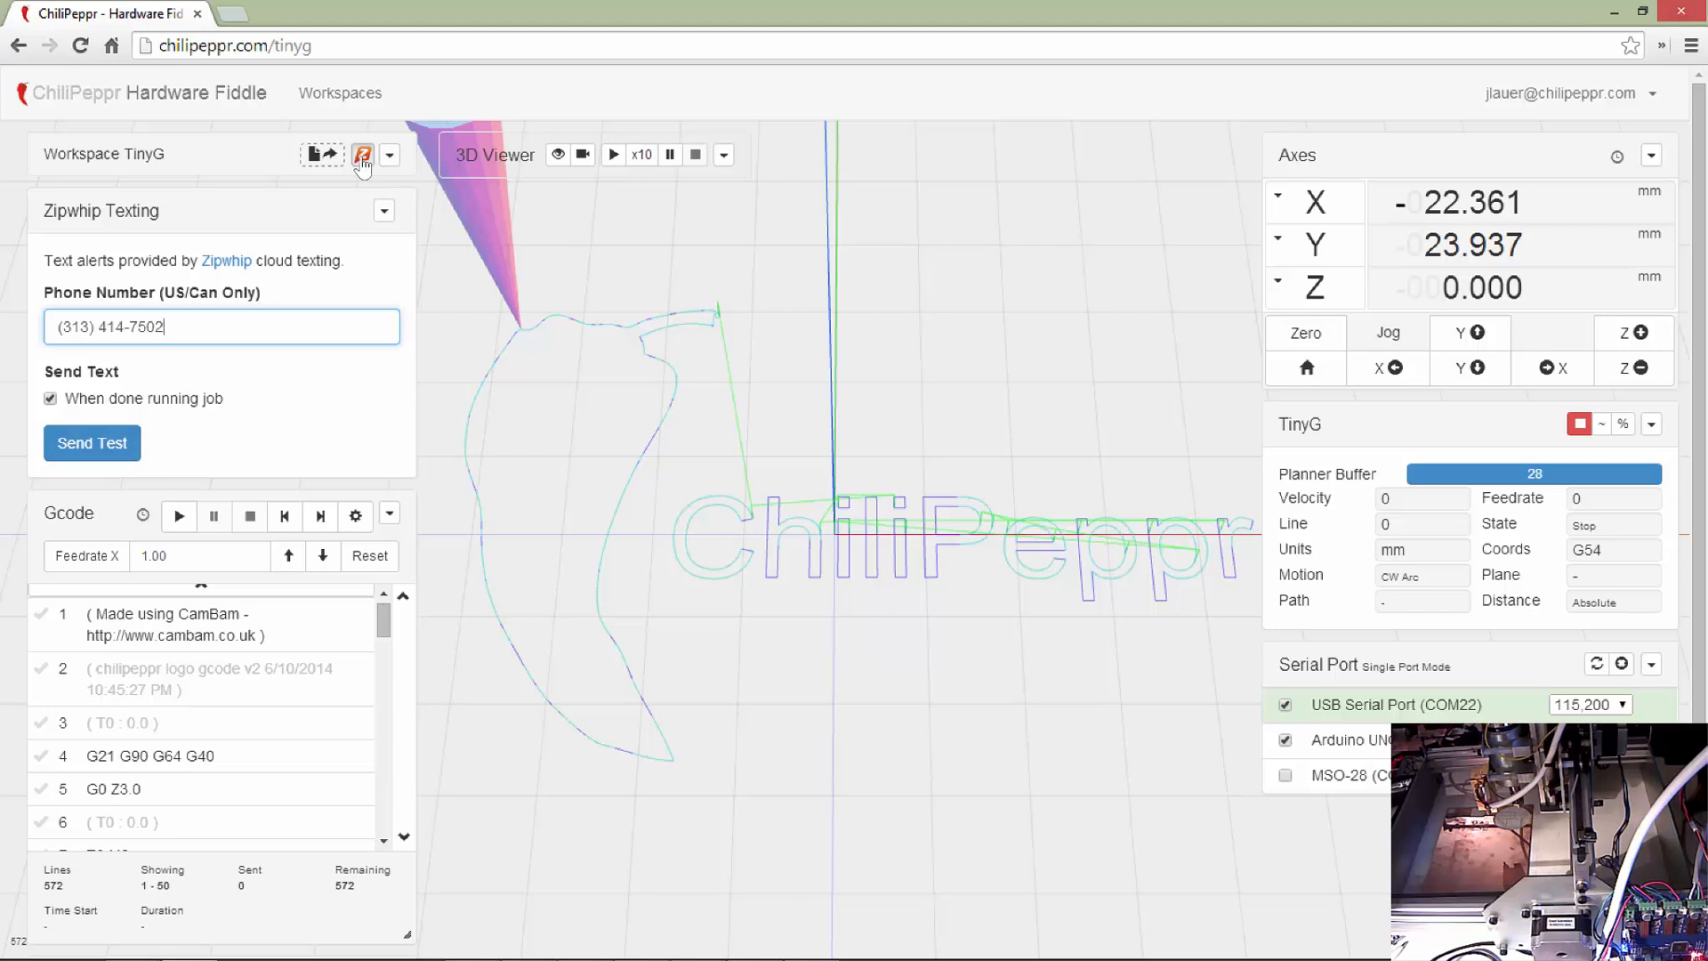
mouse_move(342, 209)
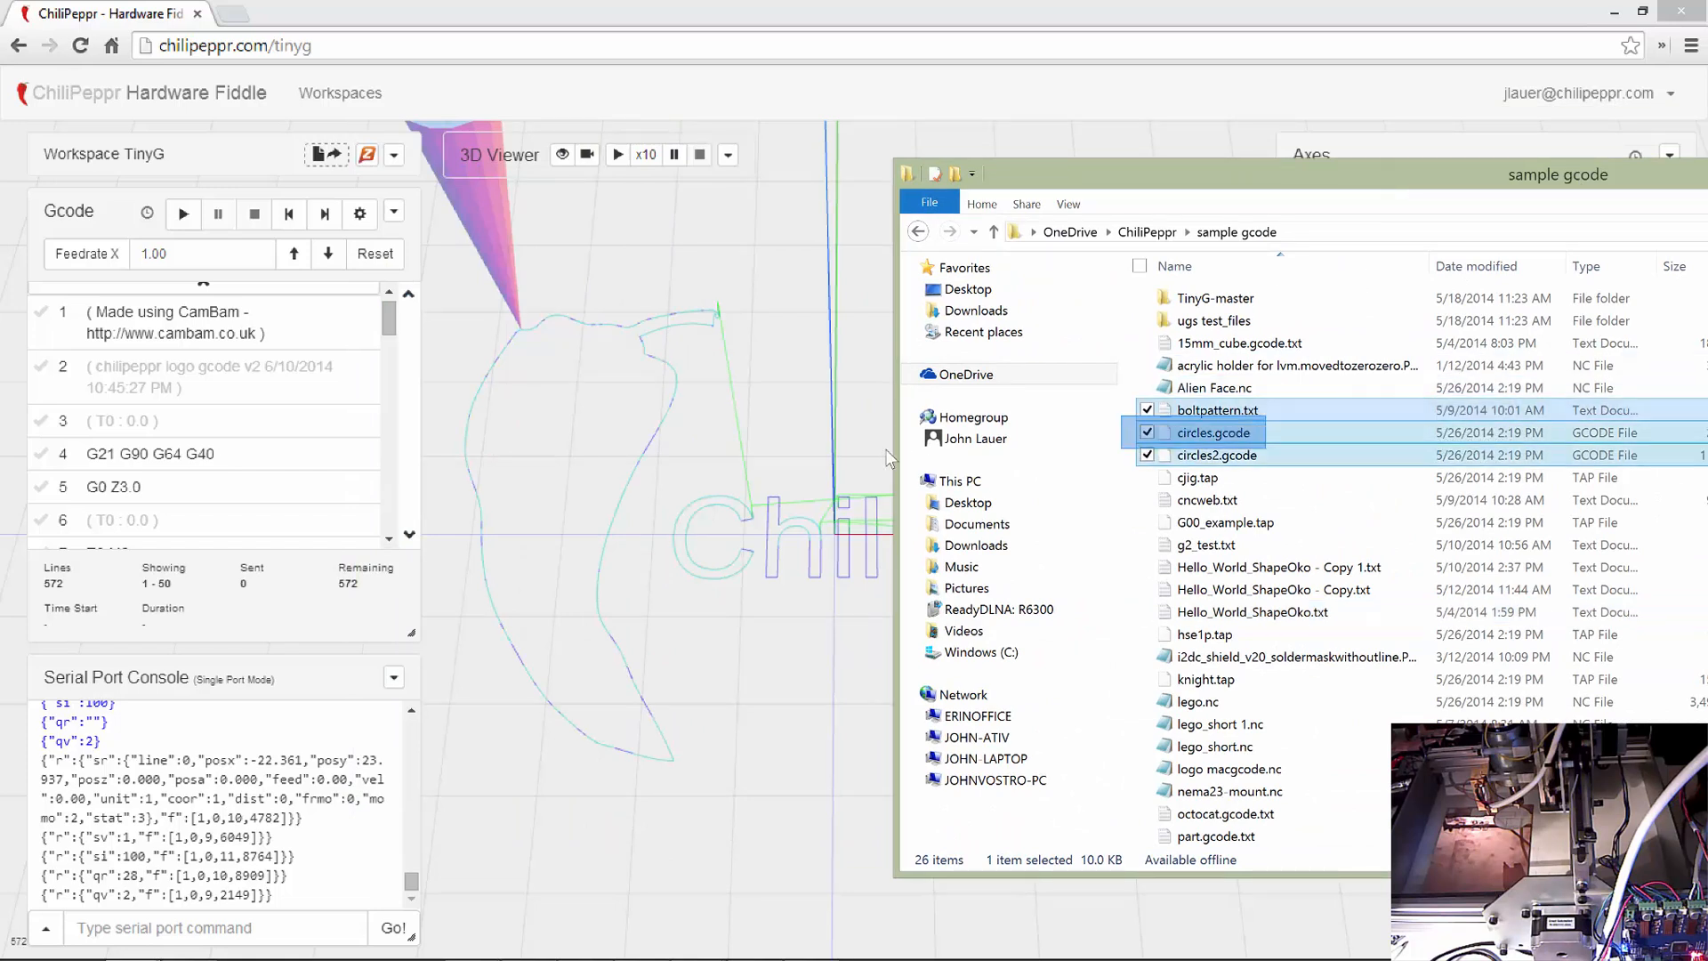
- Load the 15mm cube and acrylic holder sample G-code files into the 3D viewer
left_click(1217, 409)
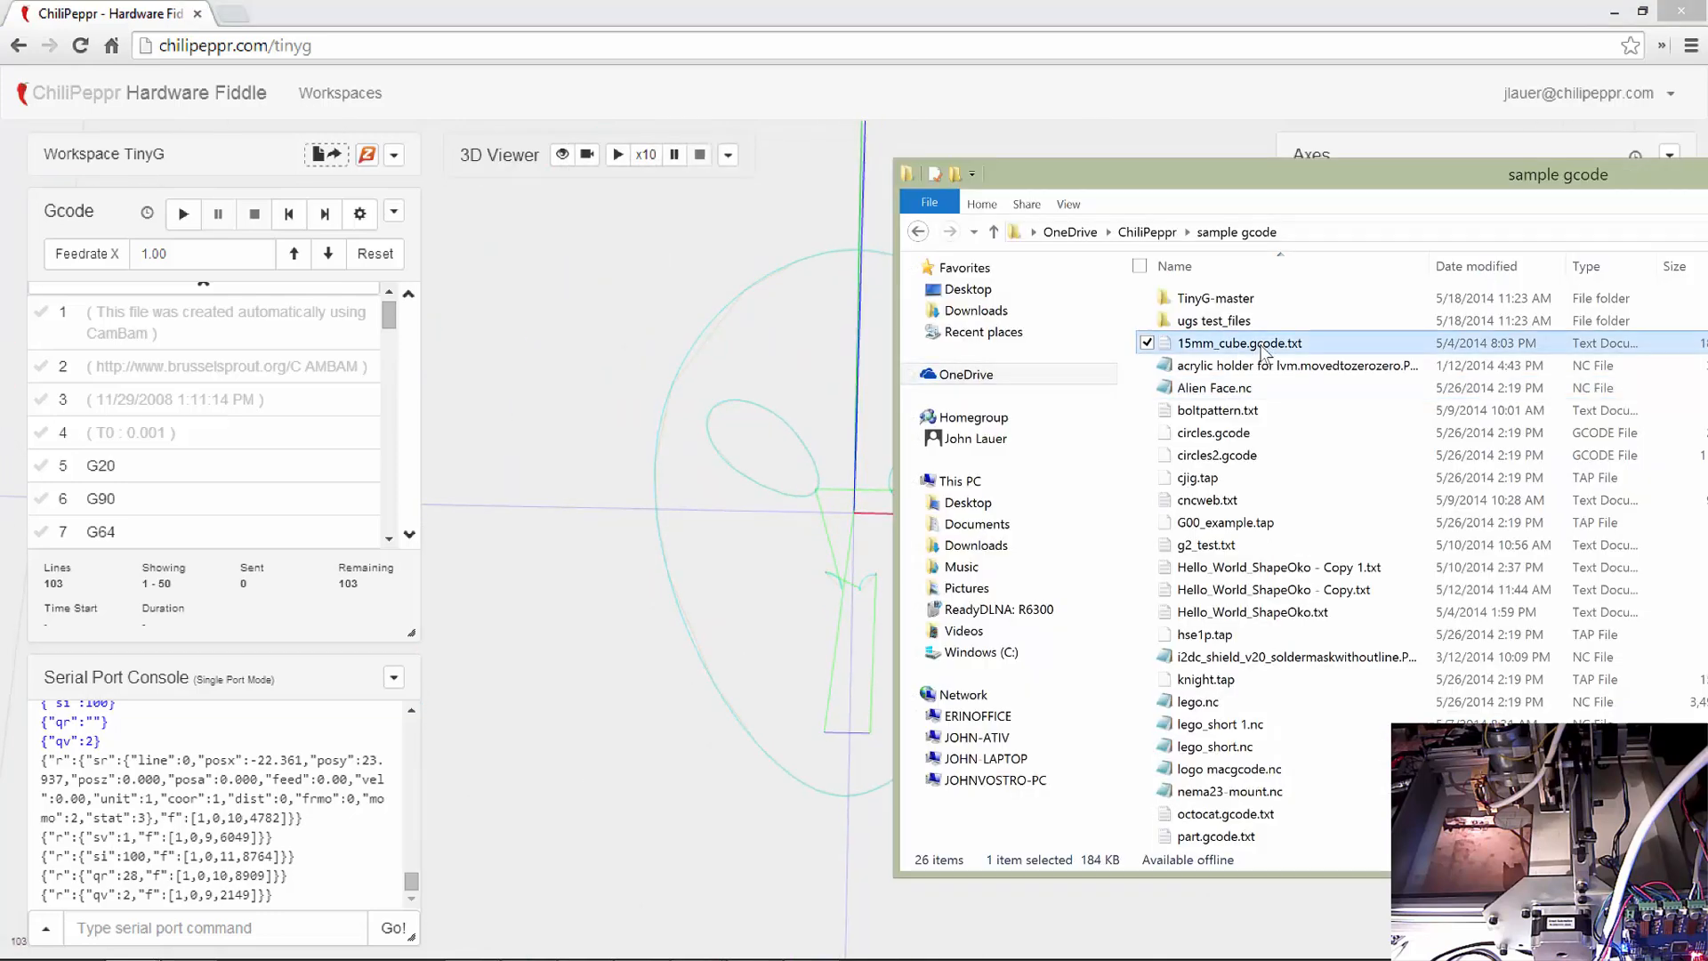
left_click(1297, 364)
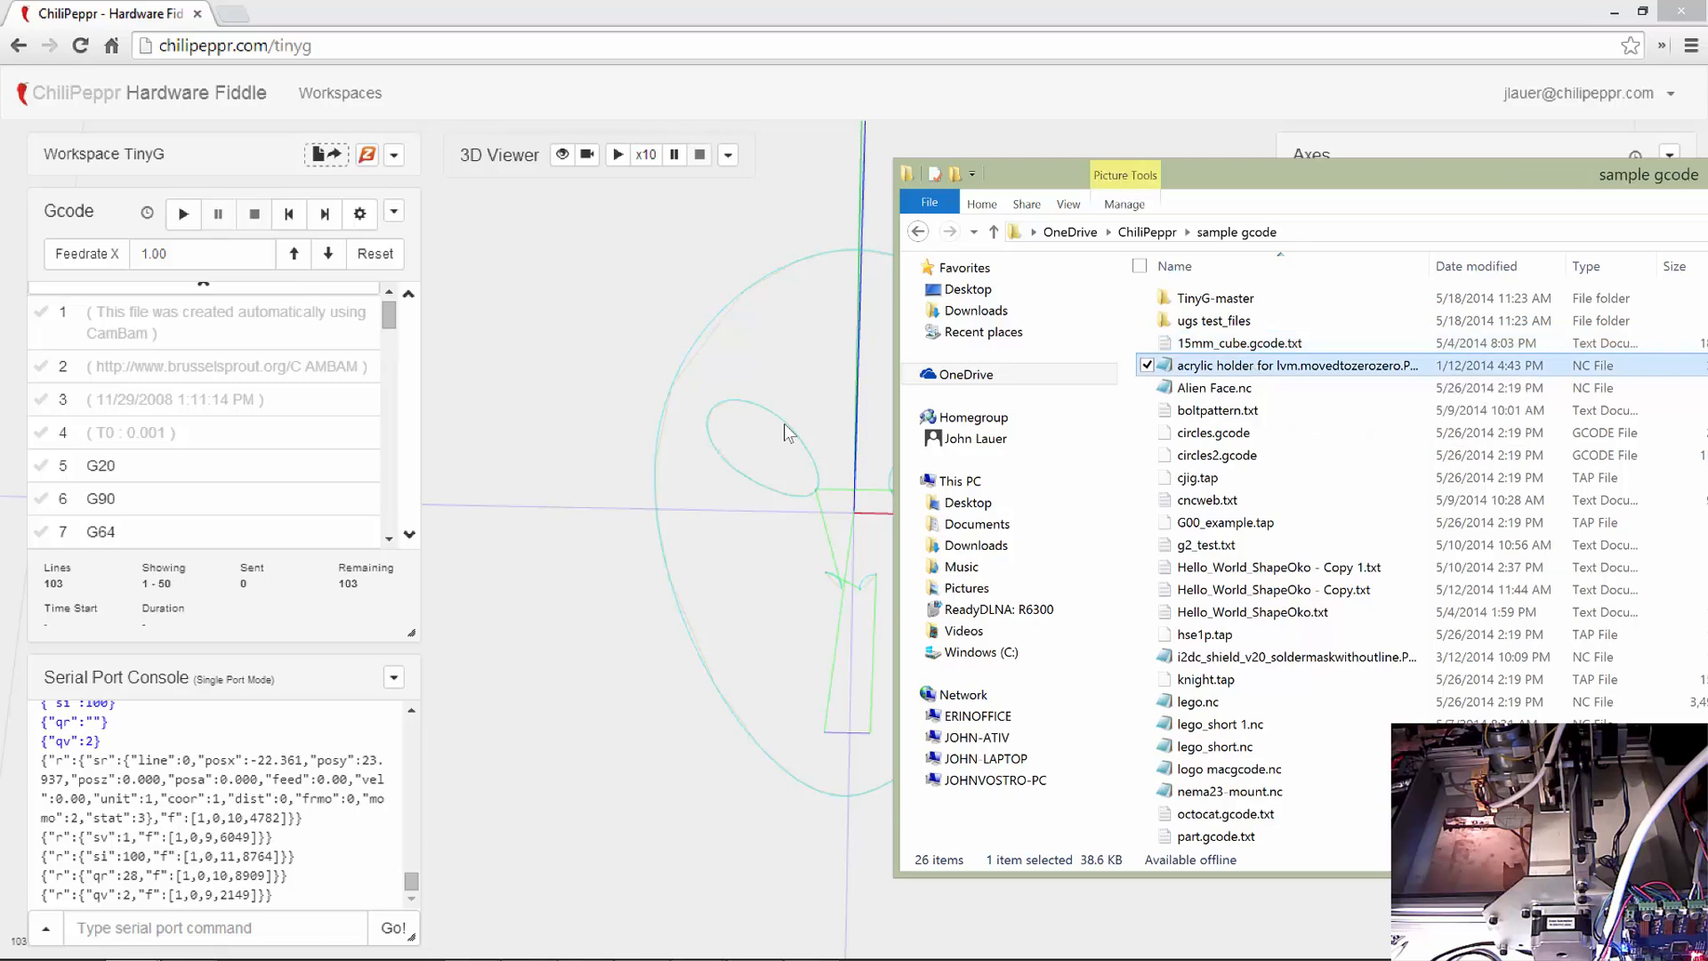
double_click(1298, 365)
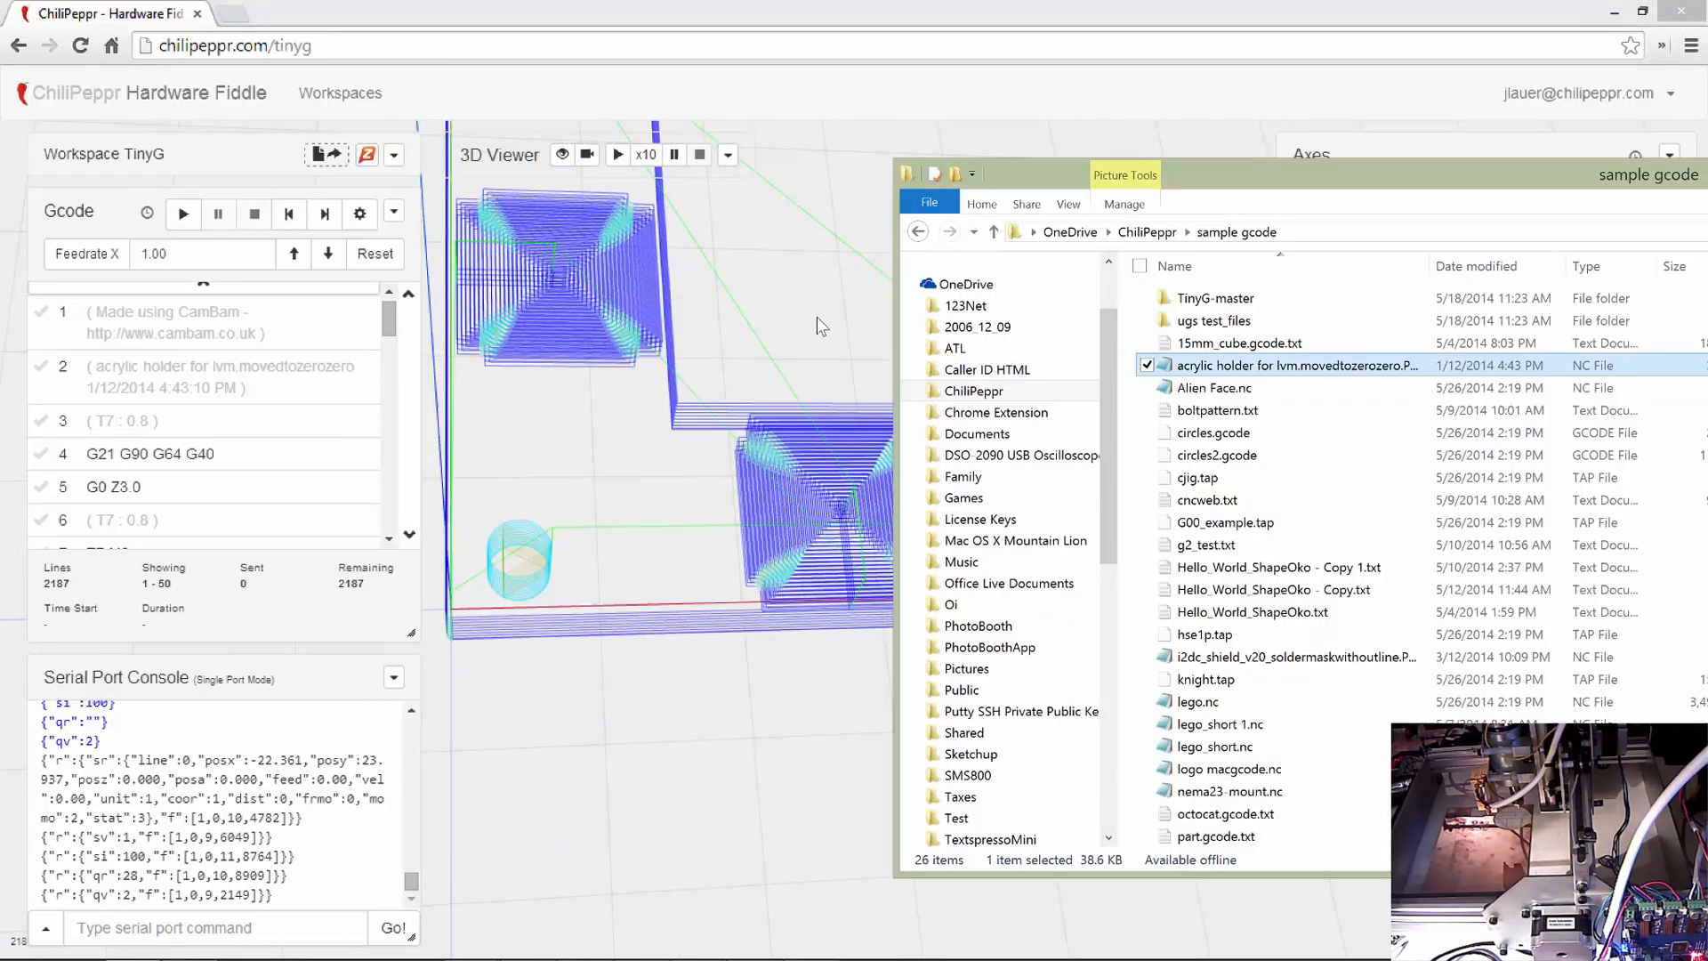
- Load Hello_World_ShapeOko.txt so its ShapeOko lettering toolpath shows in the viewer
scroll("down", 3)
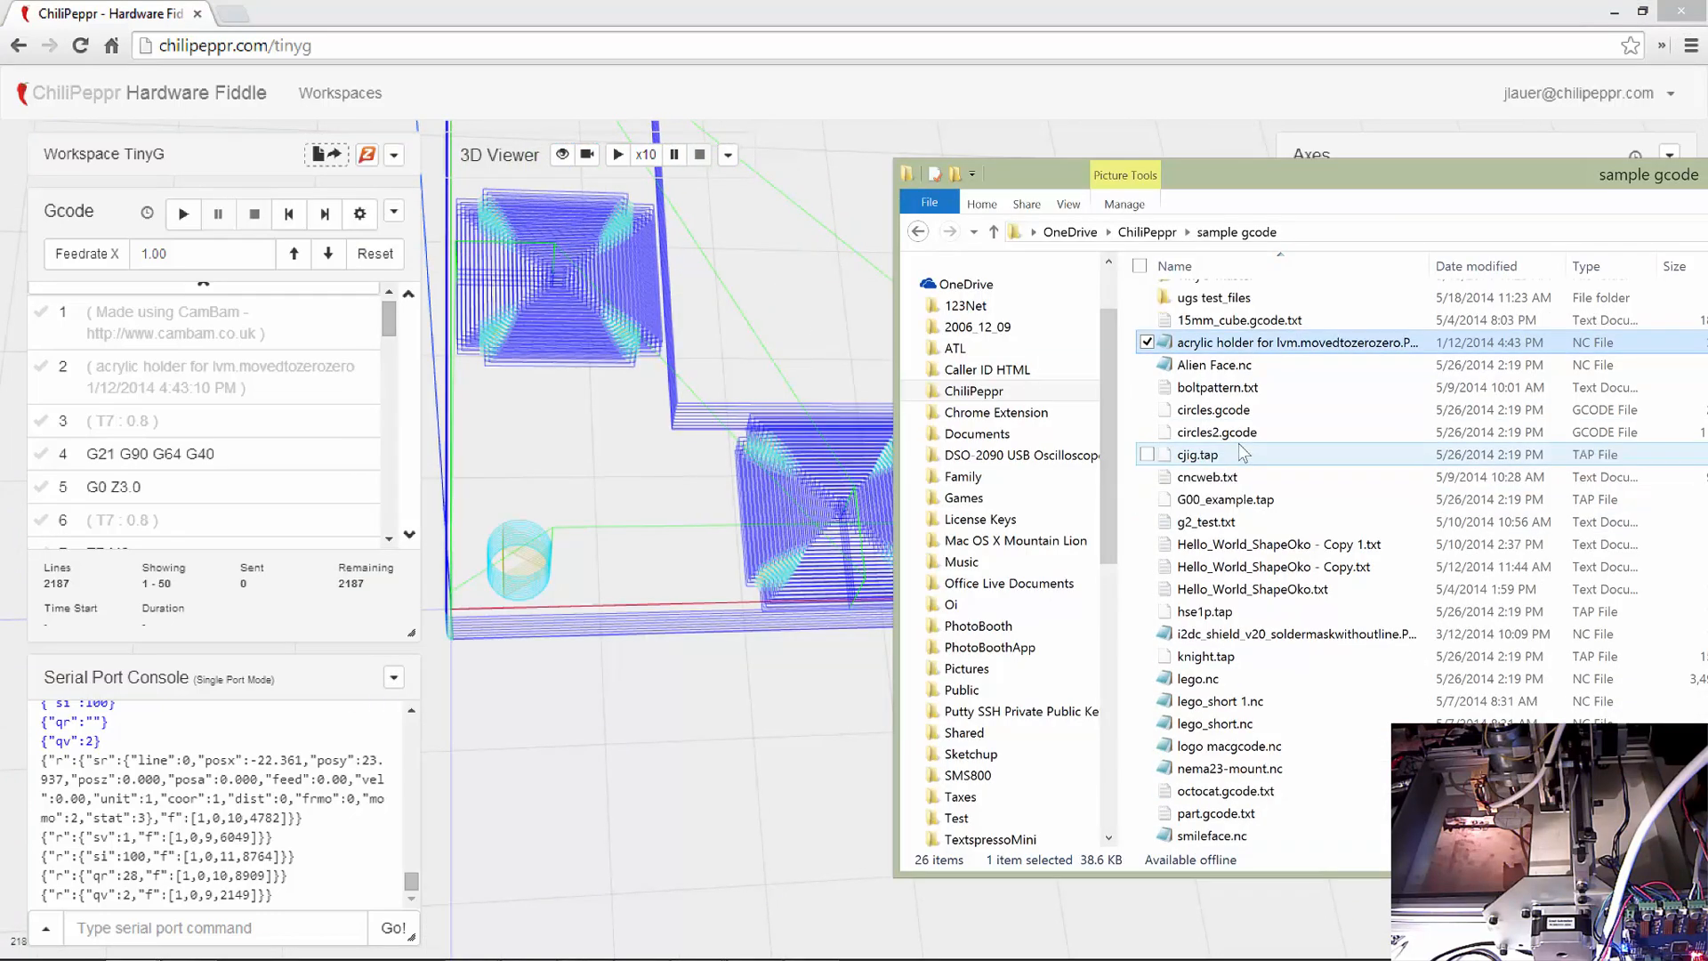
left_click(1253, 589)
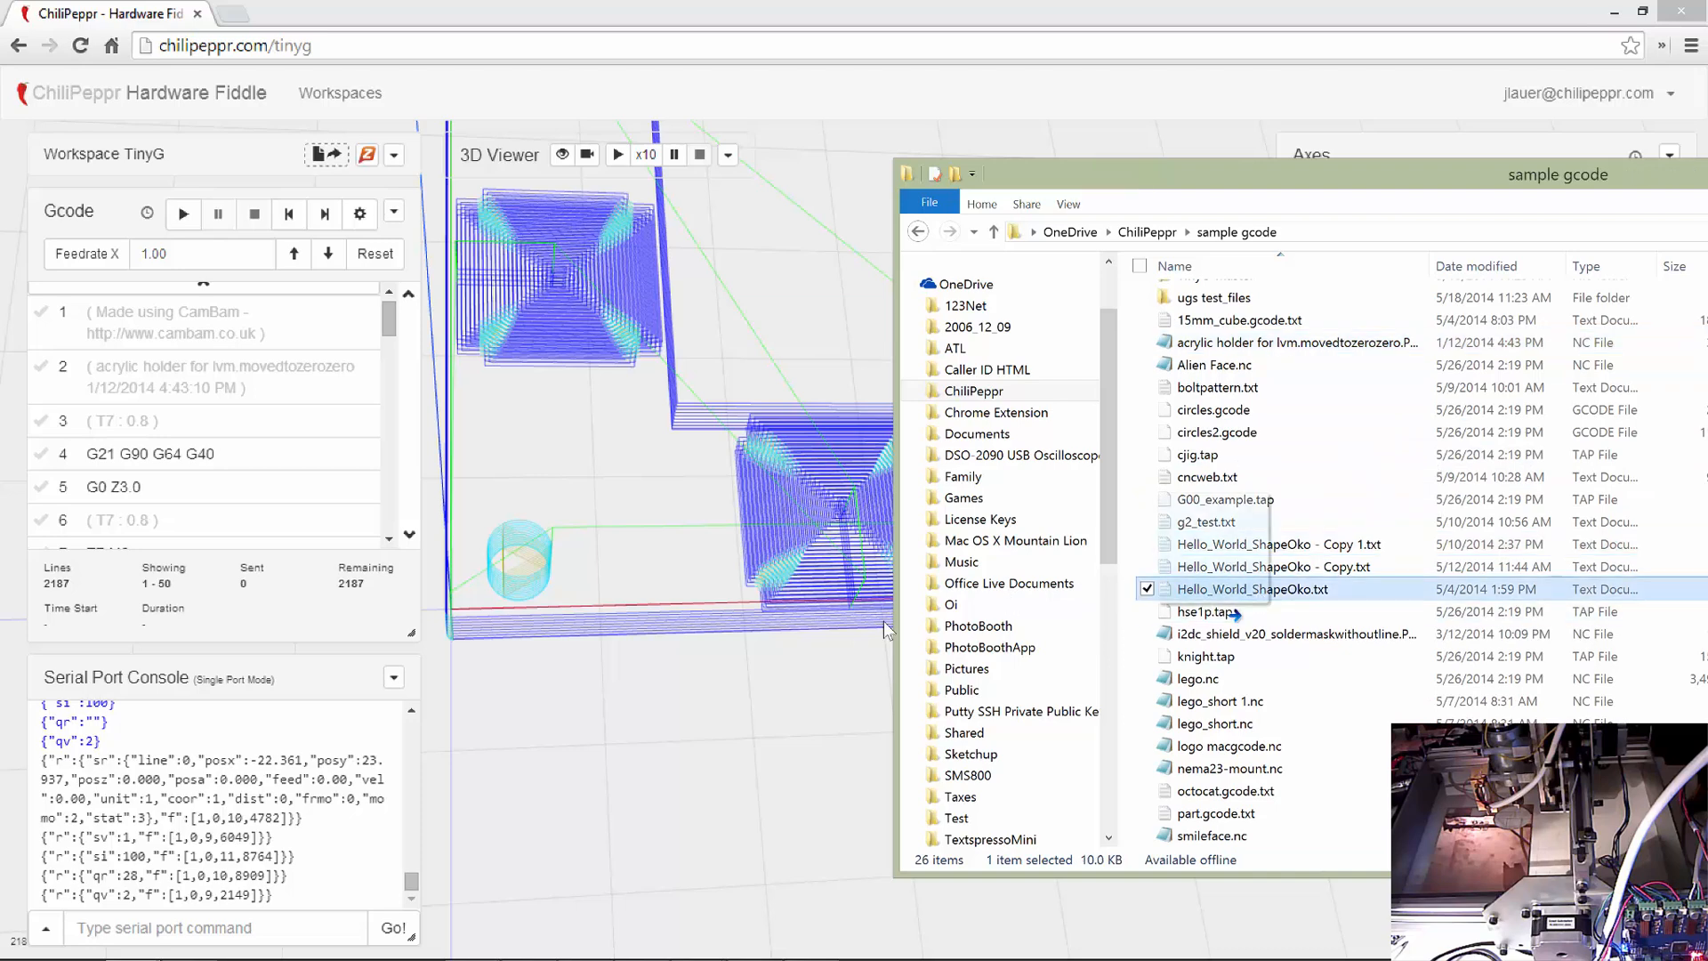
double_click(1252, 589)
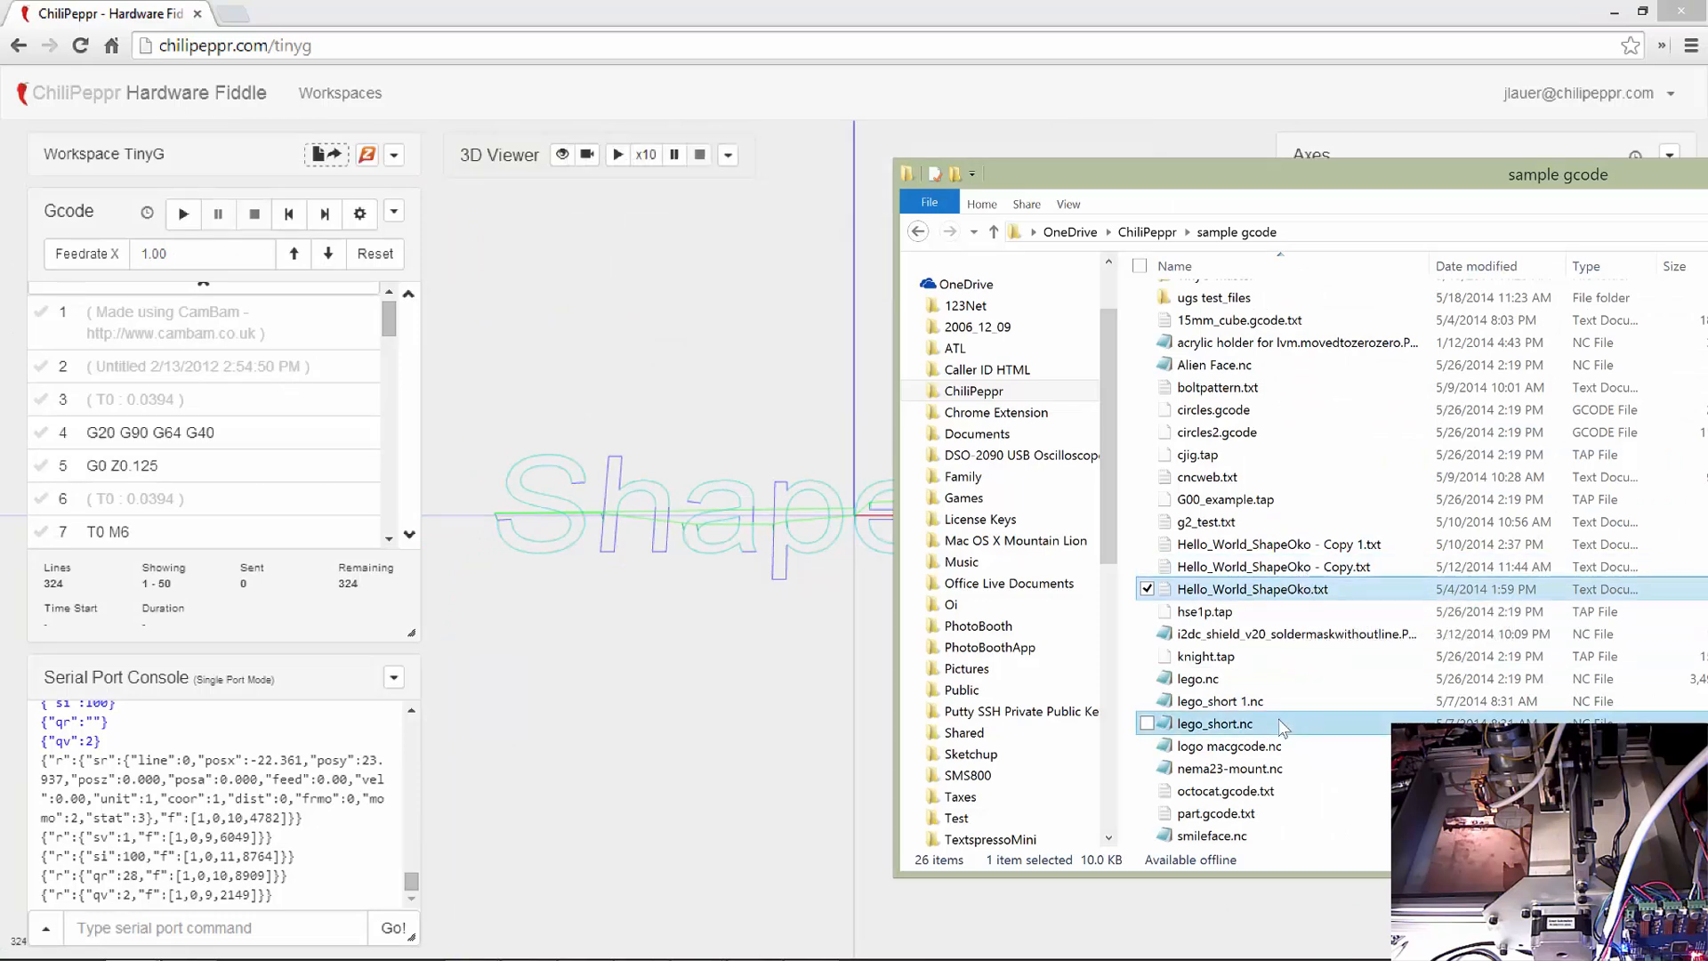
- Load lego_short.nc, the 204,992-line cutout toolpath, and view it close up
left_click(1213, 725)
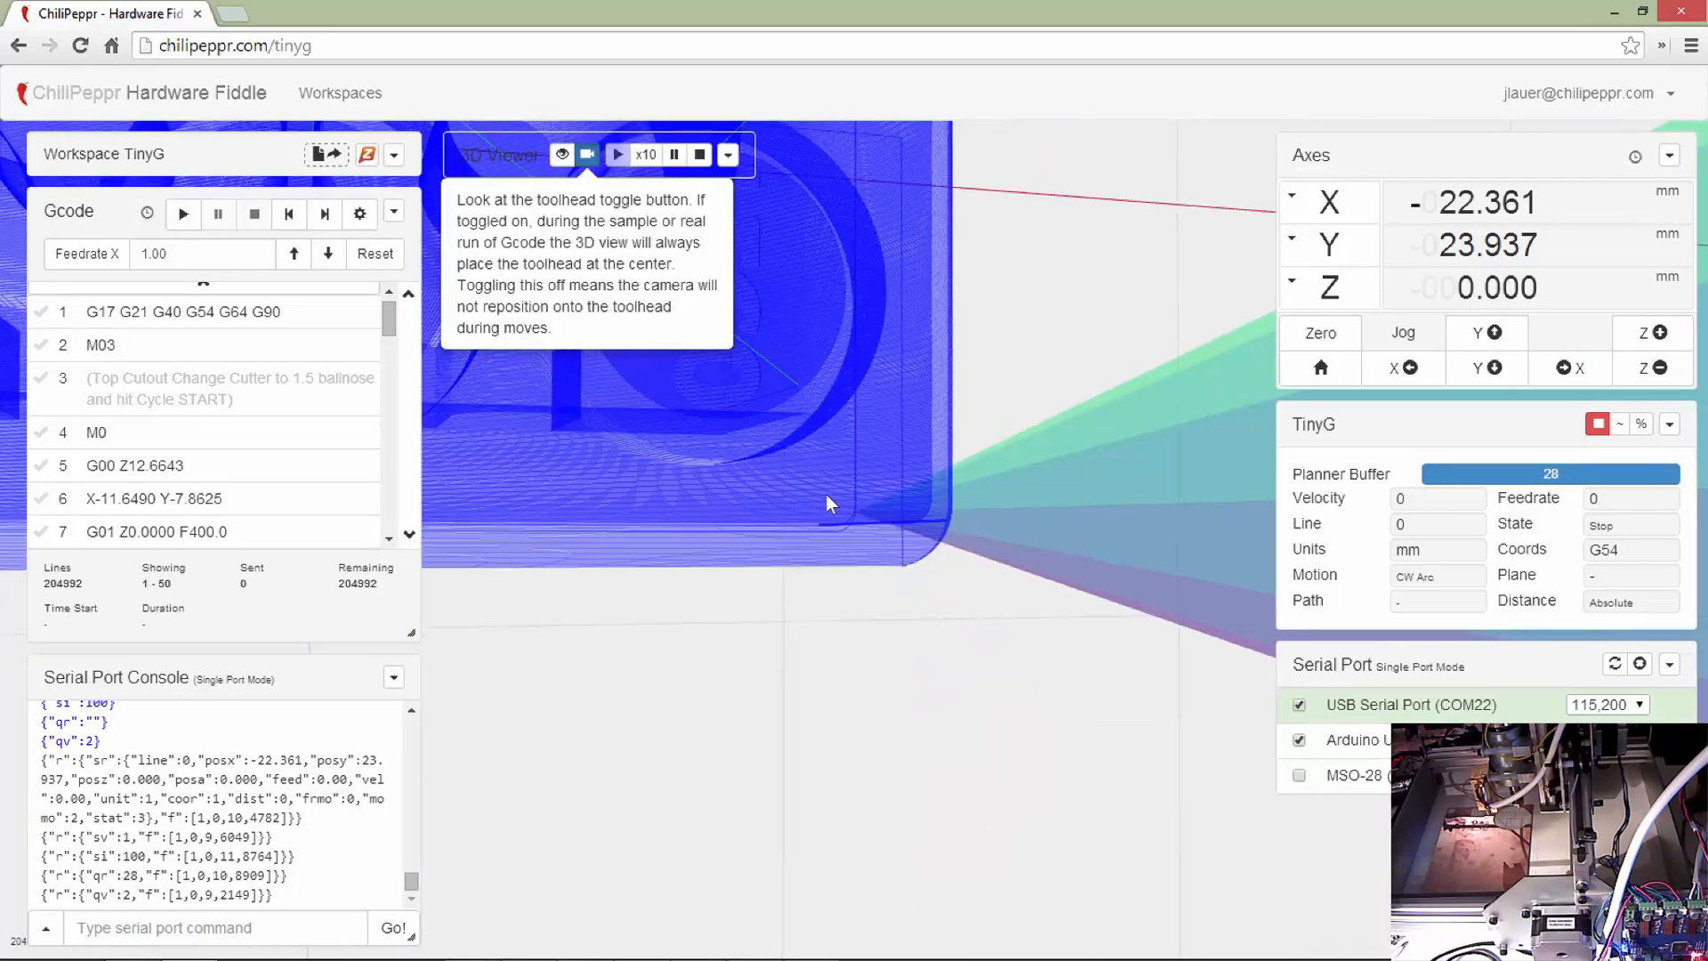
left_click(586, 153)
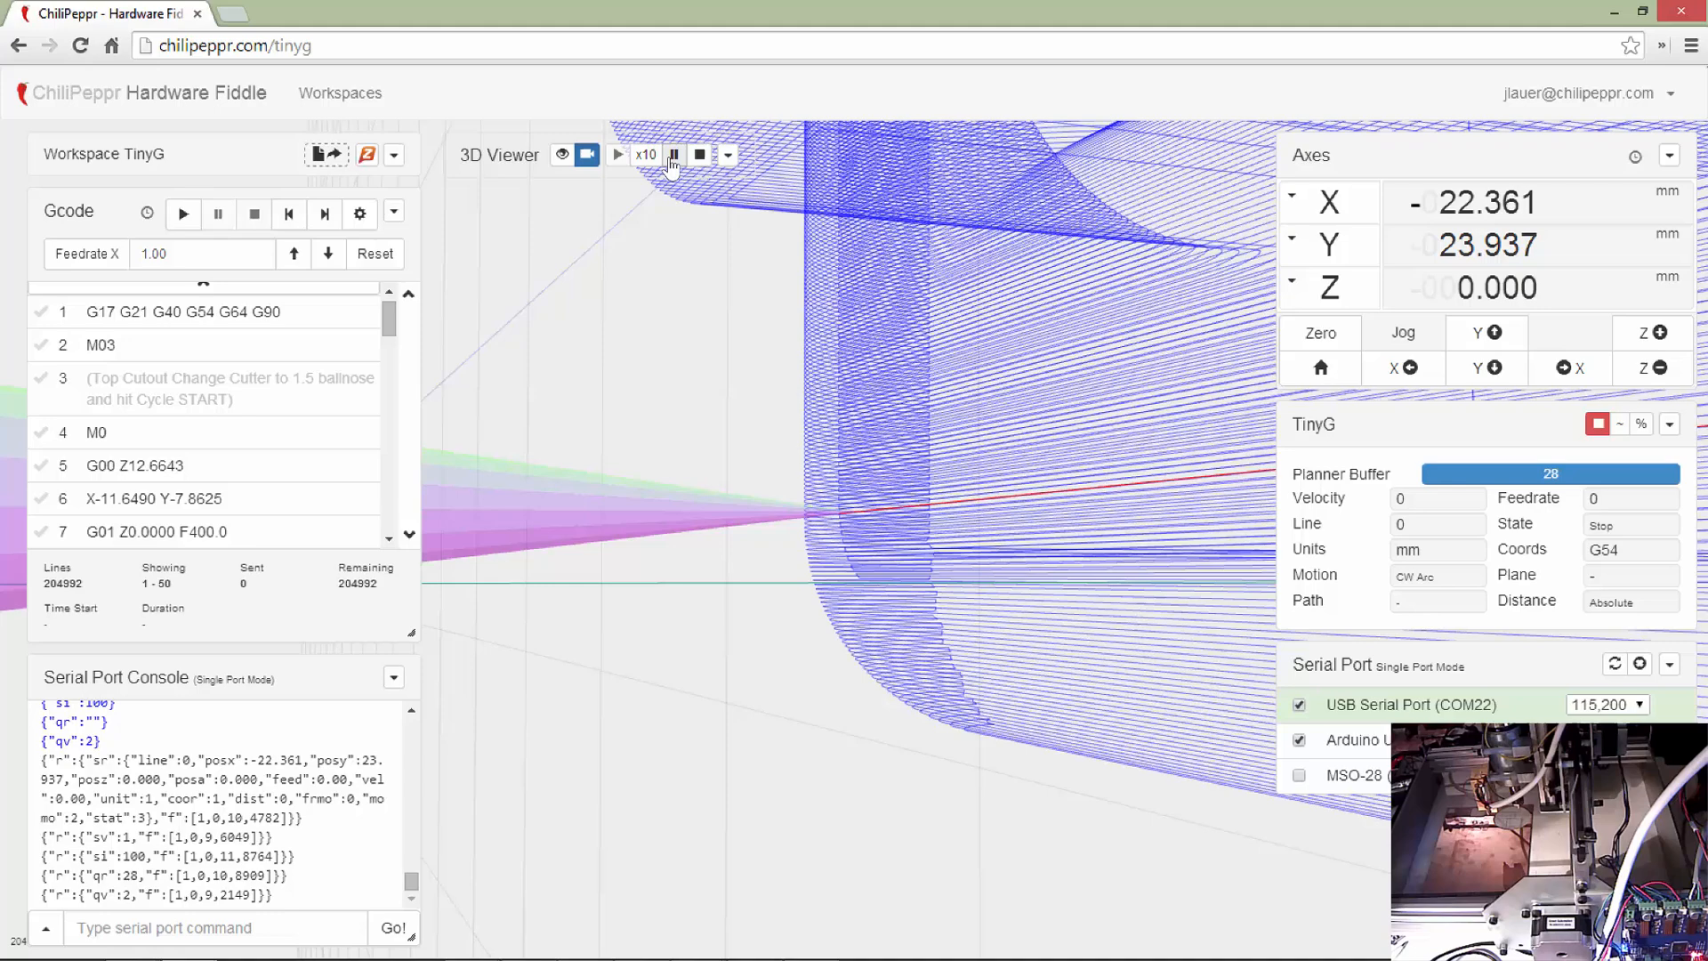
mouse_move(673, 154)
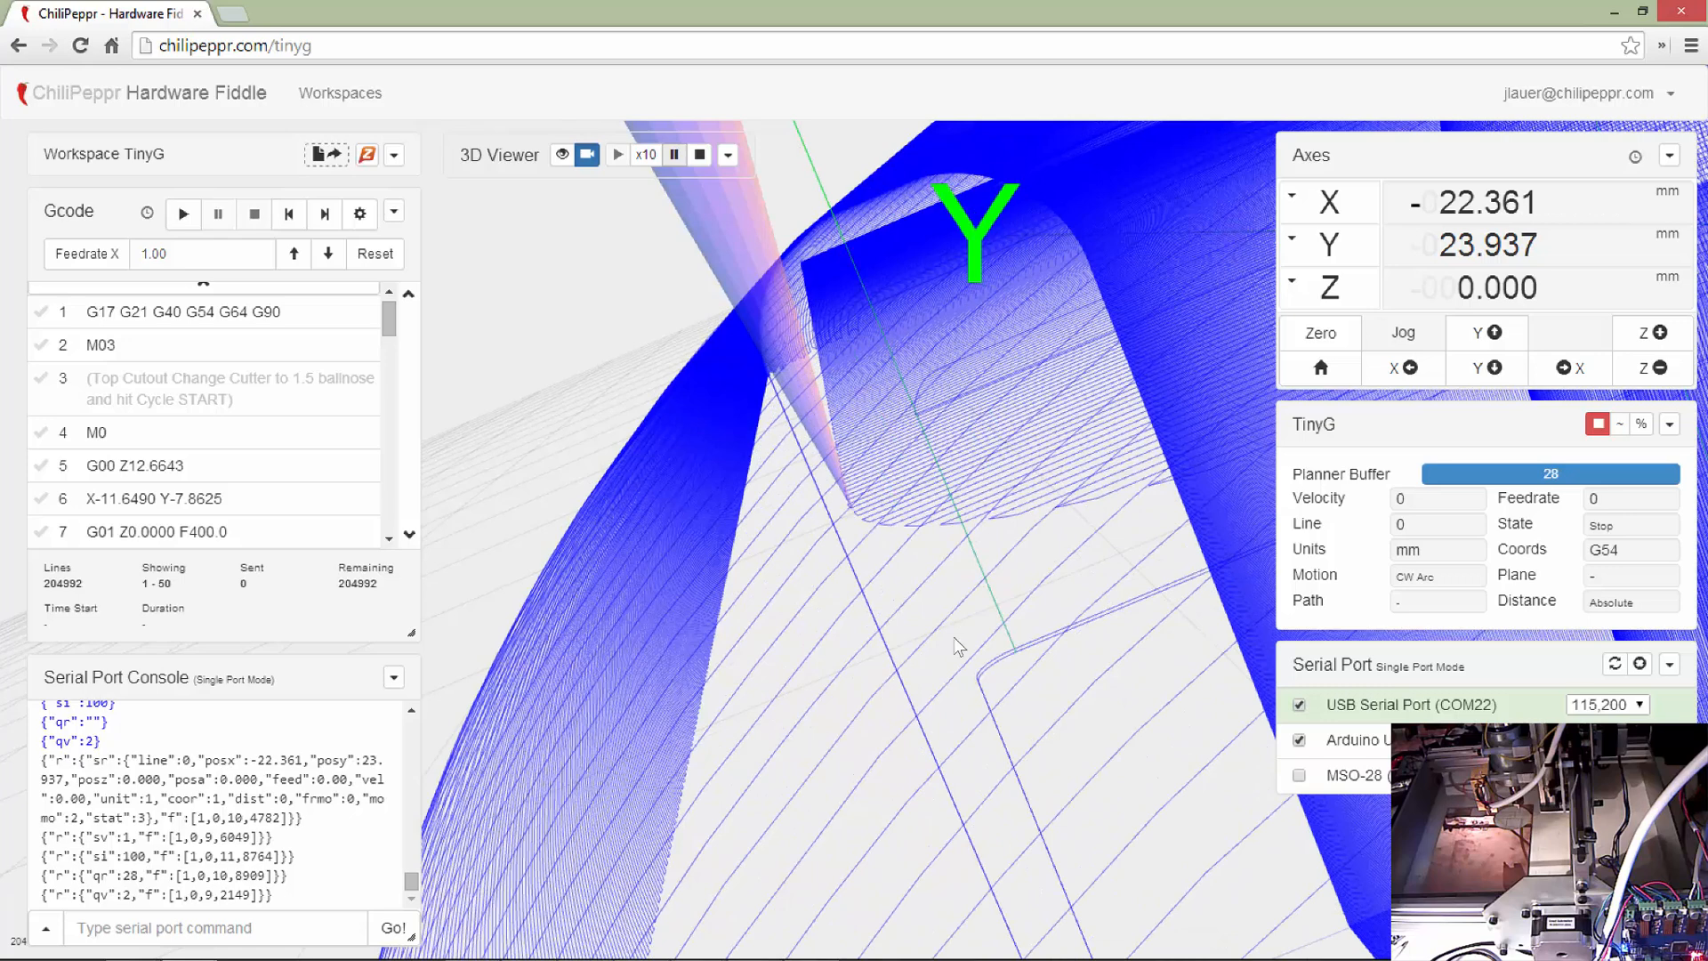
mouse_move(217, 365)
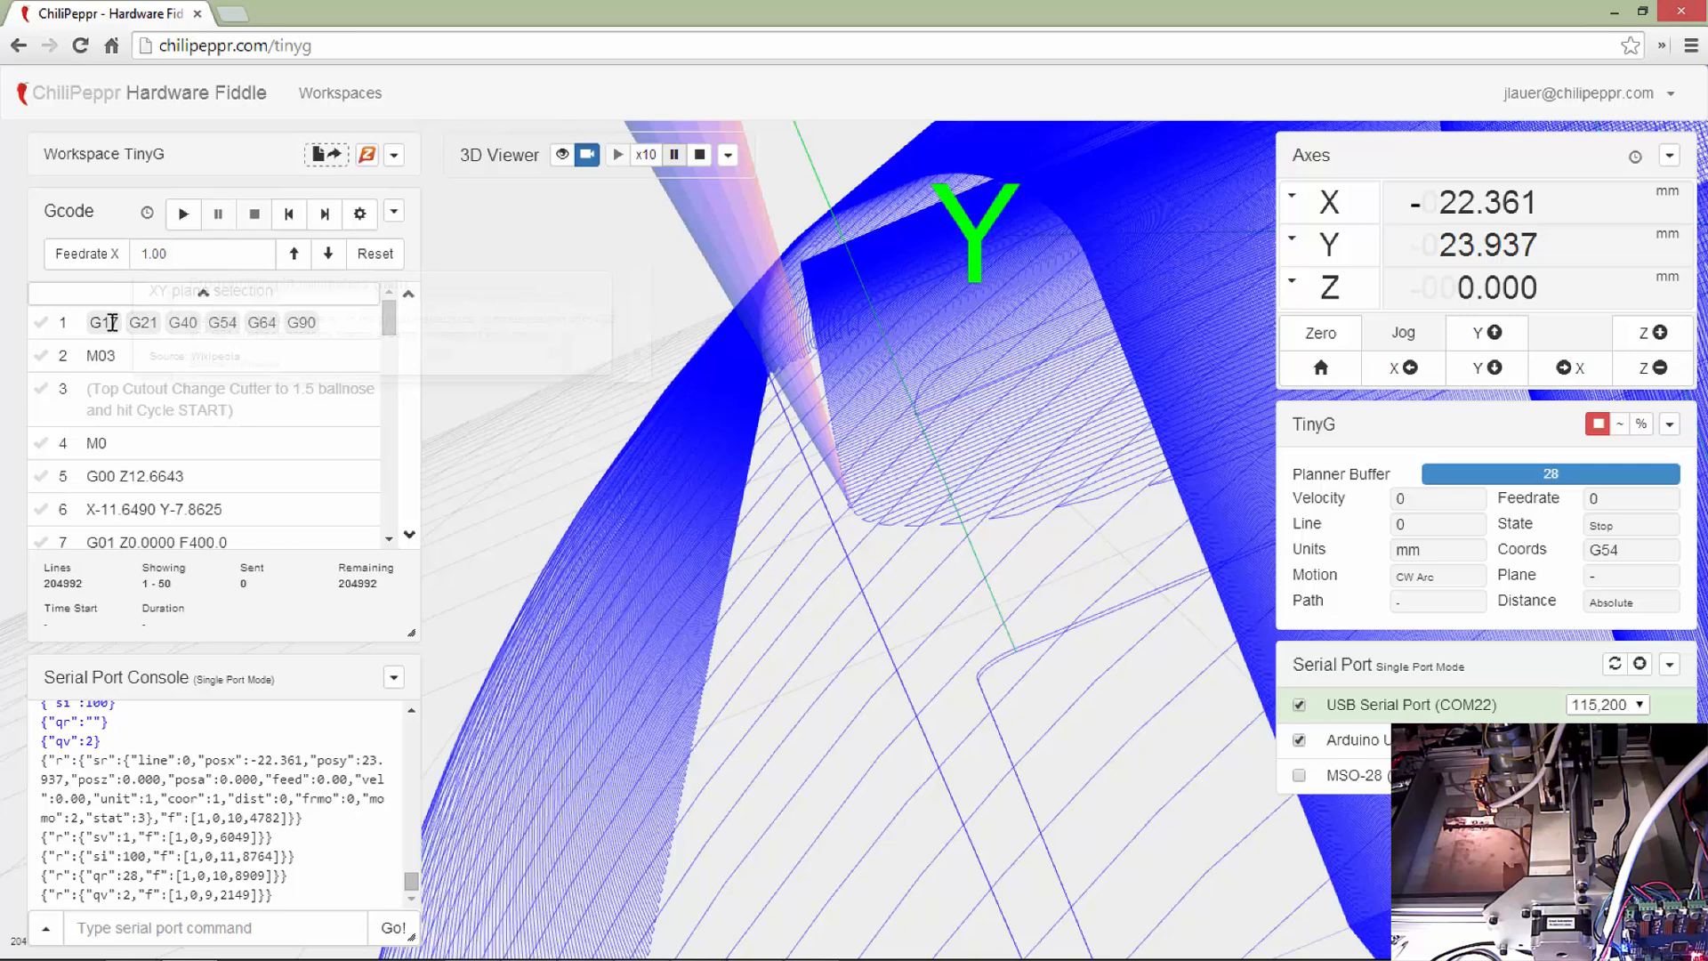
mouse_move(142, 323)
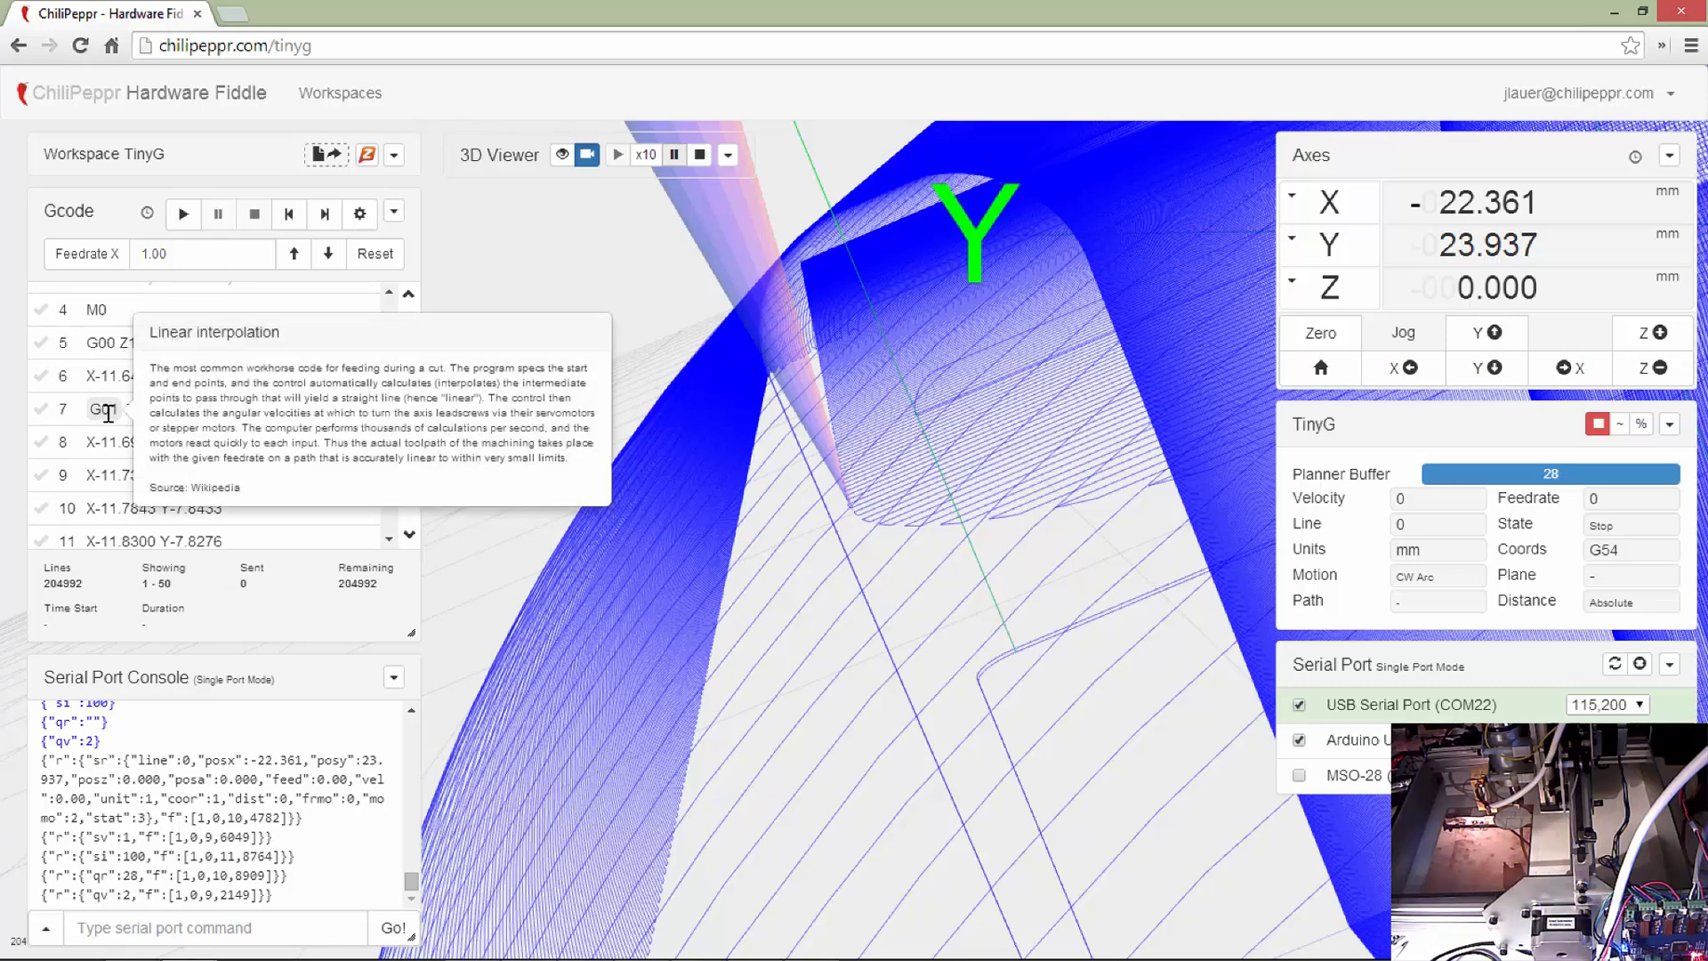
scroll("down", 3)
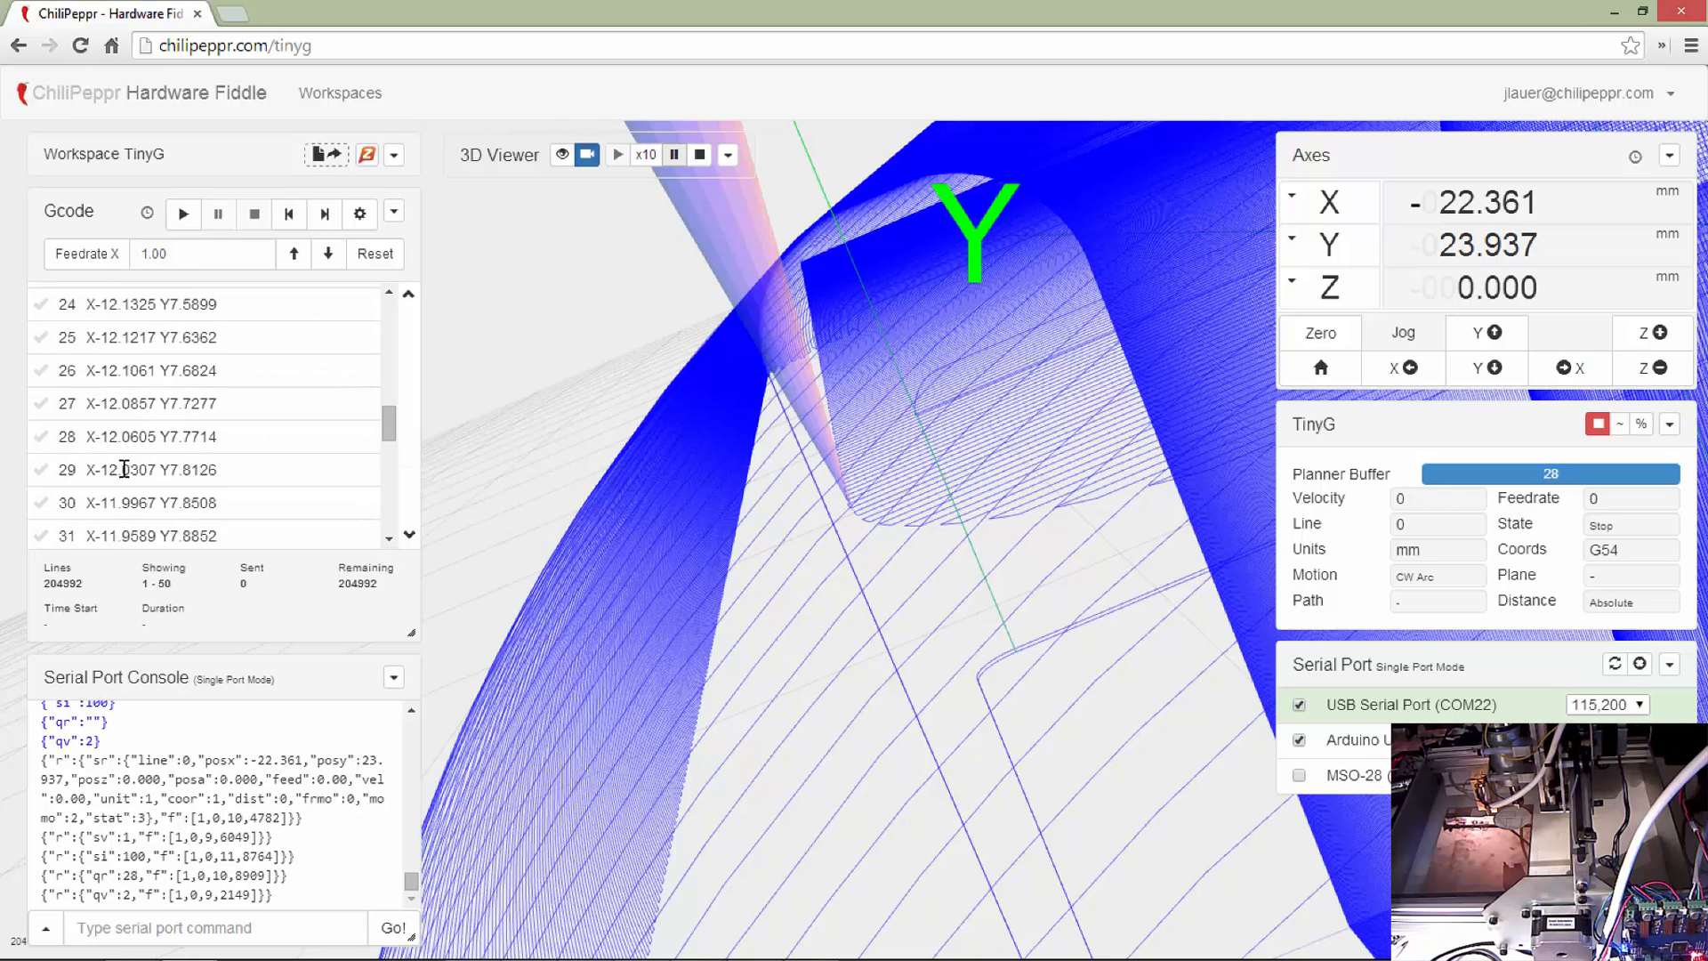
scroll("down", 3)
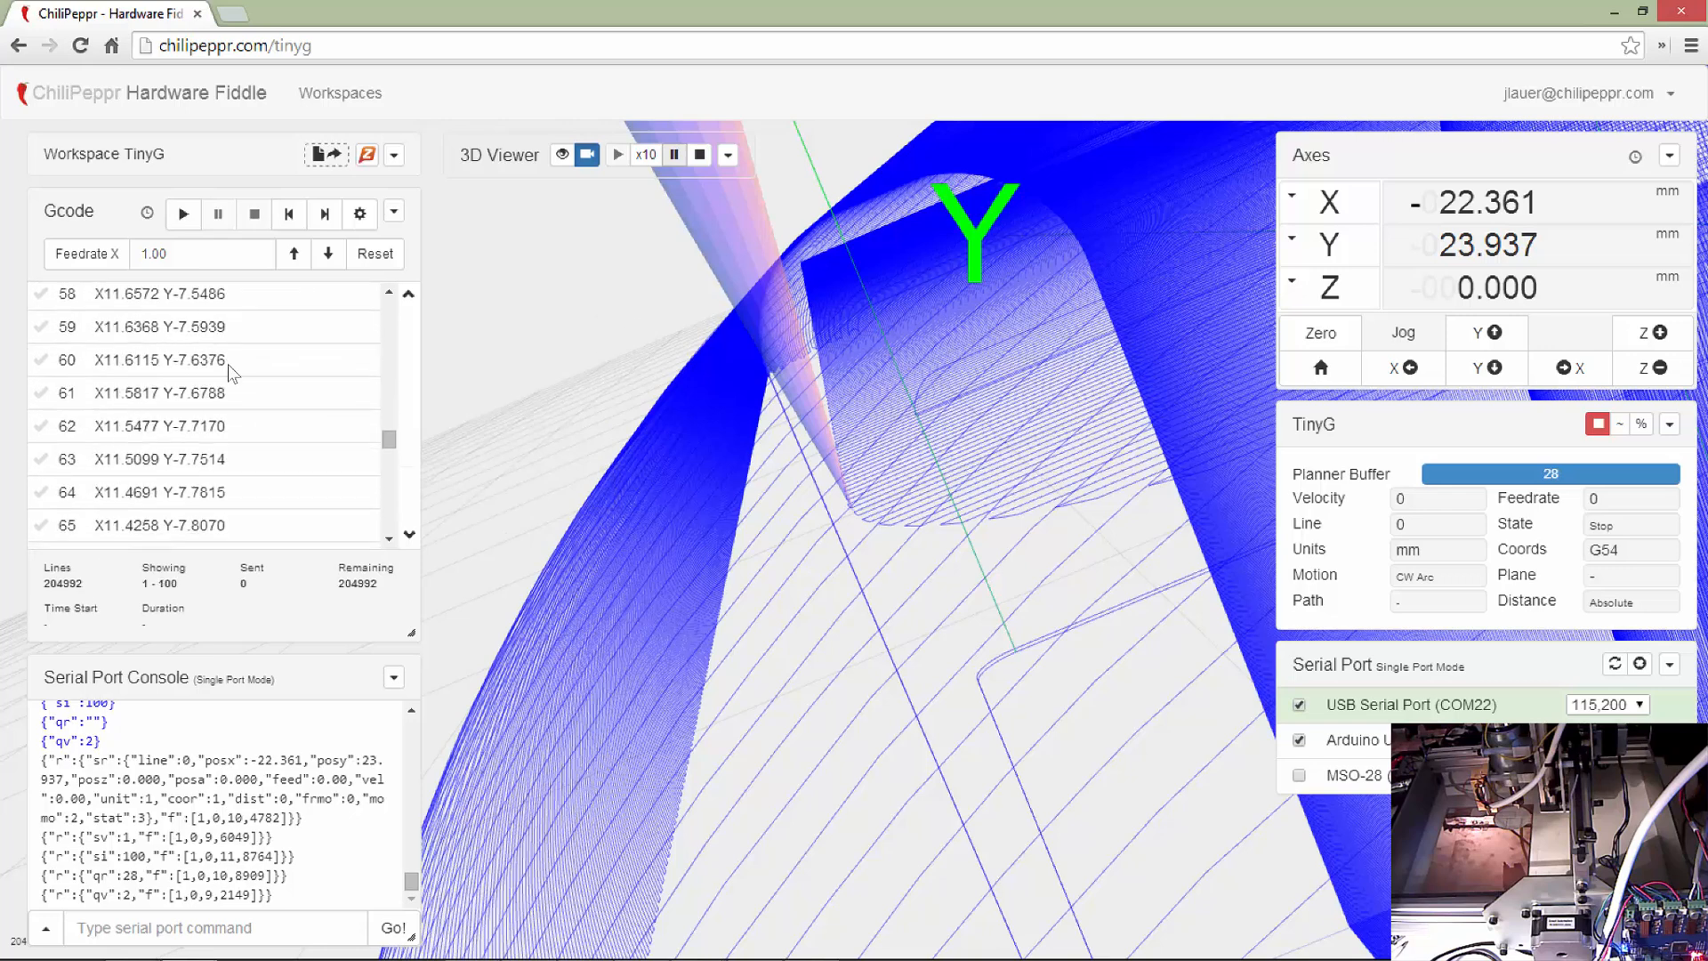
scroll("down", 3)
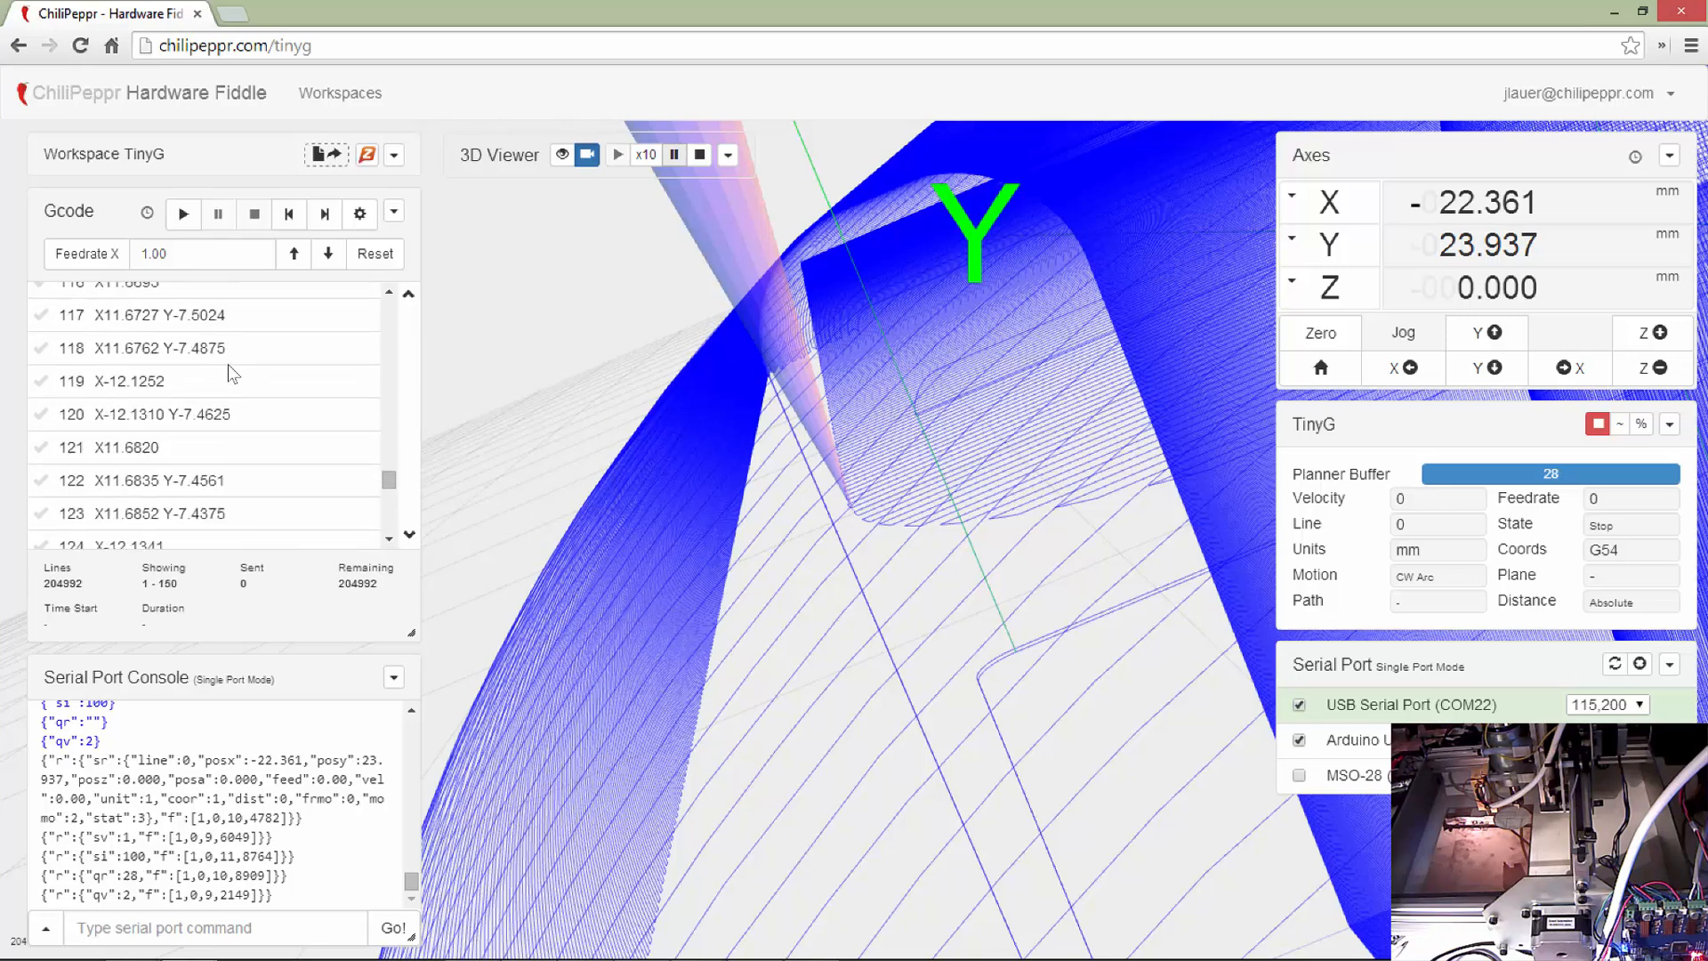
scroll("down", 3)
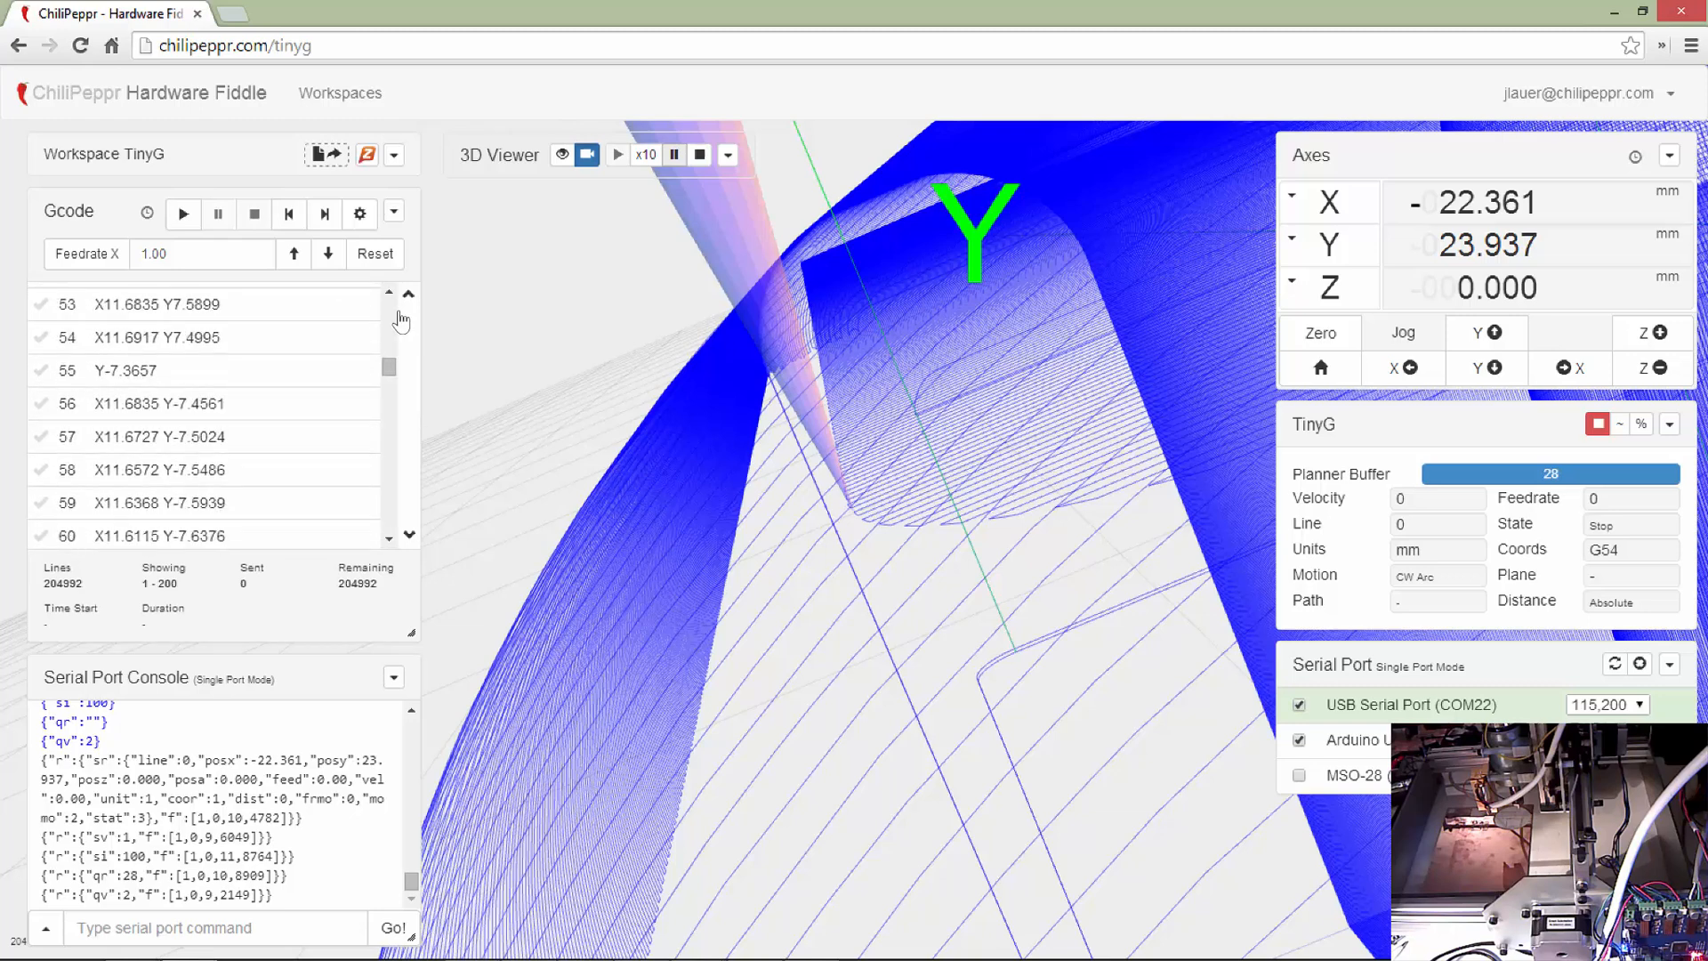
scroll("down", 3)
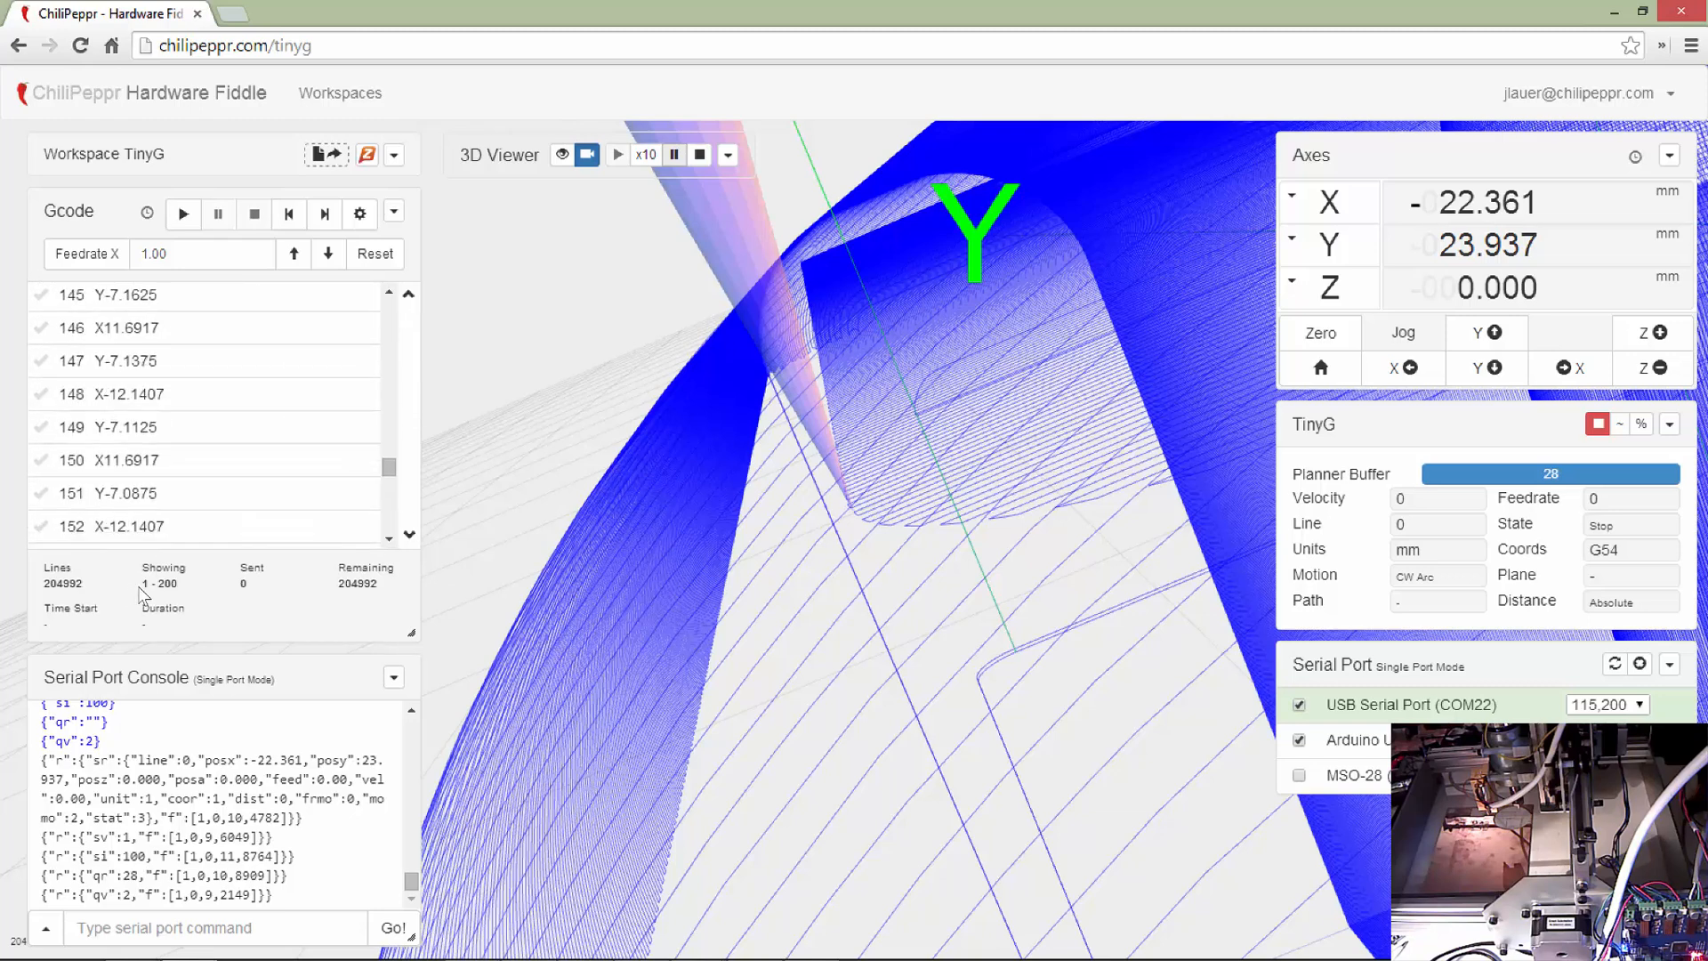
double_click(162, 584)
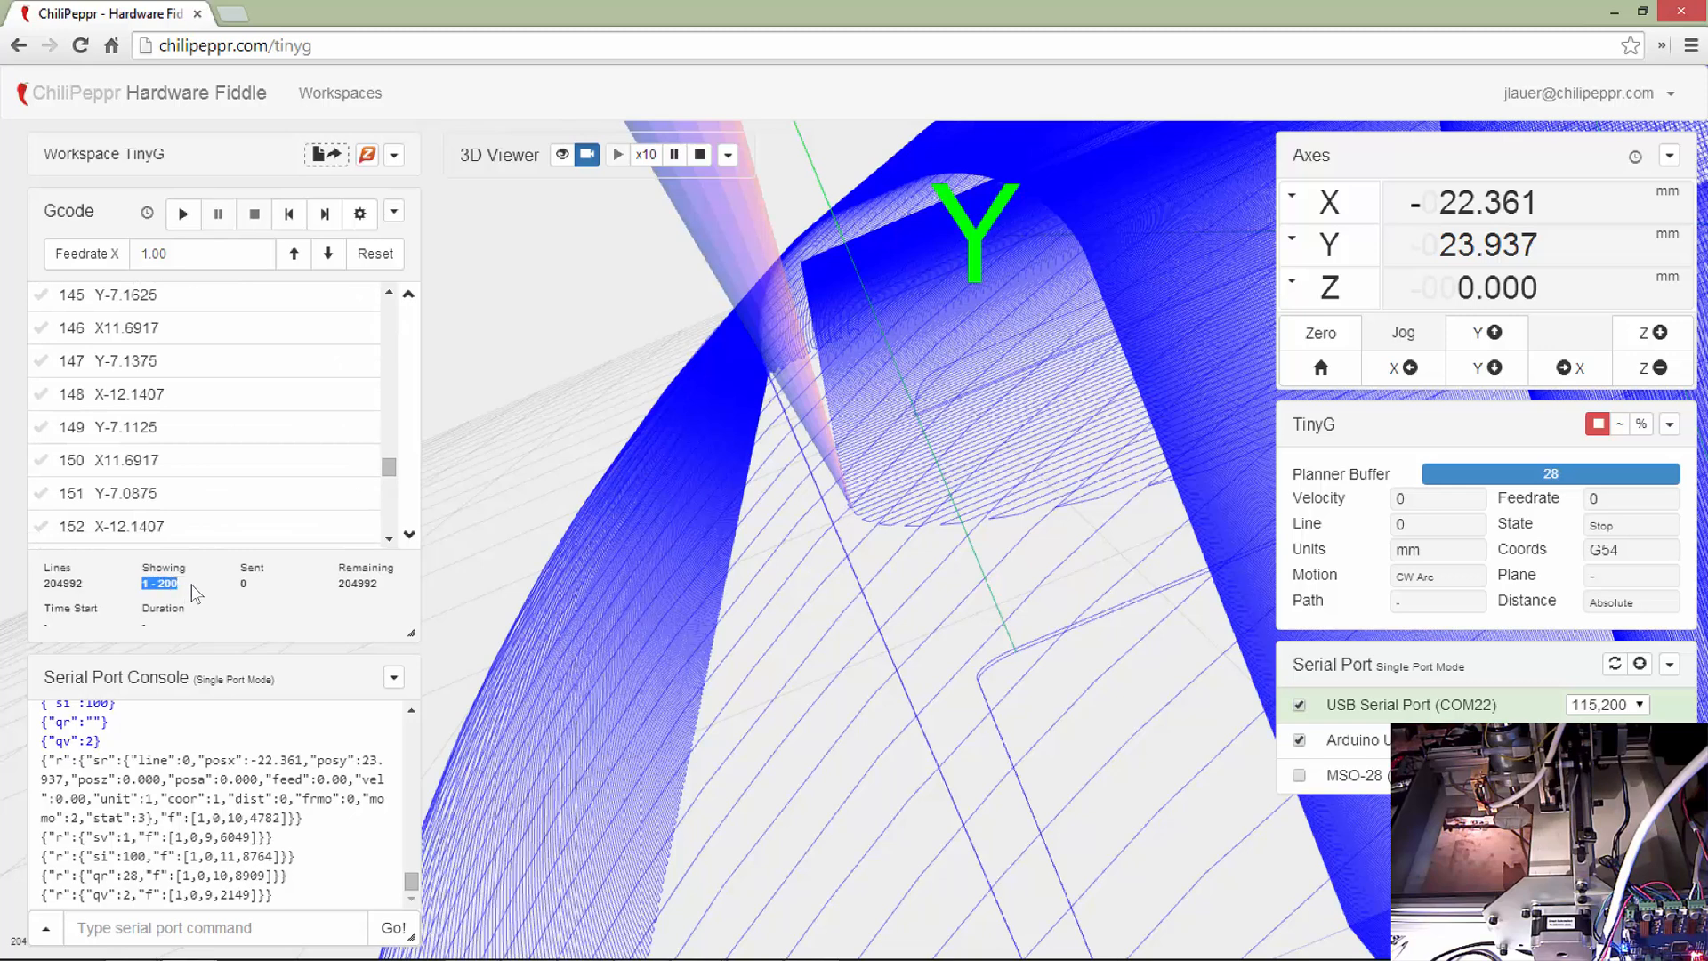
left_click(62, 584)
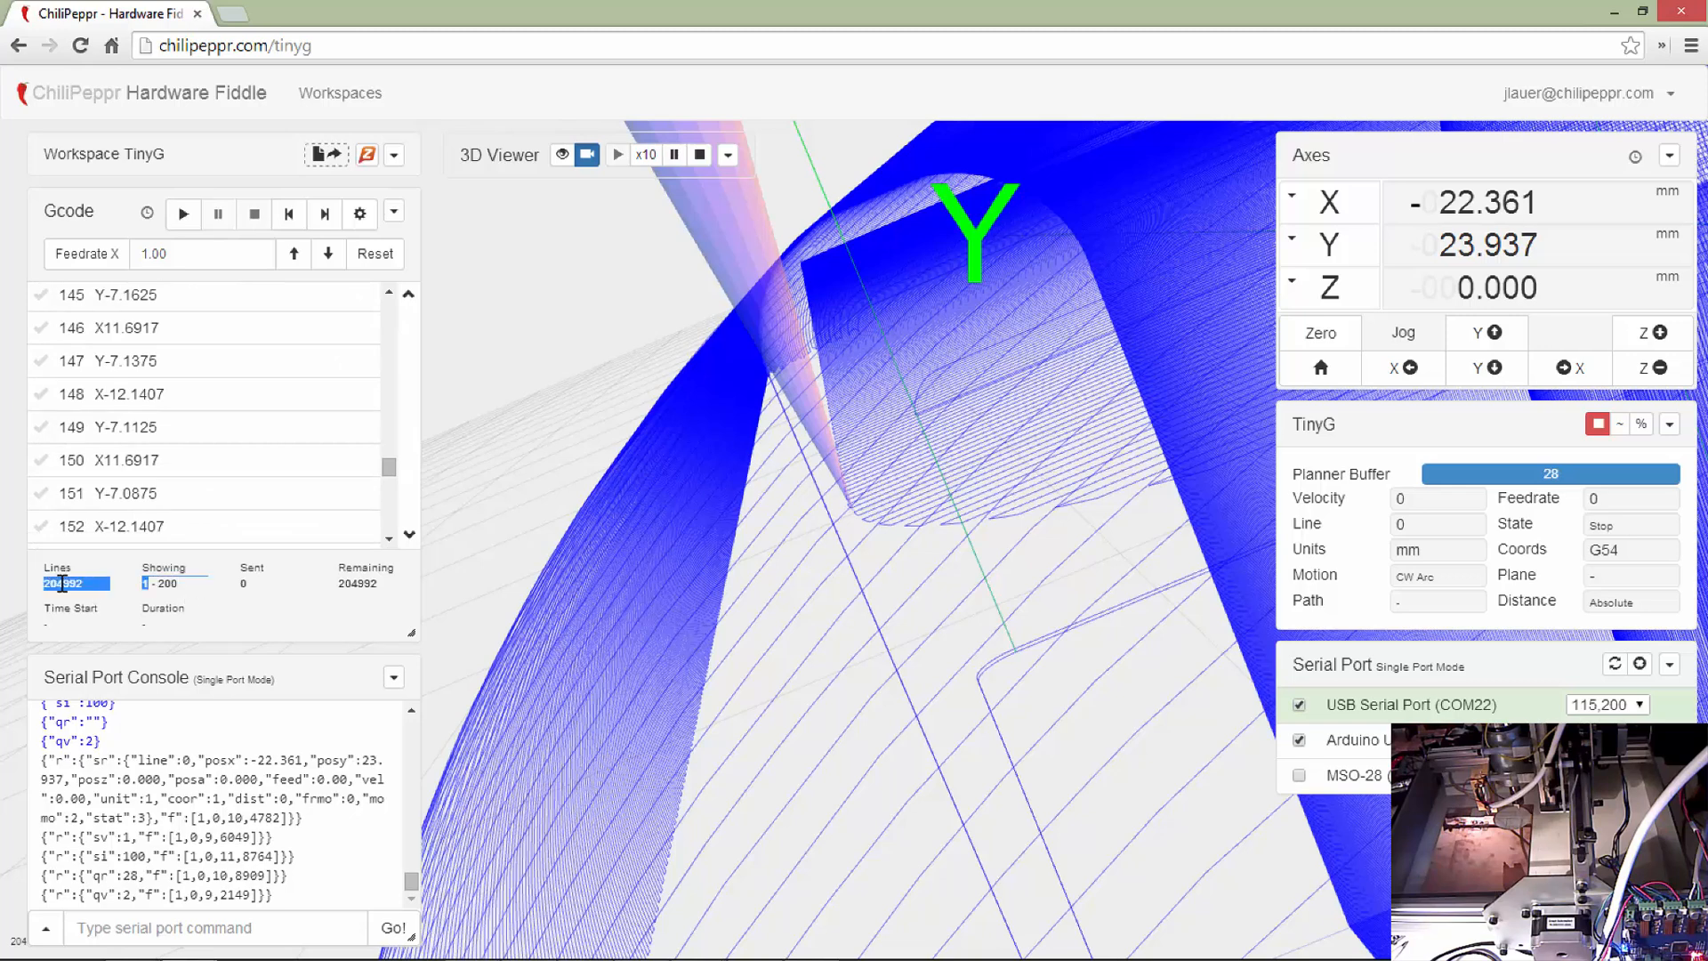
scroll("down", 3)
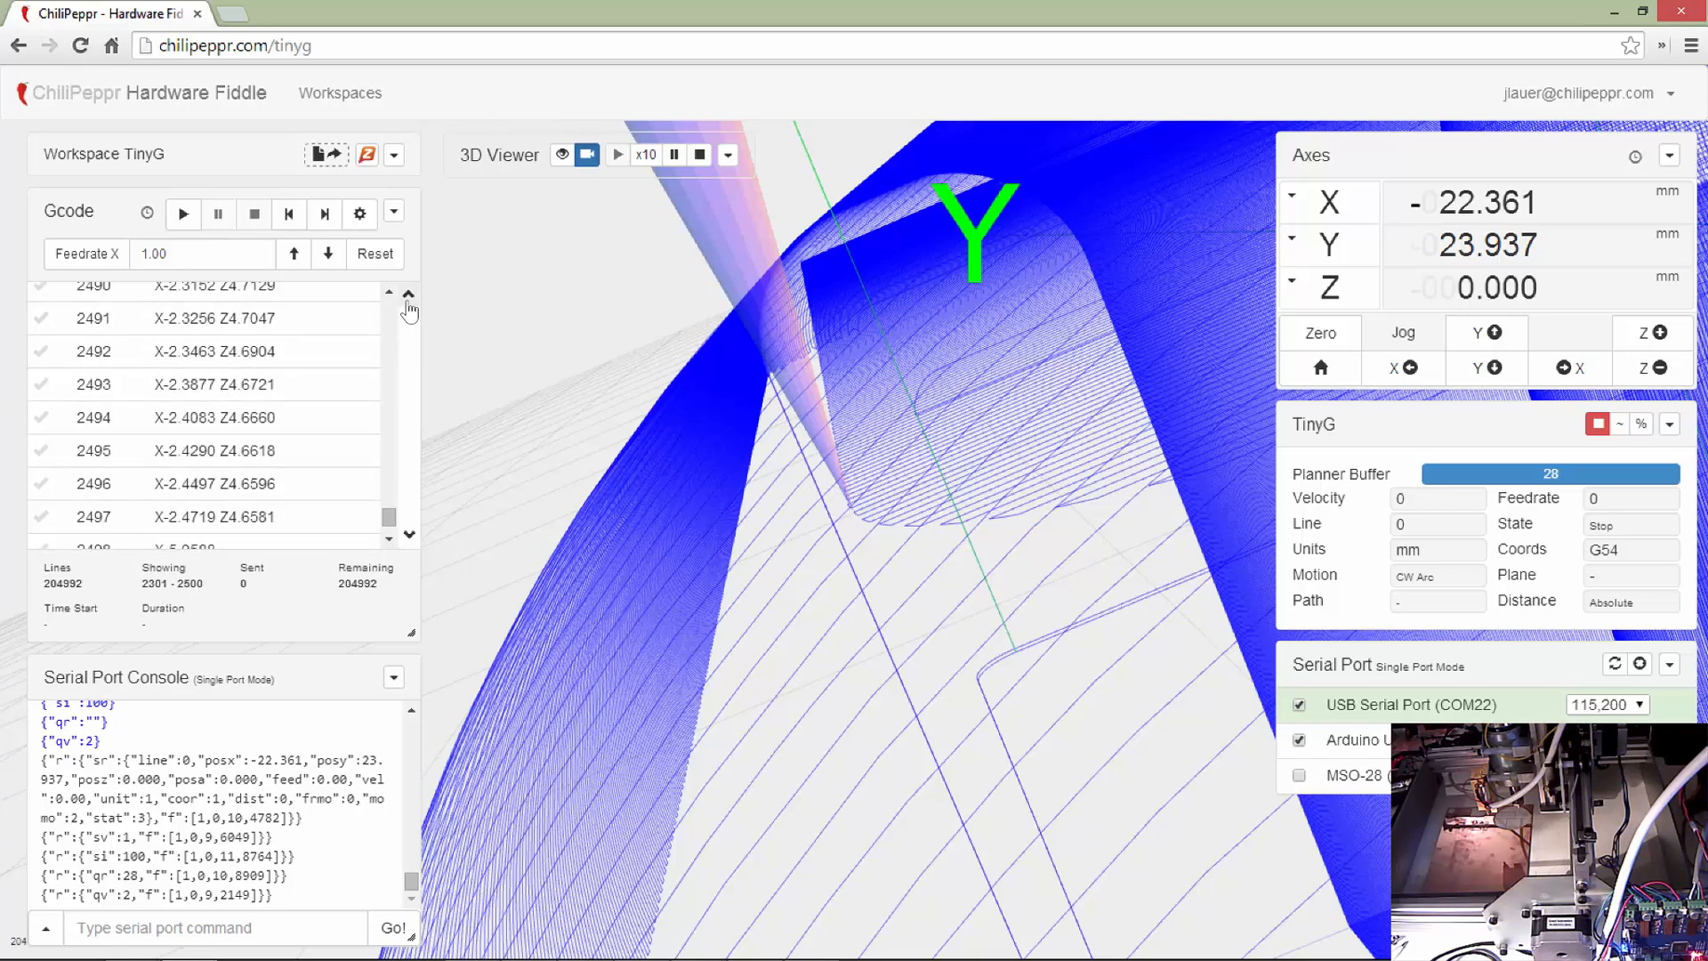
left_click(410, 294)
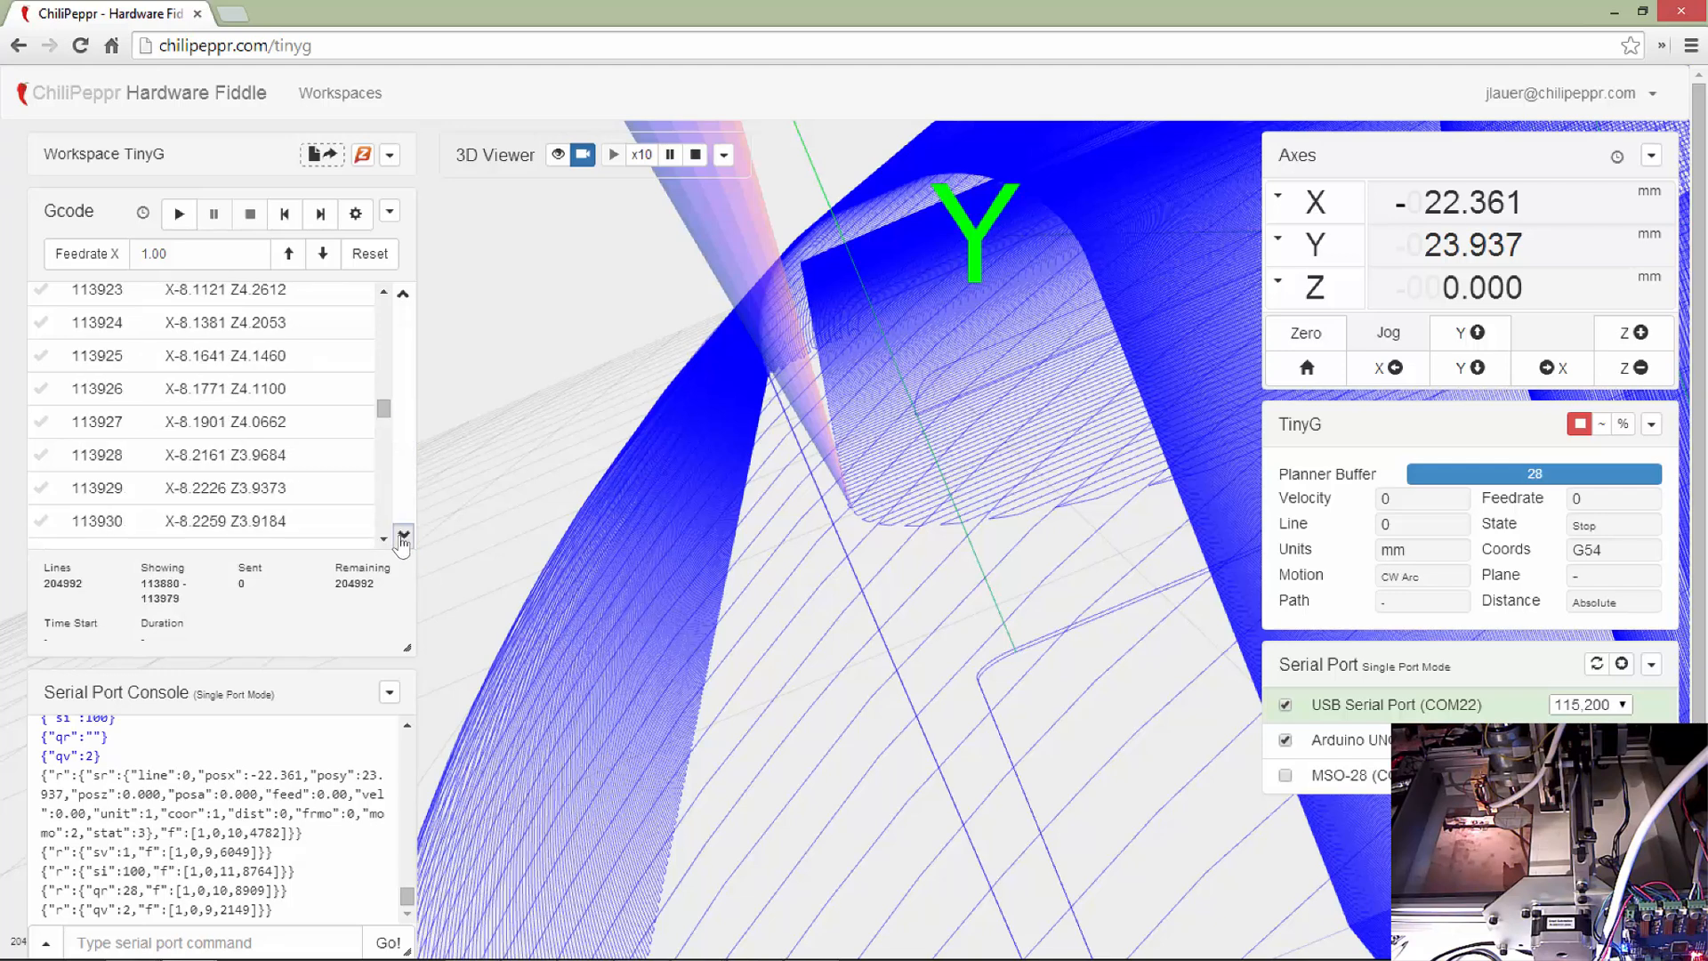
left_click(404, 536)
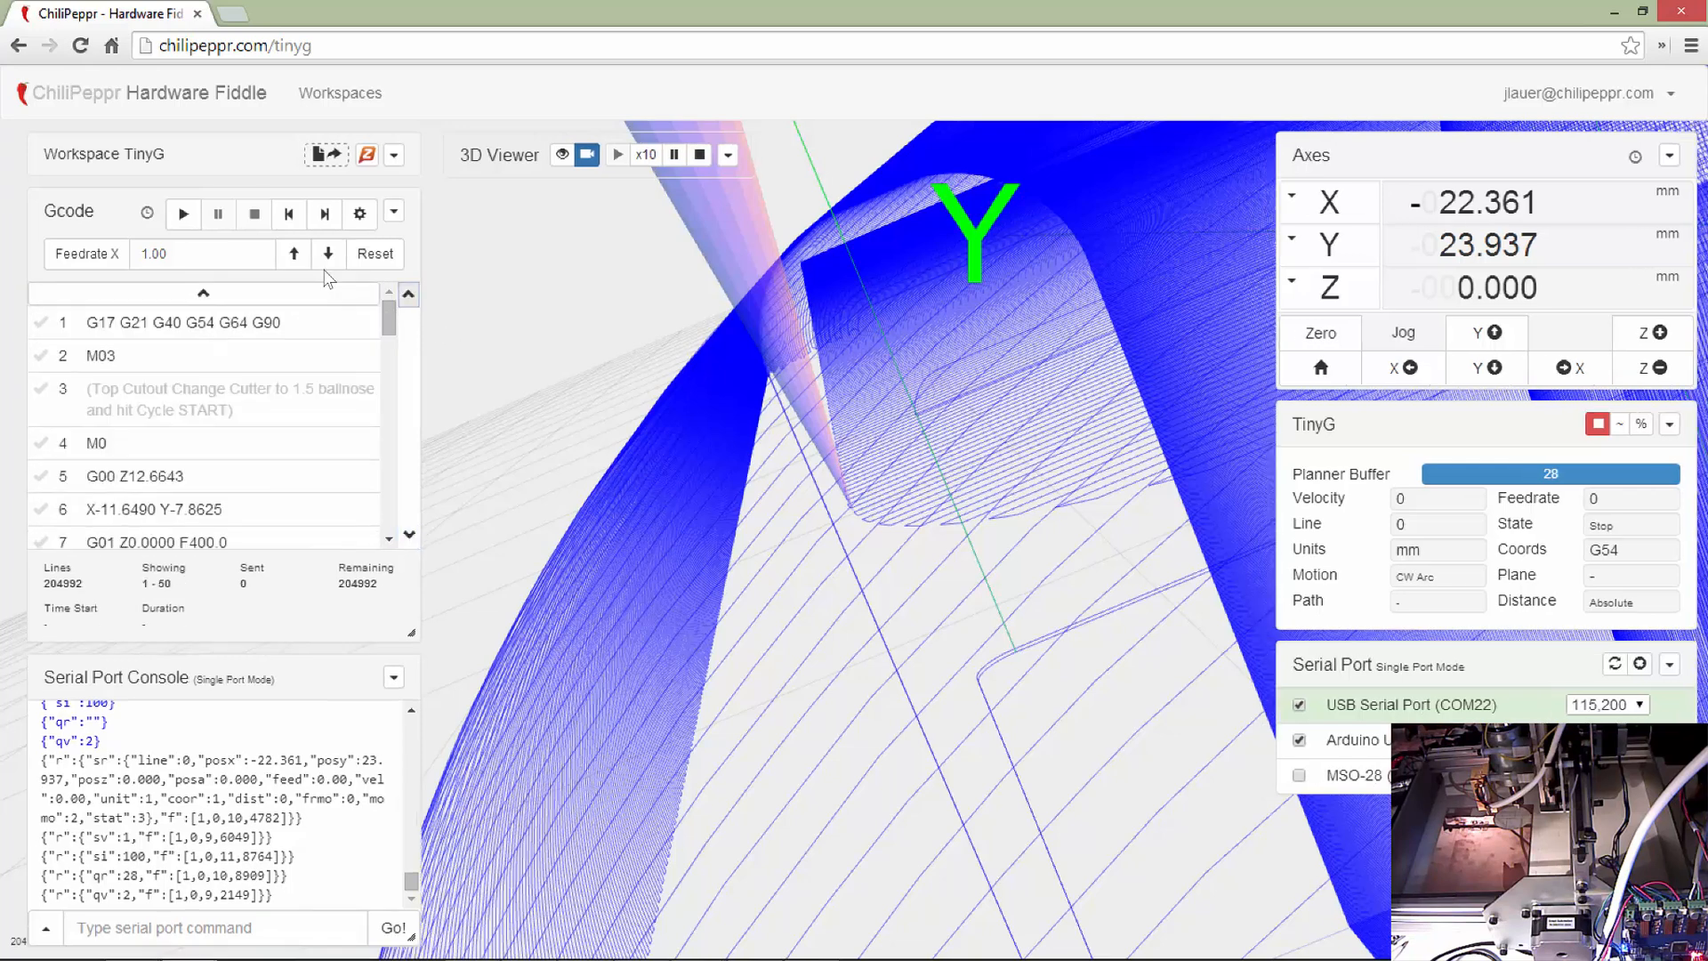
- Lower the feedrate override from 1.00 to 0.70 so line 7's F400 becomes F280
left_click(327, 255)
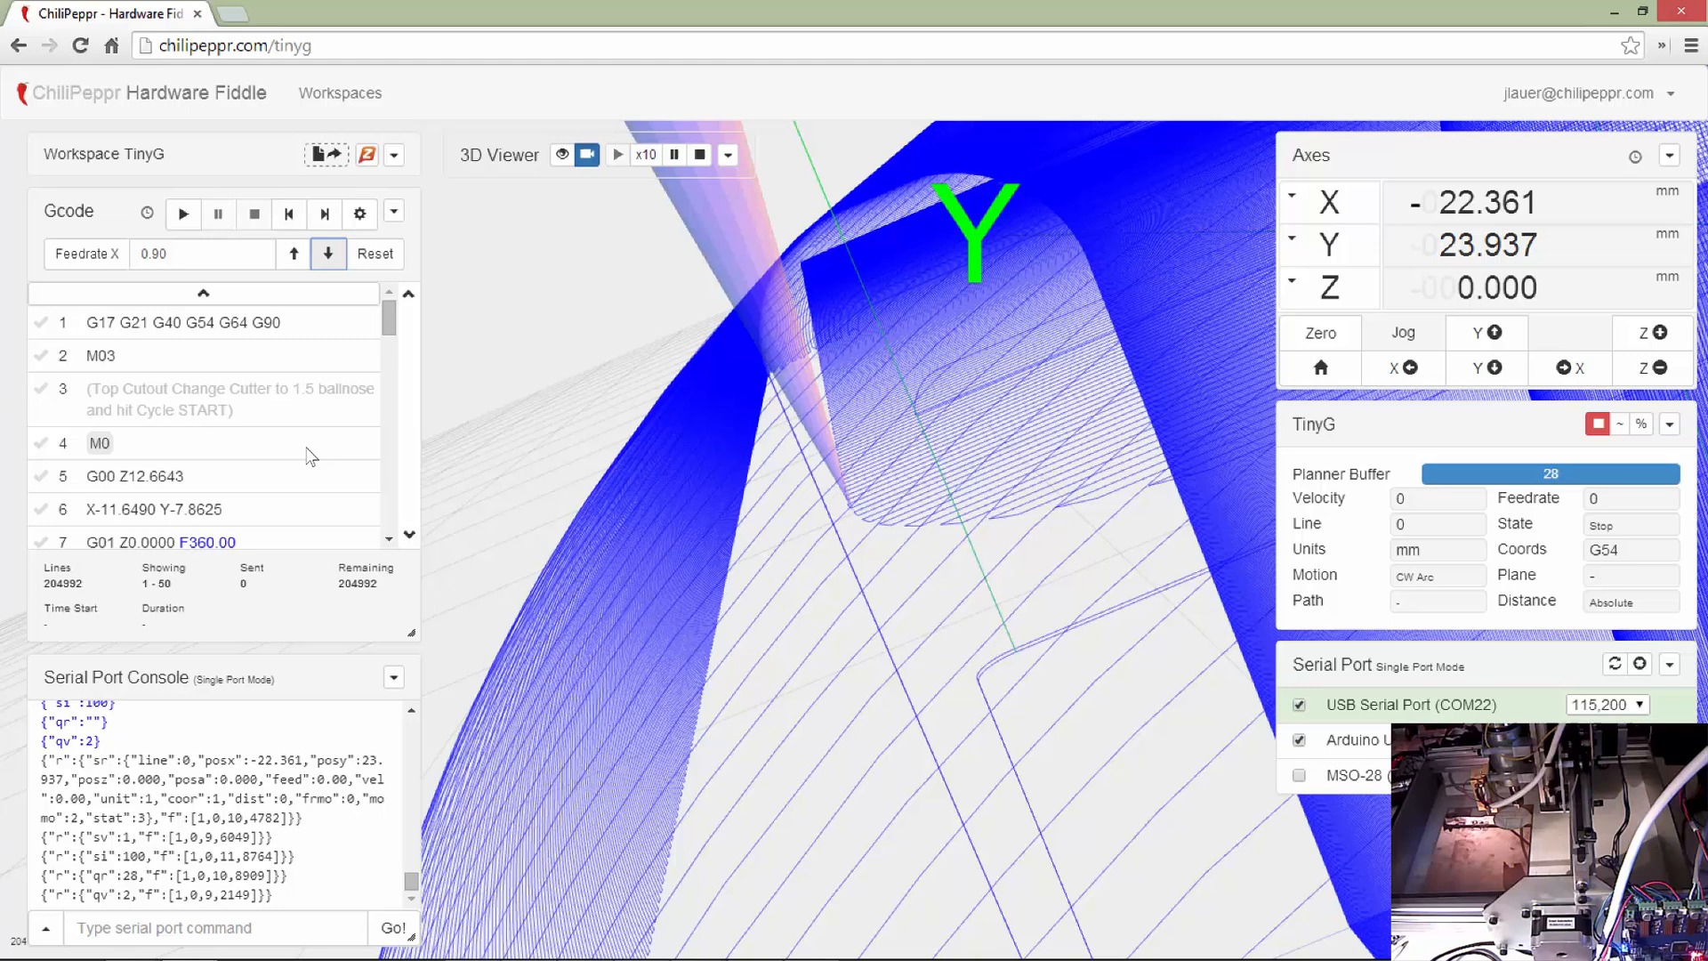
scroll("down", 3)
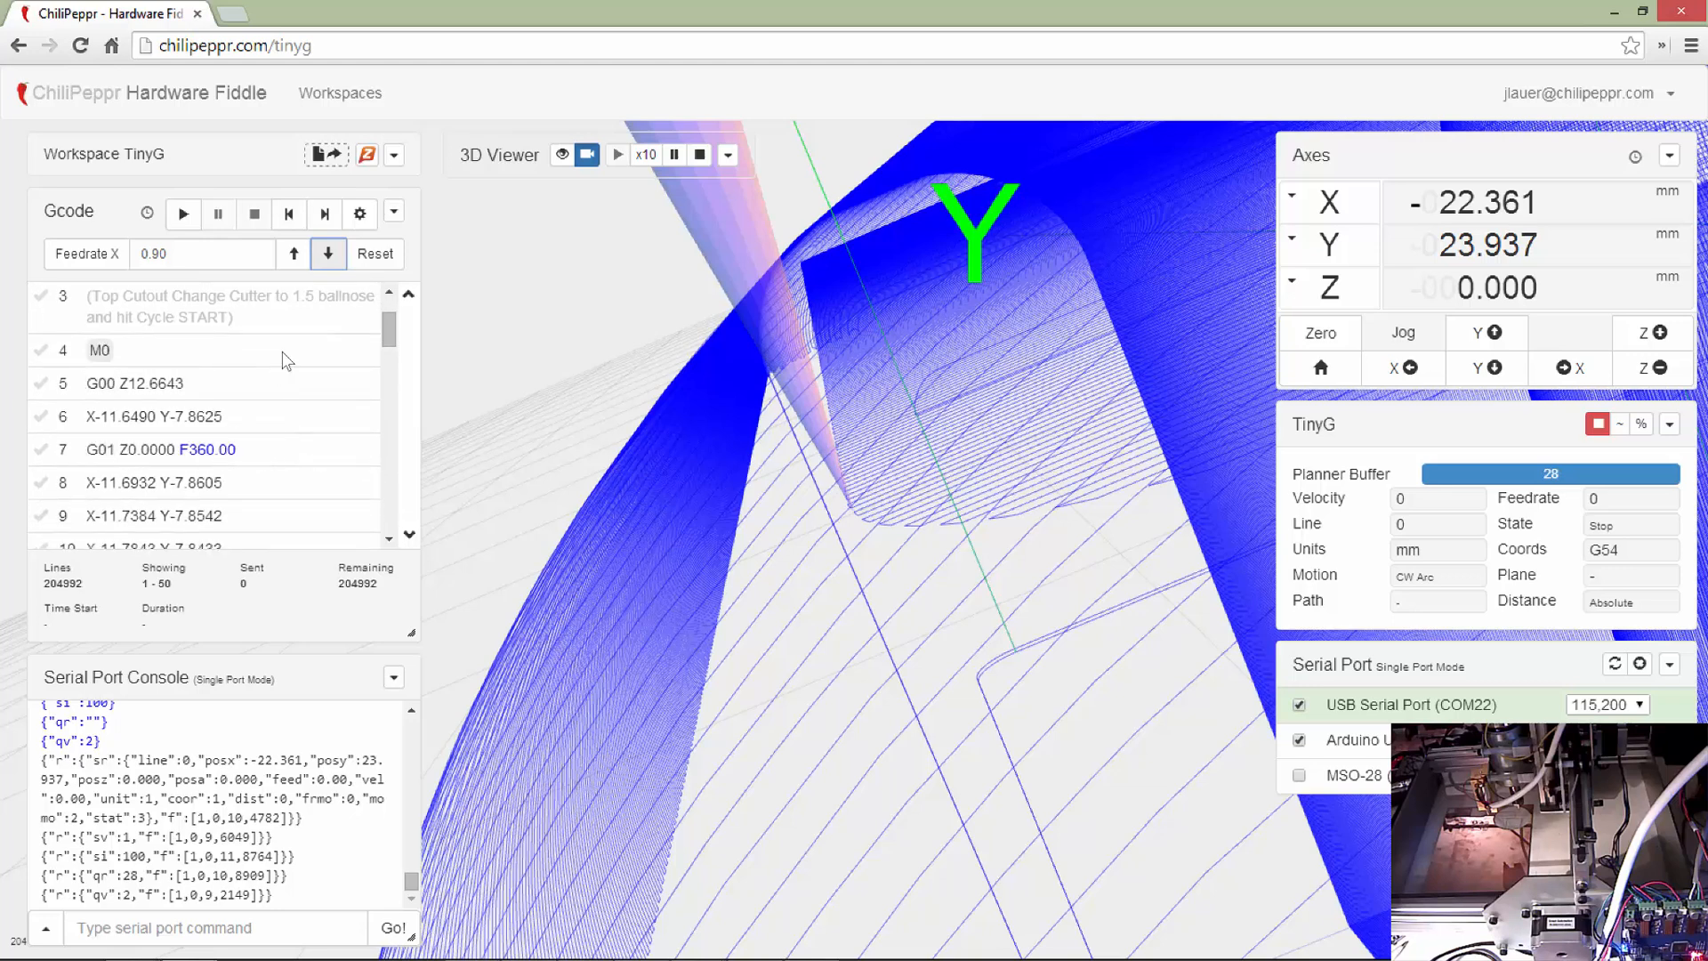
left_click(329, 252)
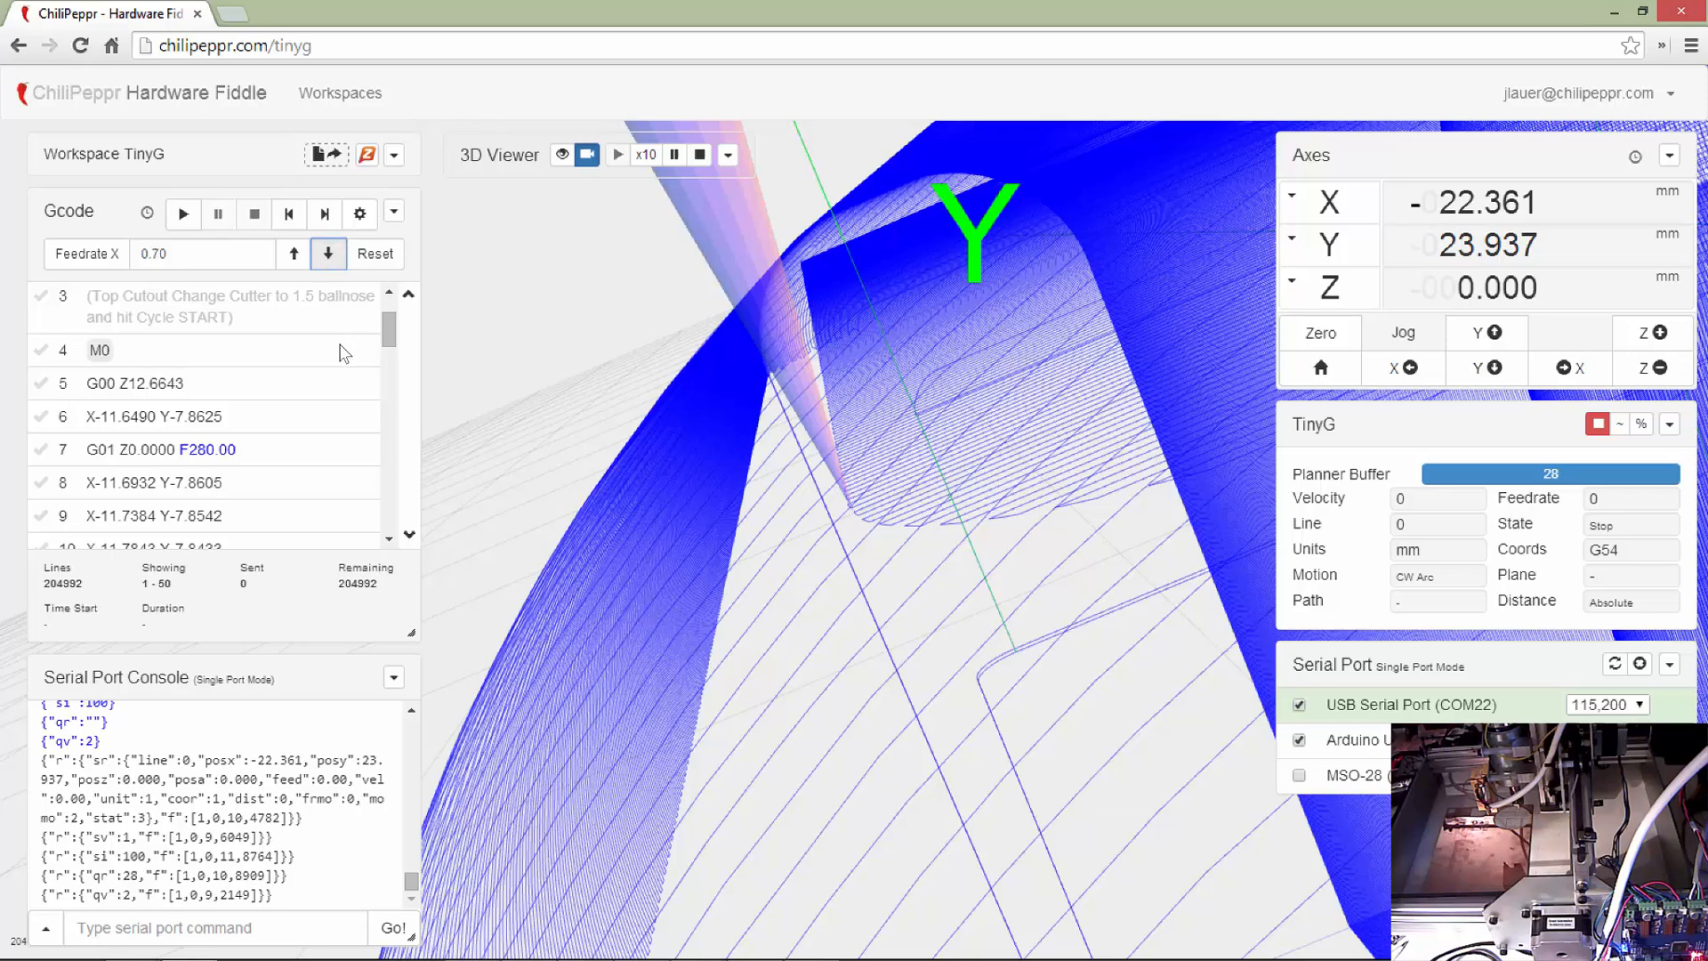
scroll("down", 3)
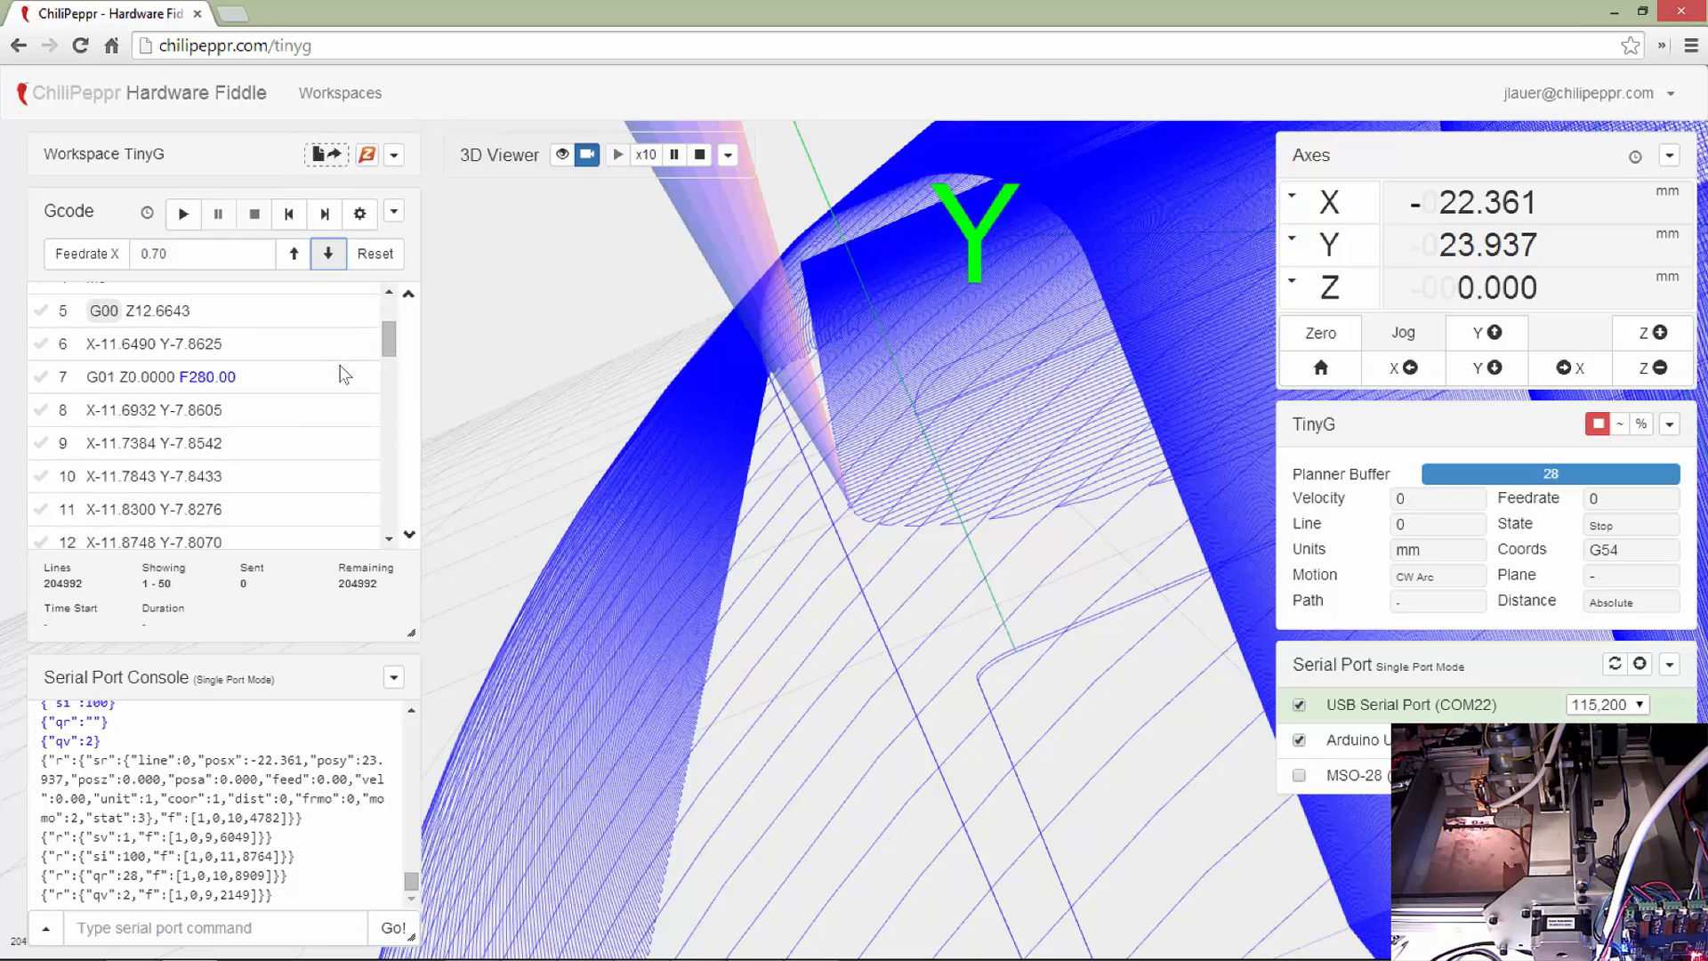
scroll("down", 3)
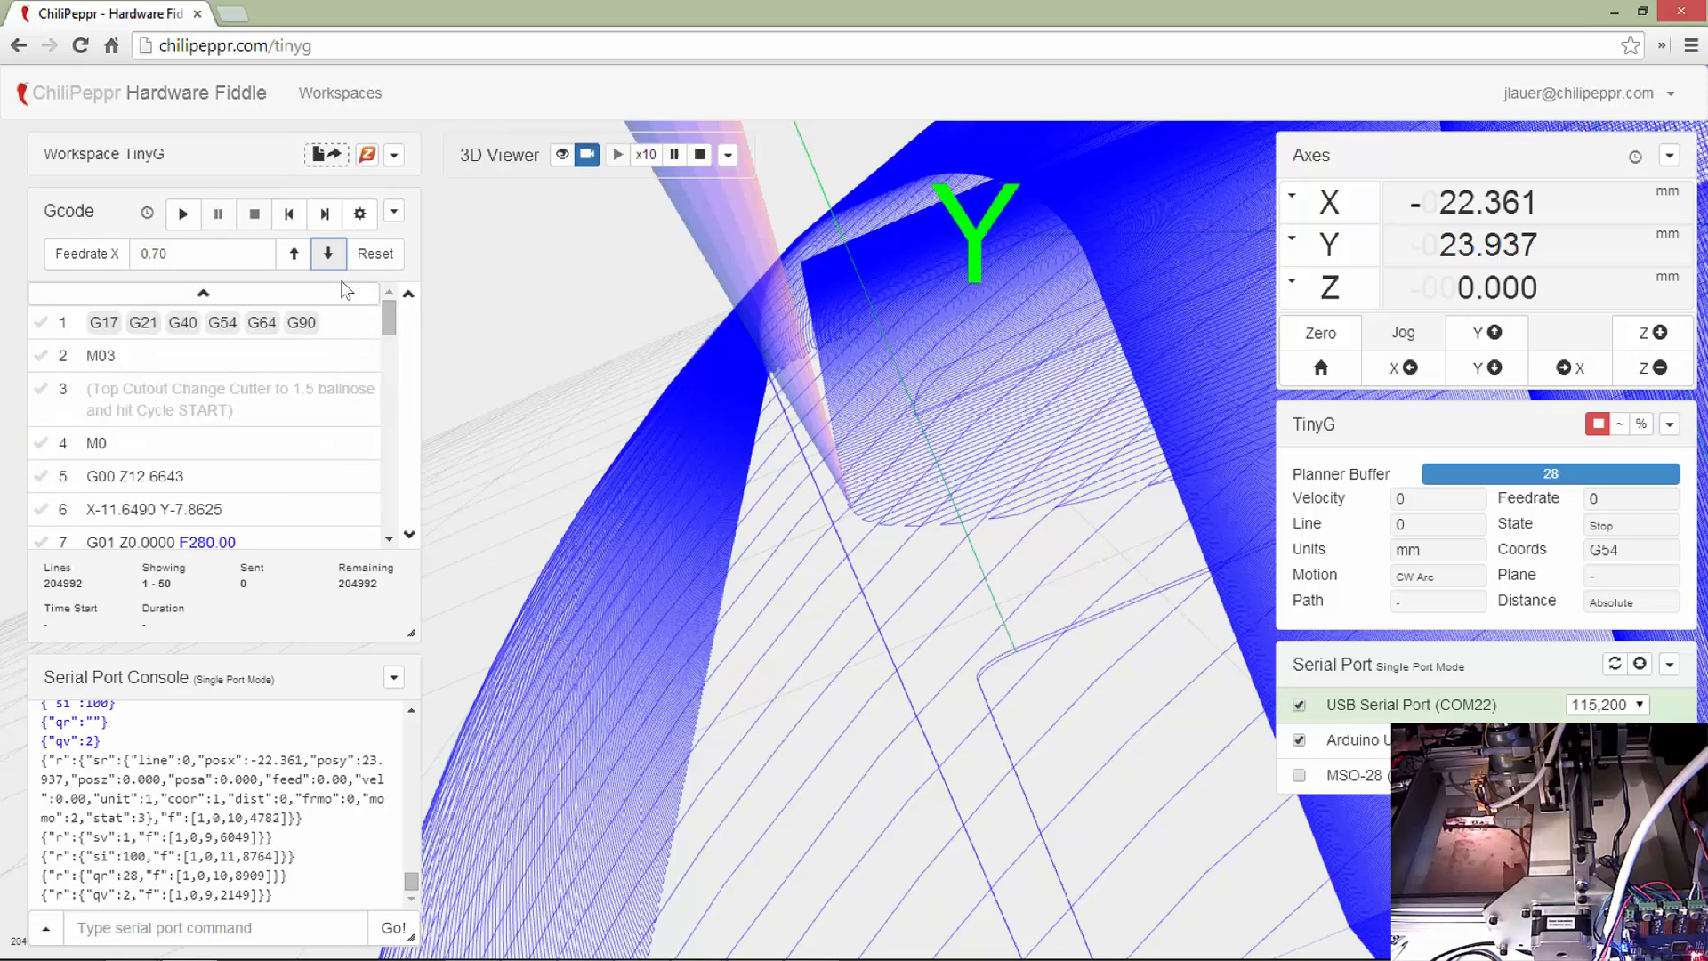
mouse_move(1062, 316)
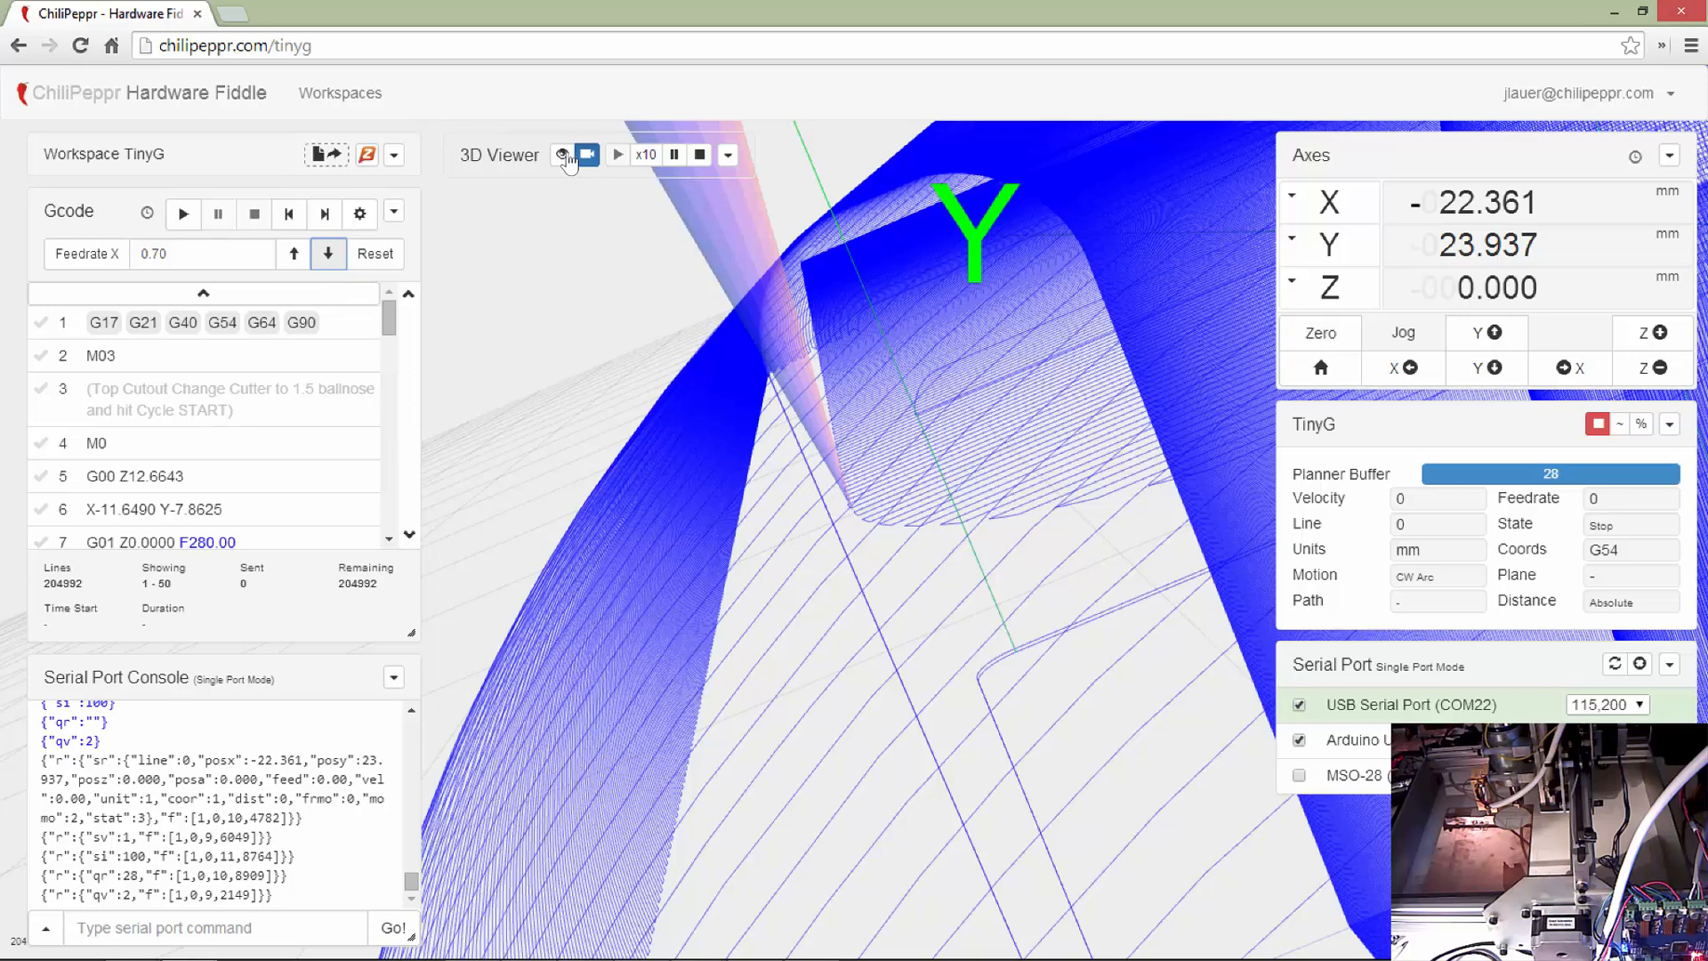
left_click(560, 155)
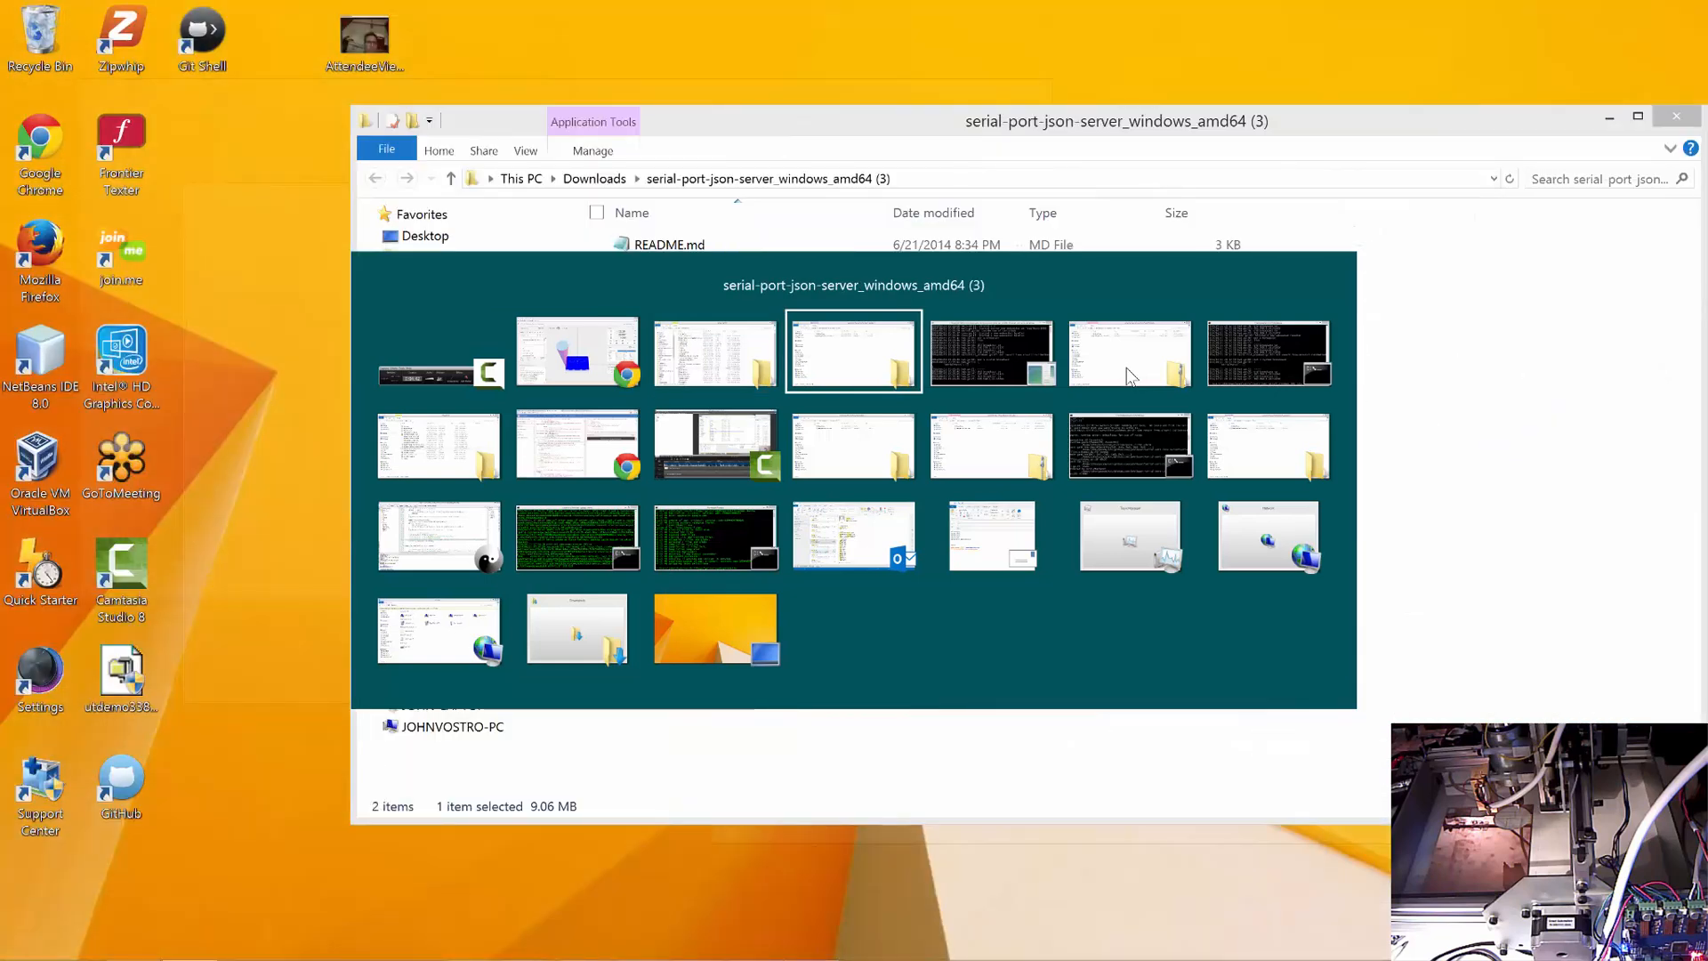
- Switch to File Explorer to drop the ChiliPeppr logo gcode file onto the page
left_click(375, 178)
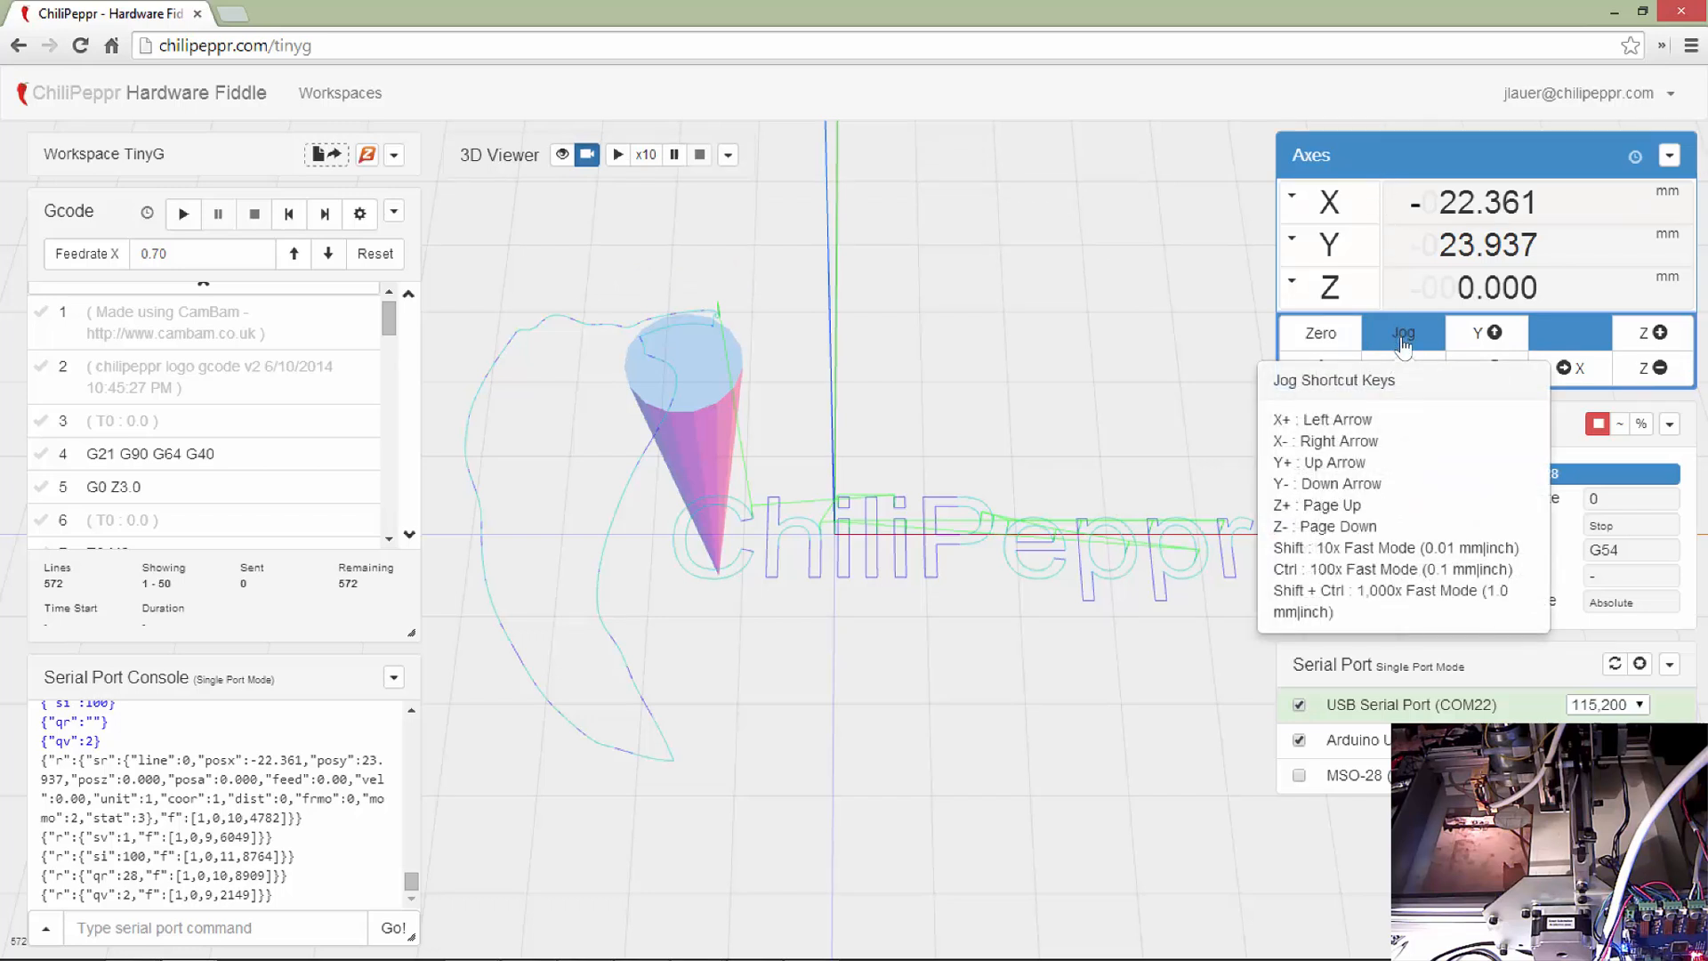
mouse_move(1566, 324)
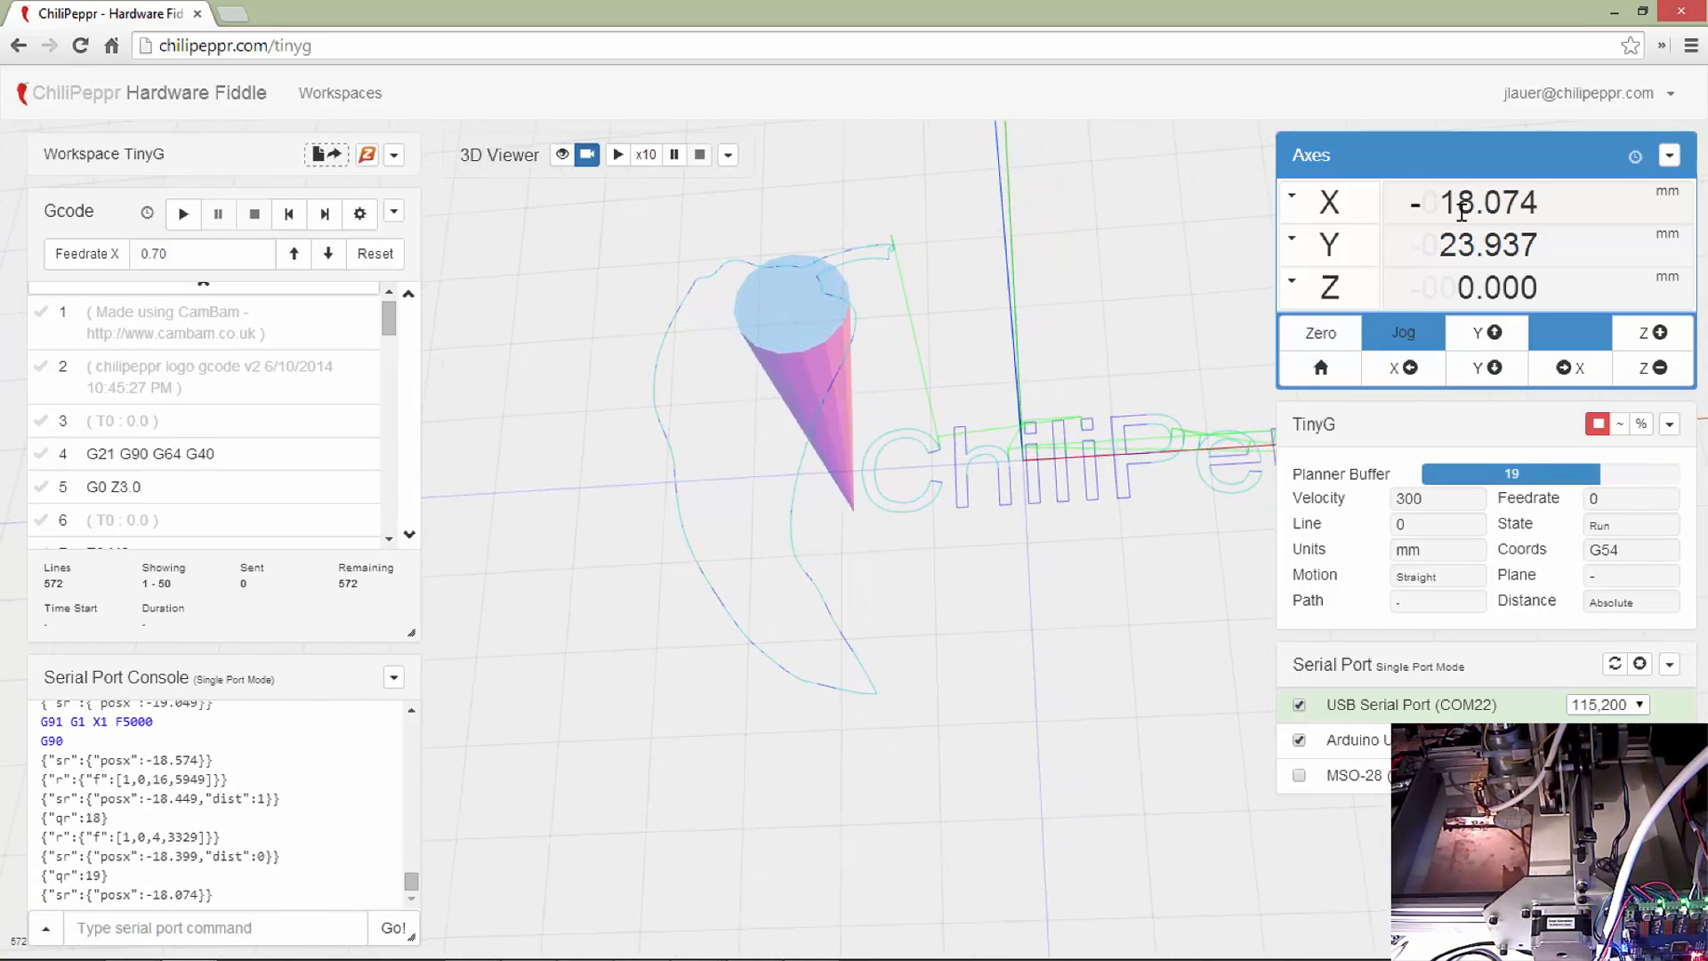
- Enable Jog in the Axes widget to move X to about 3.65 and Y to 0.937
left_click(1392, 366)
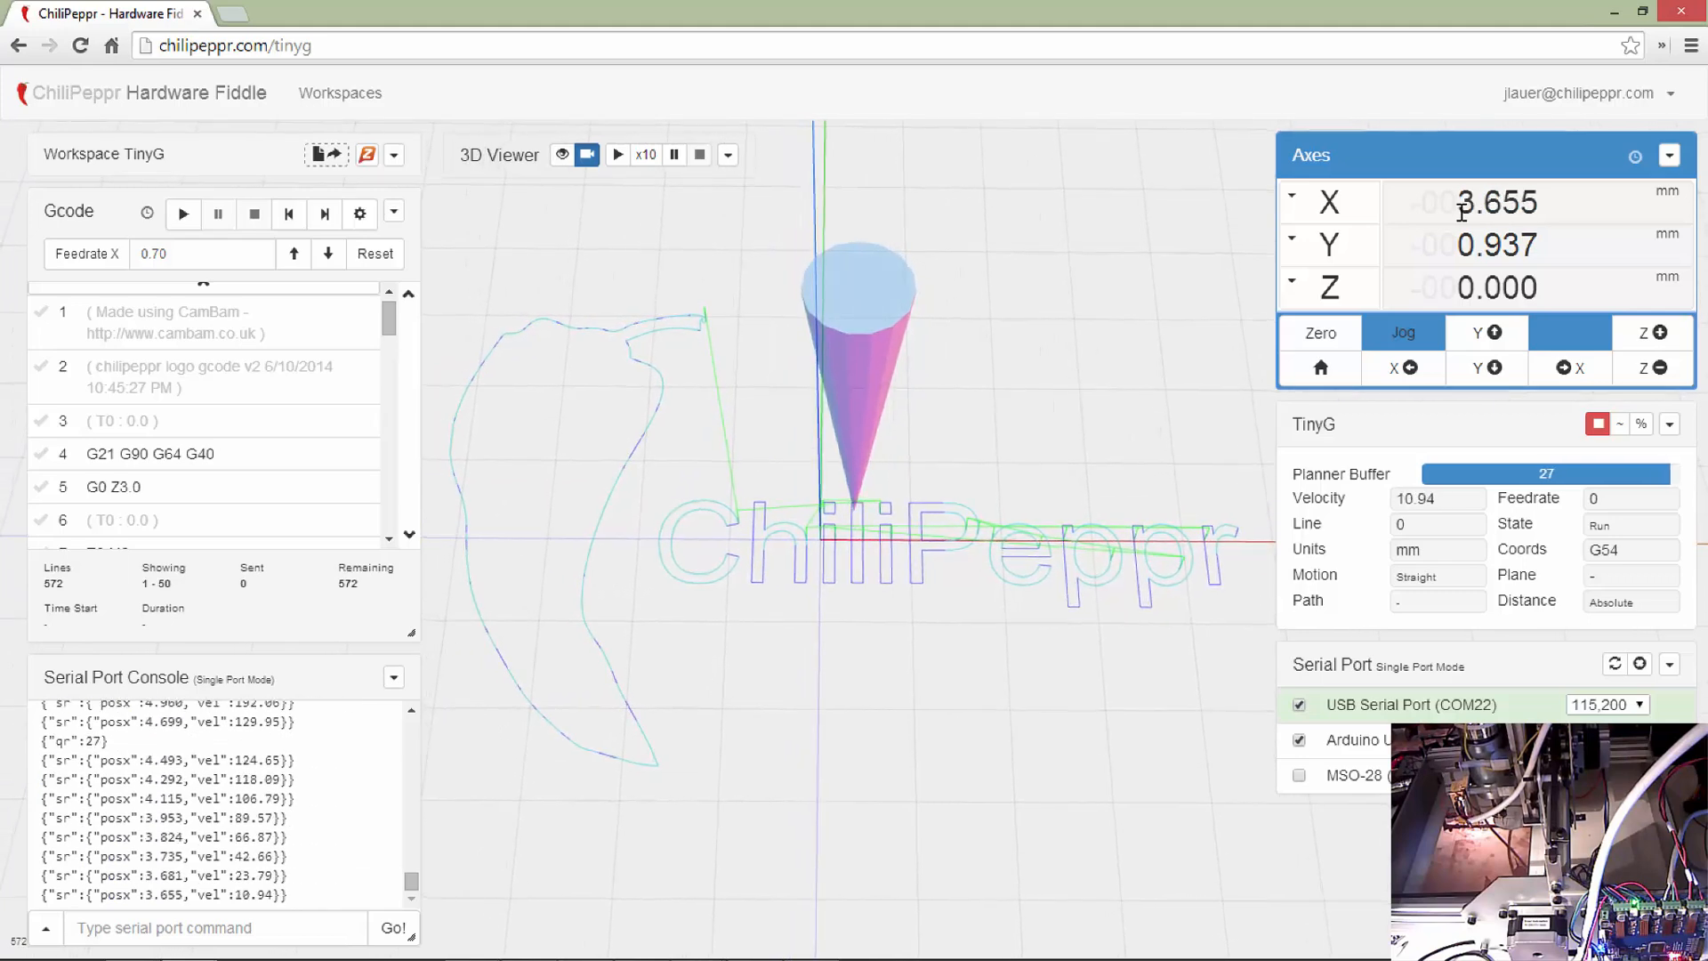
mouse_move(1485, 333)
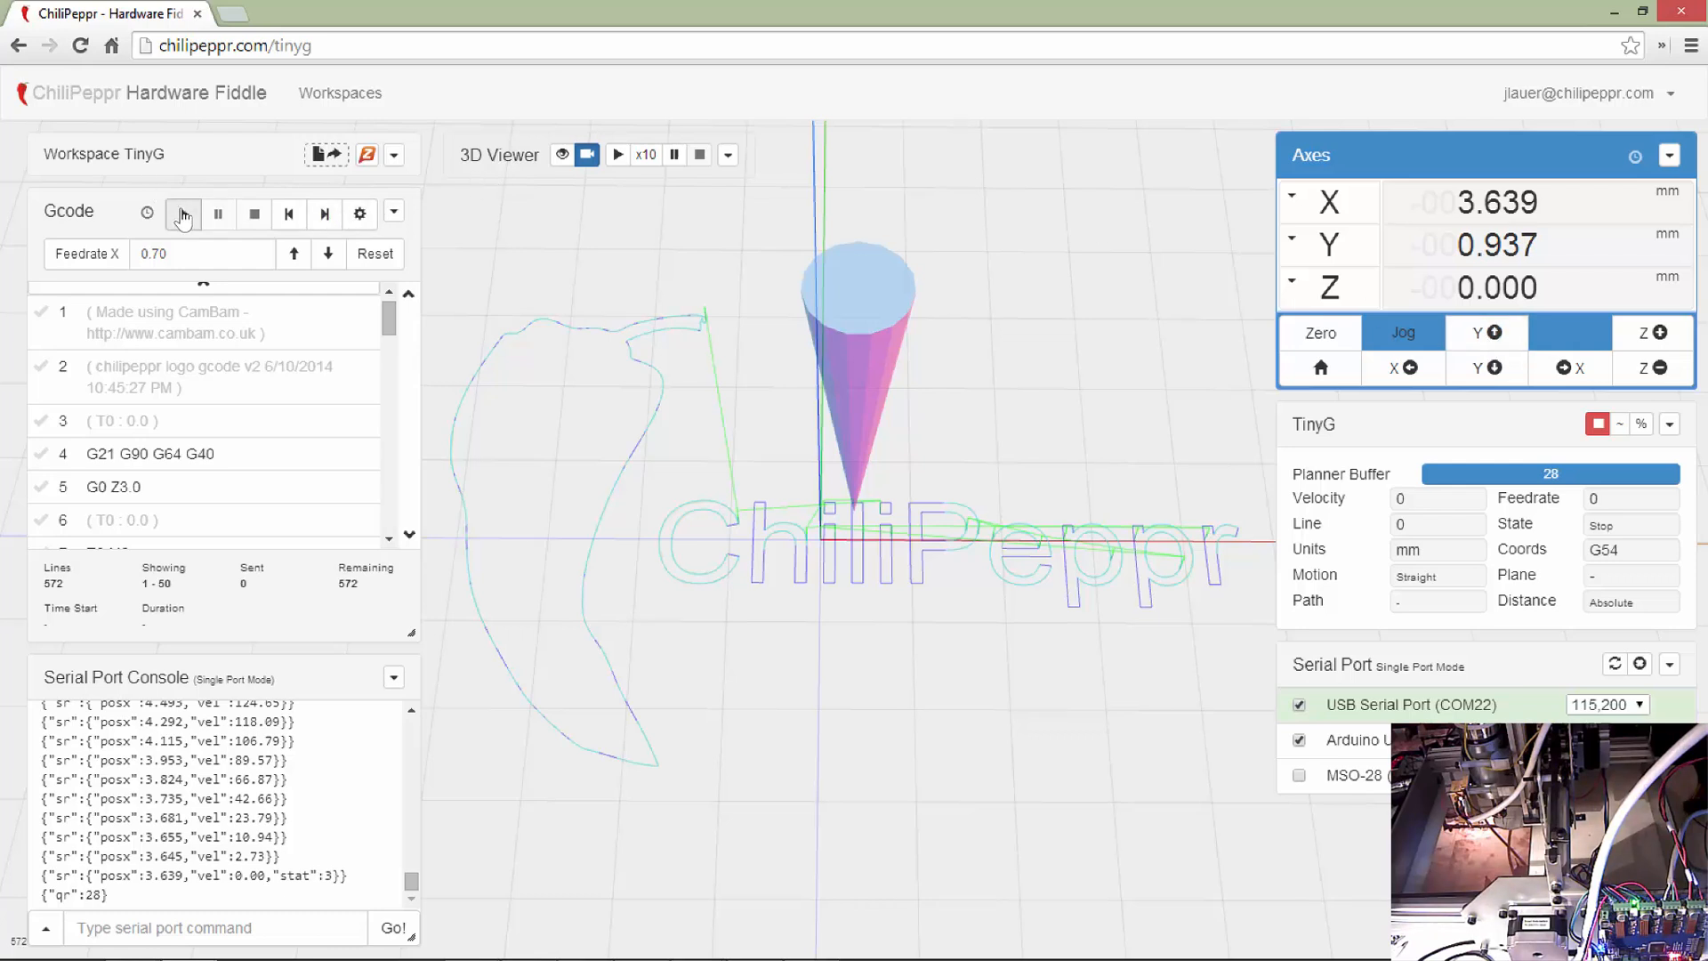
- Set When Playing to Serial Port (Default), save, and start sending the logo job
left_click(359, 214)
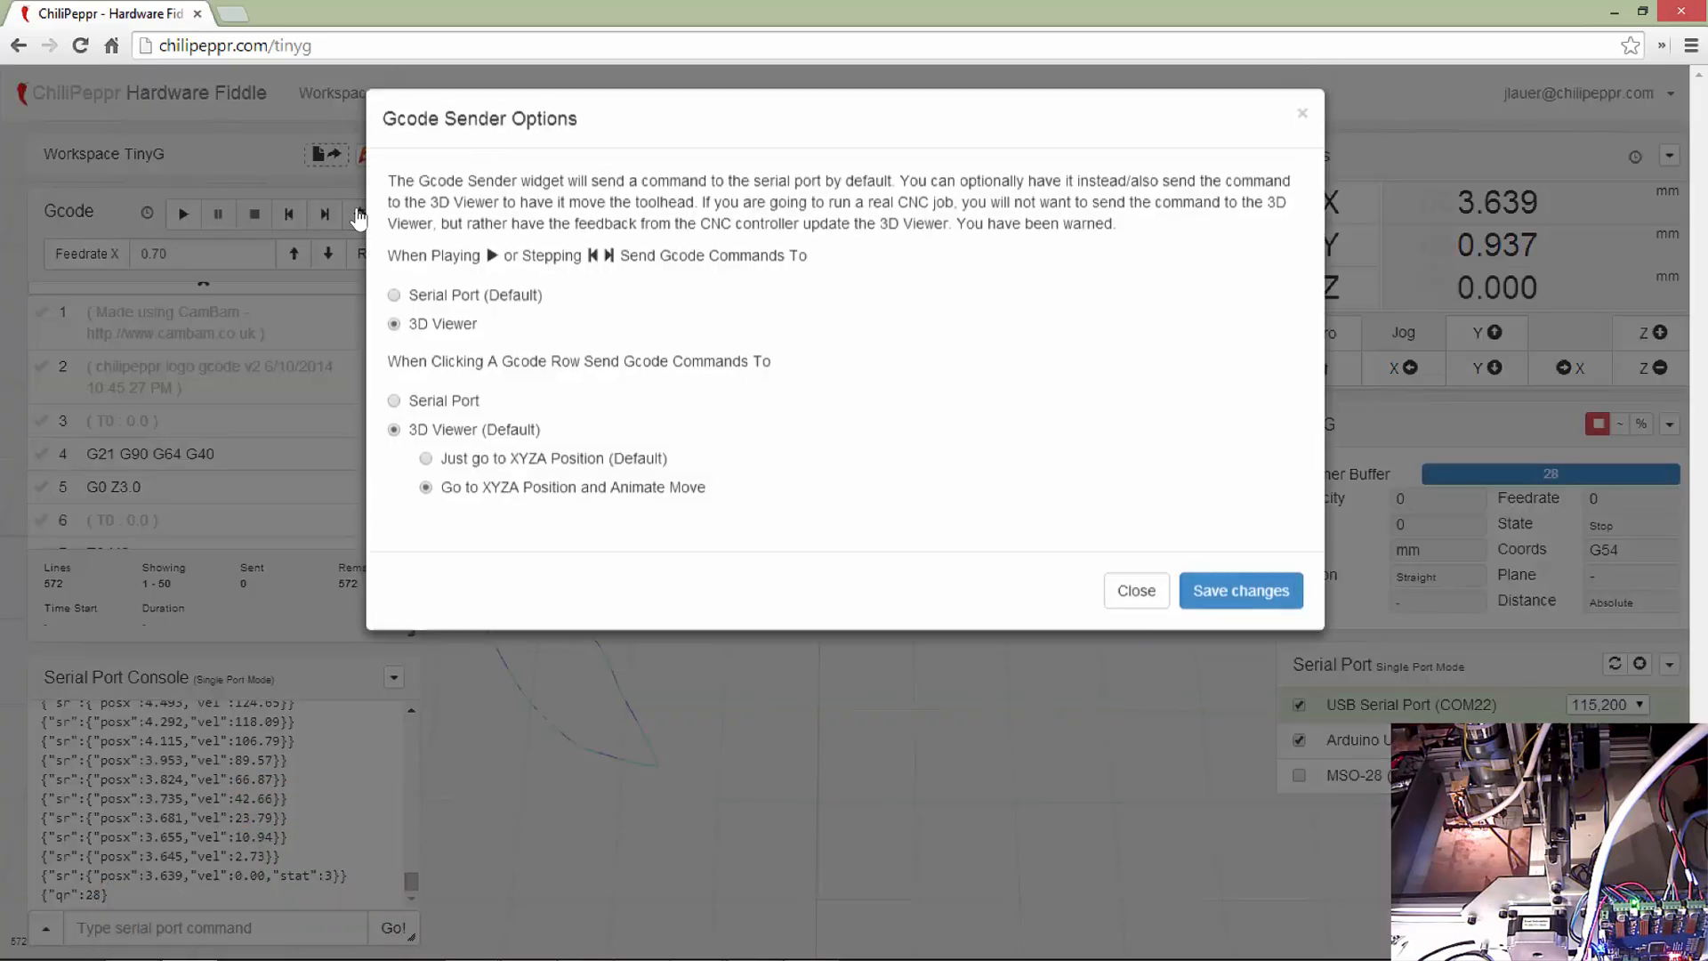
left_click(393, 302)
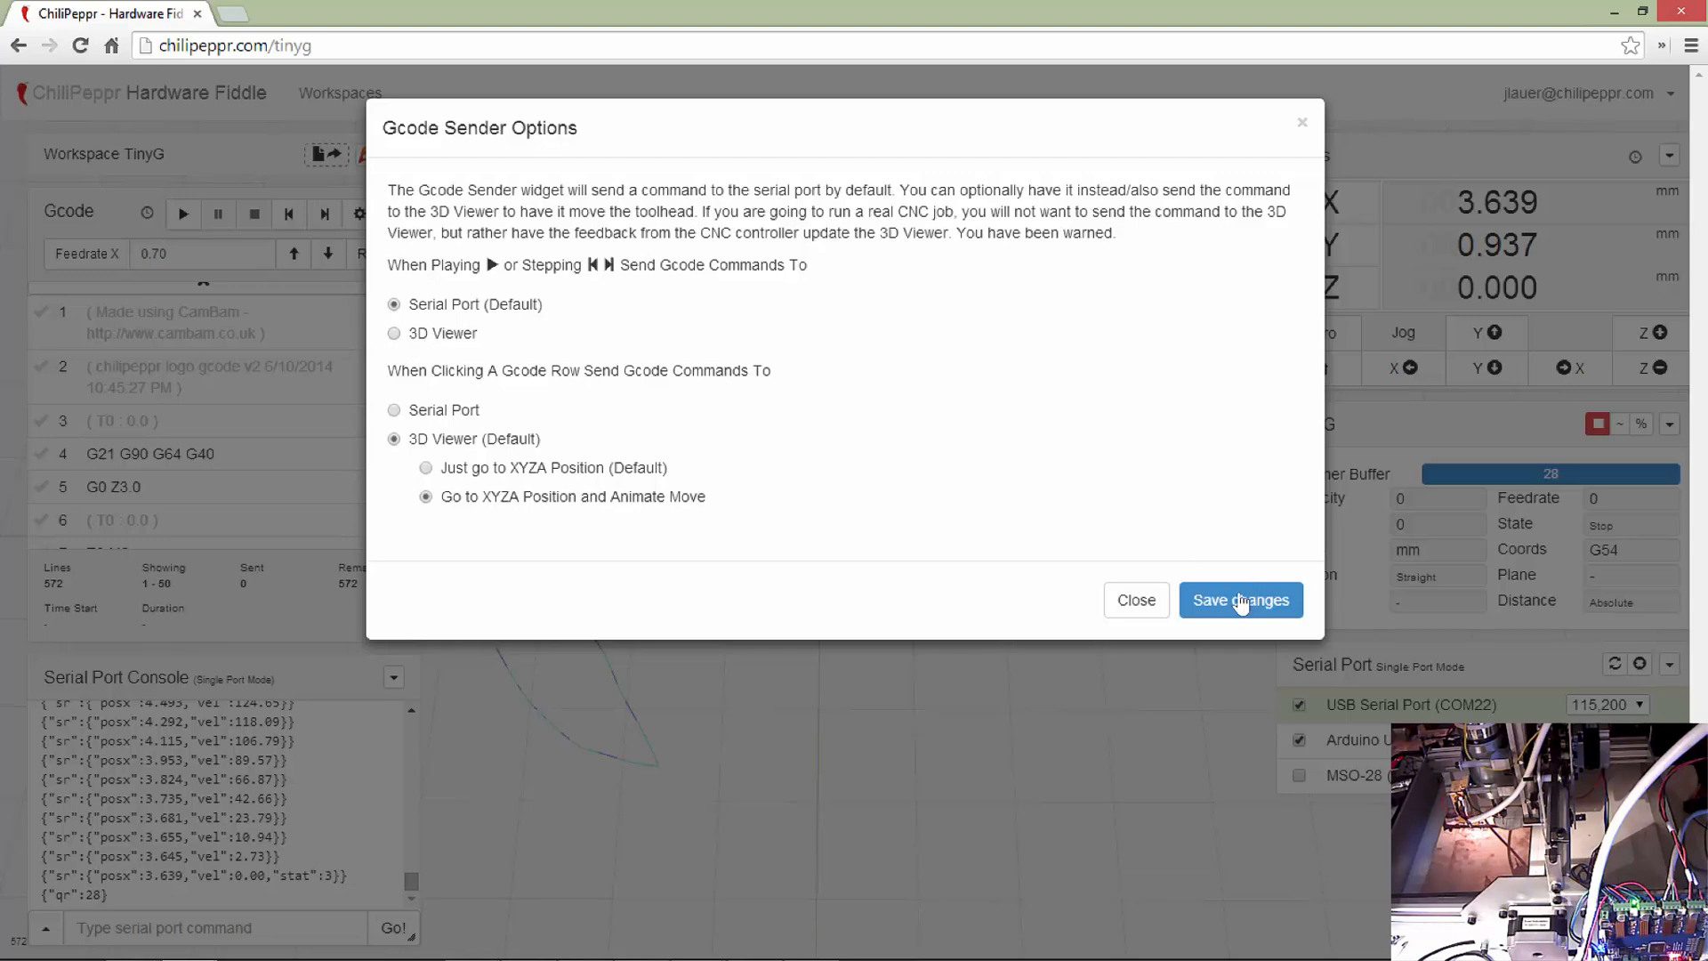
left_click(1240, 600)
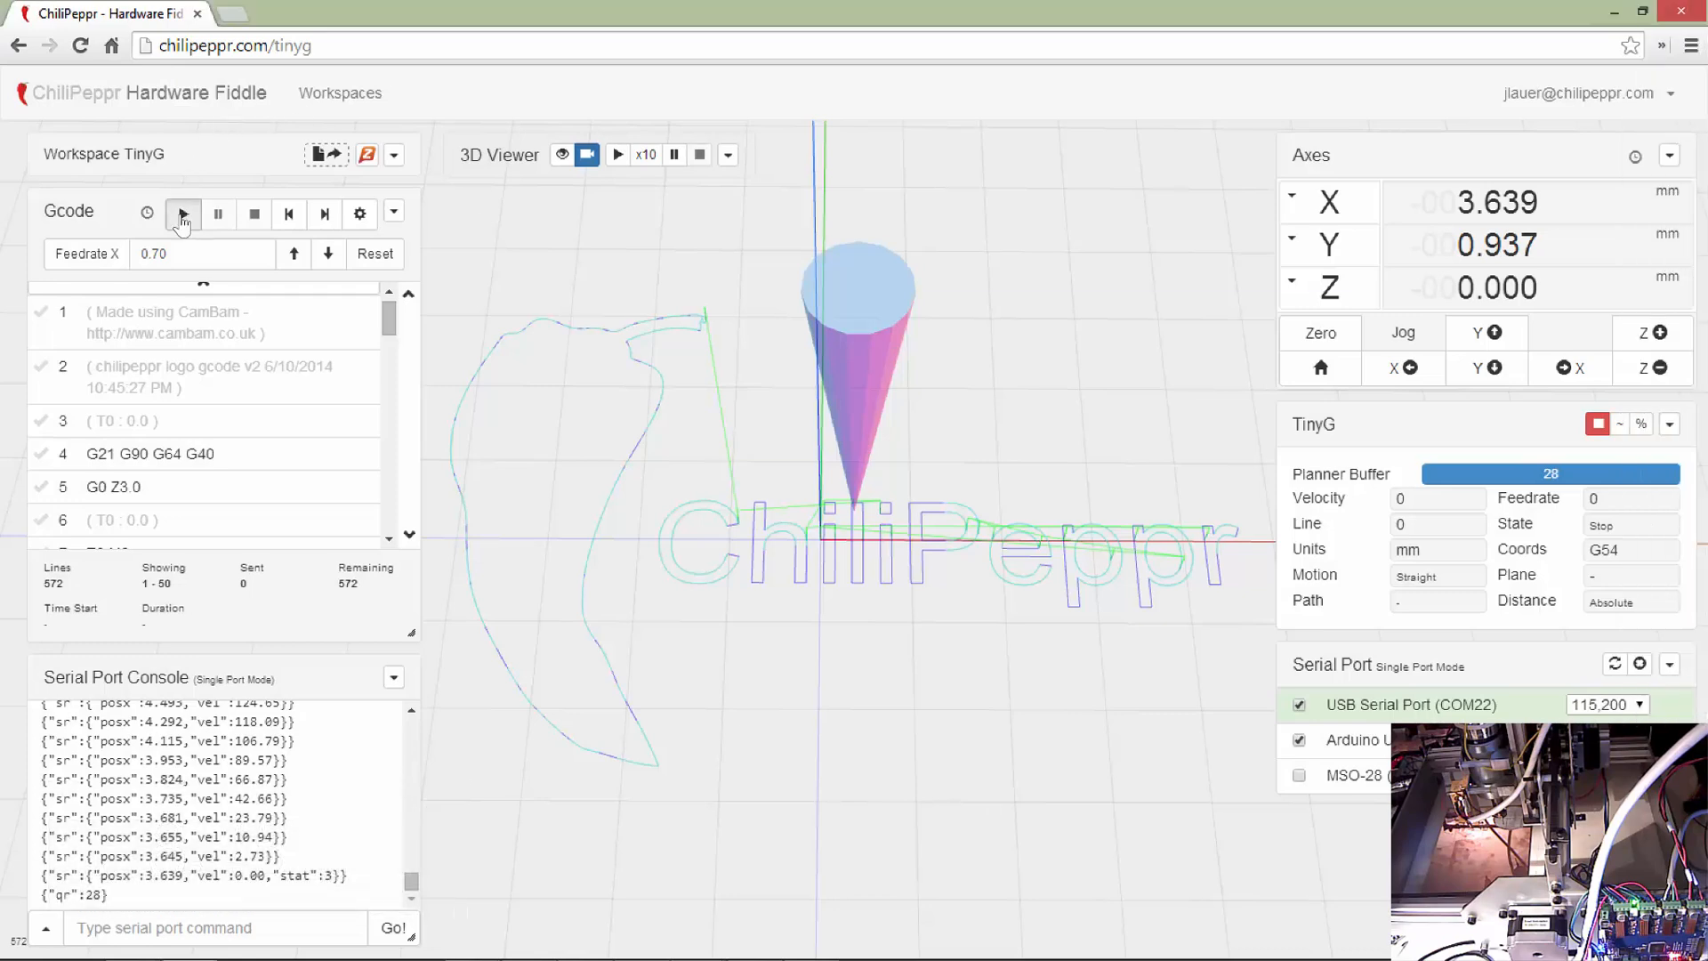
left_click(181, 214)
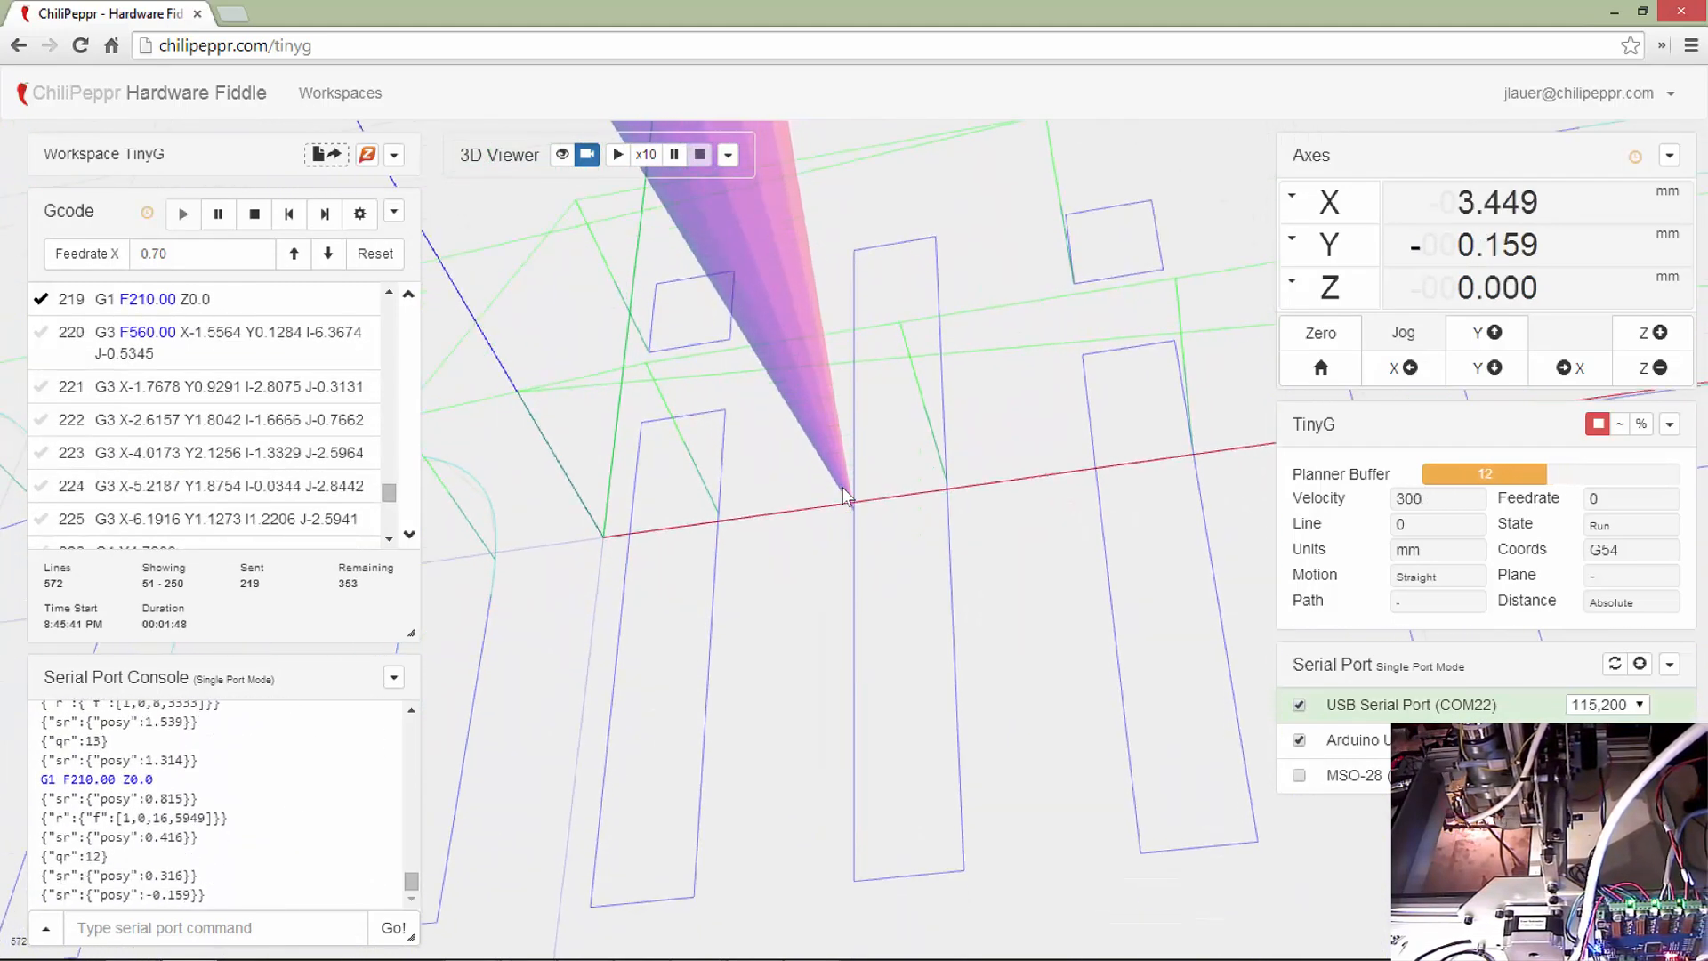
- Raise the feedrate override toward 1.50 while the logo job runs
left_click(293, 255)
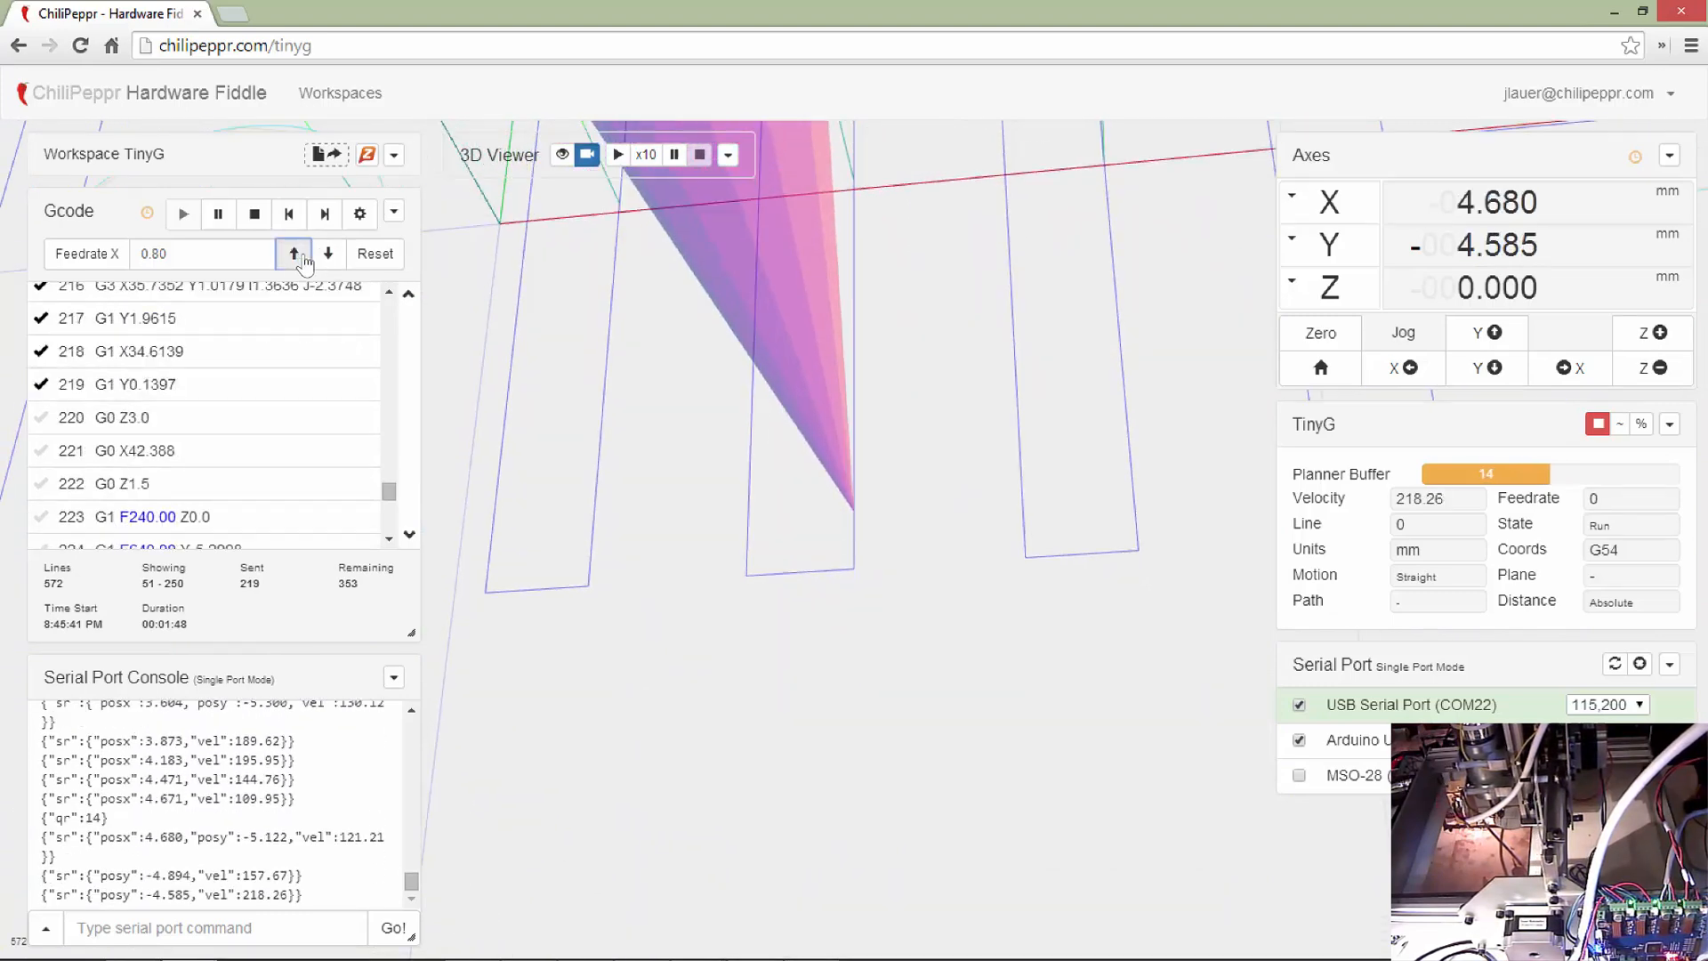
left_click(293, 255)
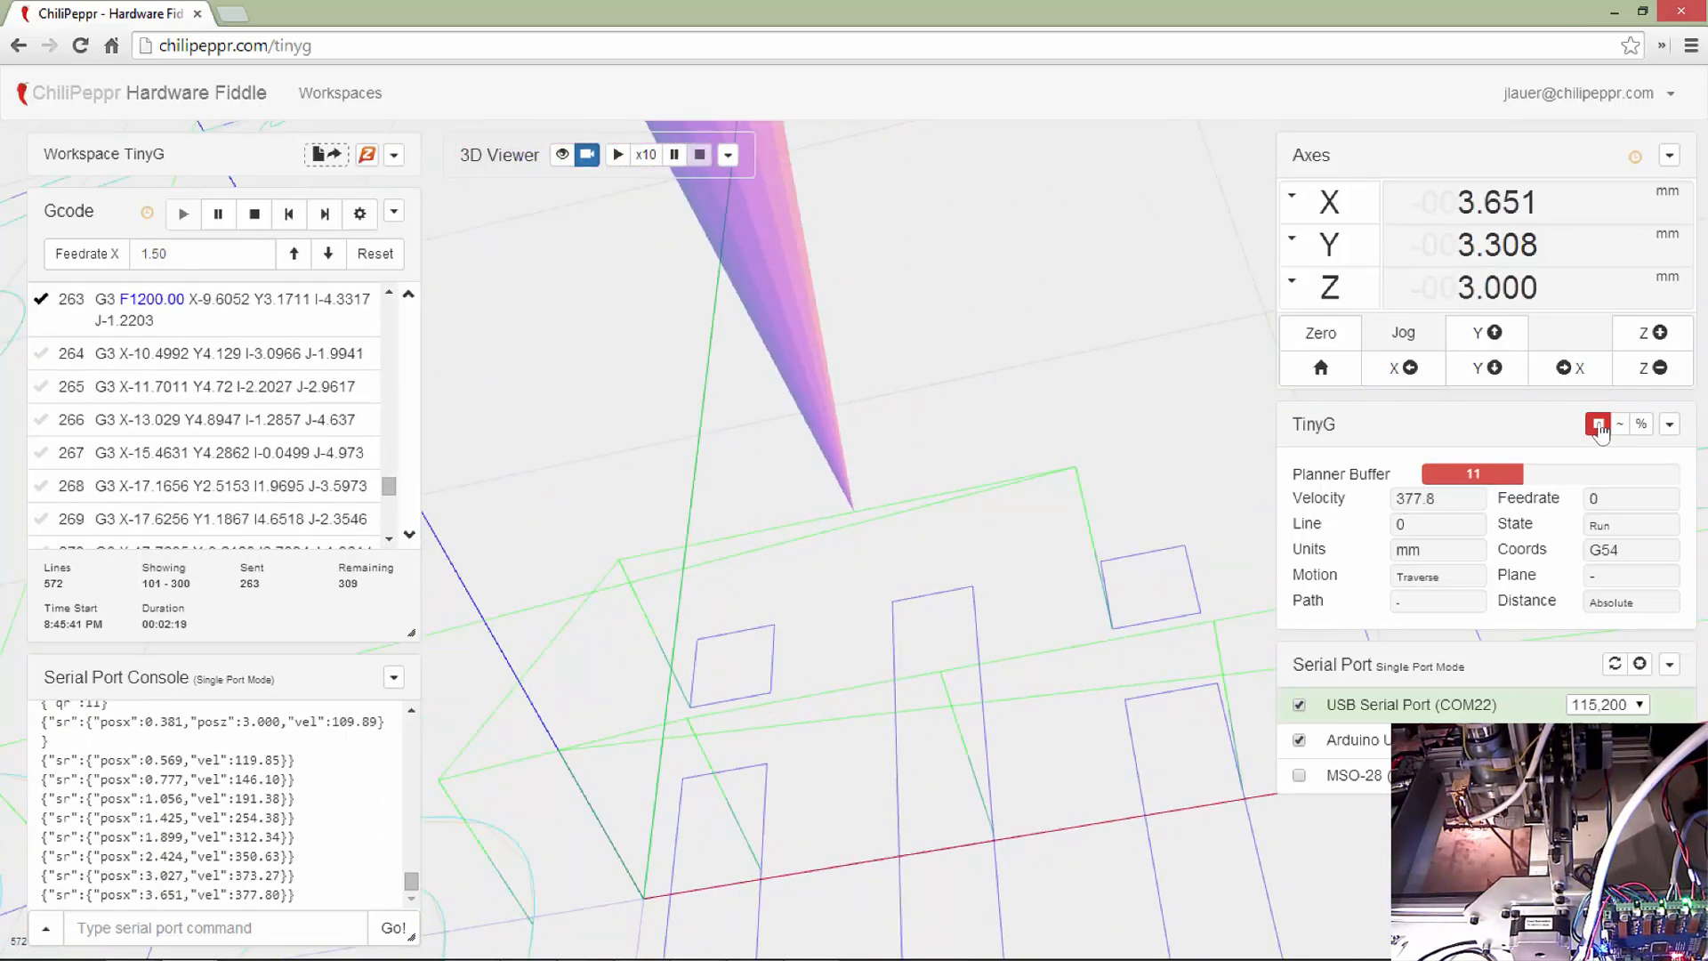
mouse_move(1598, 424)
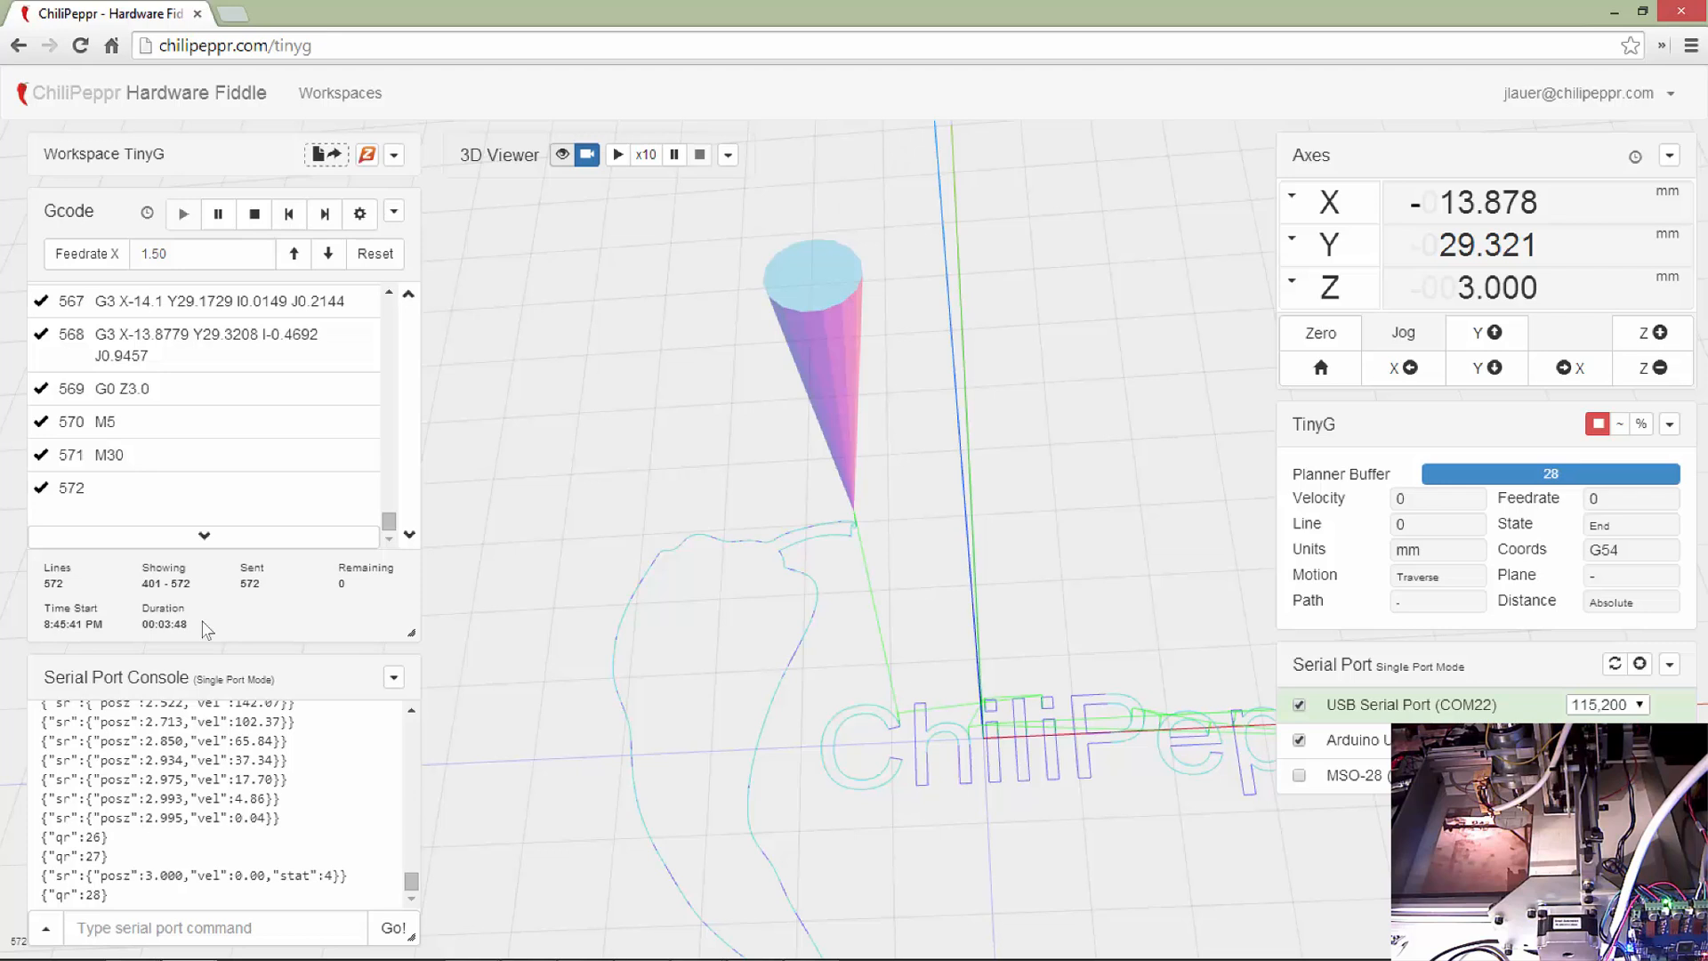
mouse_move(260, 619)
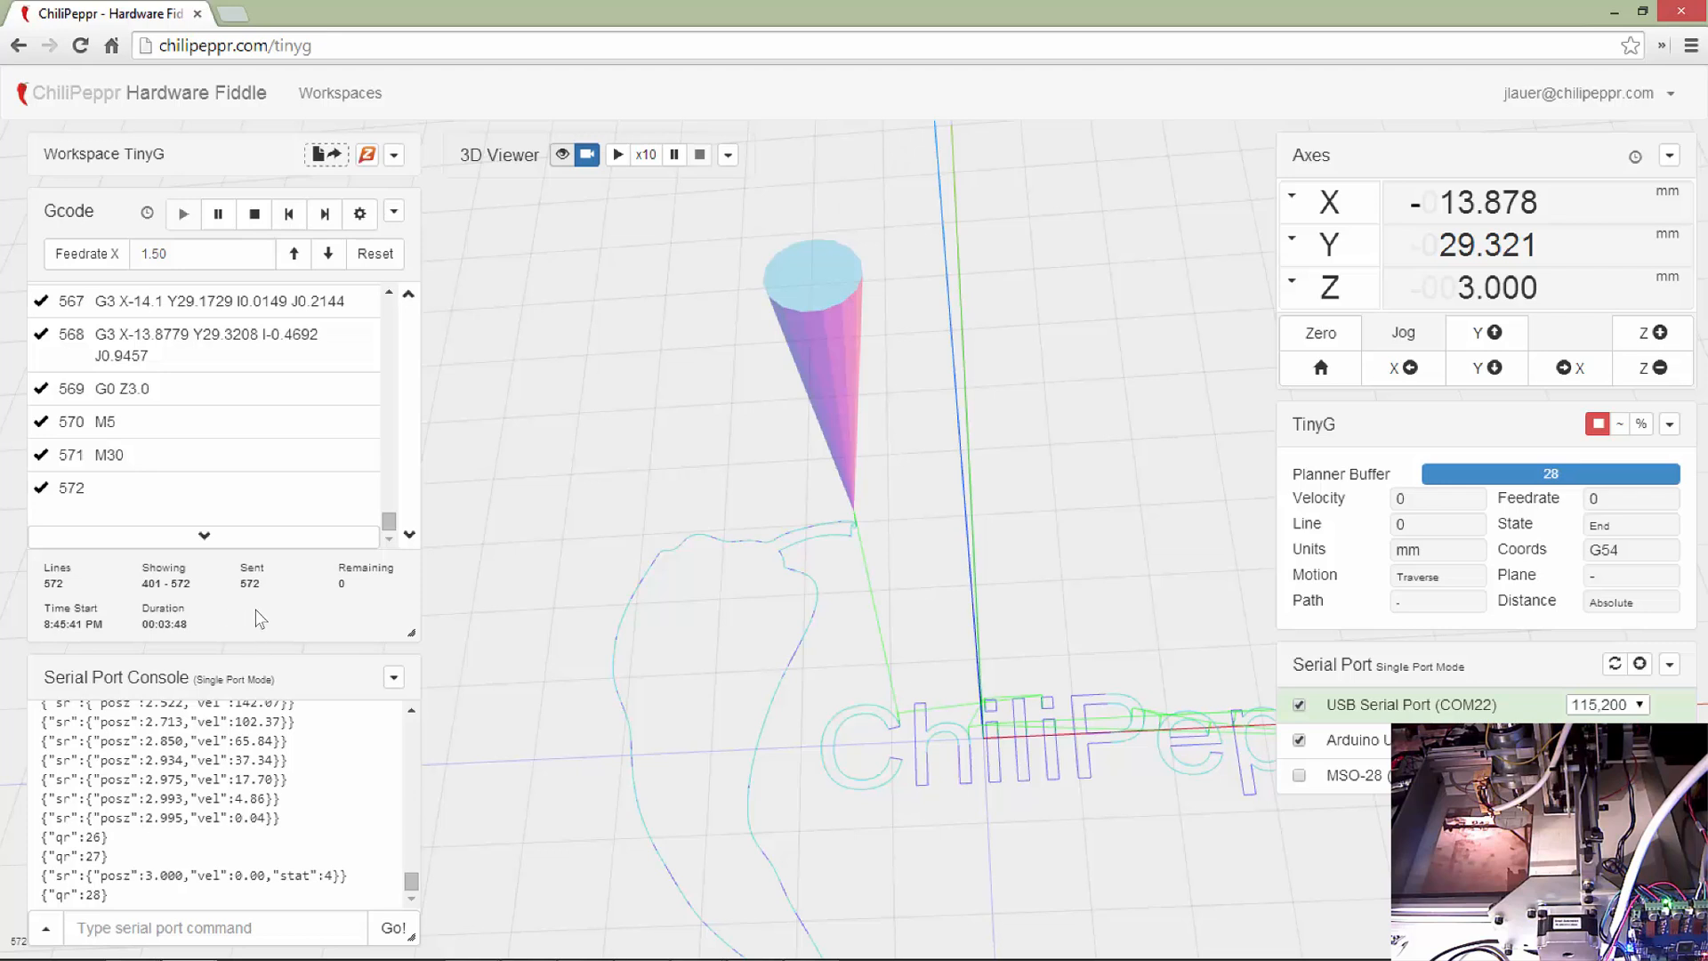
mouse_move(333, 610)
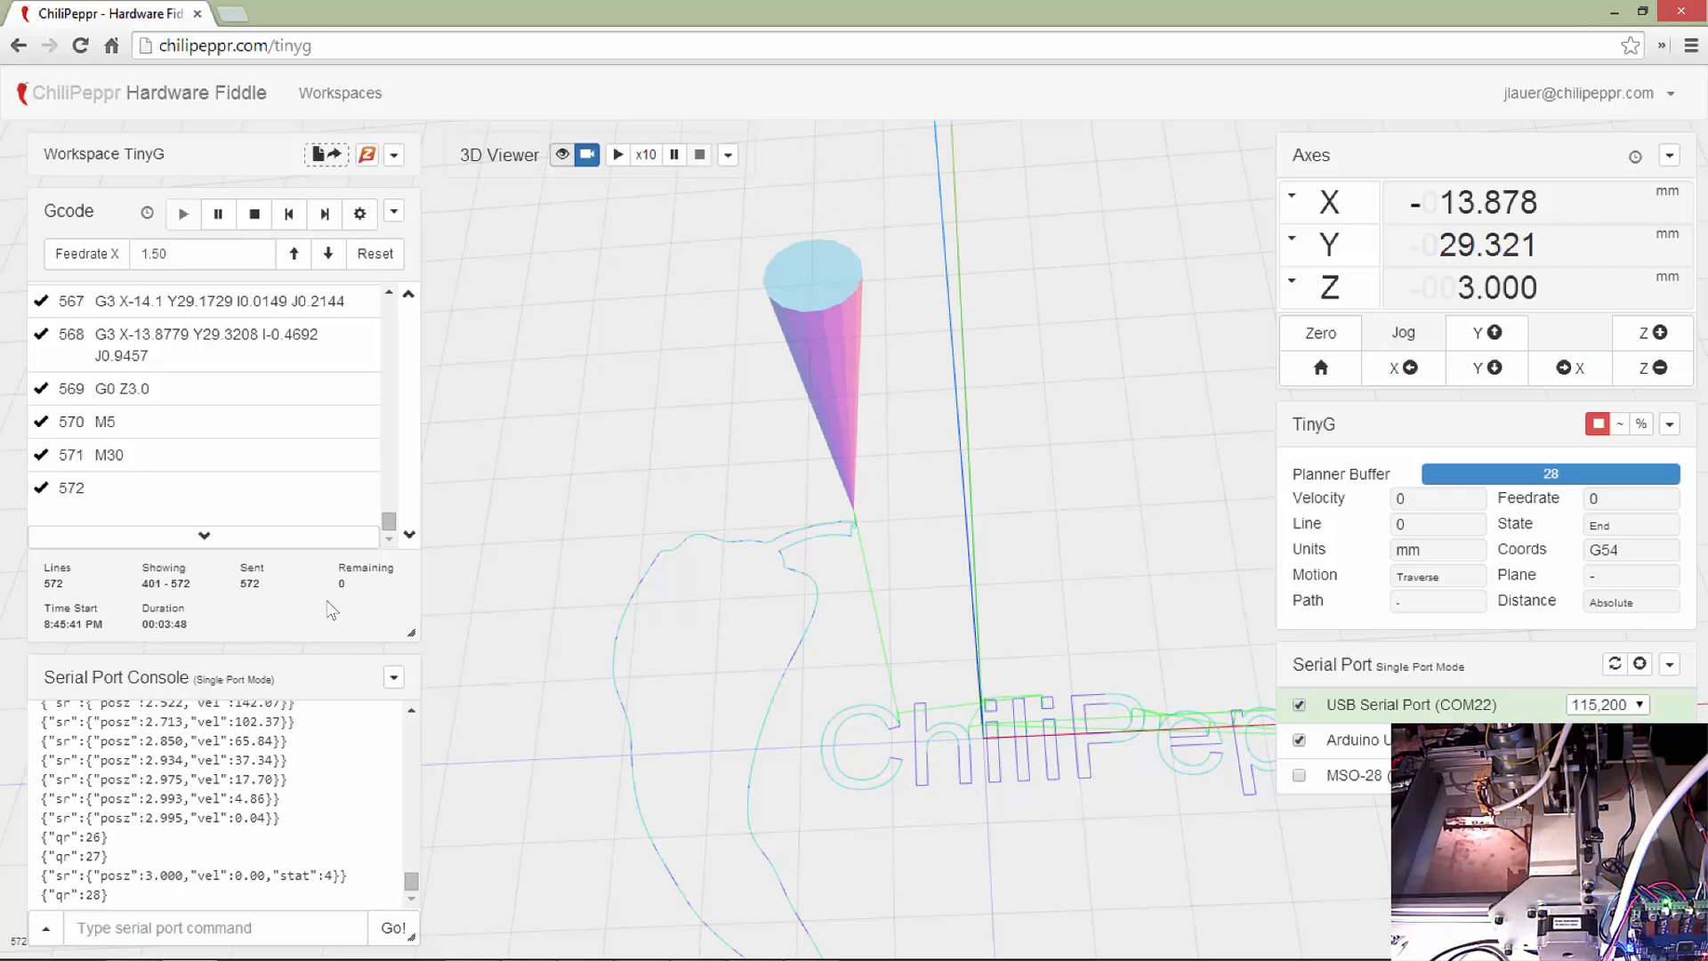
mouse_move(781, 546)
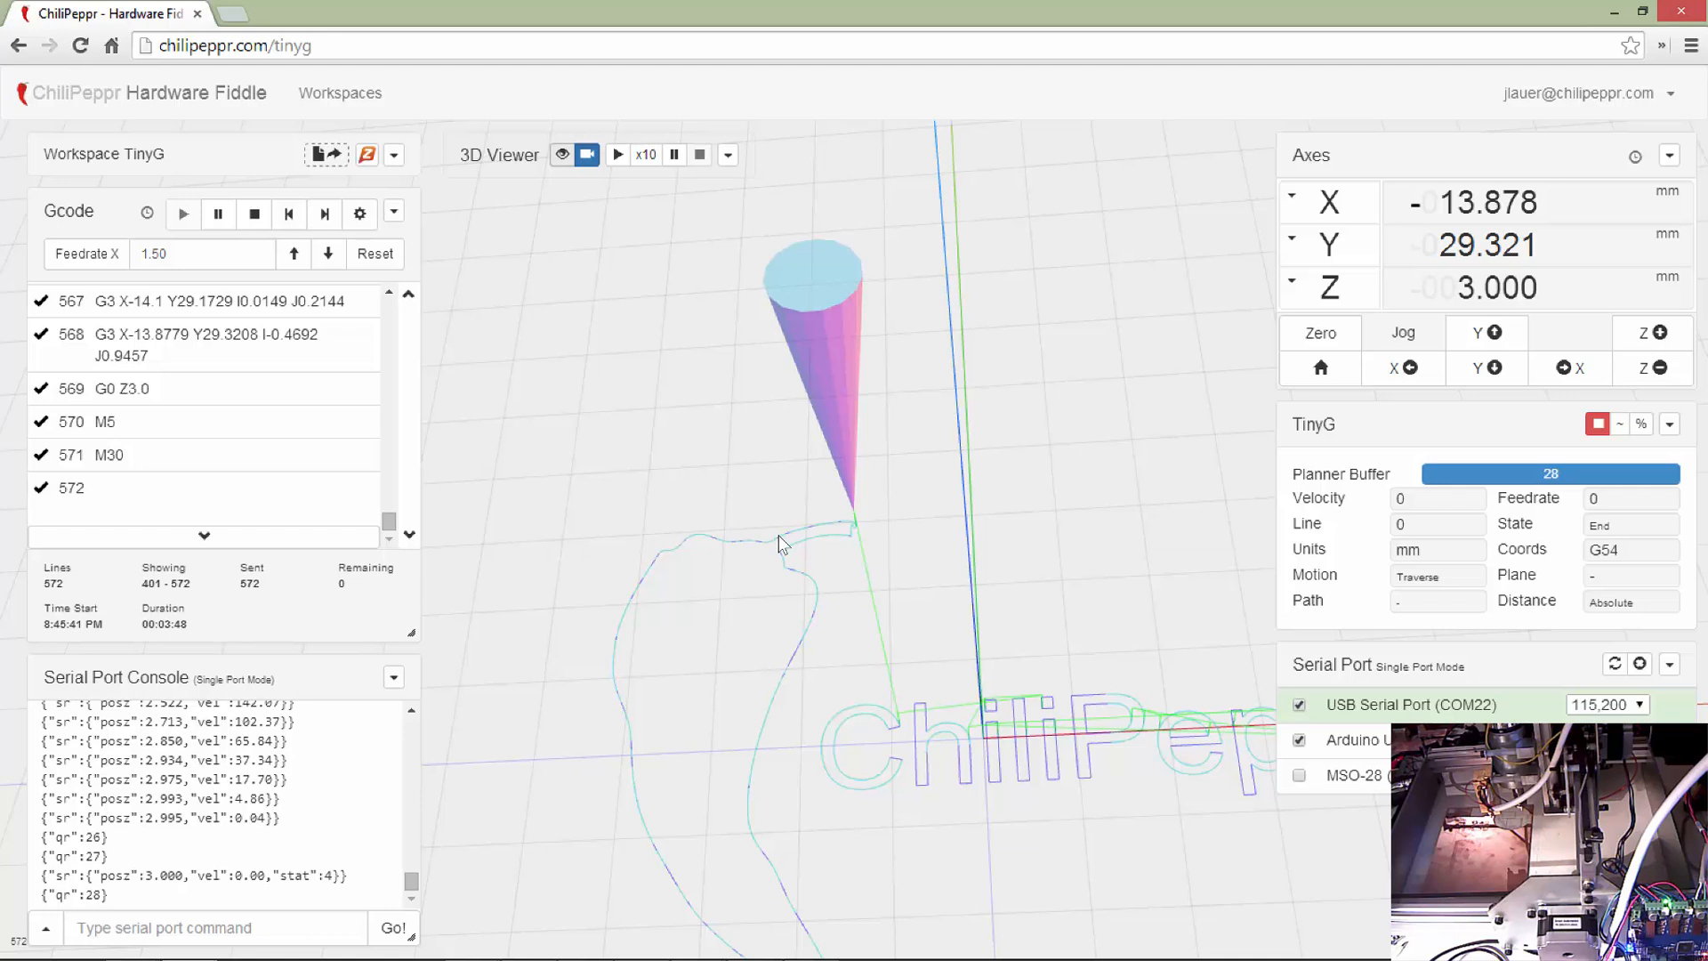
mouse_move(754, 424)
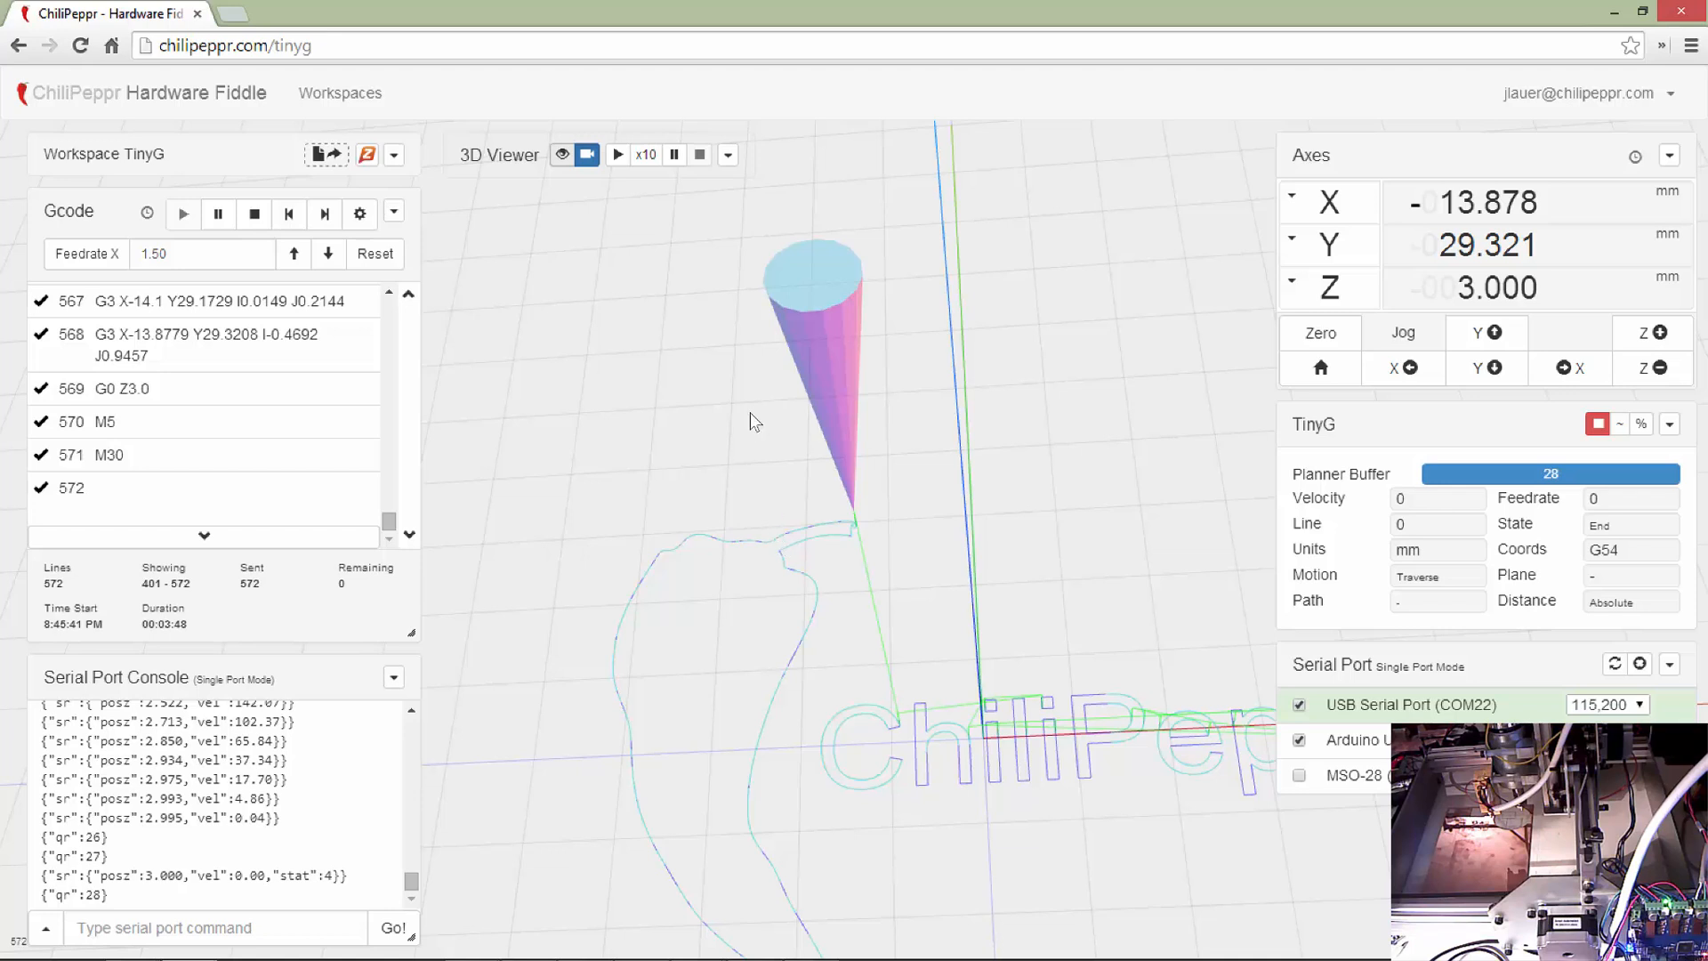
mouse_move(409, 246)
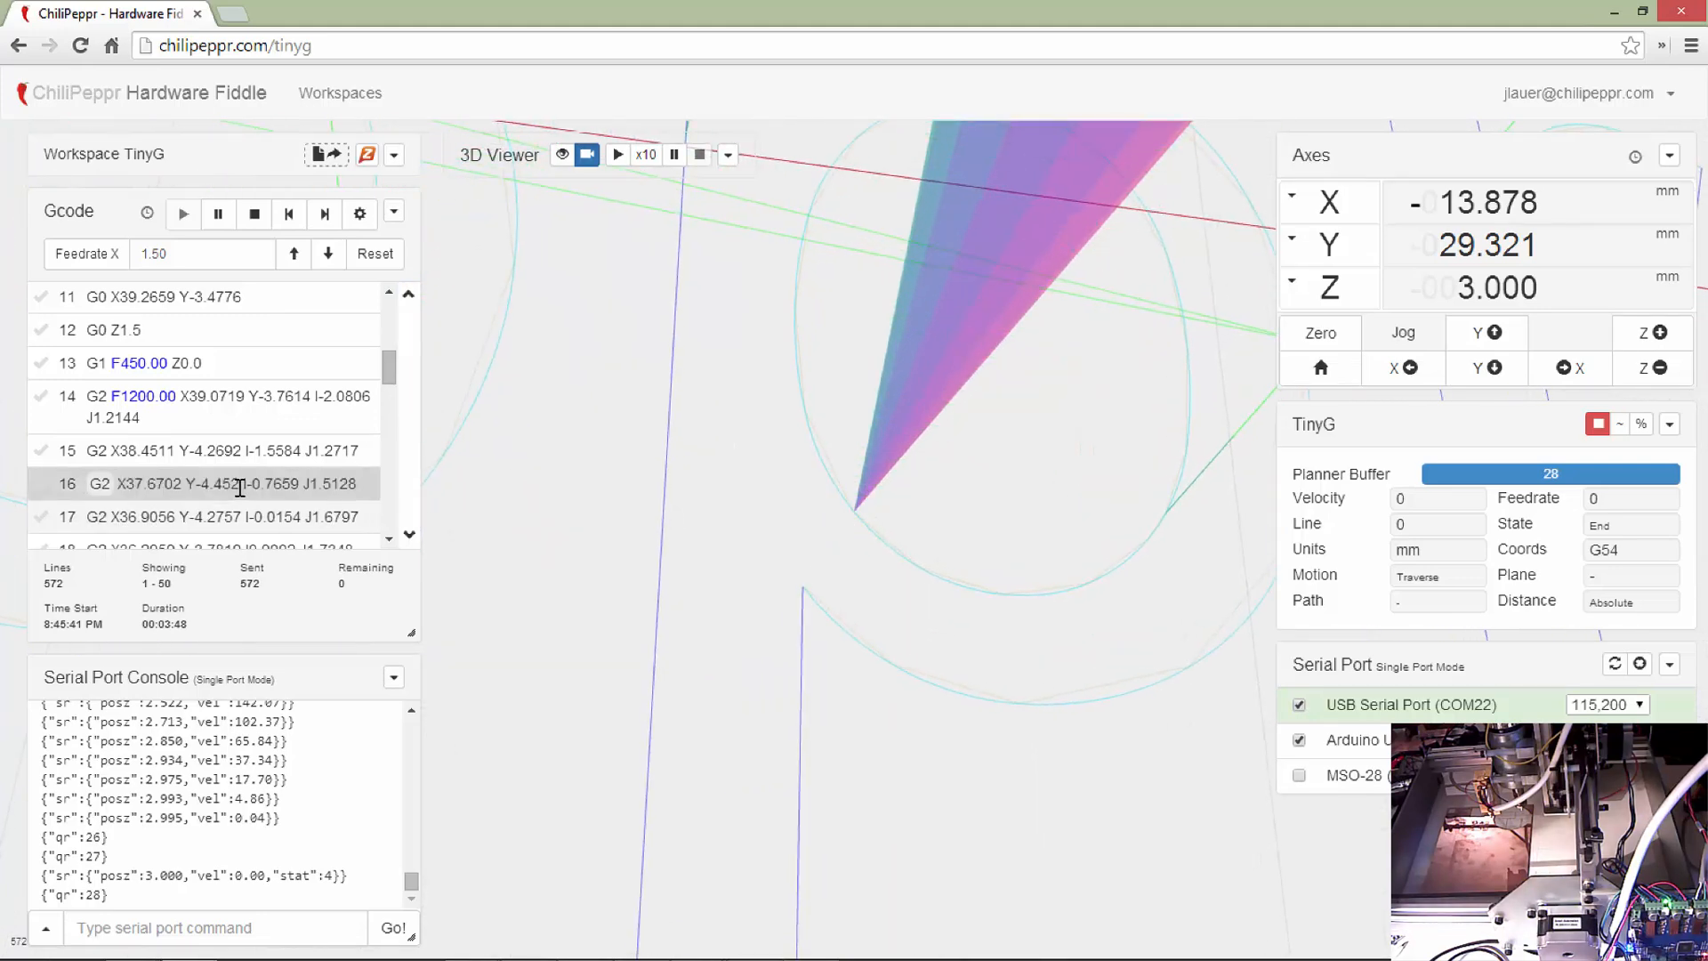
scroll("down", 3)
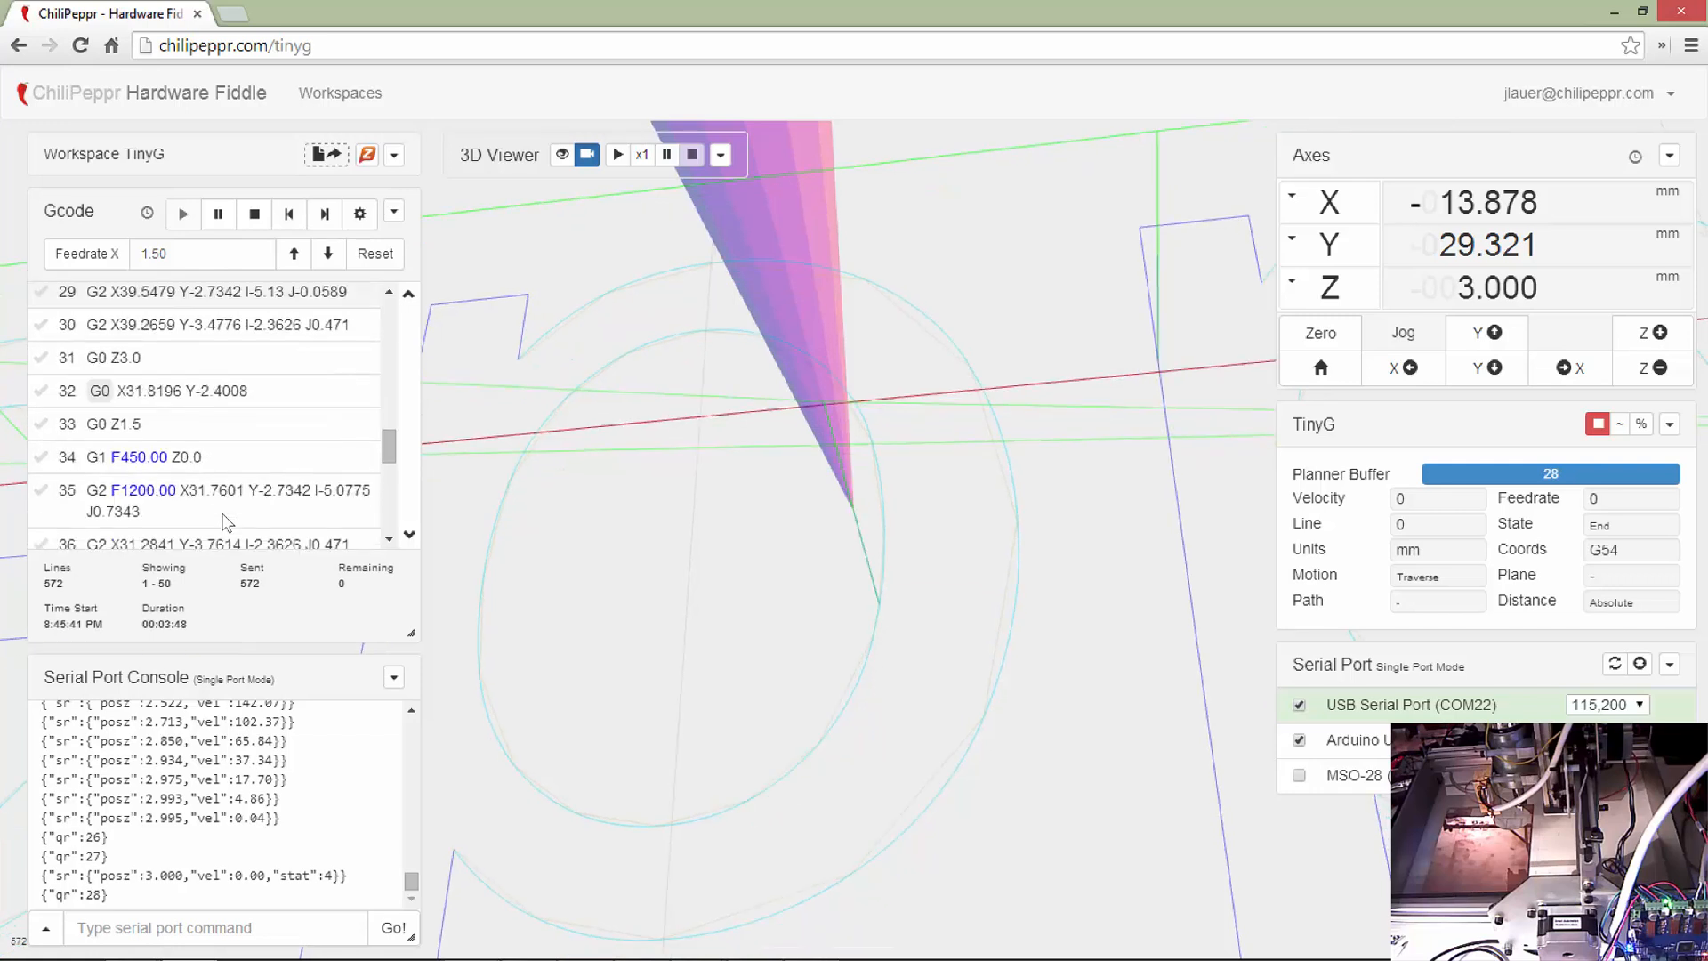
scroll("down", 3)
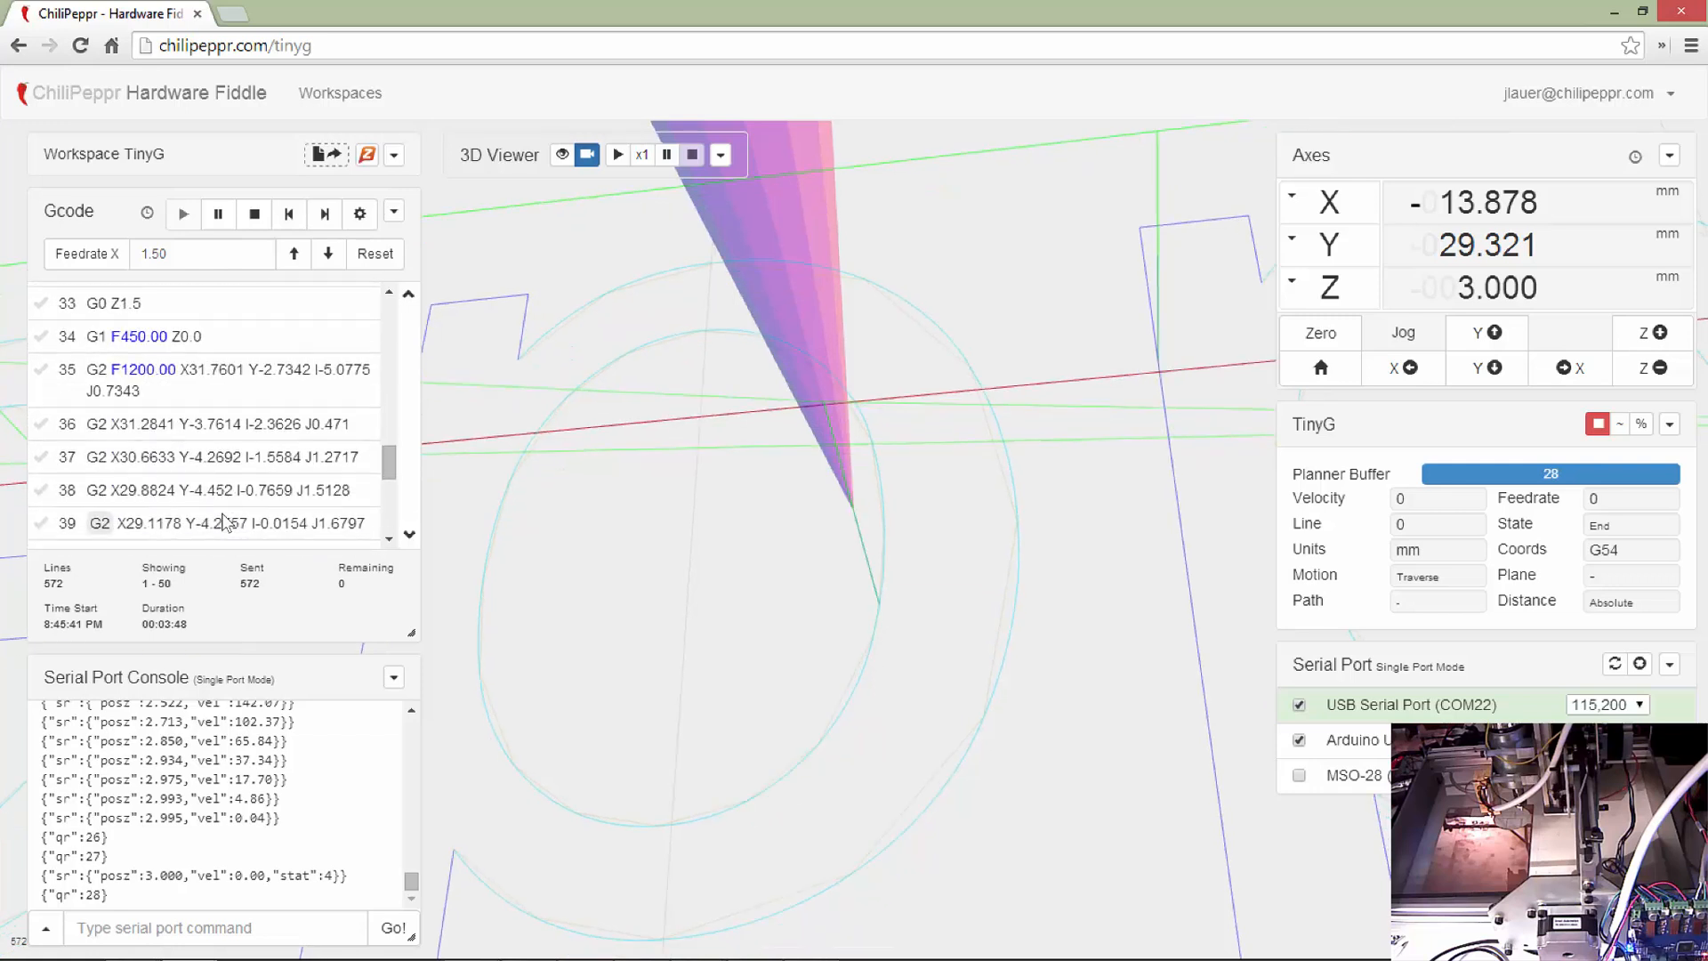
mouse_move(423, 180)
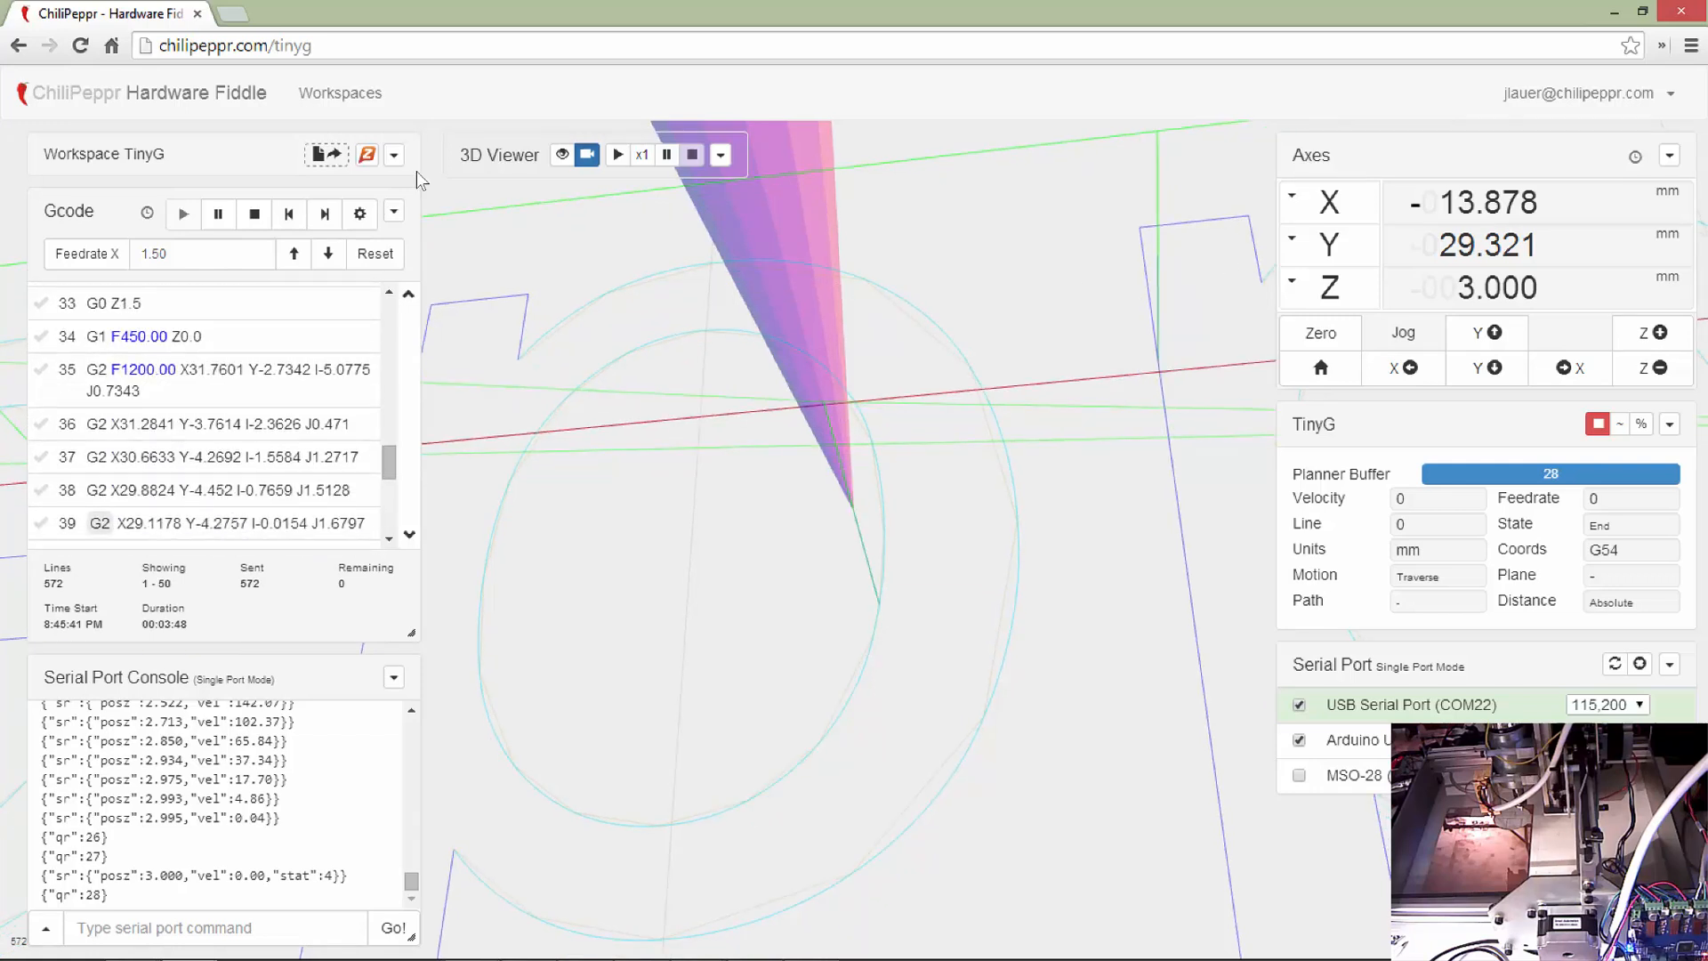
left_click(392, 153)
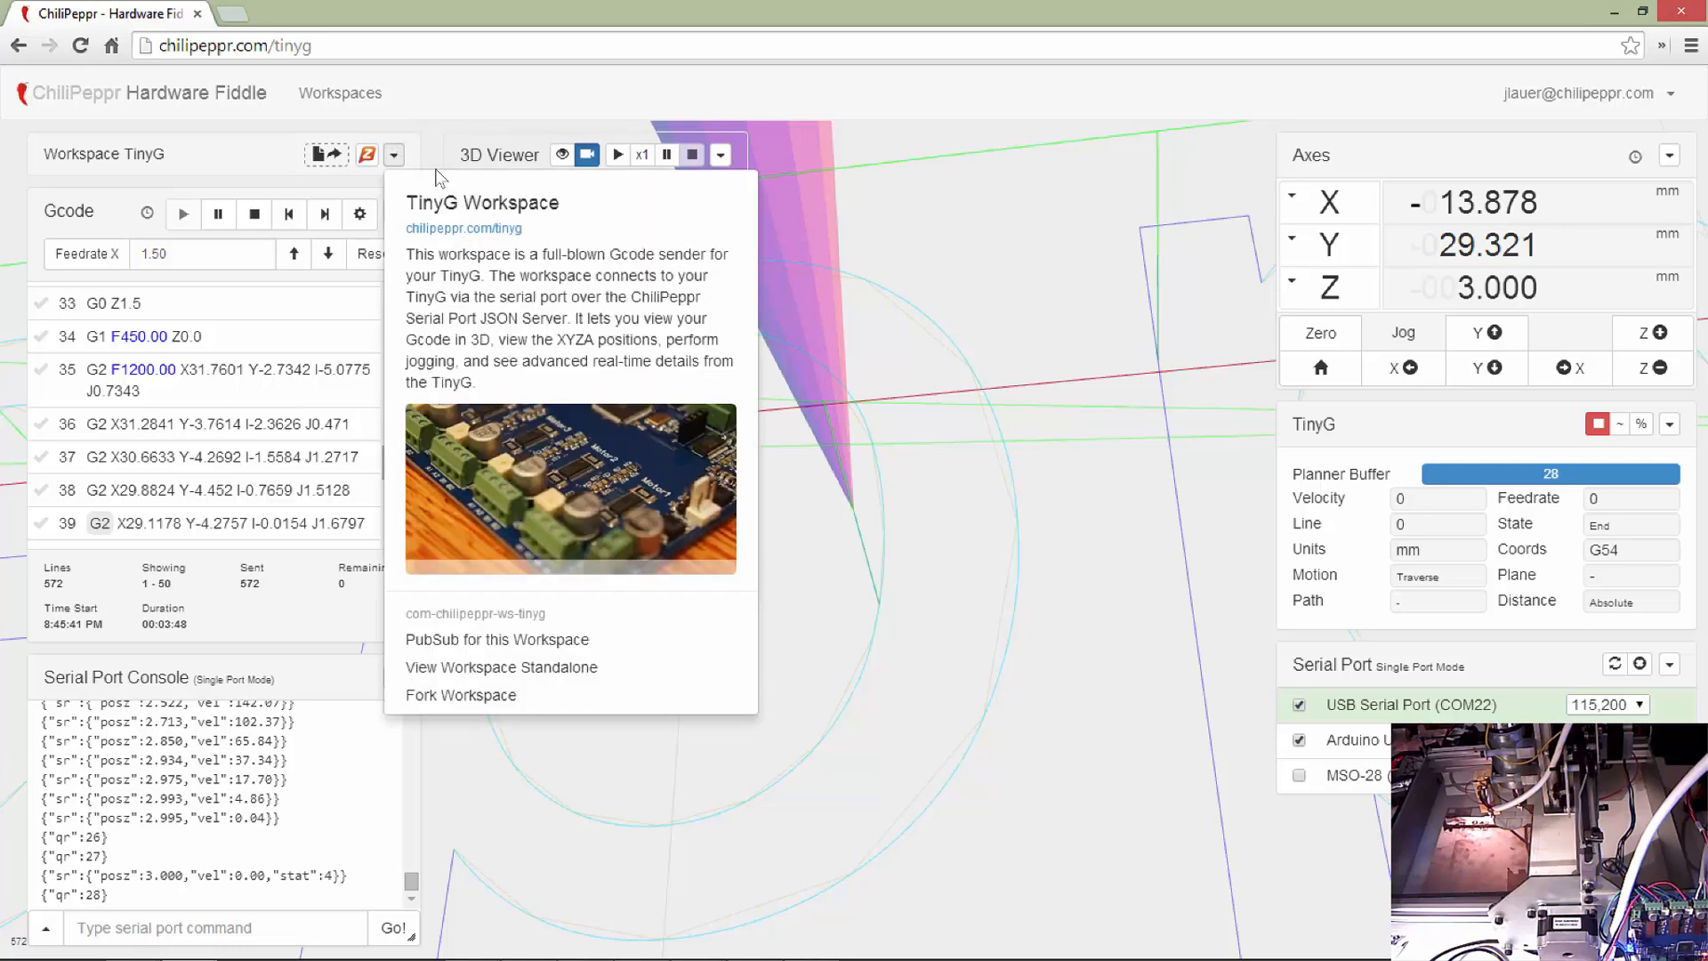
mouse_move(496, 639)
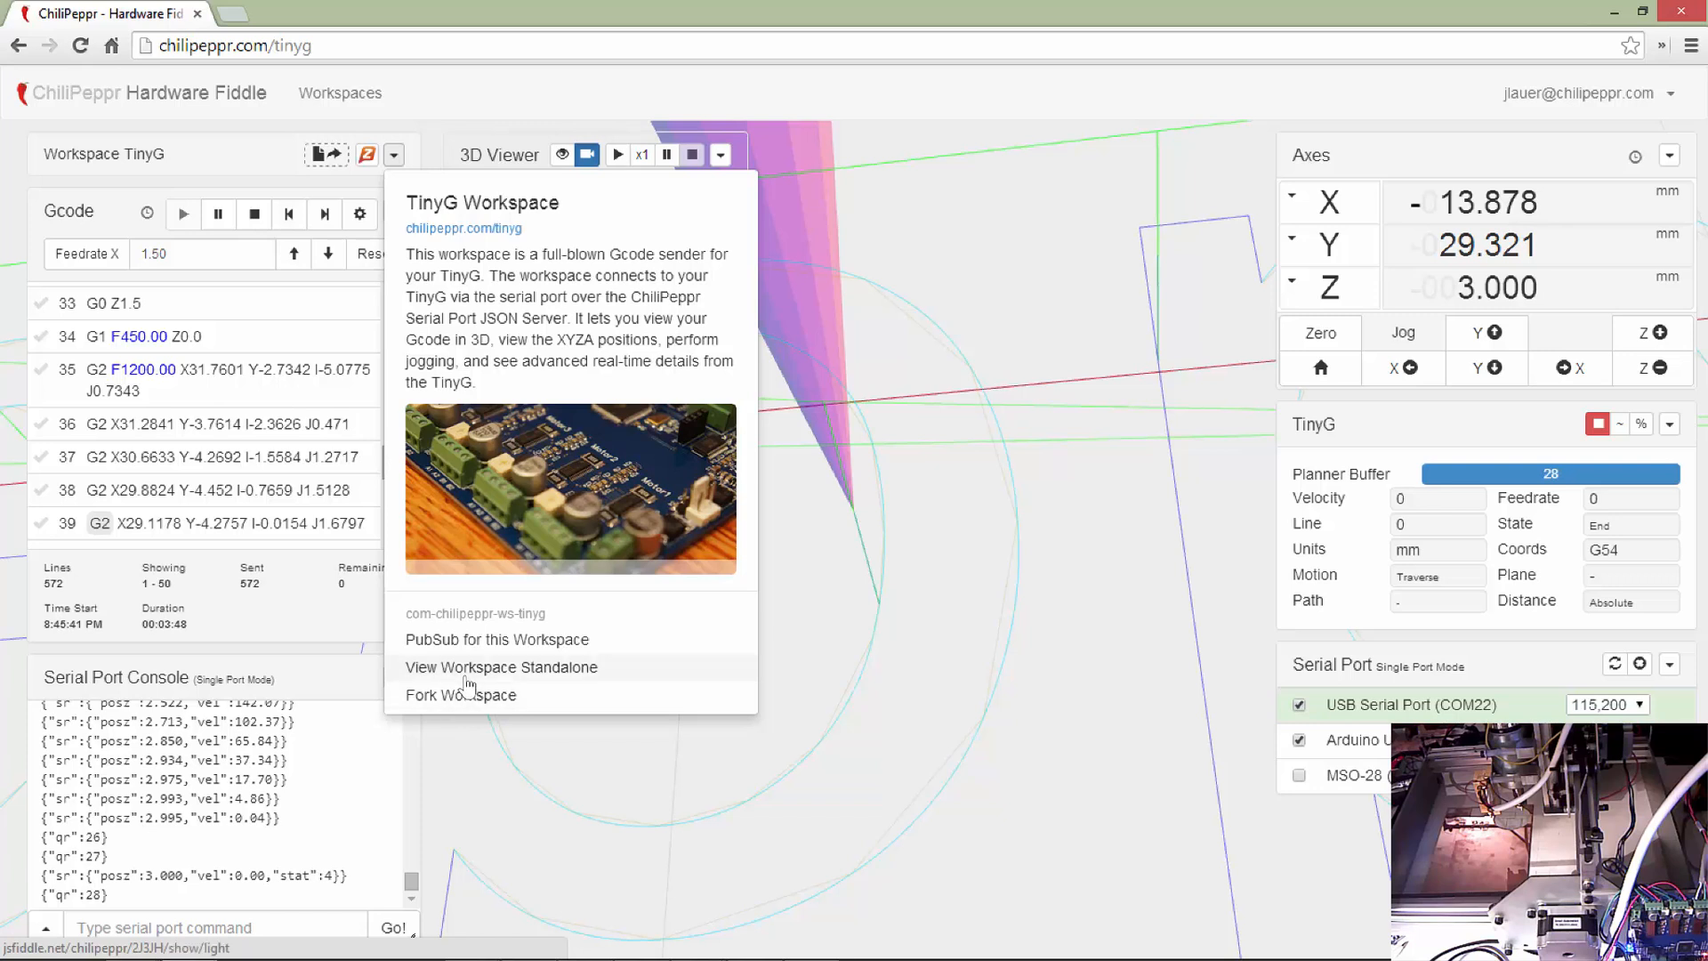
mouse_move(411, 482)
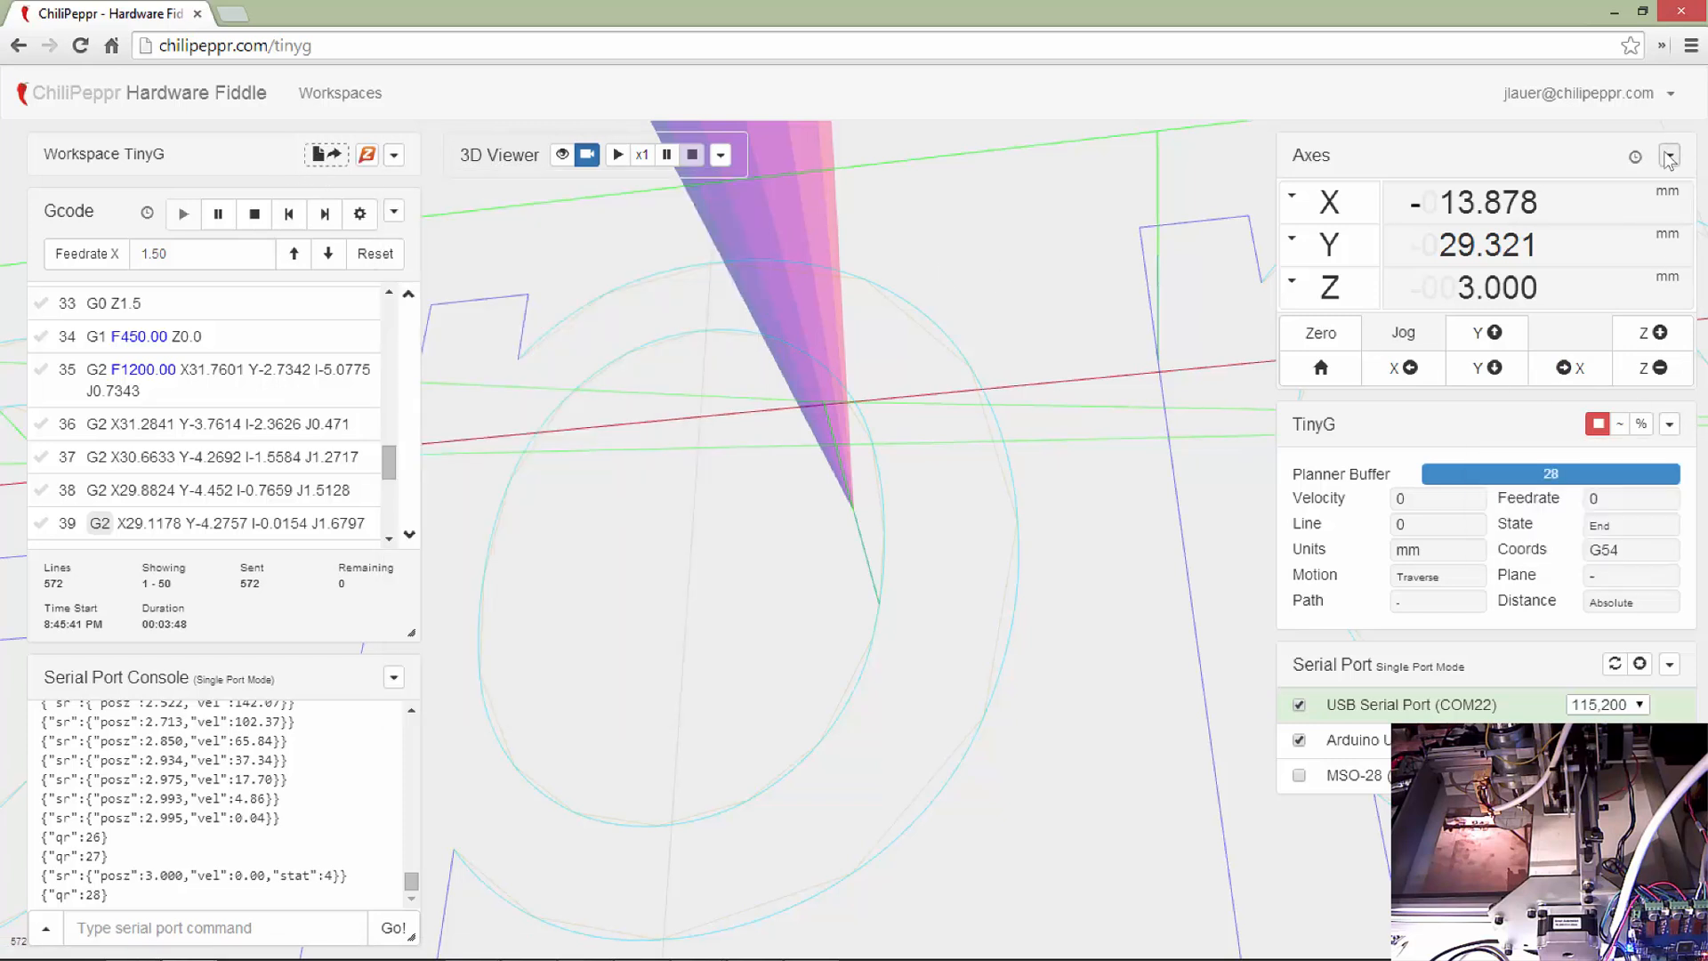
left_click(1669, 155)
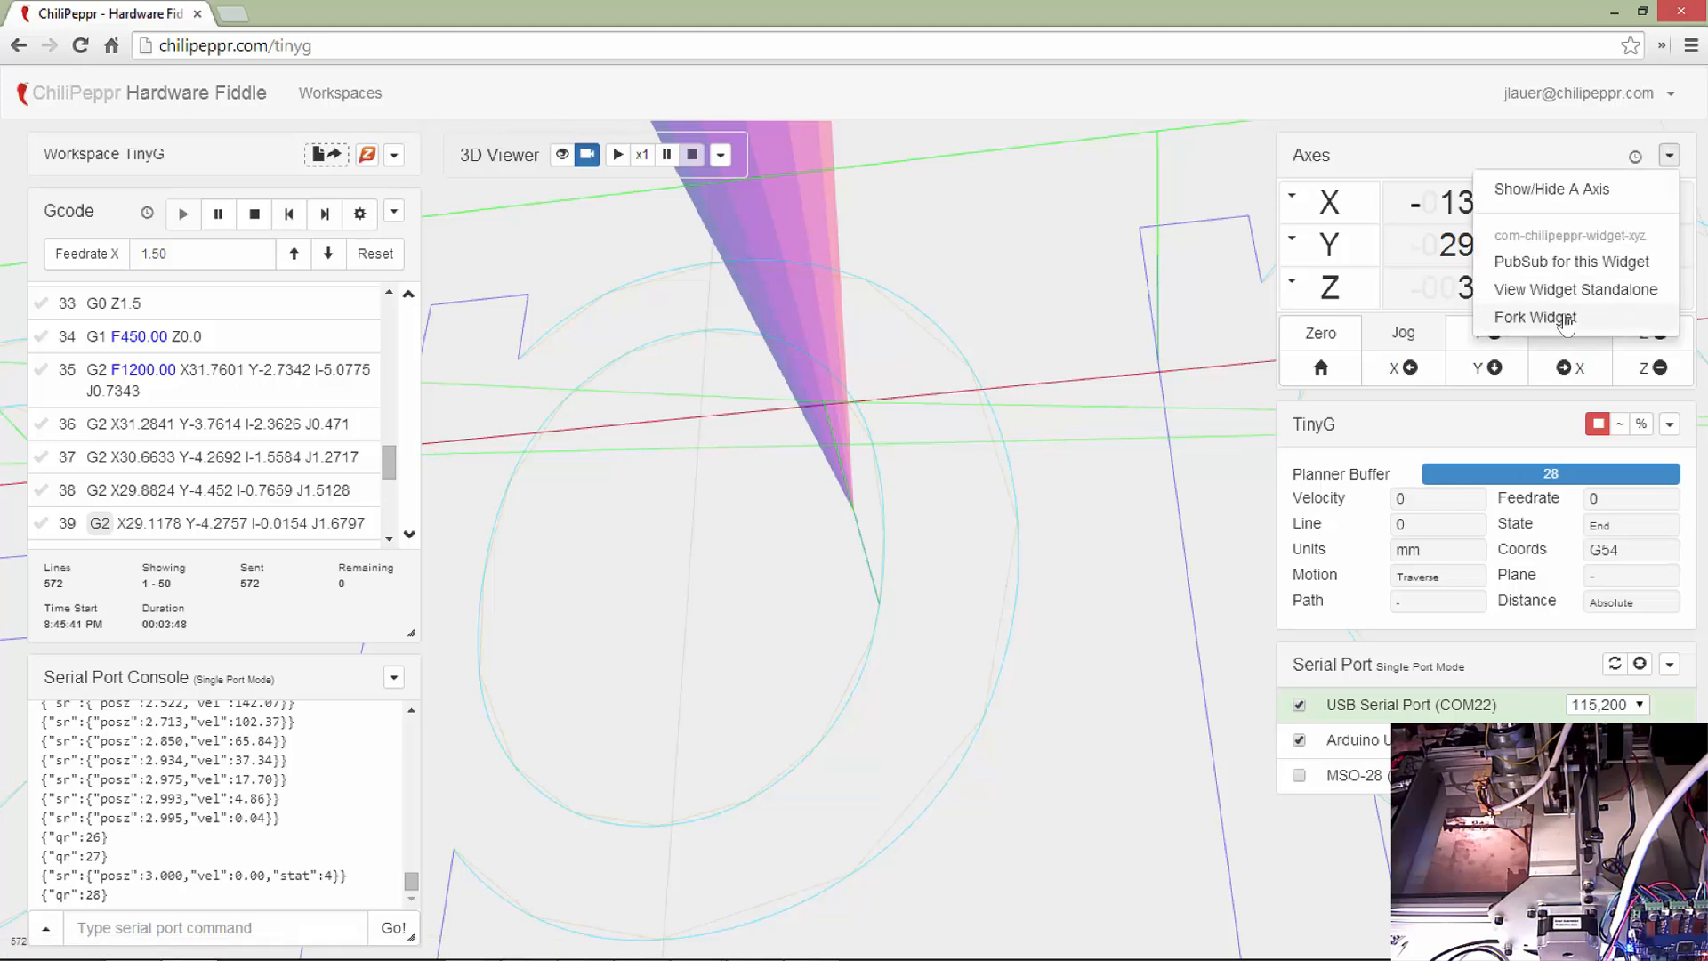
left_click(1534, 317)
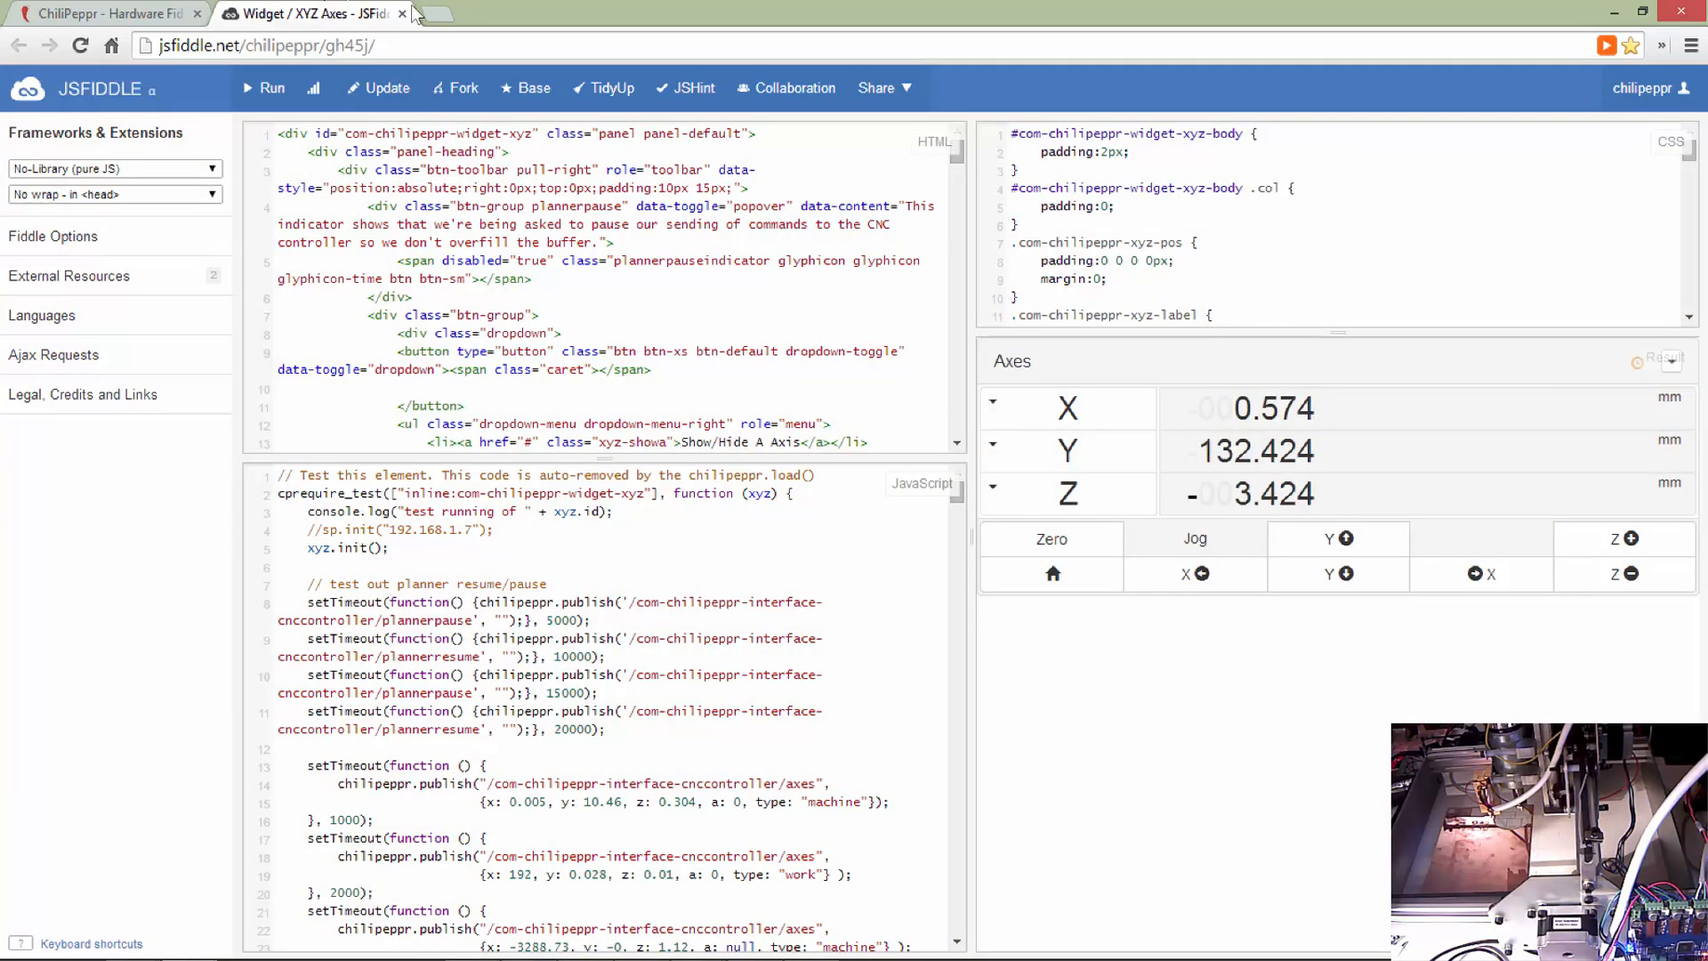
left_click(103, 13)
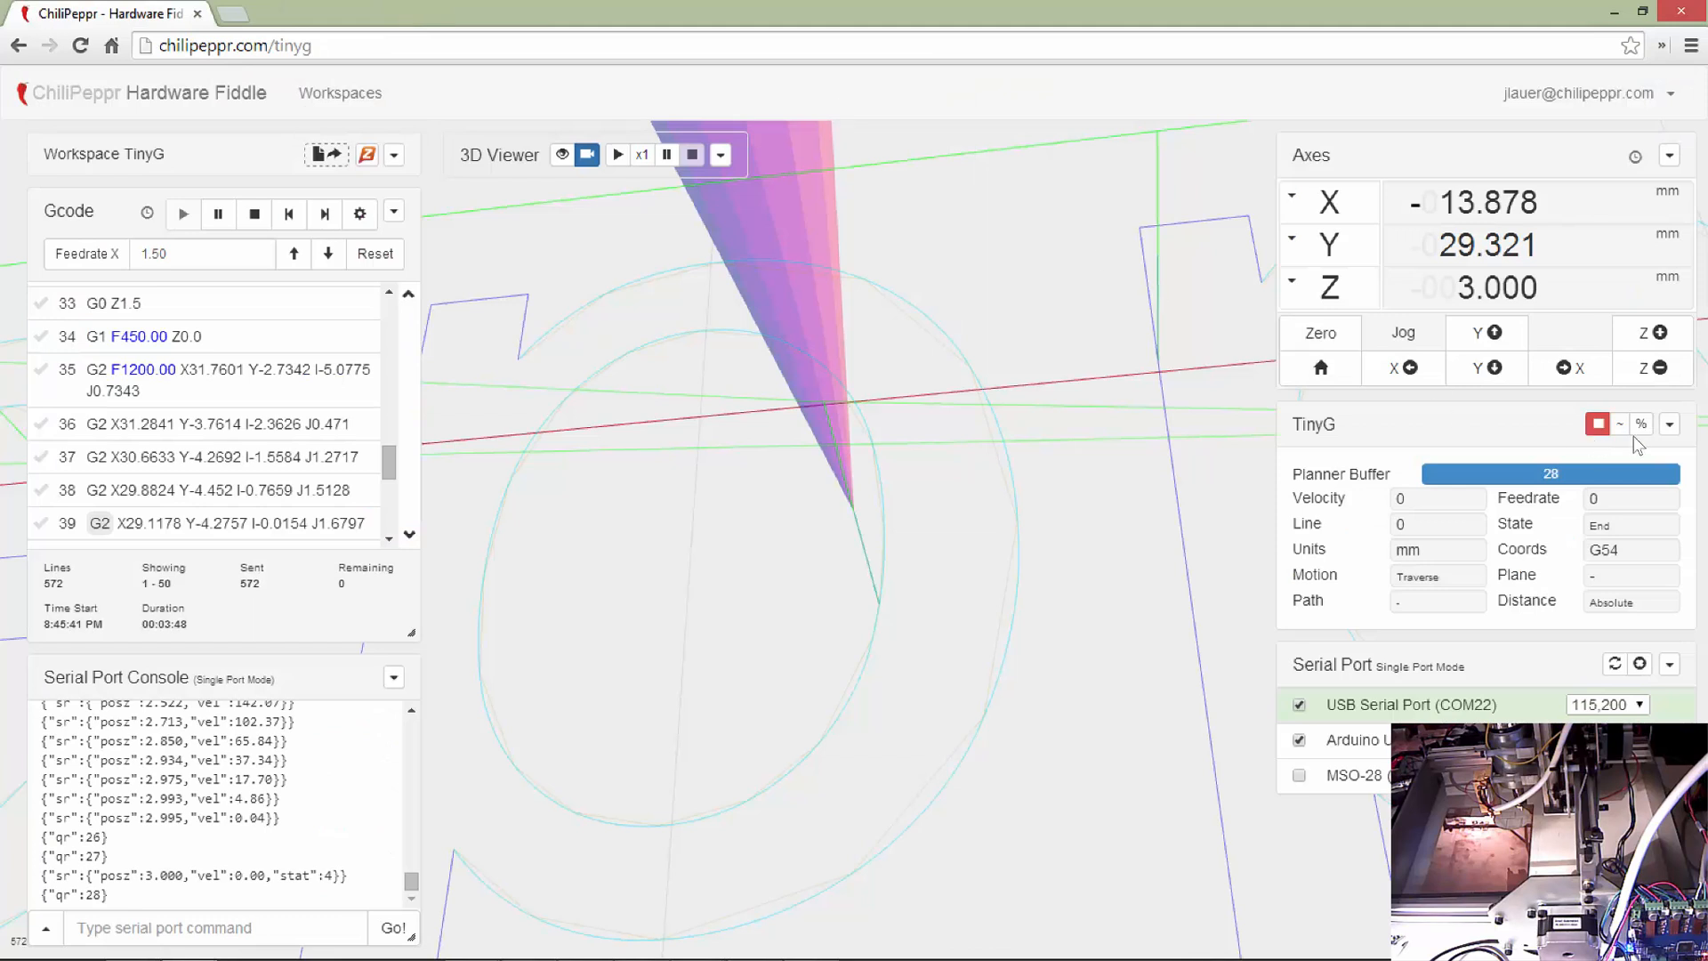
left_click(1669, 424)
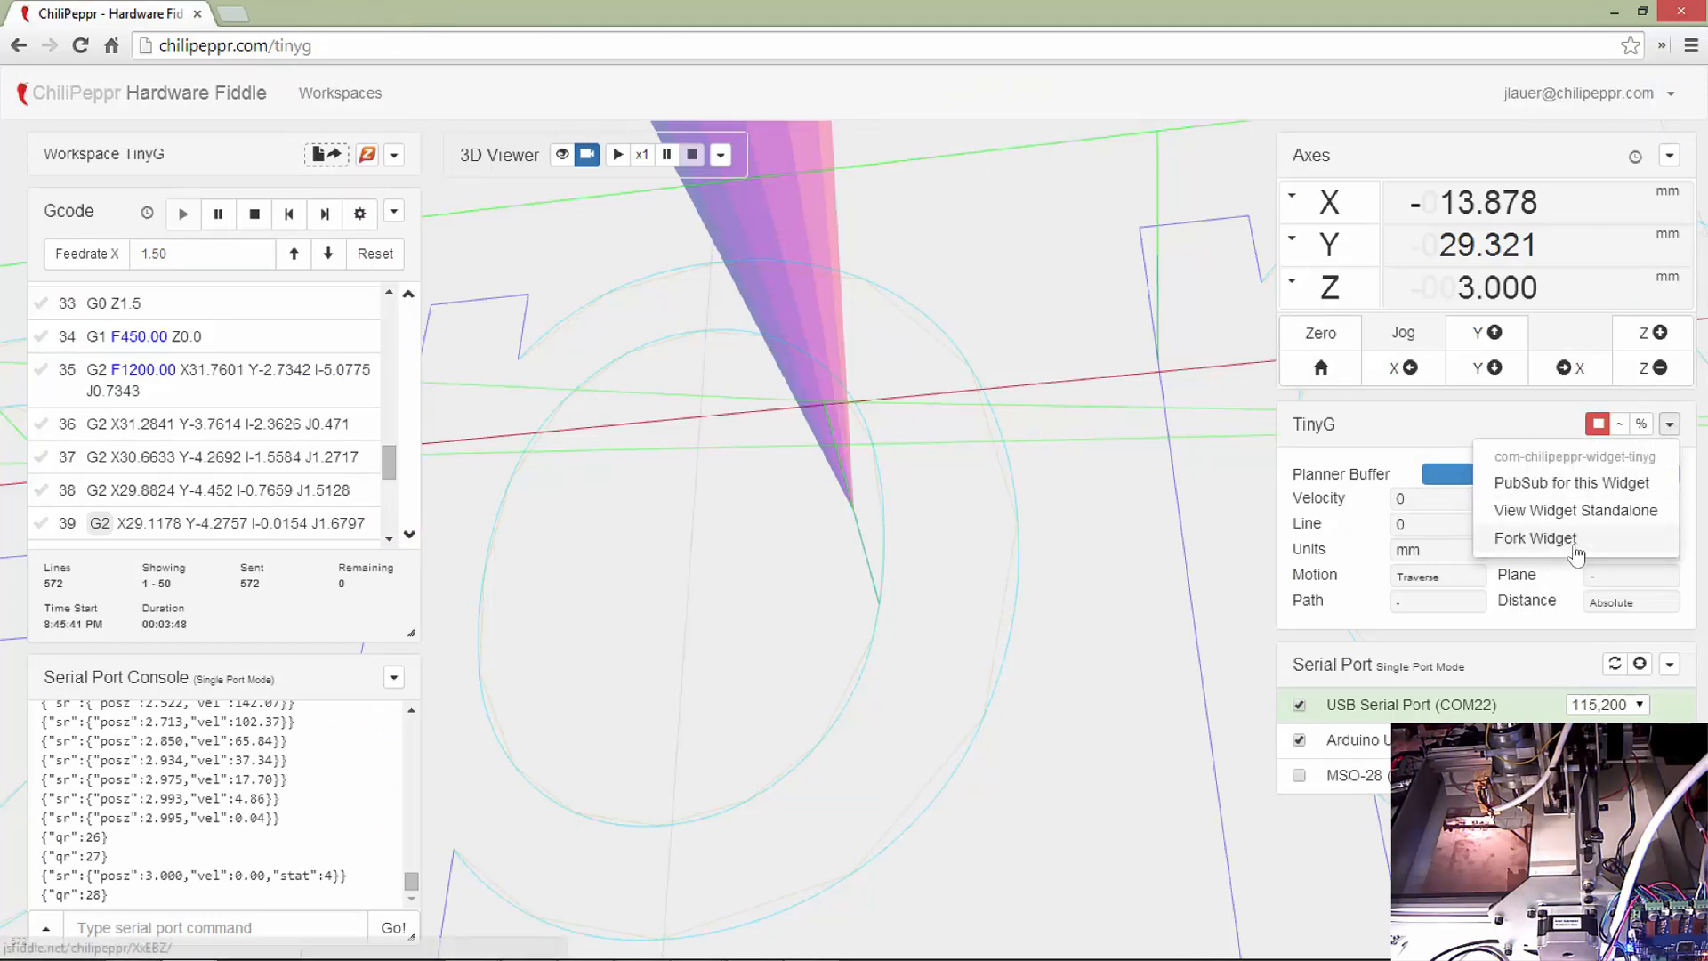
left_click(1536, 537)
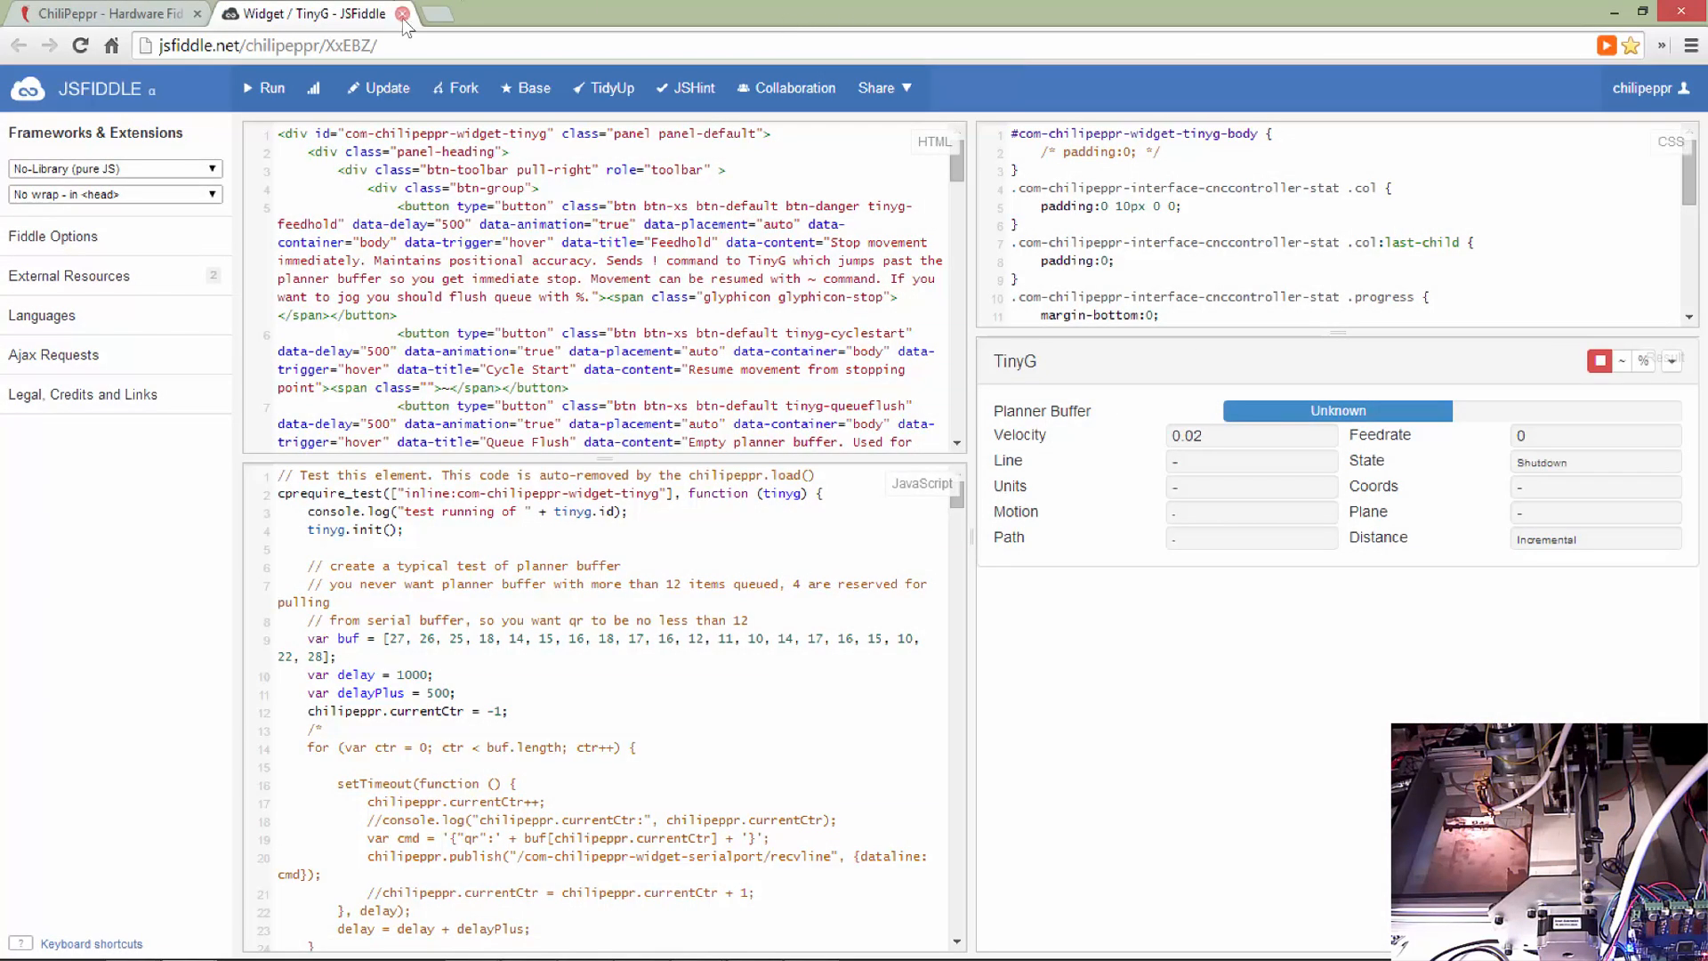
left_click(404, 12)
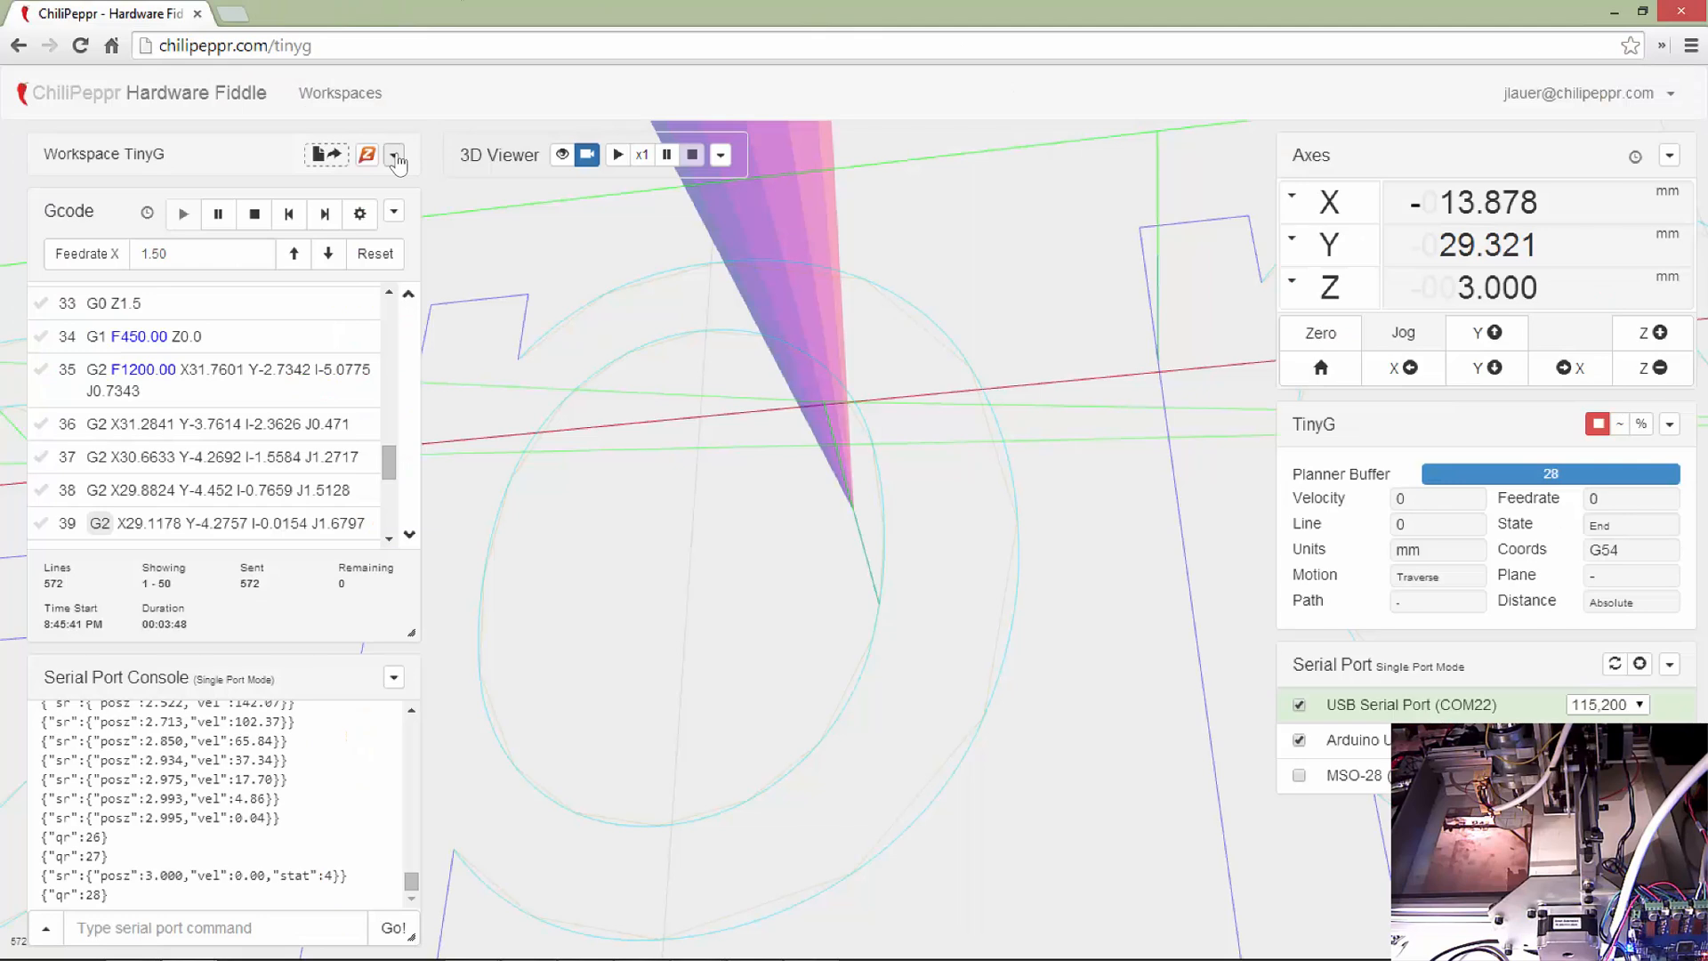
- Fork the TinyG workspace, then bring up the Workspaces list to pick TinyG Laser
left_click(395, 153)
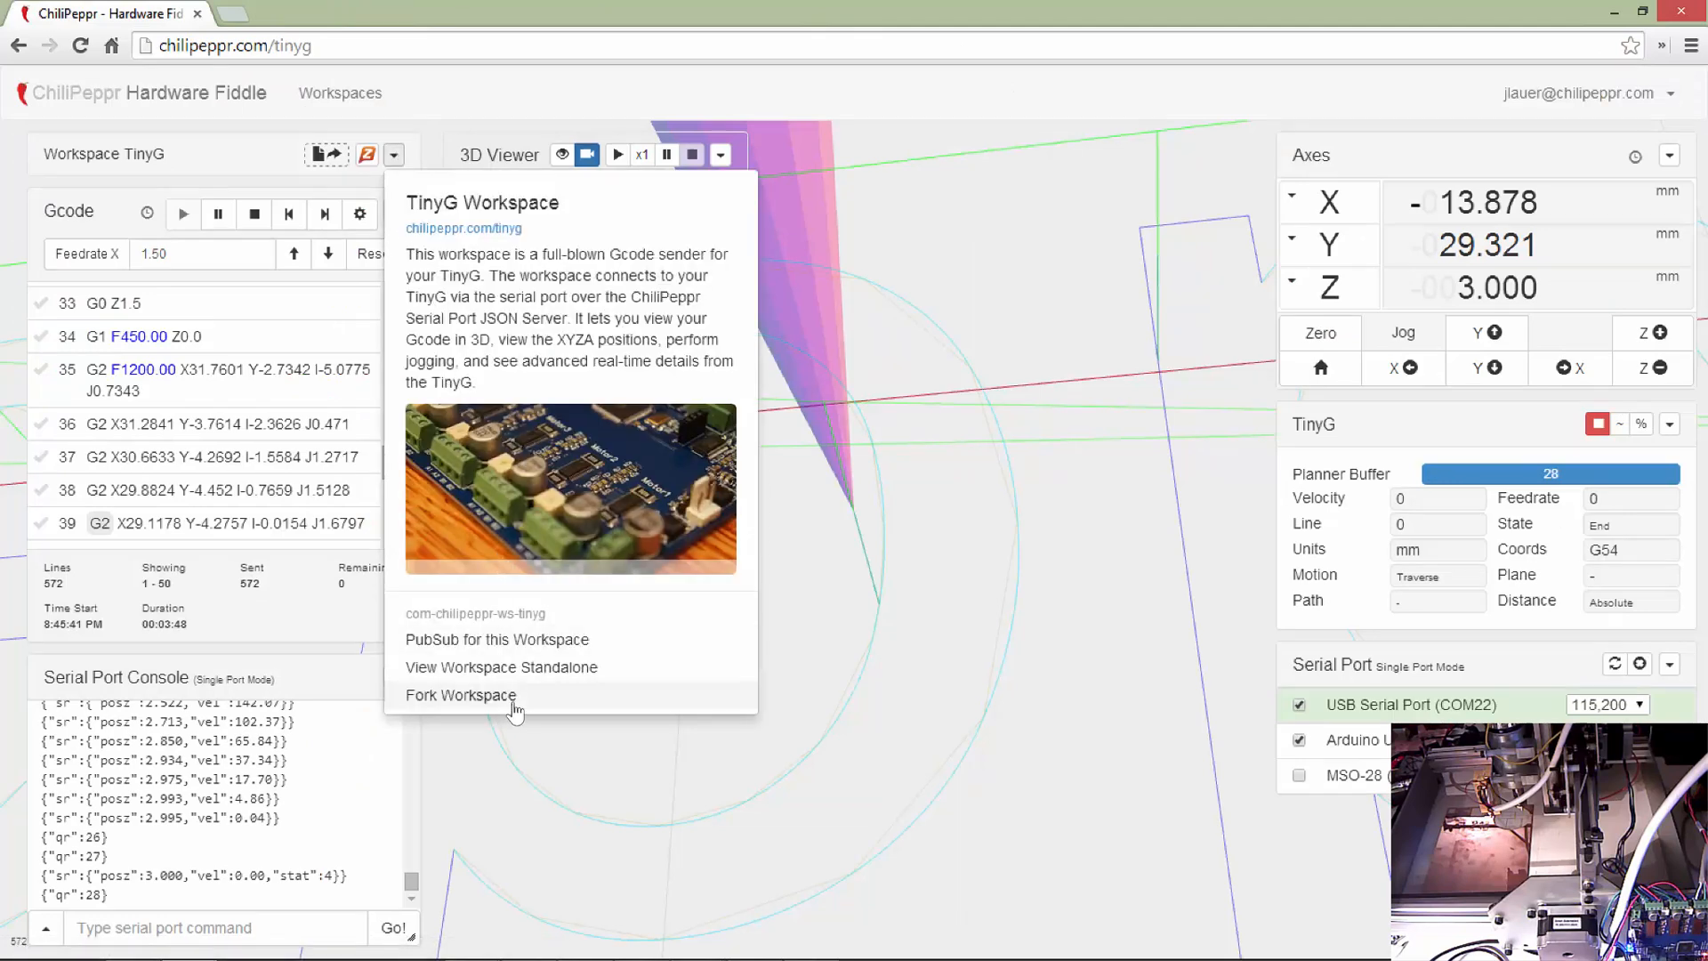
left_click(459, 695)
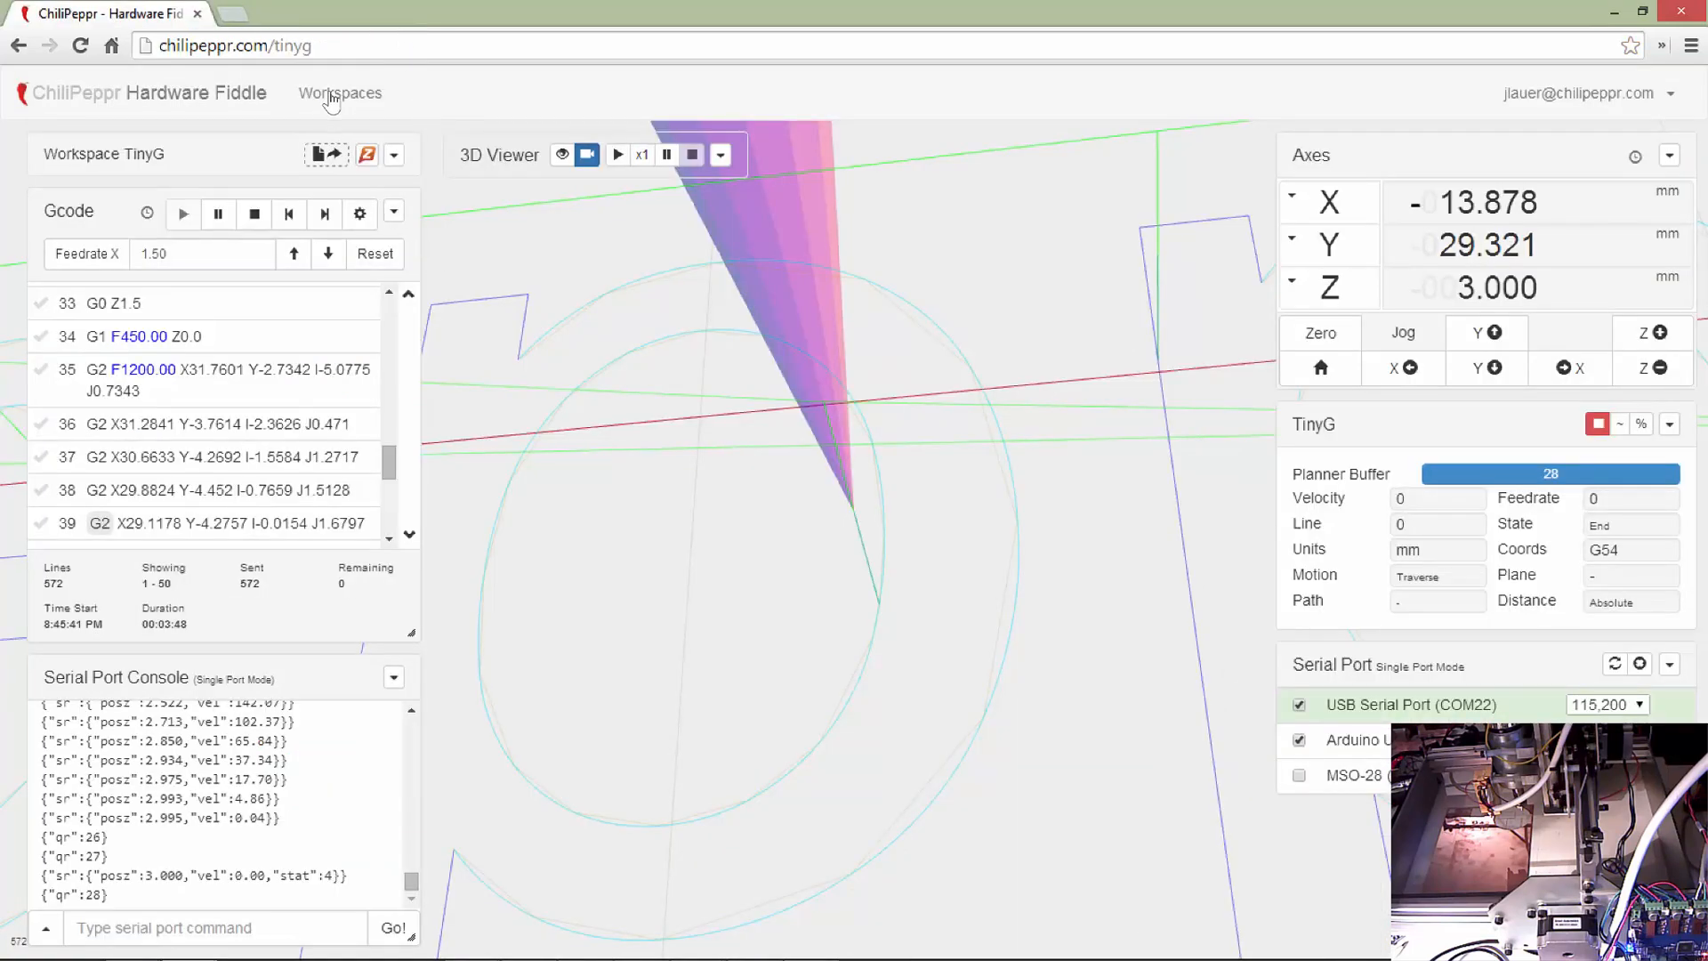
left_click(340, 93)
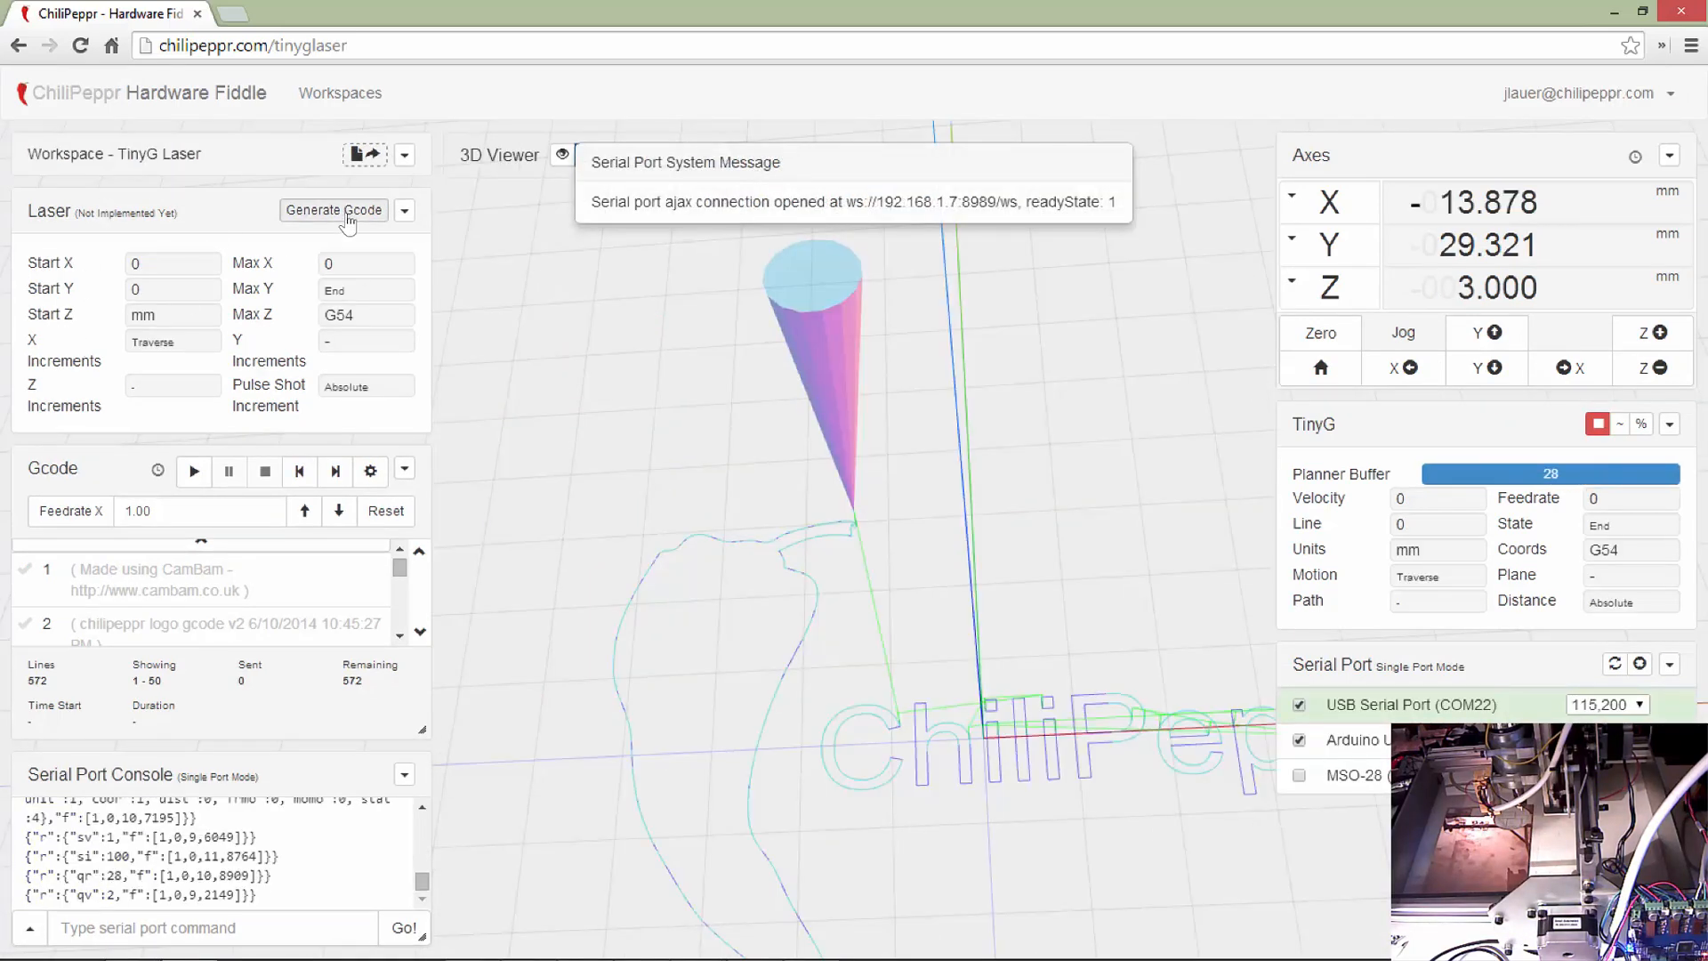
left_click(586, 155)
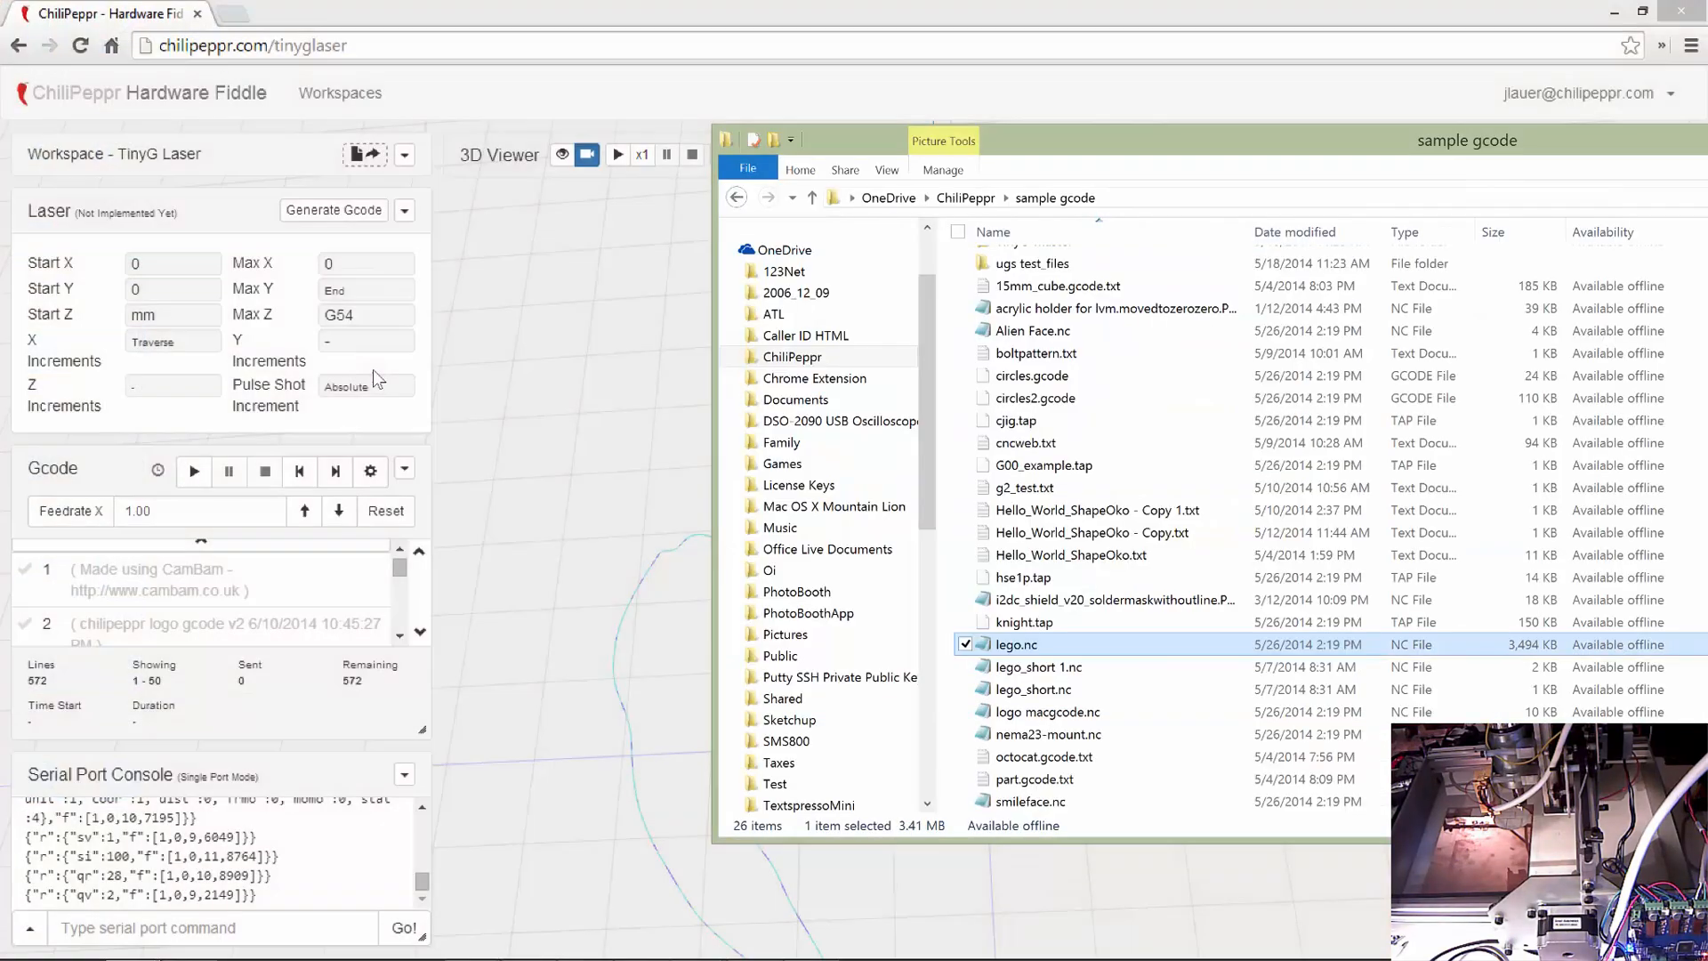
mouse_move(1096, 532)
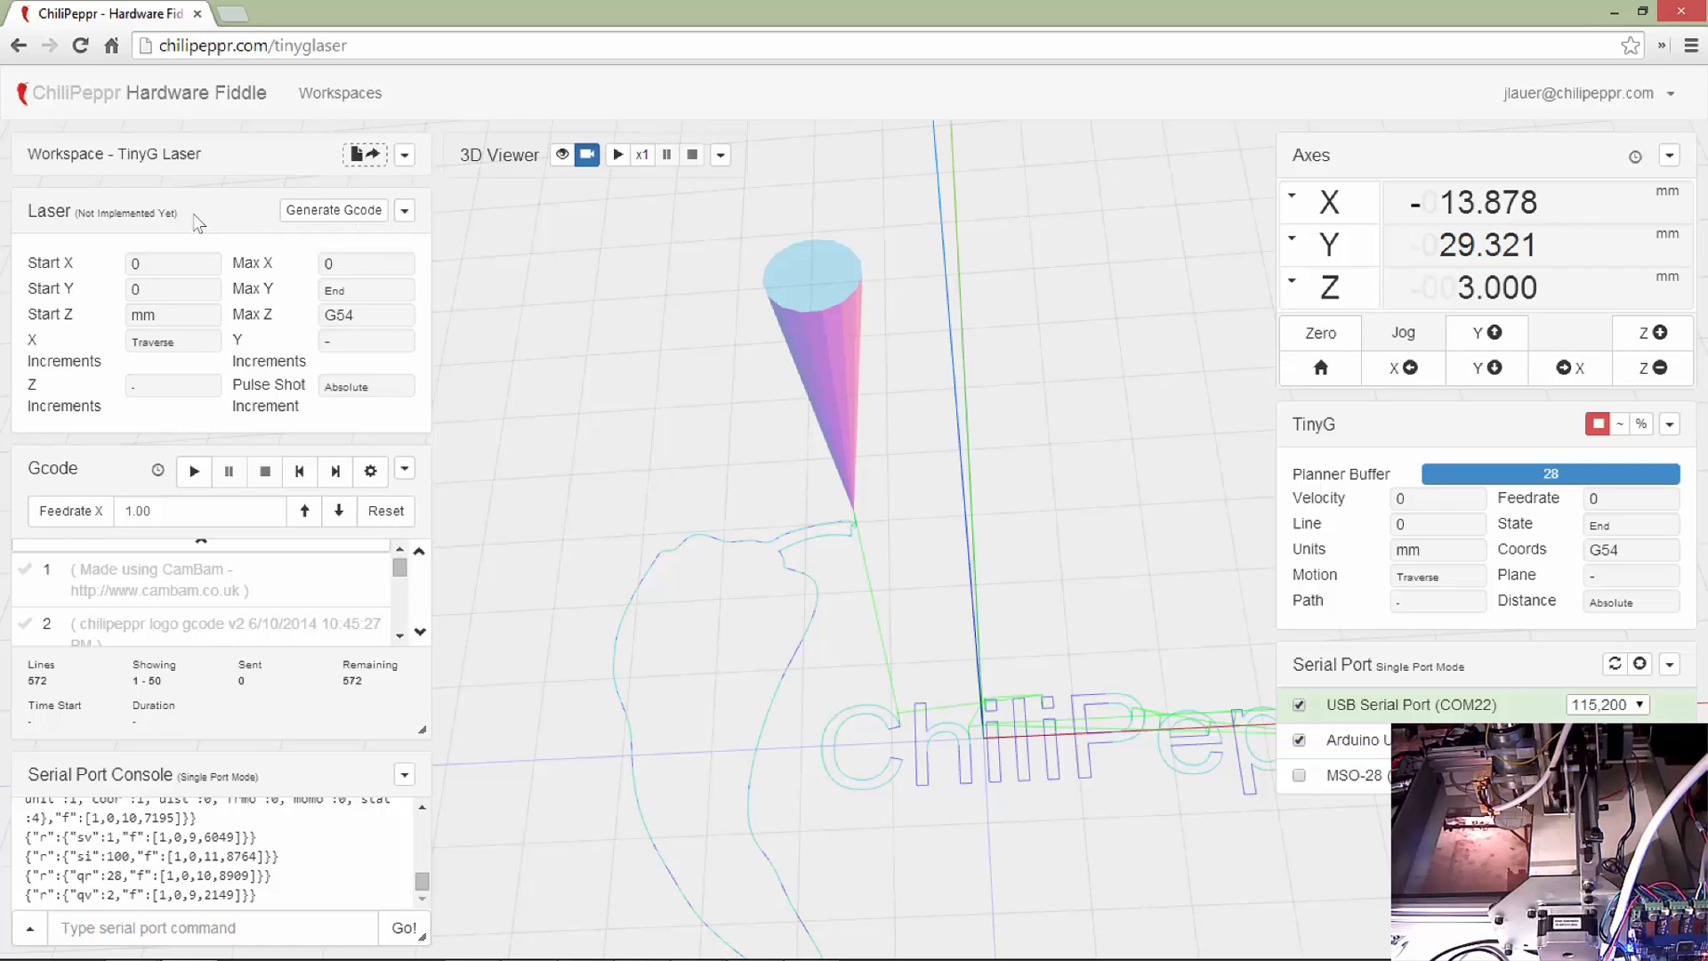
mouse_move(683, 190)
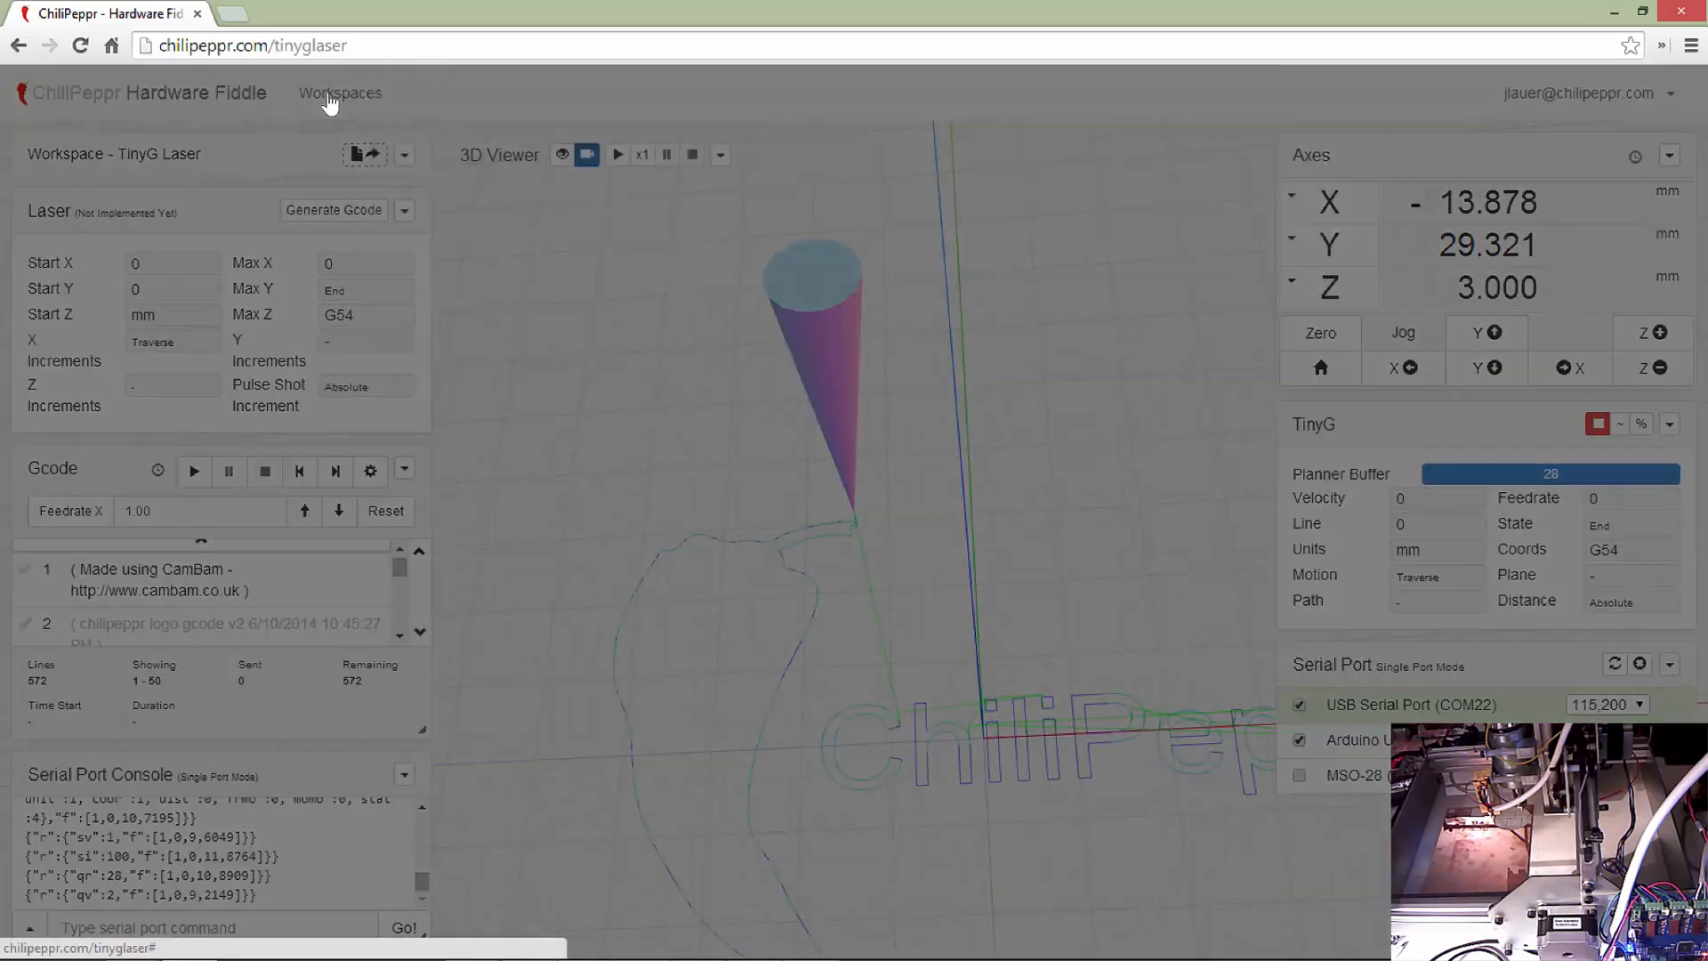
- Choose the TinyG workspace from the Workspace Picker so it begins loading
left_click(340, 92)
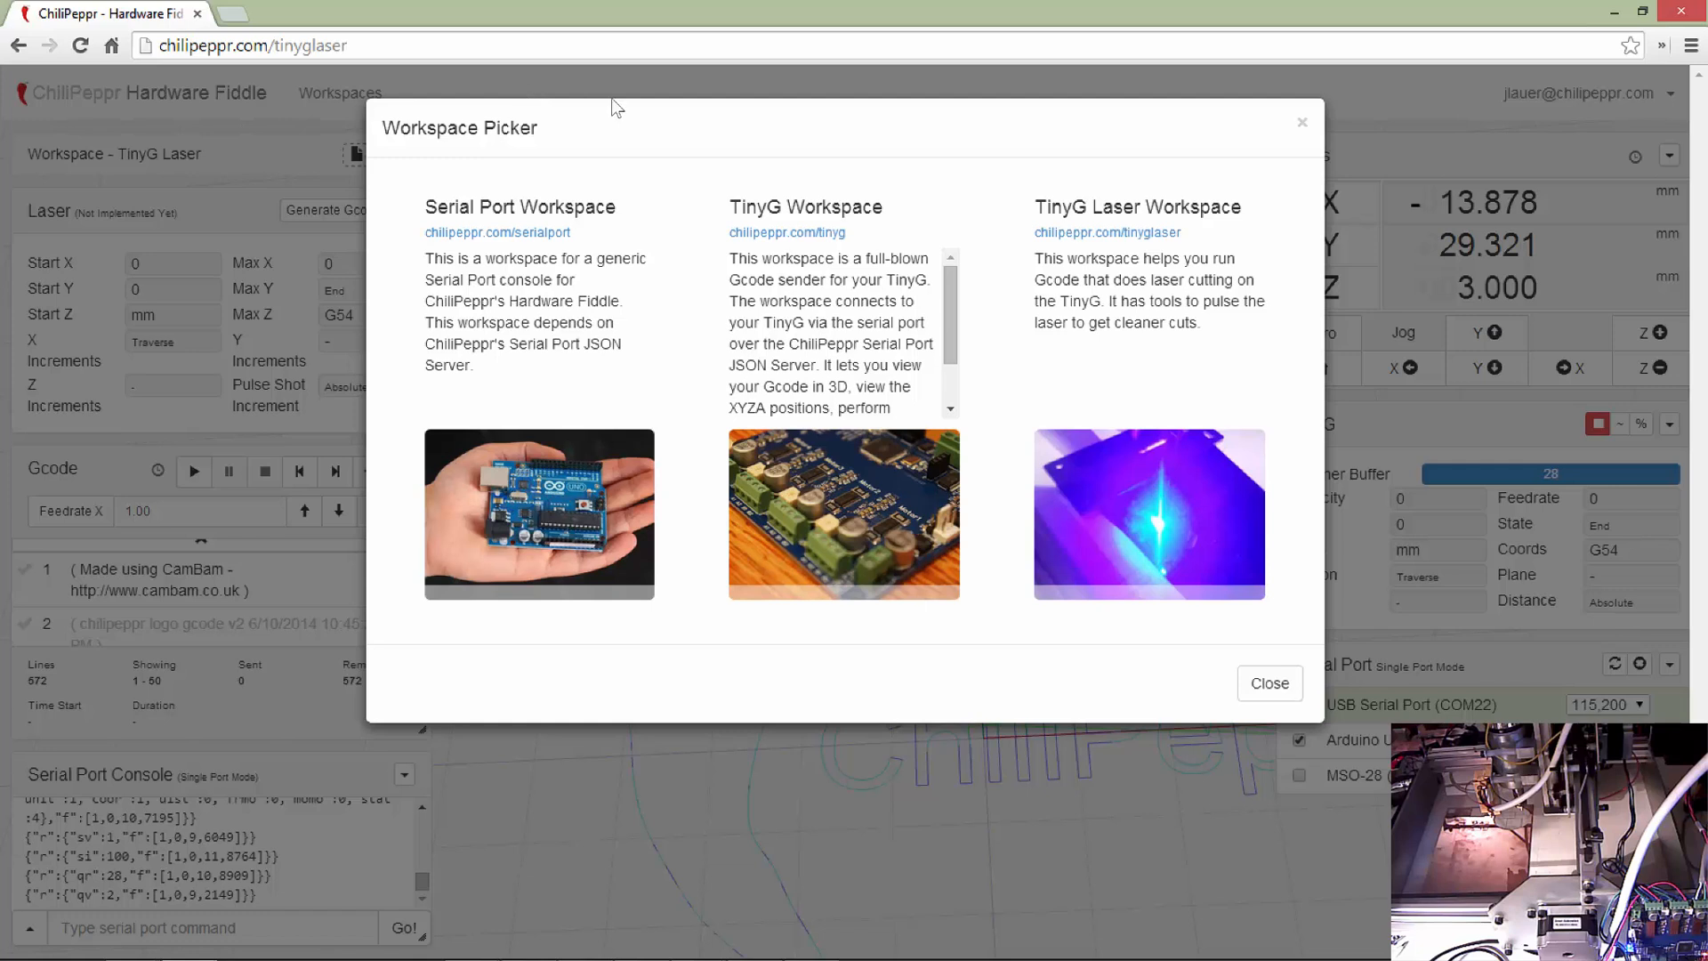
mouse_move(788, 231)
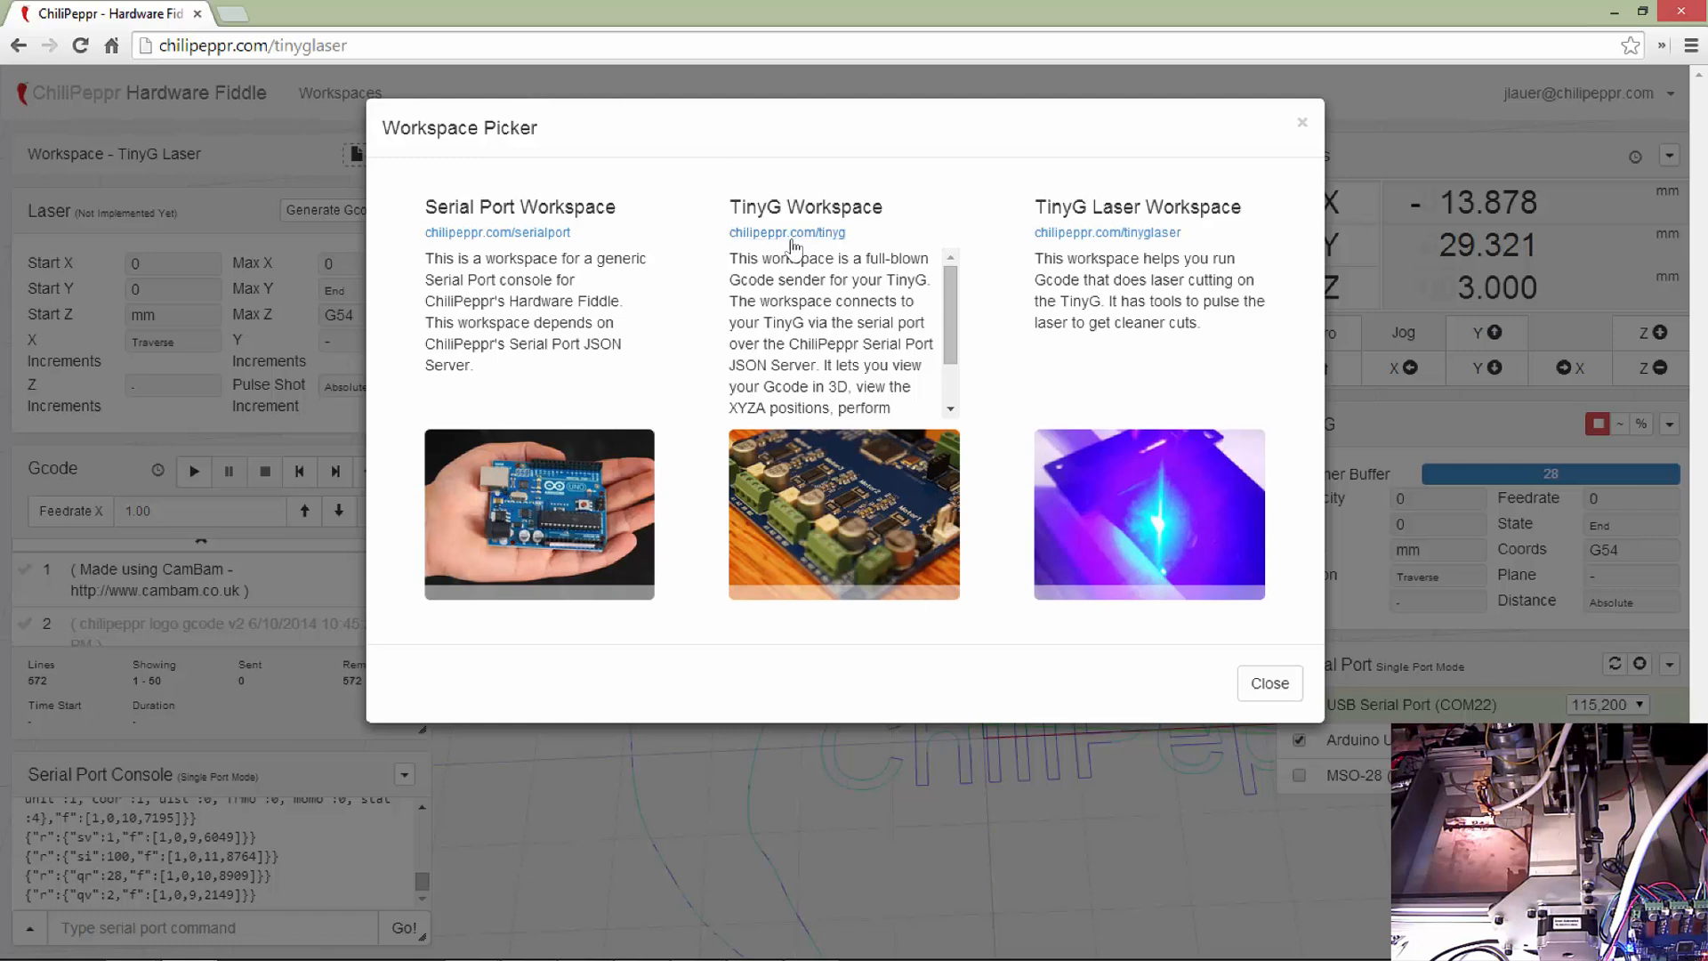
left_click(787, 231)
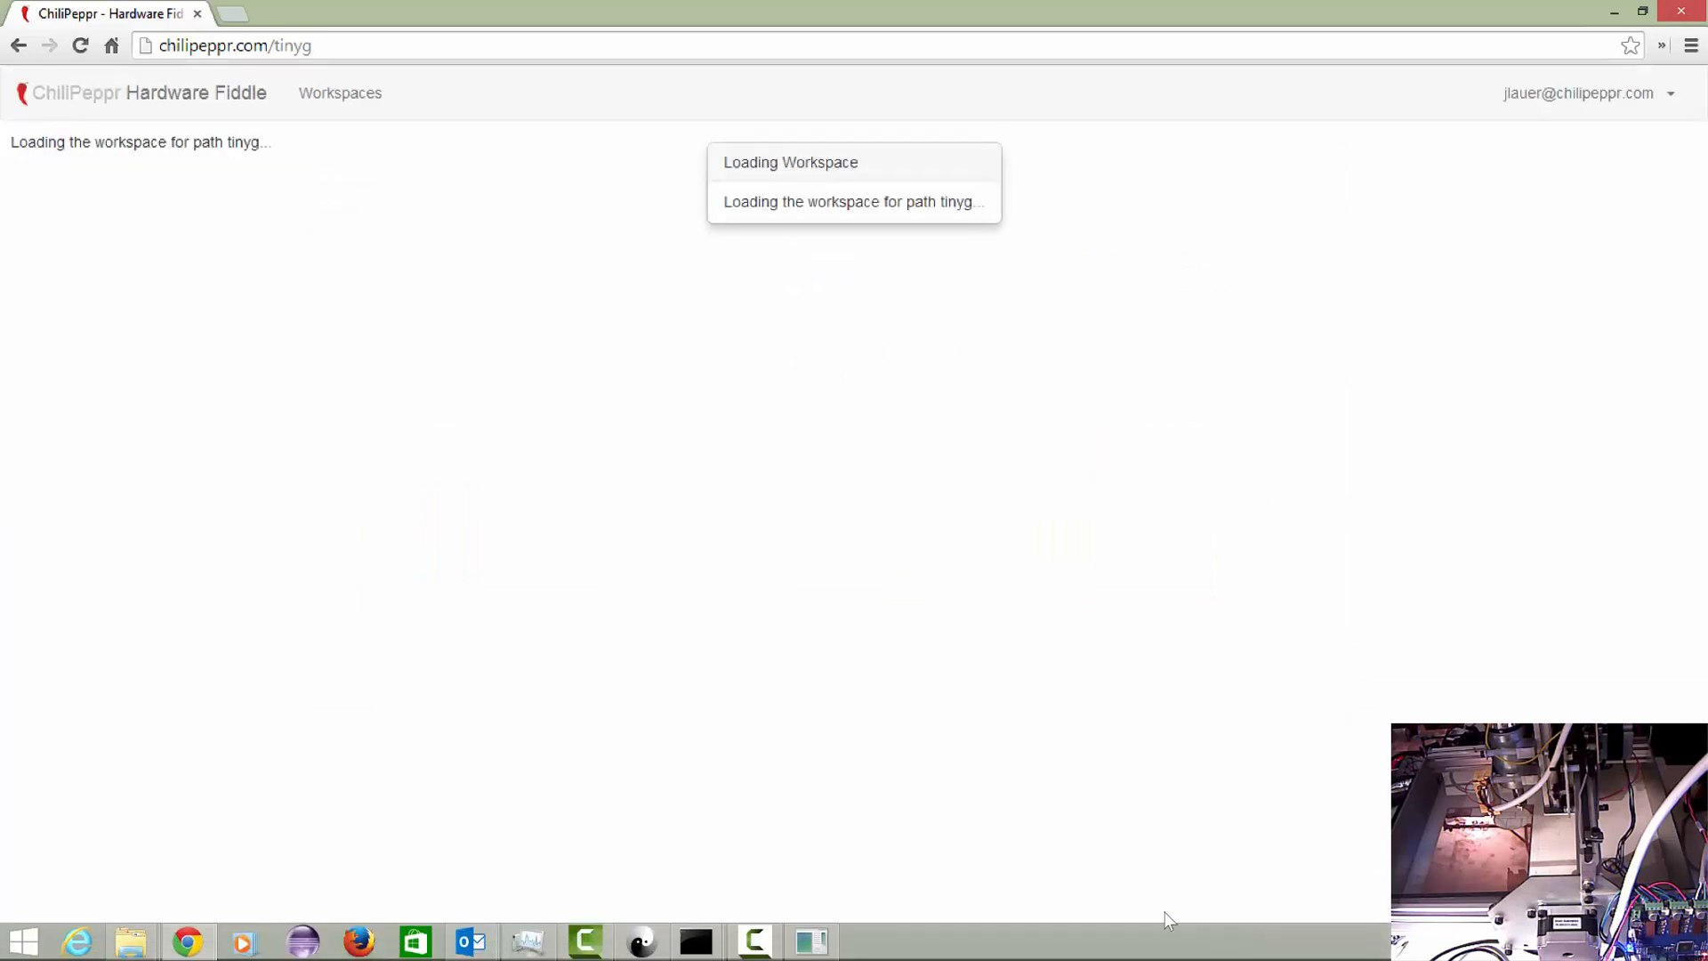